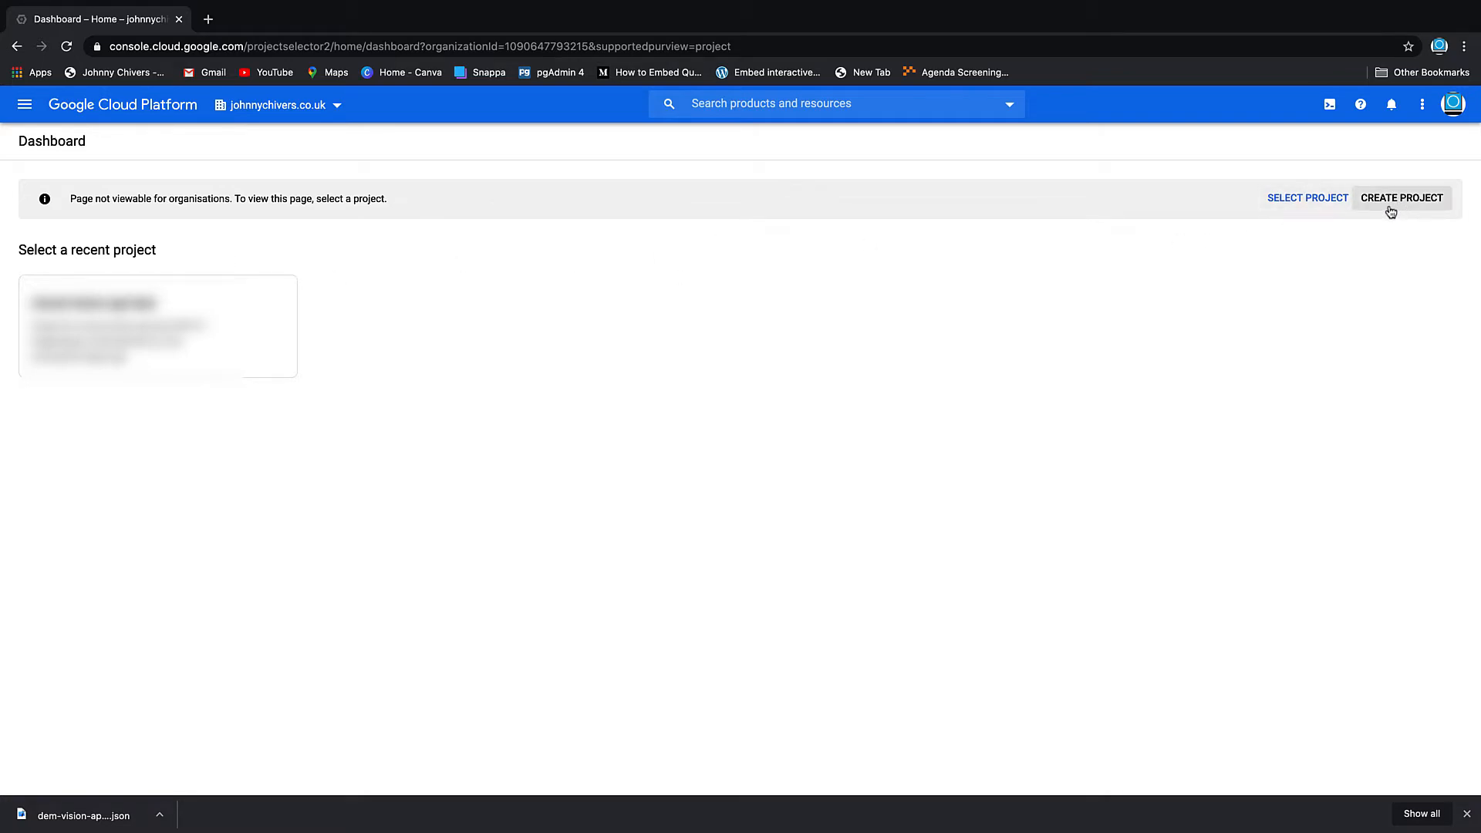
mouse_move(304, 113)
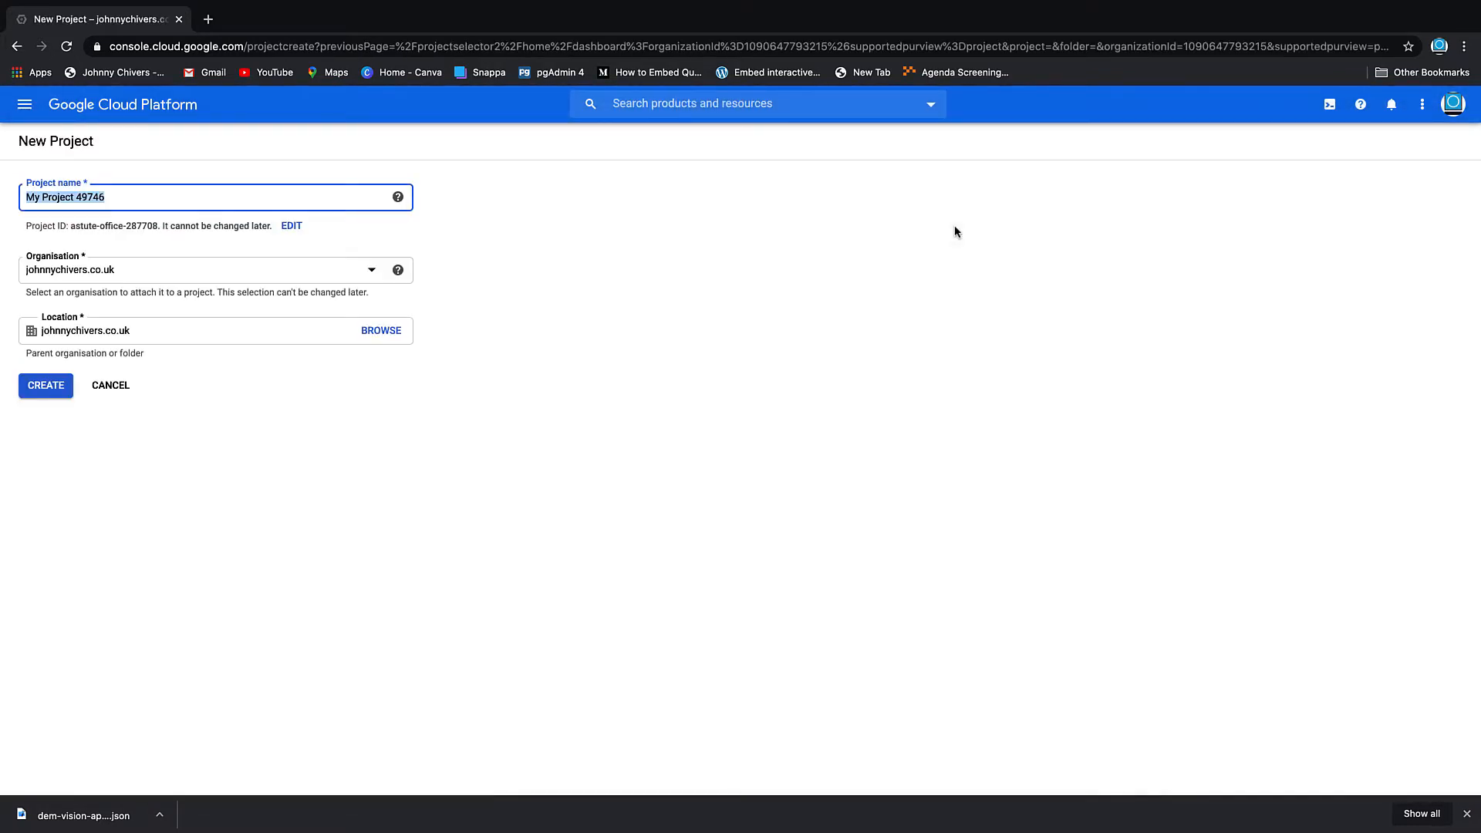
Step: Create a new Google Cloud project named demo-cloud-vision and open its dashboard
text(demo-cl)
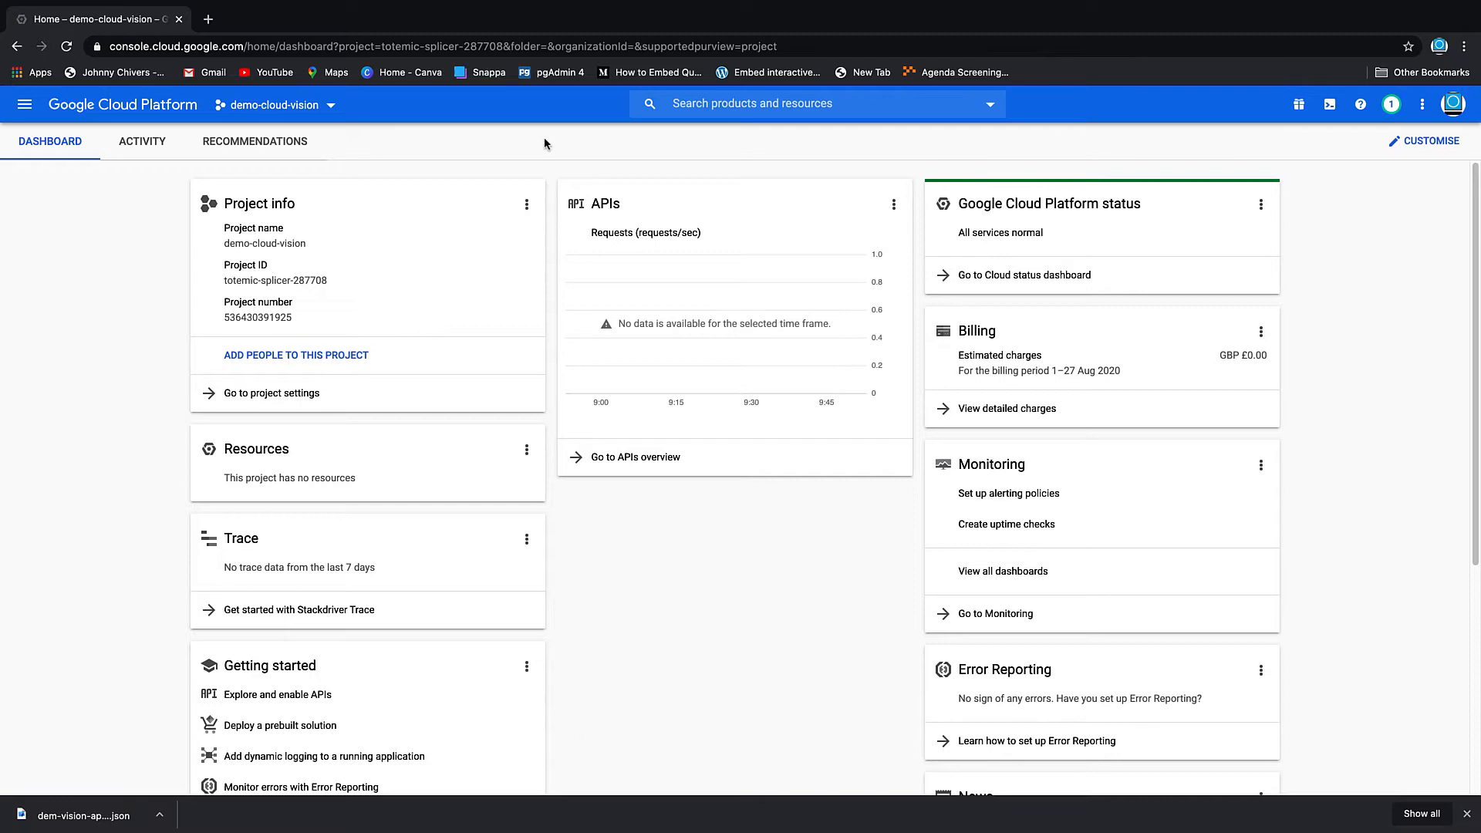
Step: Search for 'vision' and enable the Cloud Vision API
text(v)
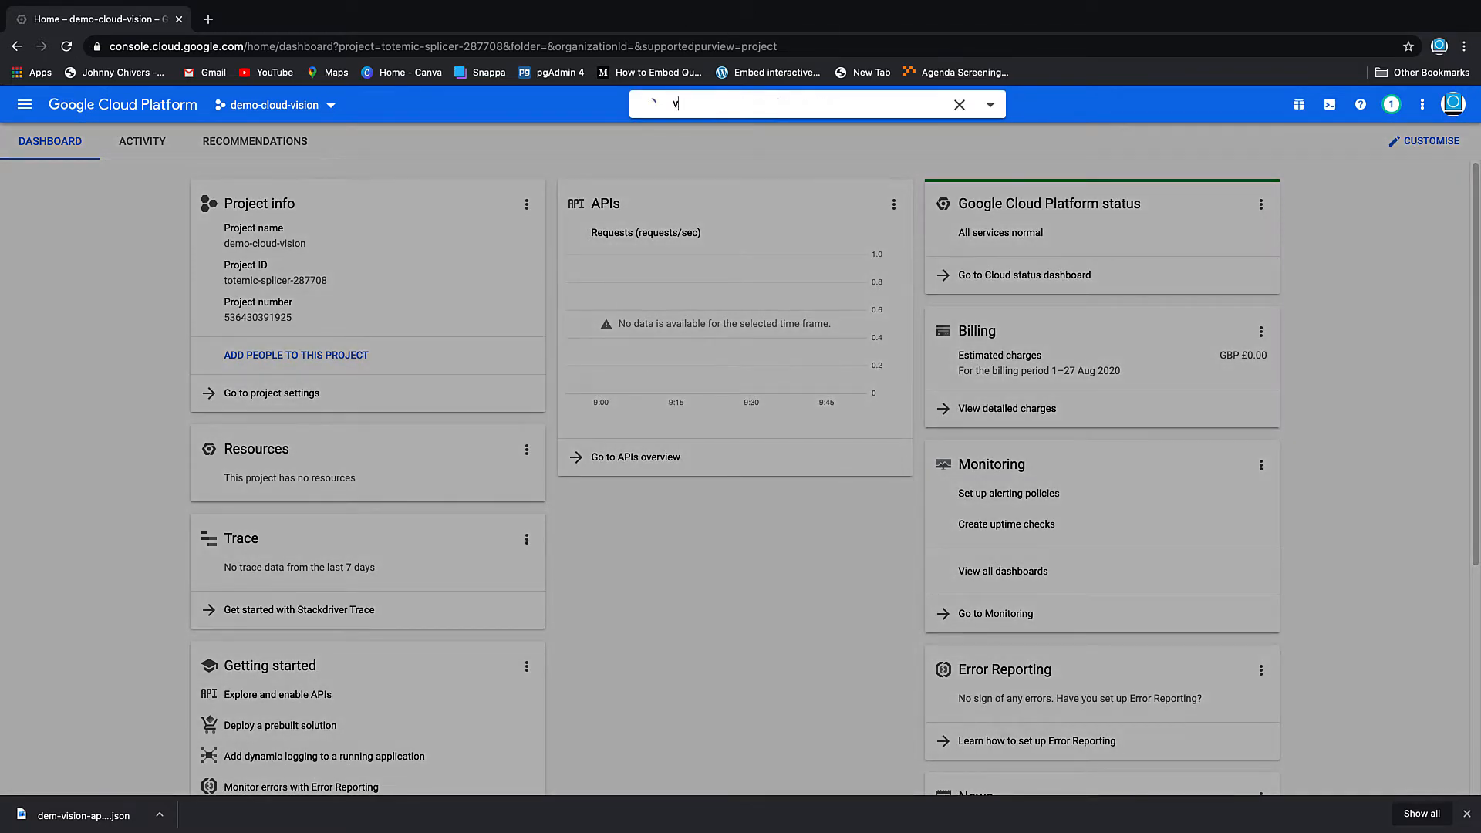
text(vision)
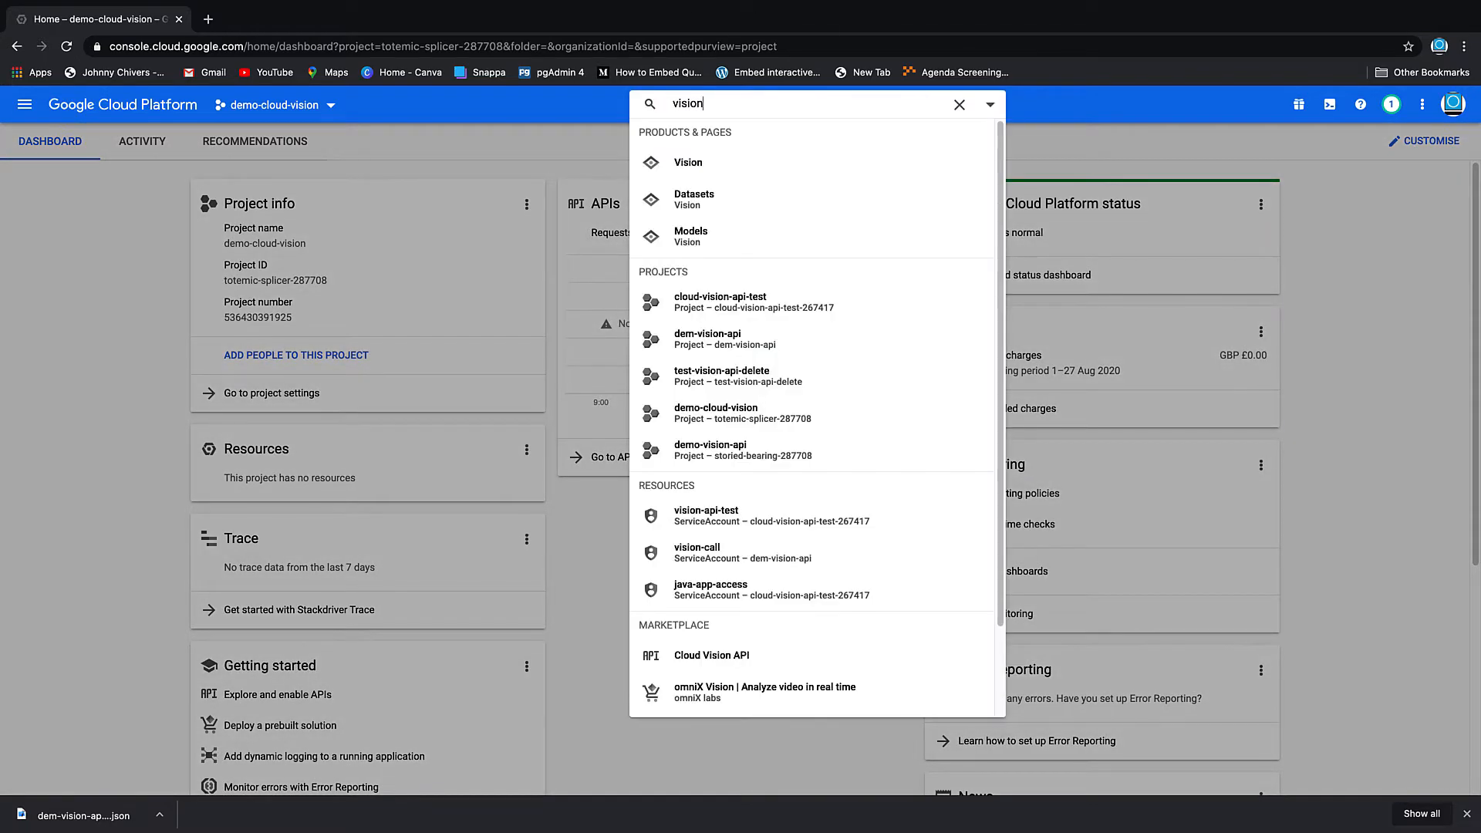
mouse_move(821, 353)
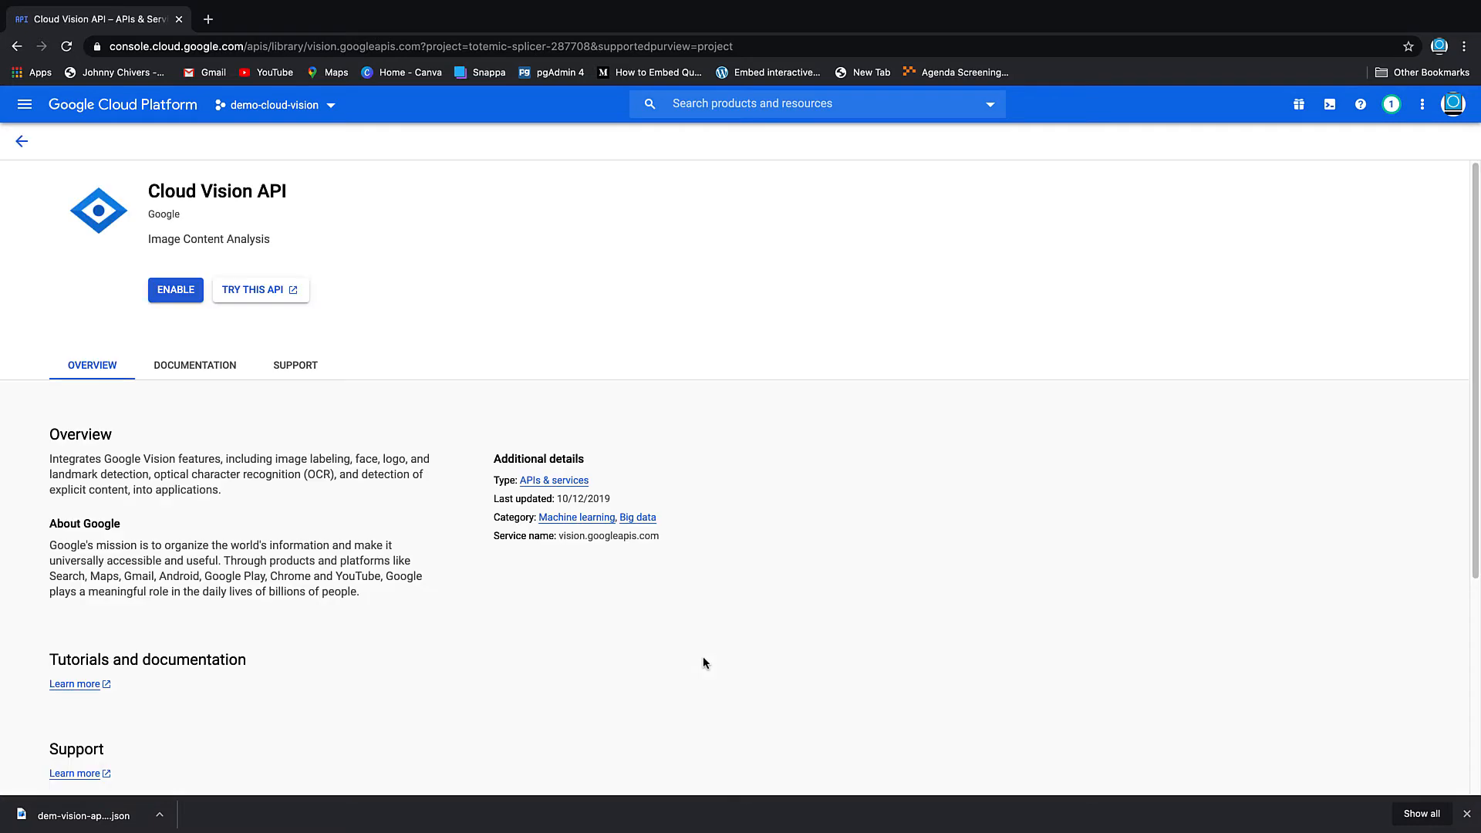
click(175, 290)
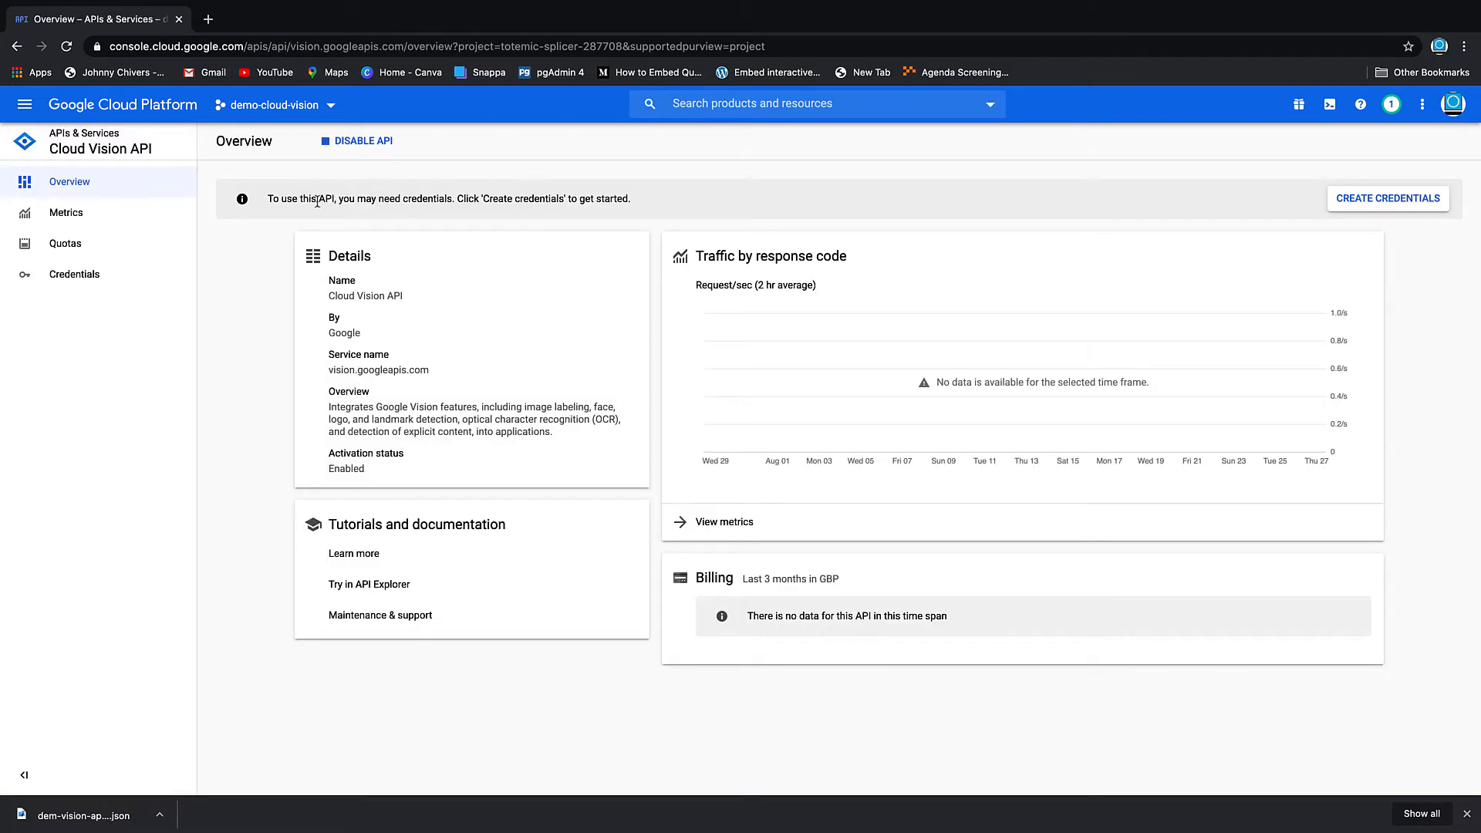
Step: Request credentials for Cloud Vision API, answering 'No, I'm not using them' for App Engine
drag(357, 198, 480, 198)
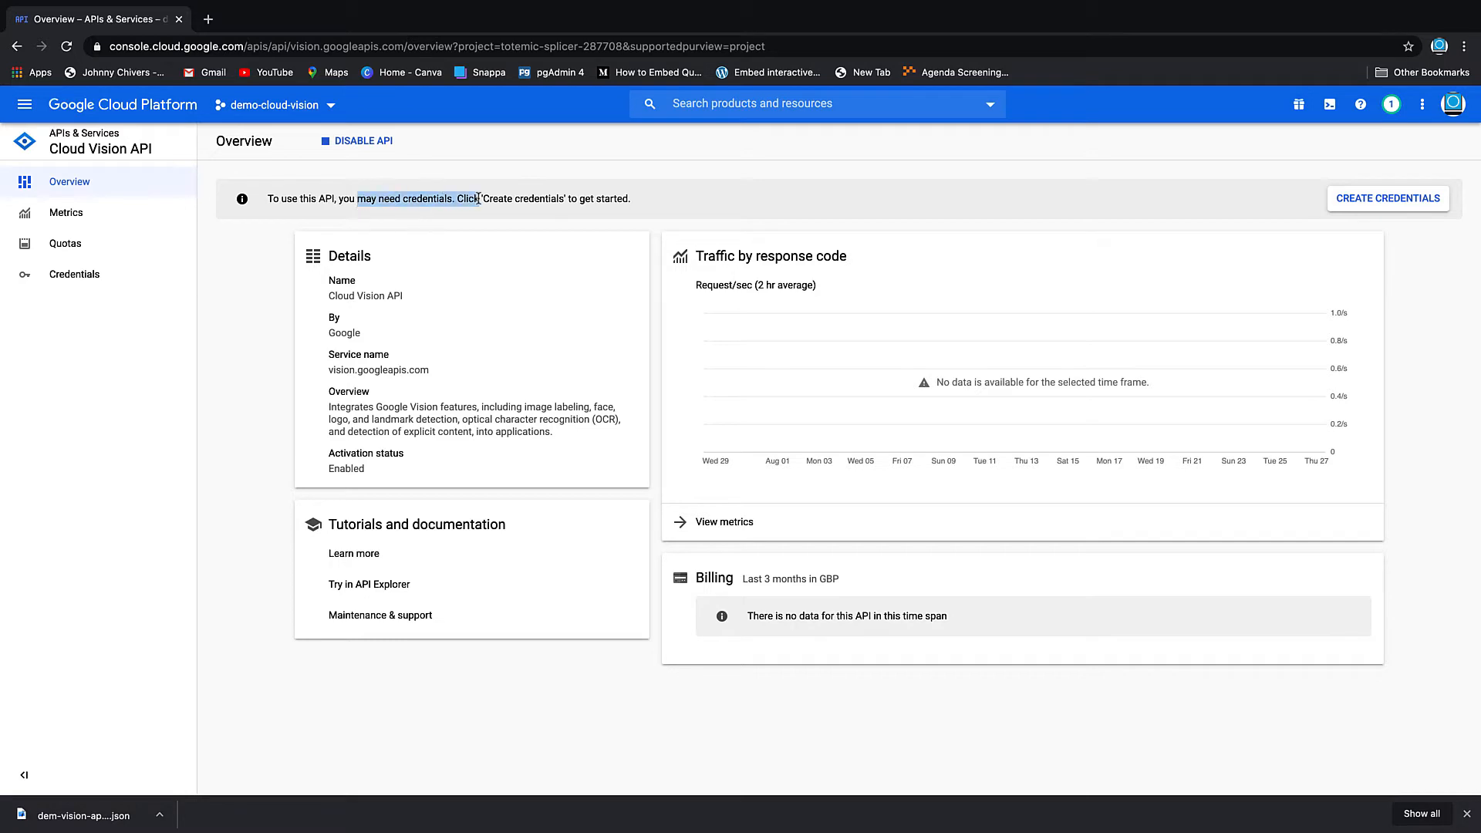
drag(480, 198, 630, 198)
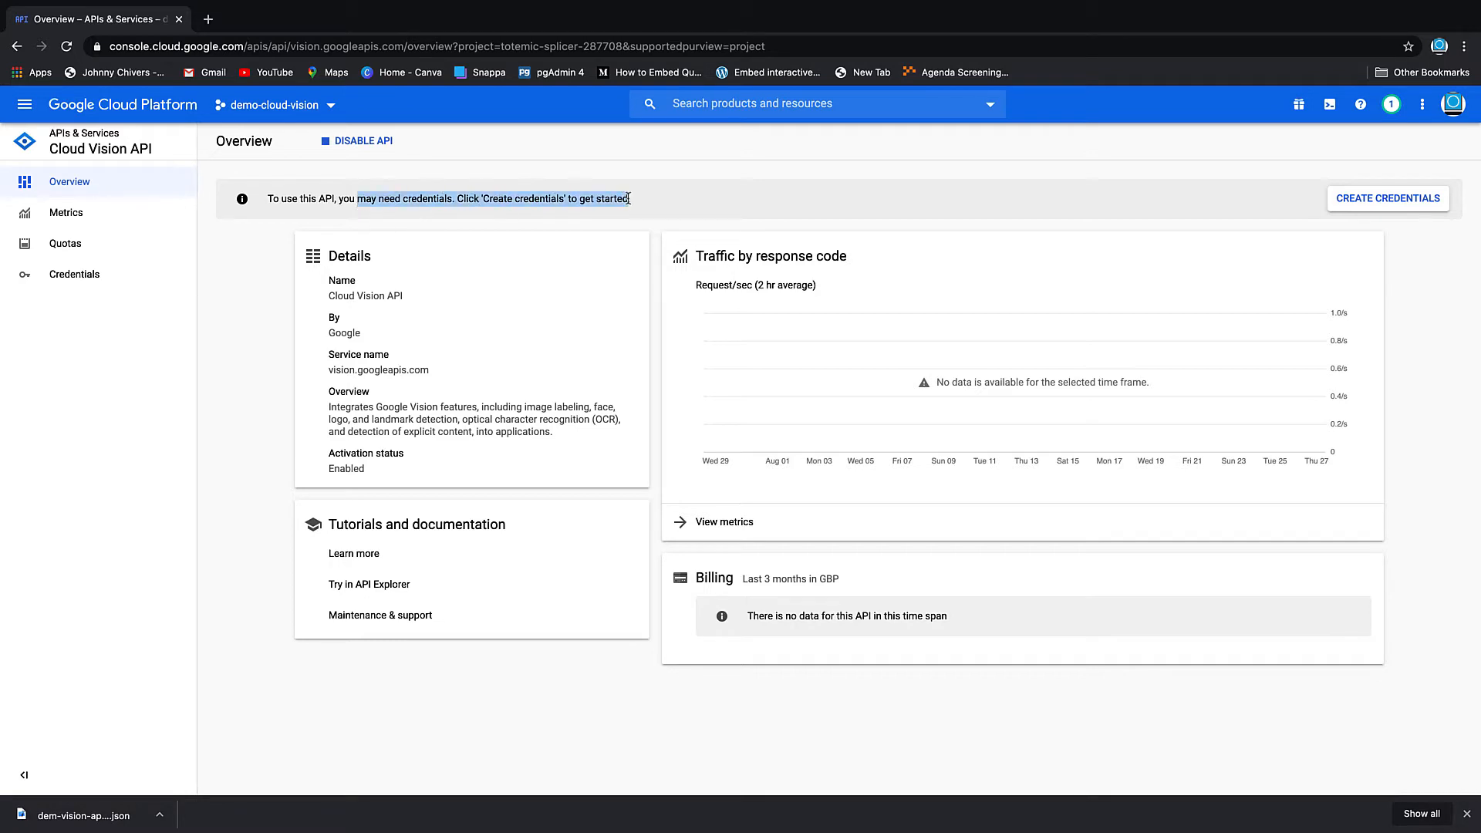
click(1388, 198)
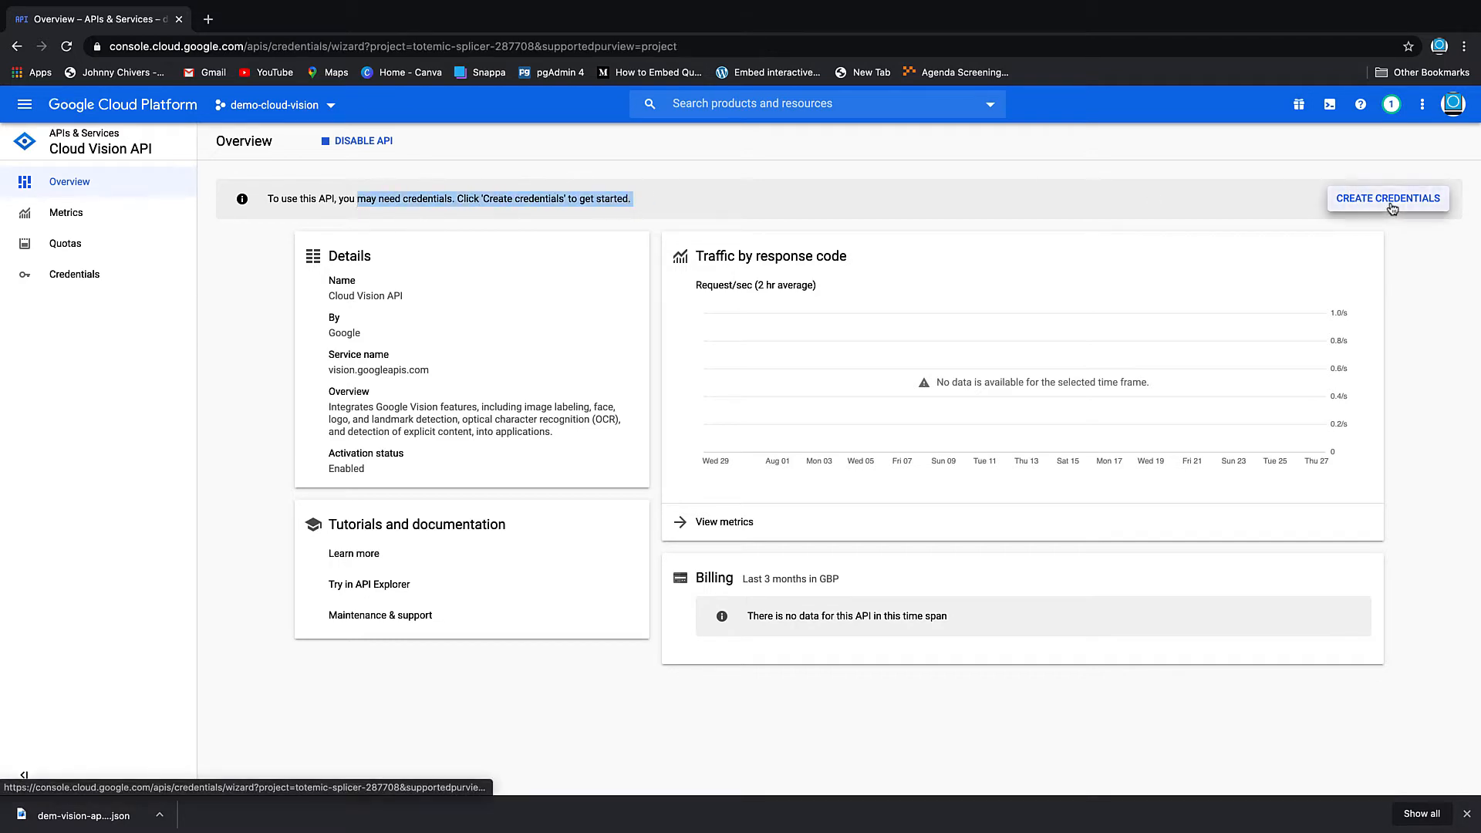
click(1387, 198)
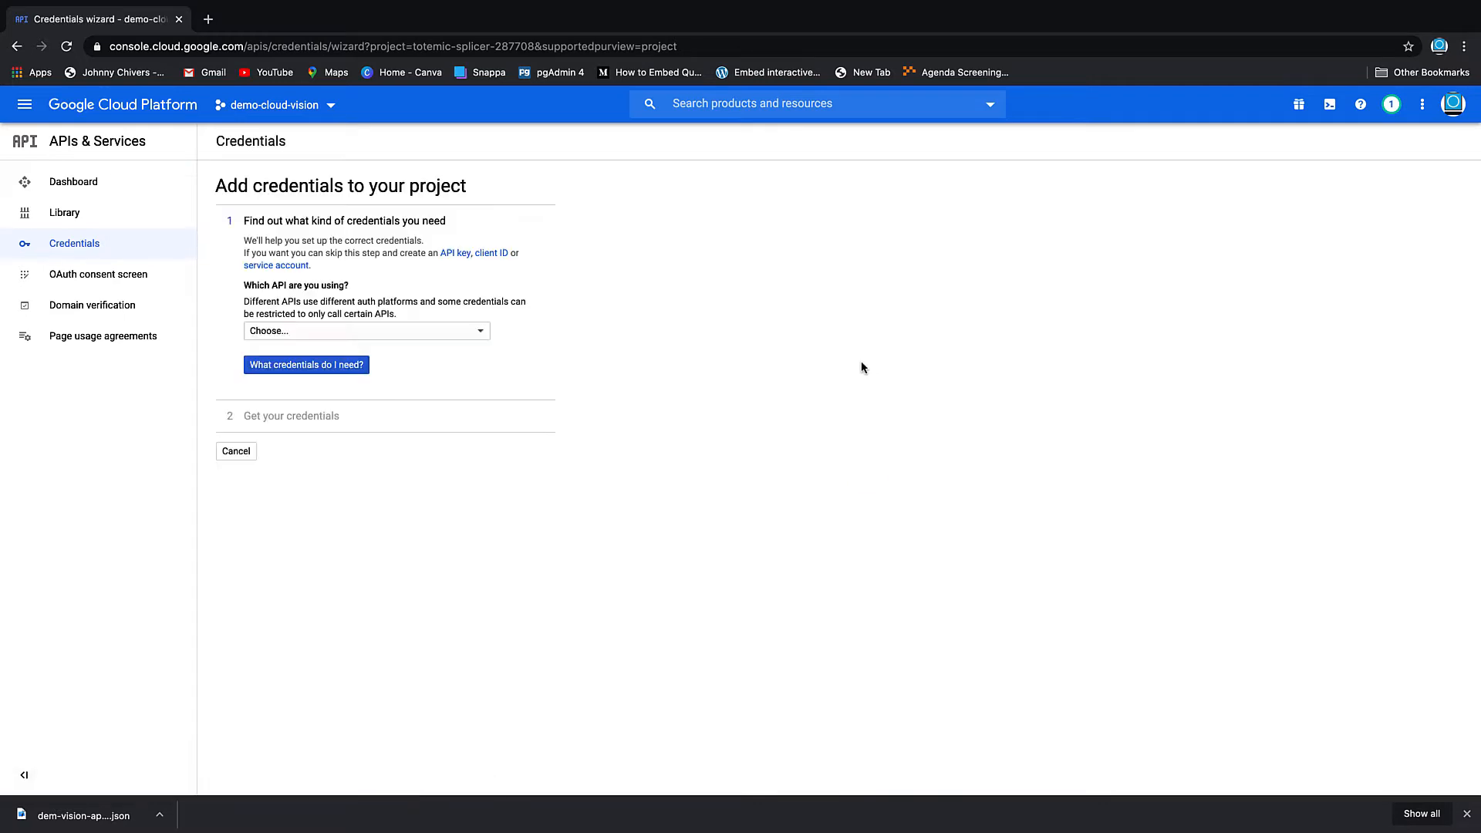
click(366, 331)
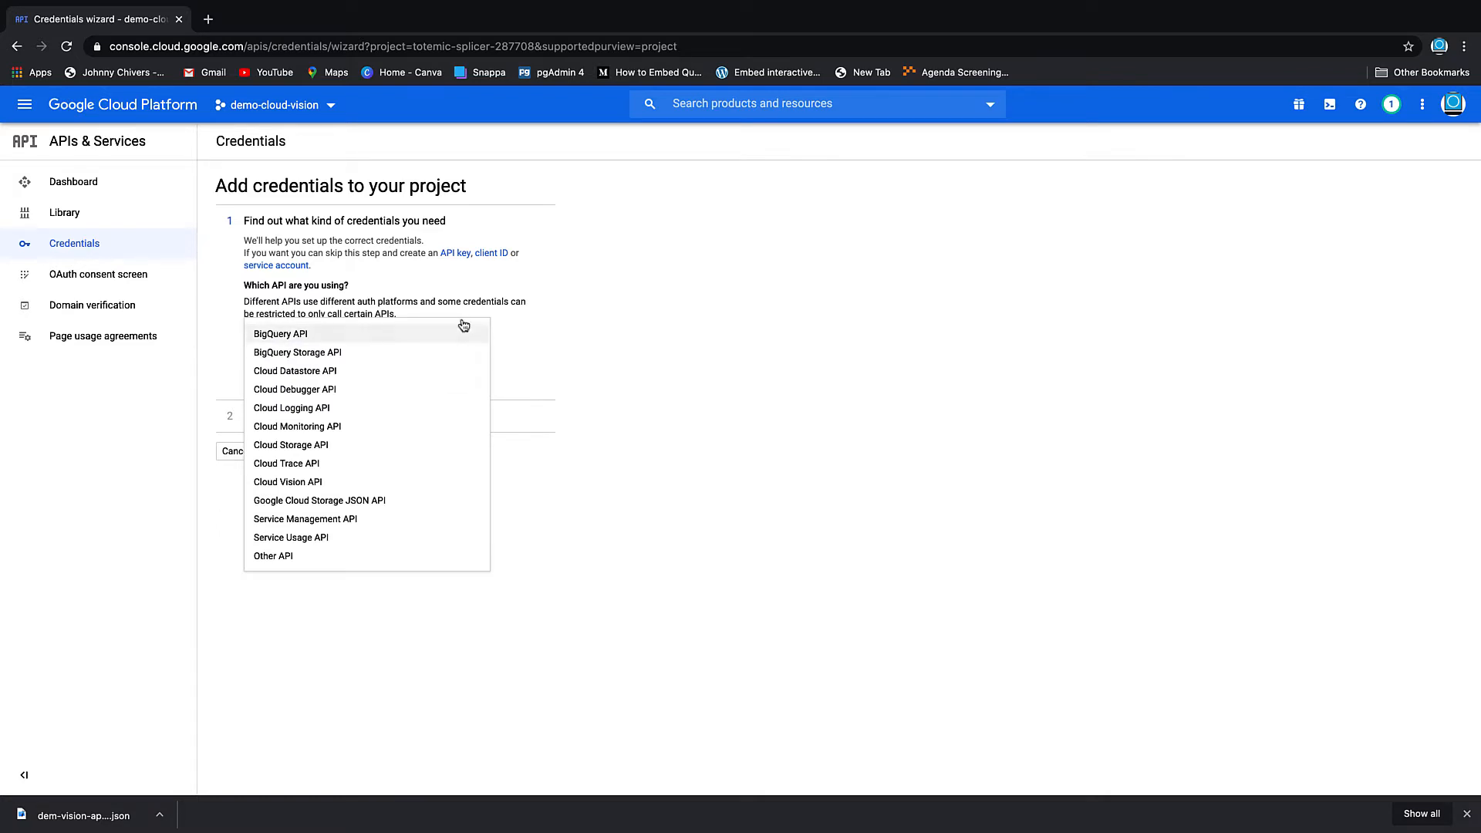
click(287, 481)
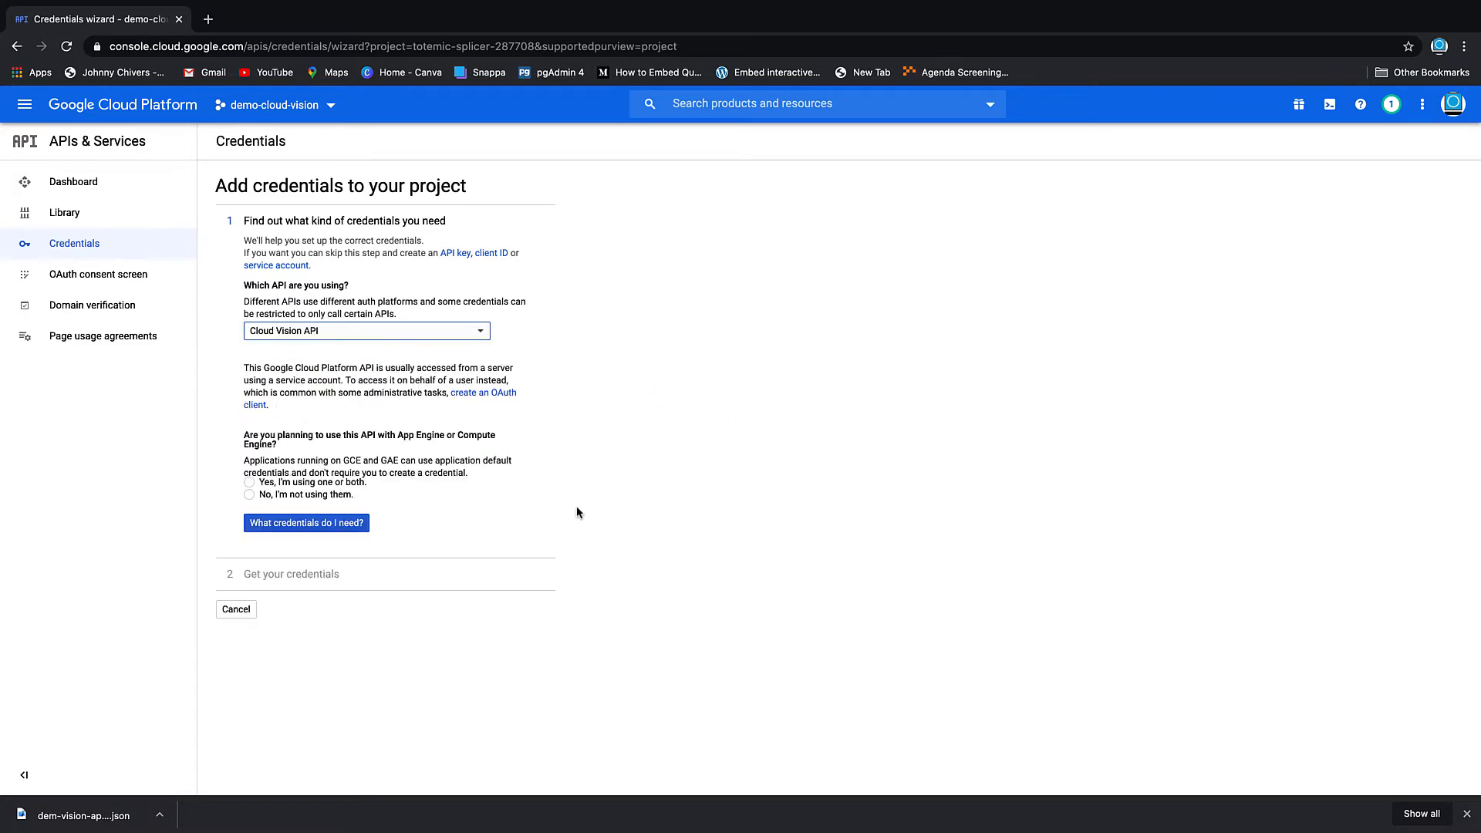
click(248, 495)
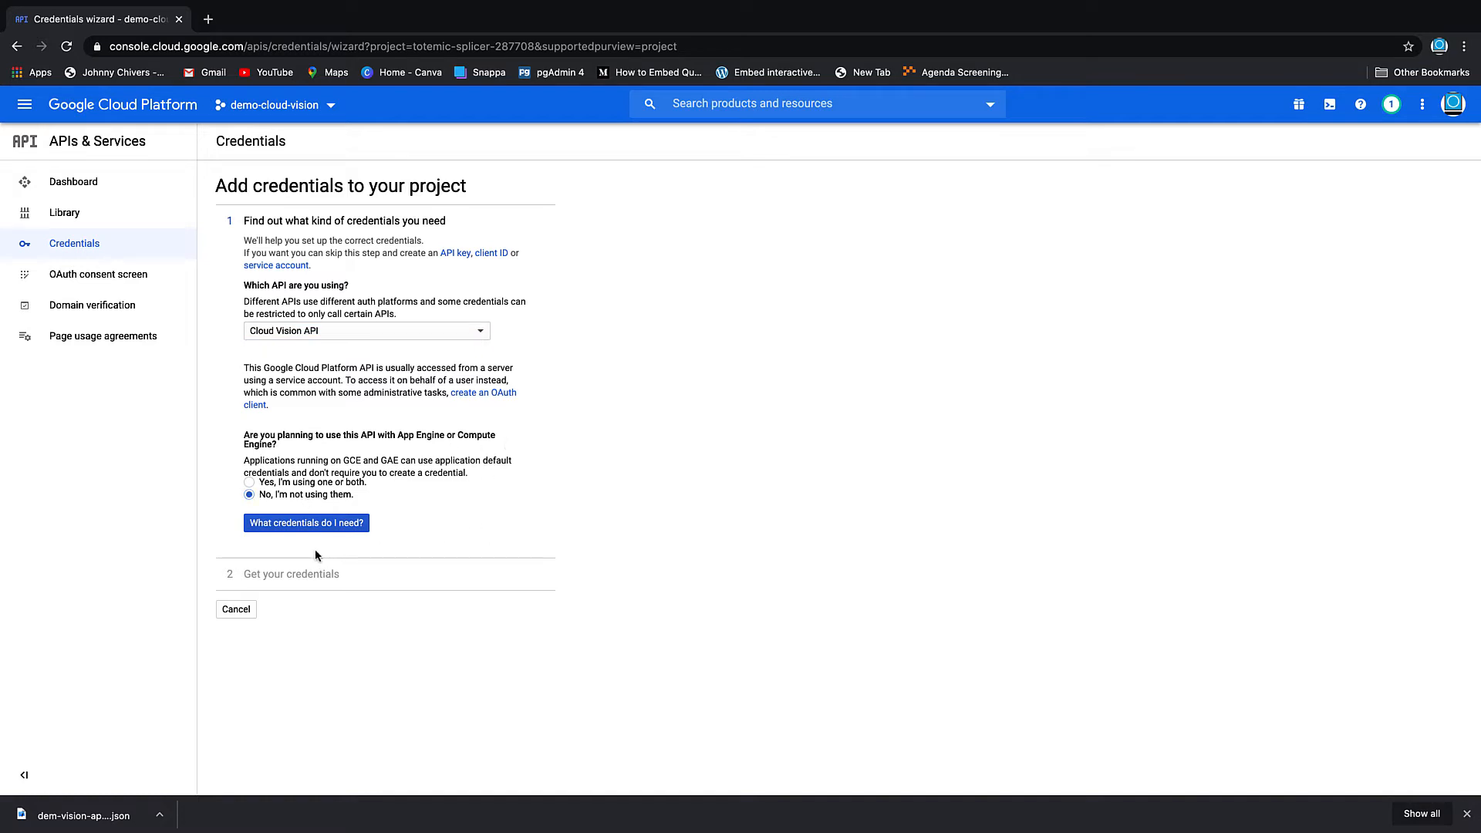
click(307, 522)
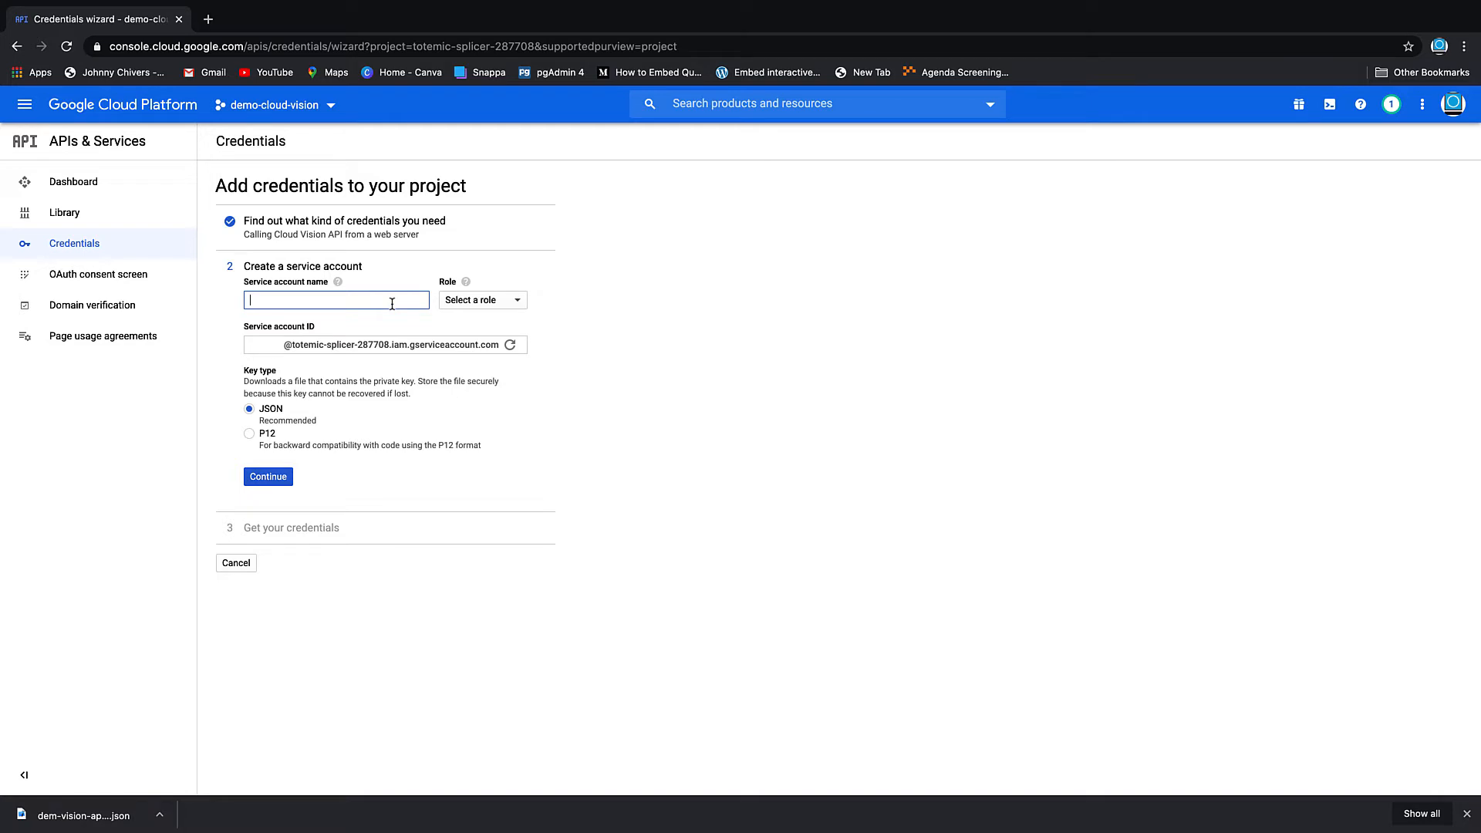
Step: Create service account cloud-demo-api-vision with Owner role and download its JSON key
text(cloud-demo-api-vision)
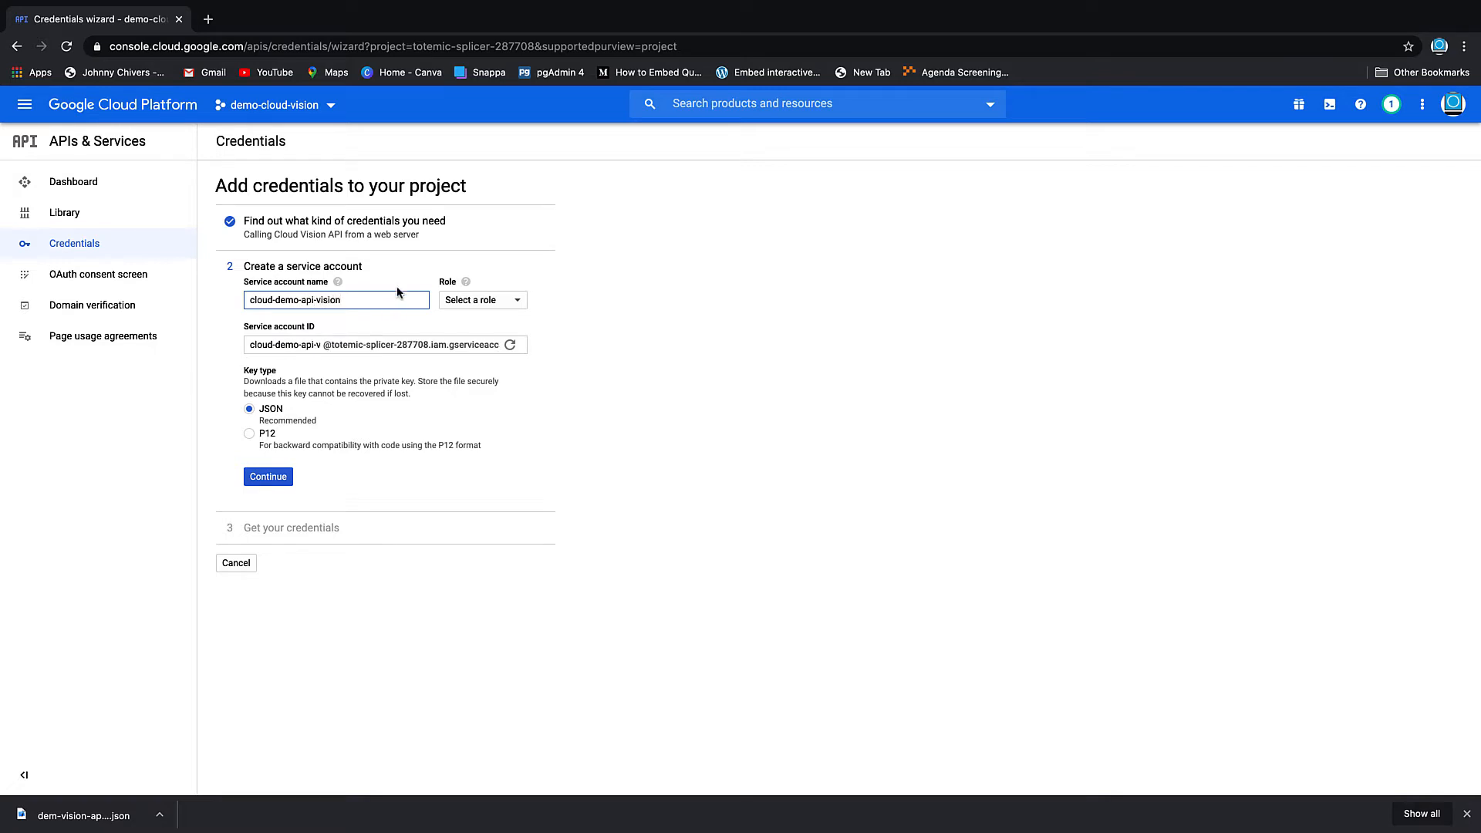
click(482, 299)
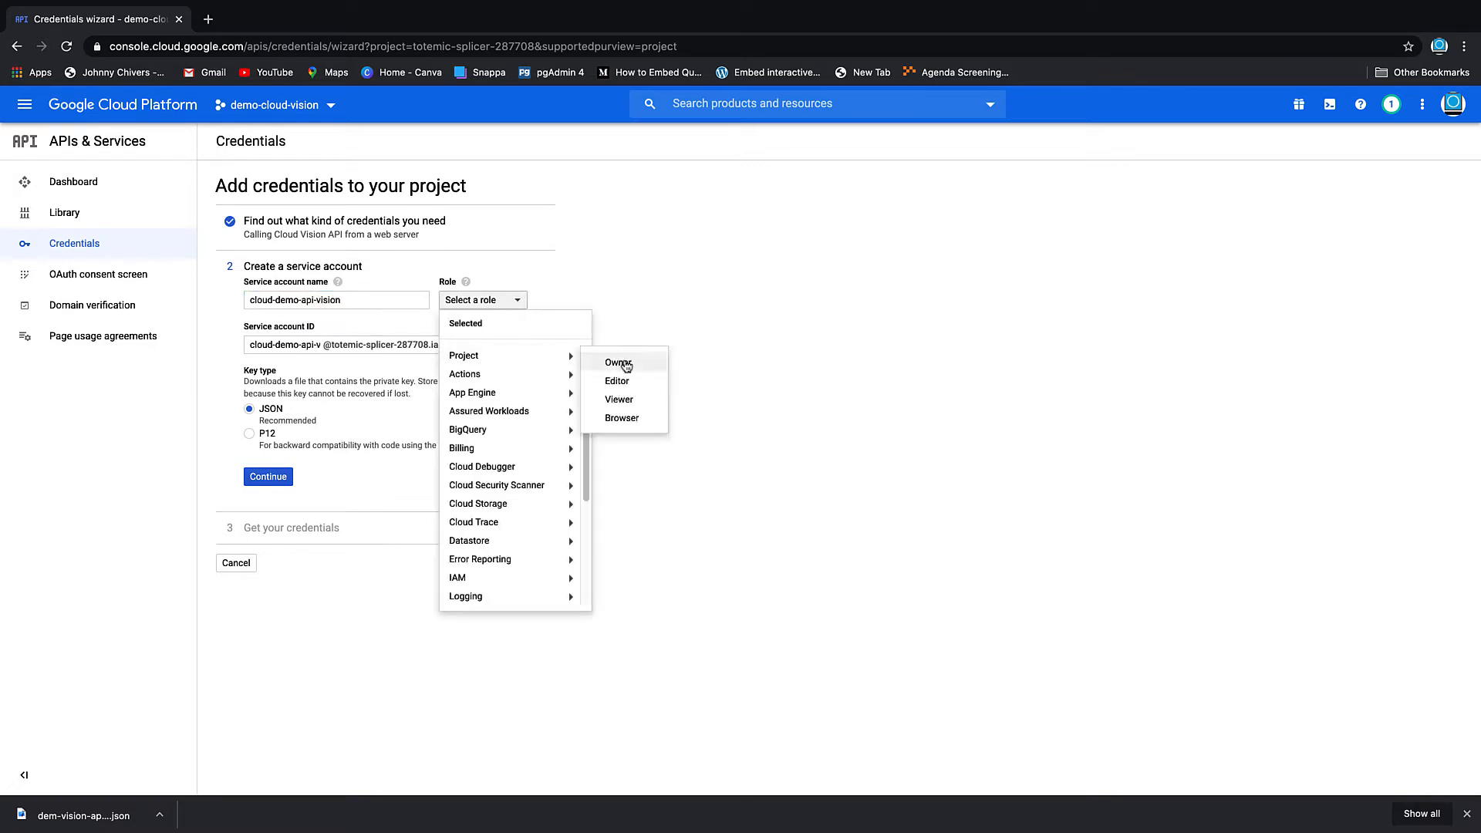
click(618, 362)
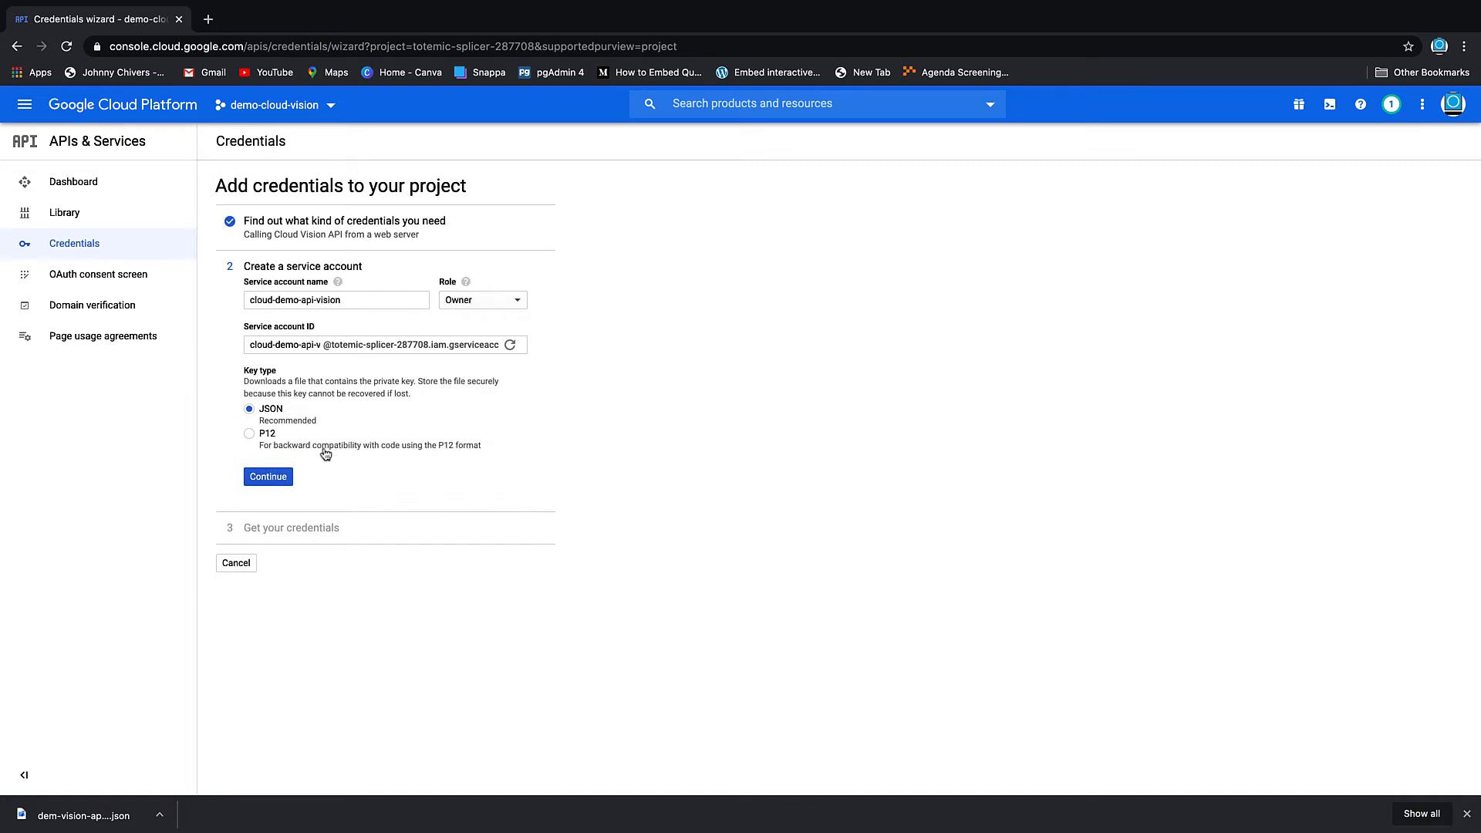
mouse_move(266, 458)
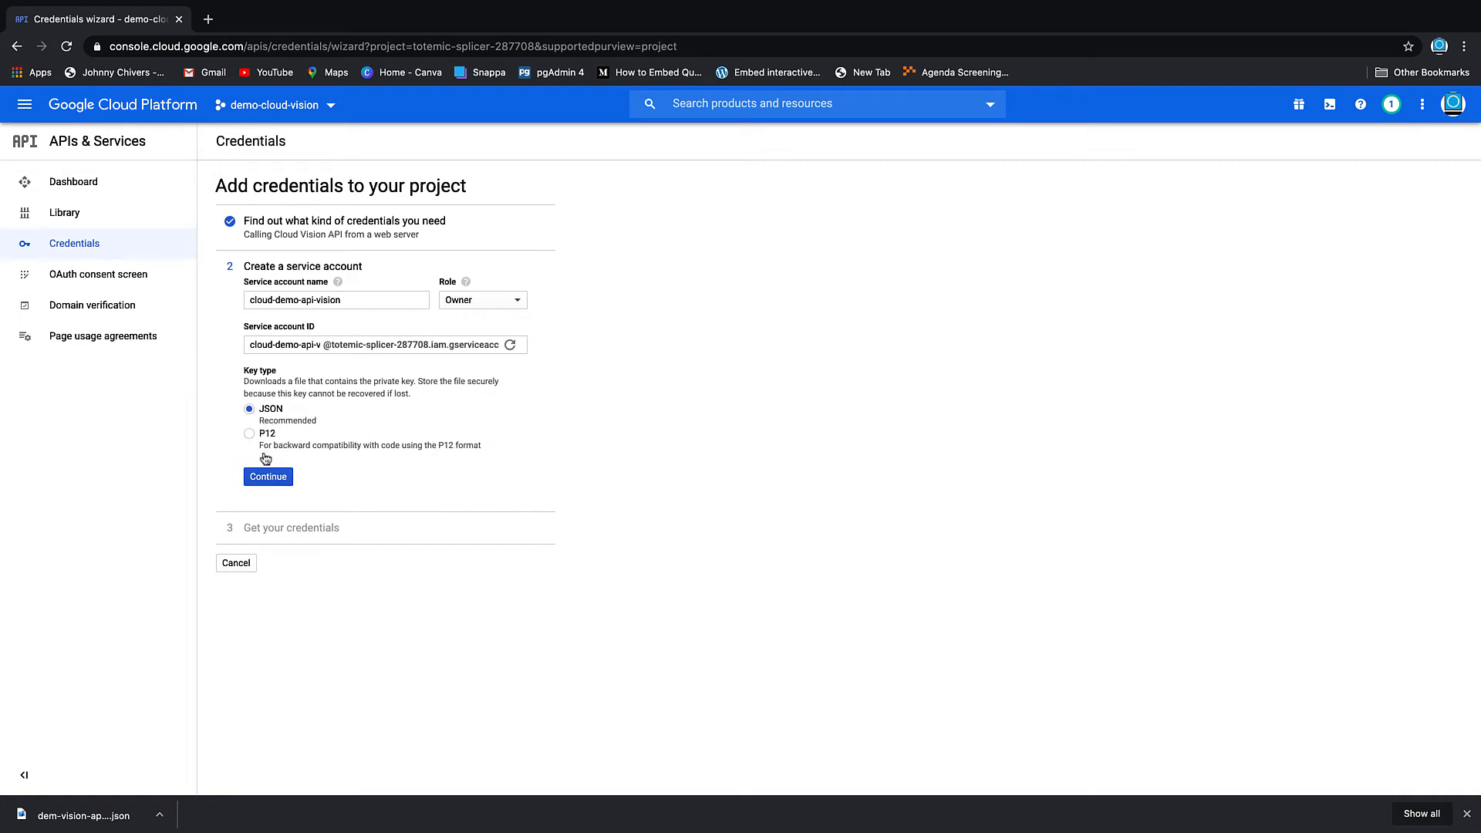
click(268, 476)
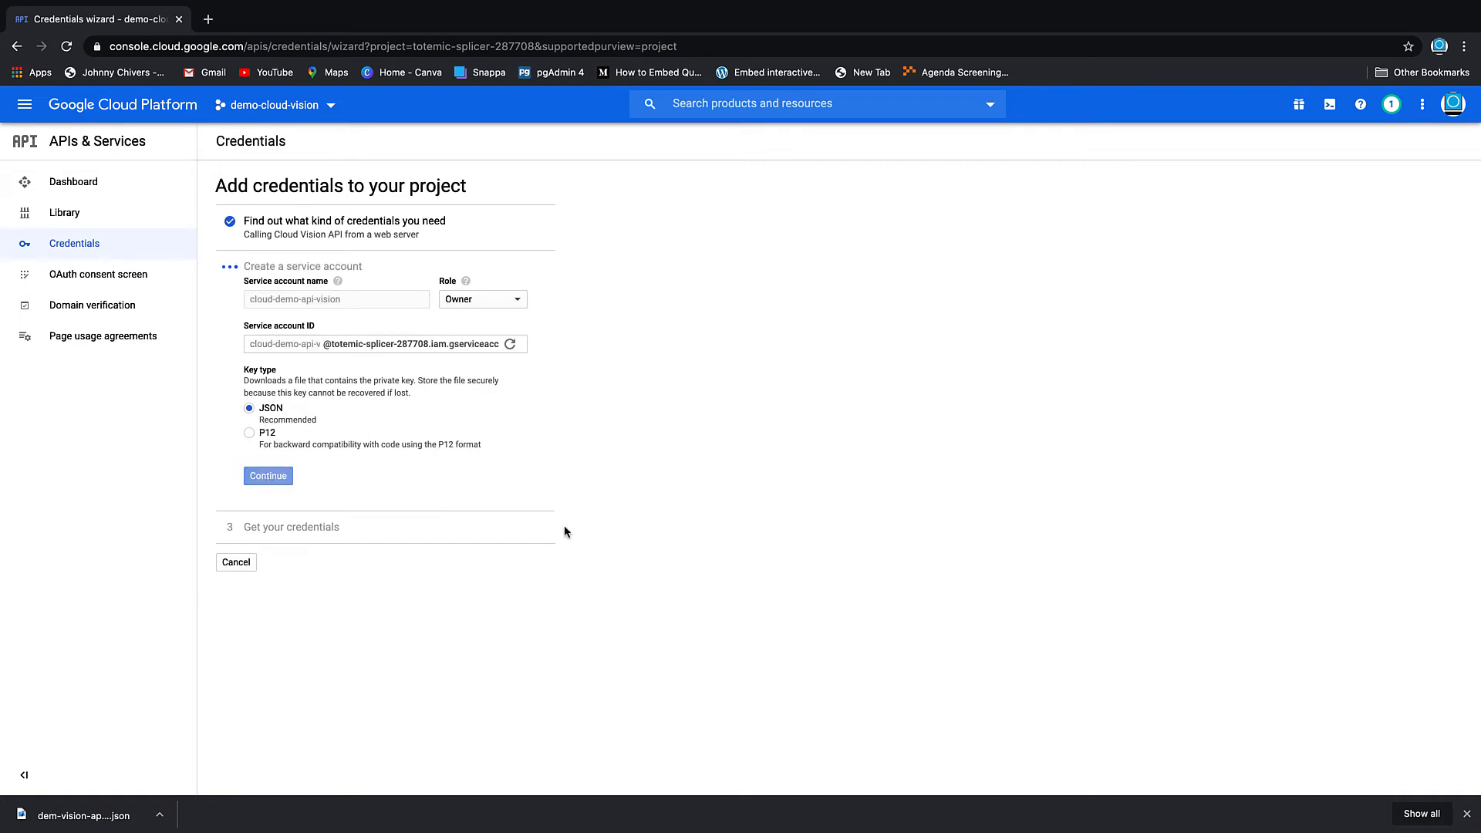
click(268, 475)
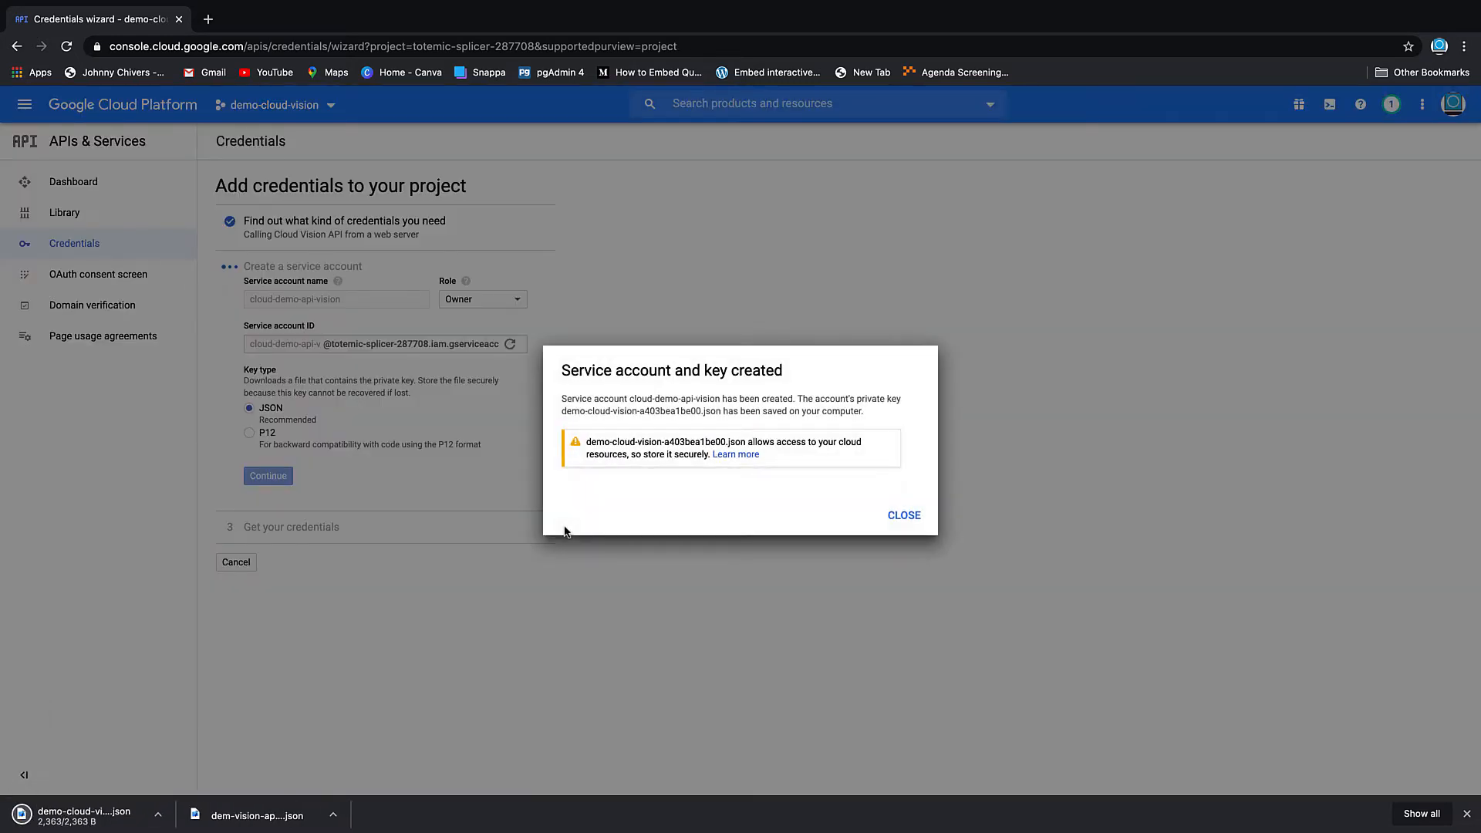
click(902, 515)
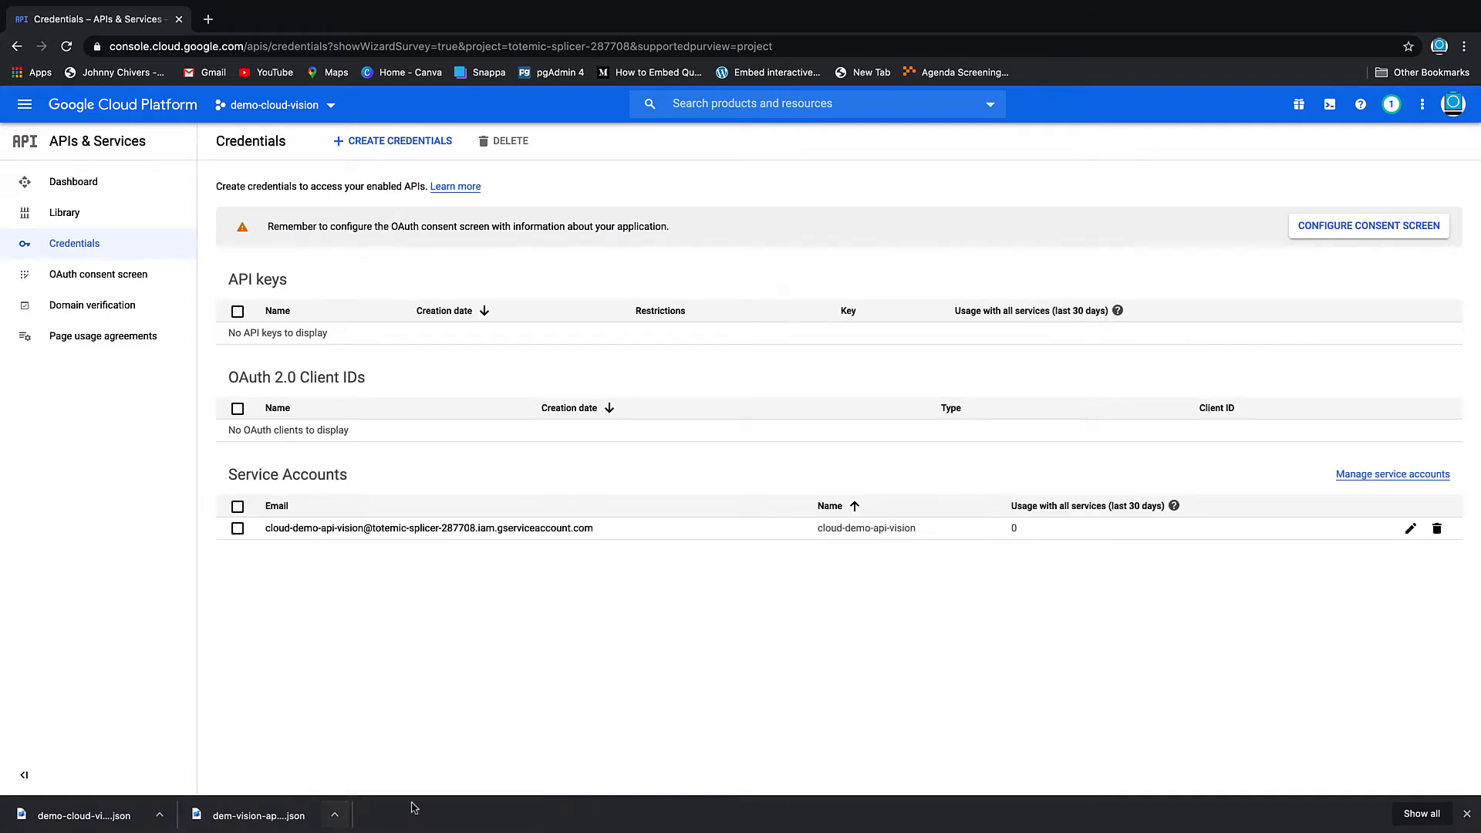
mouse_move(1447, 789)
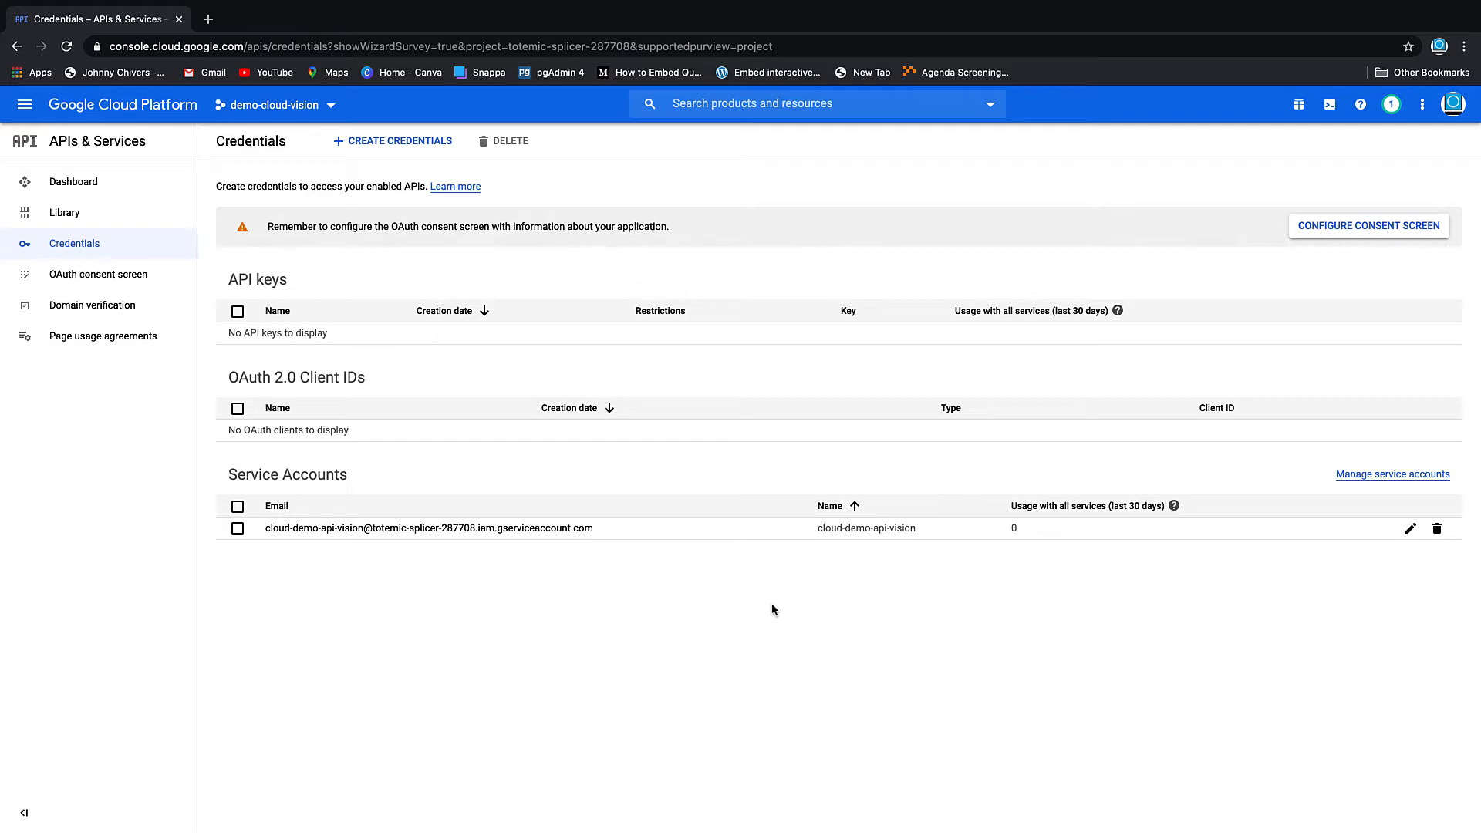
mouse_move(786, 595)
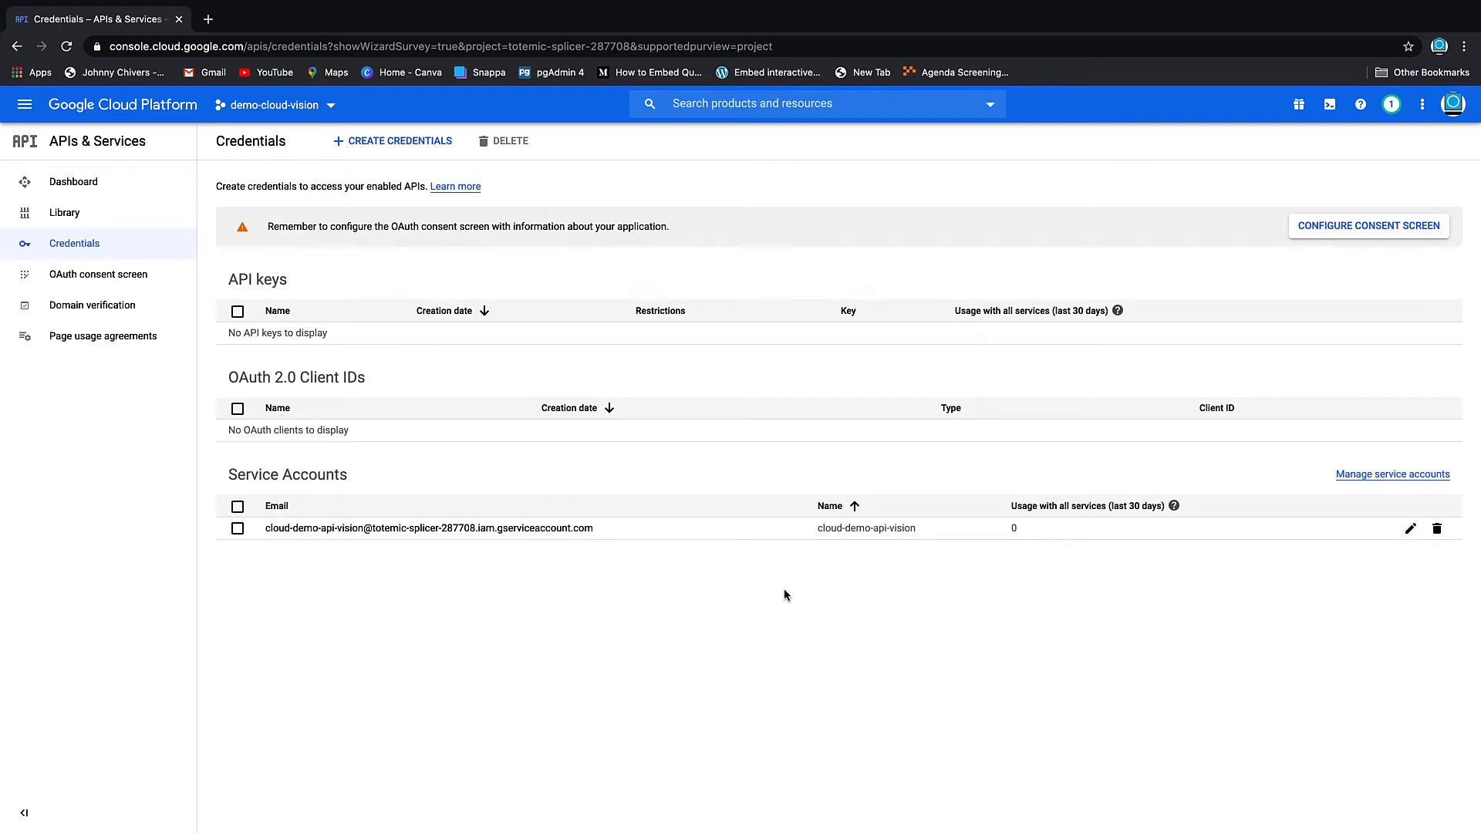
key(f3)
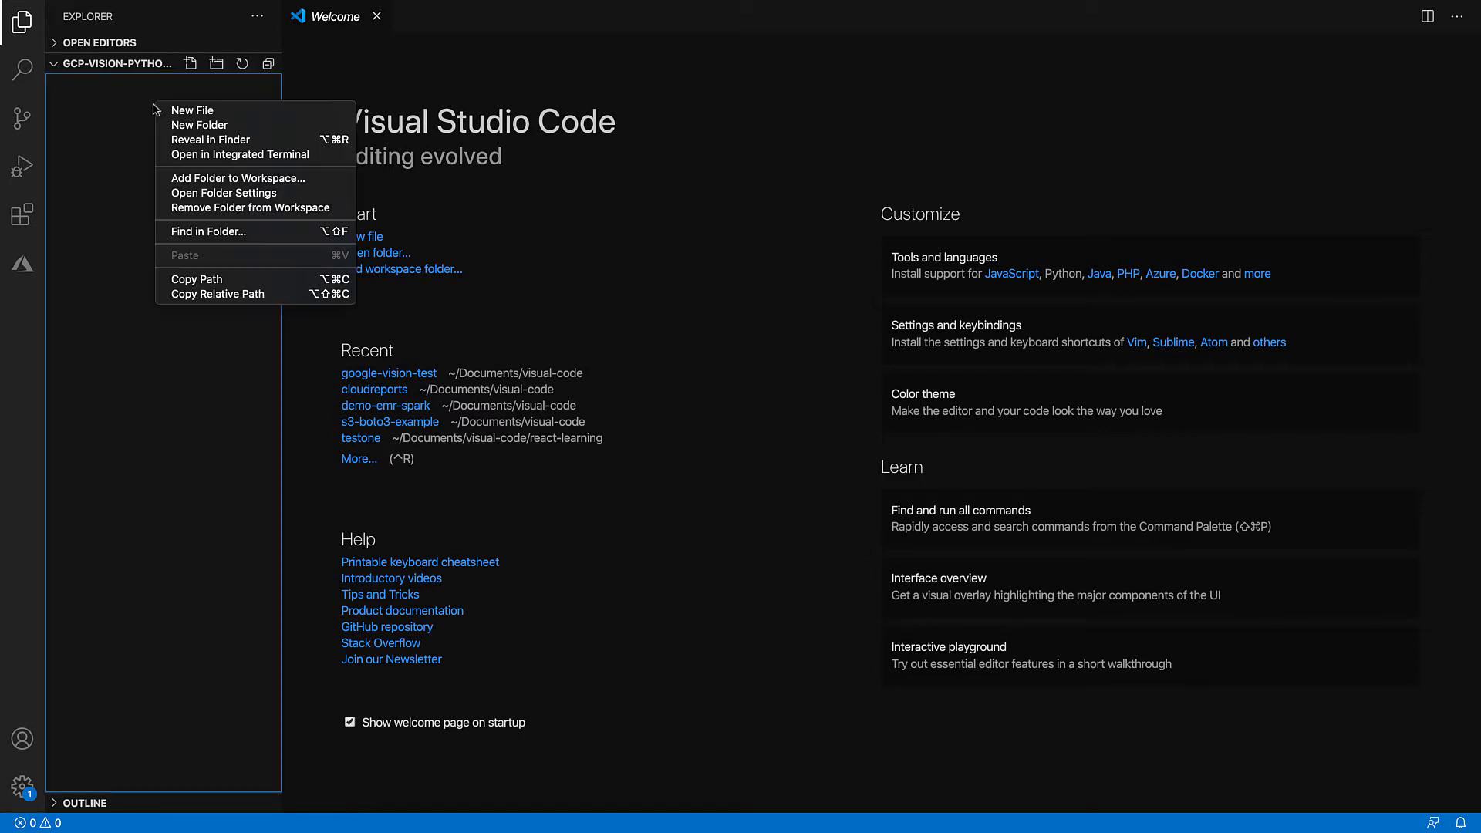
Step: Add a new file named test_vision.py to the gcp-vision-python-demo folder
click(192, 110)
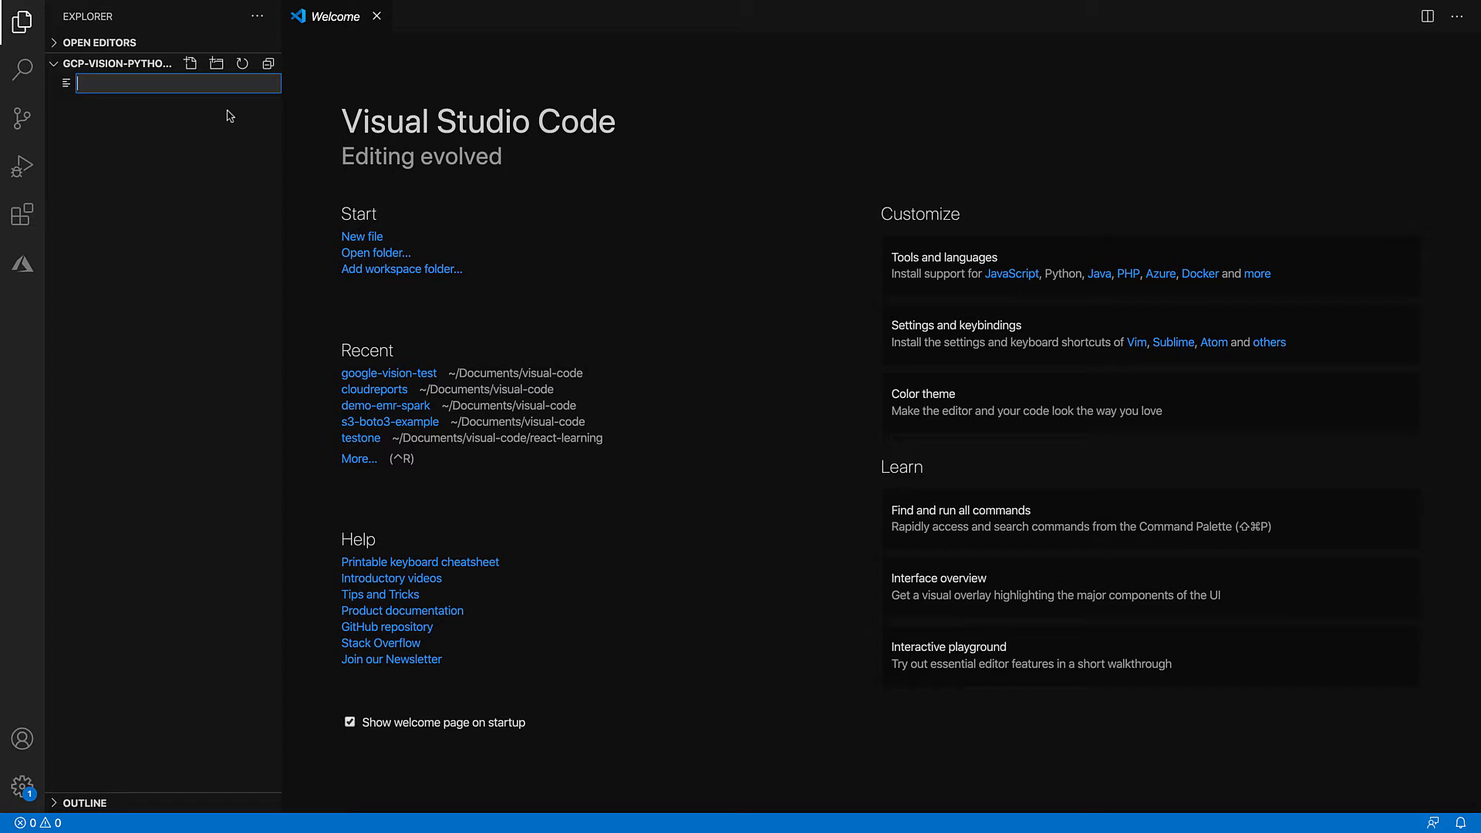
mouse_move(197, 87)
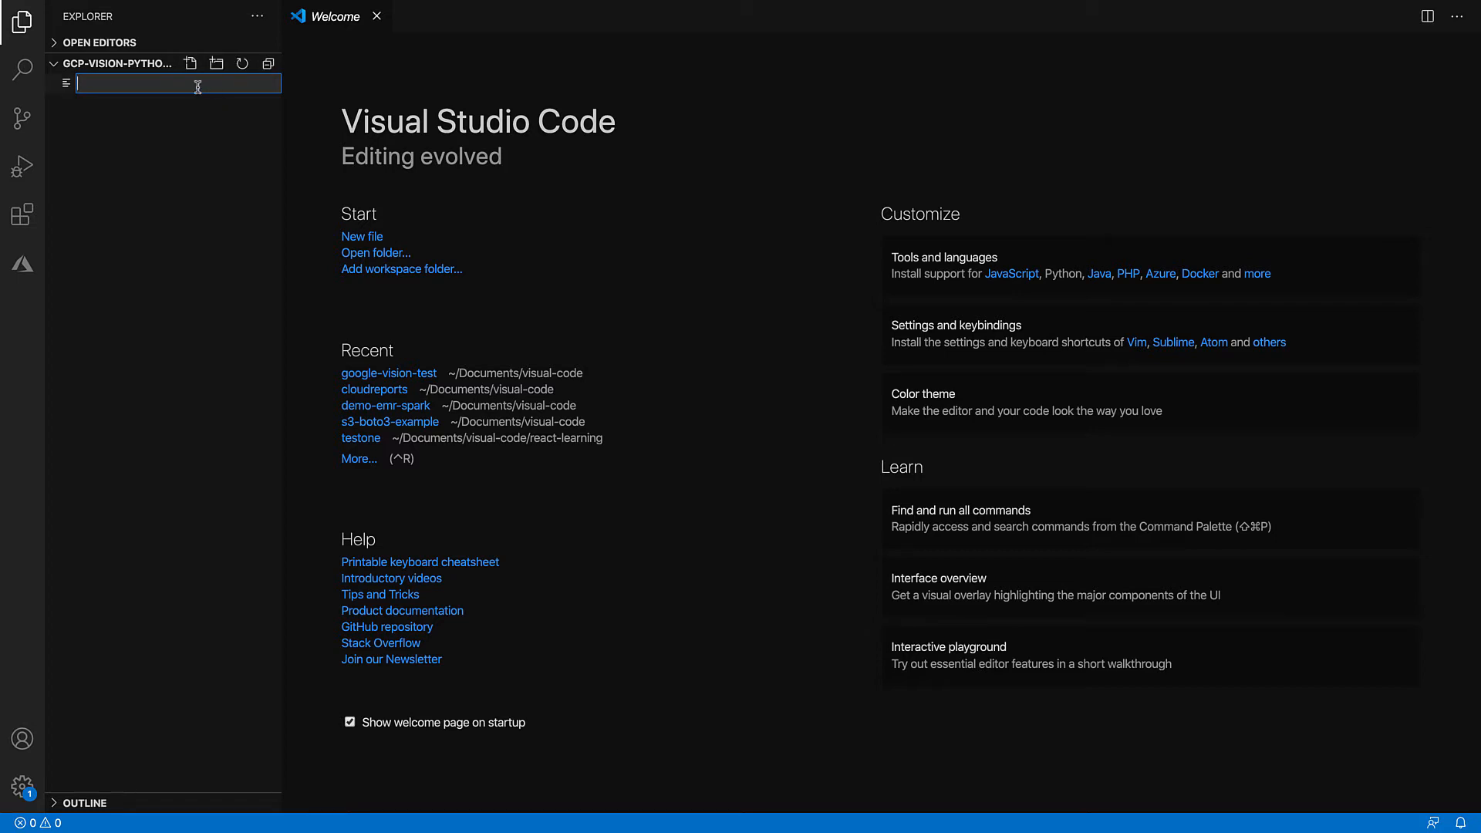
text(test_v)
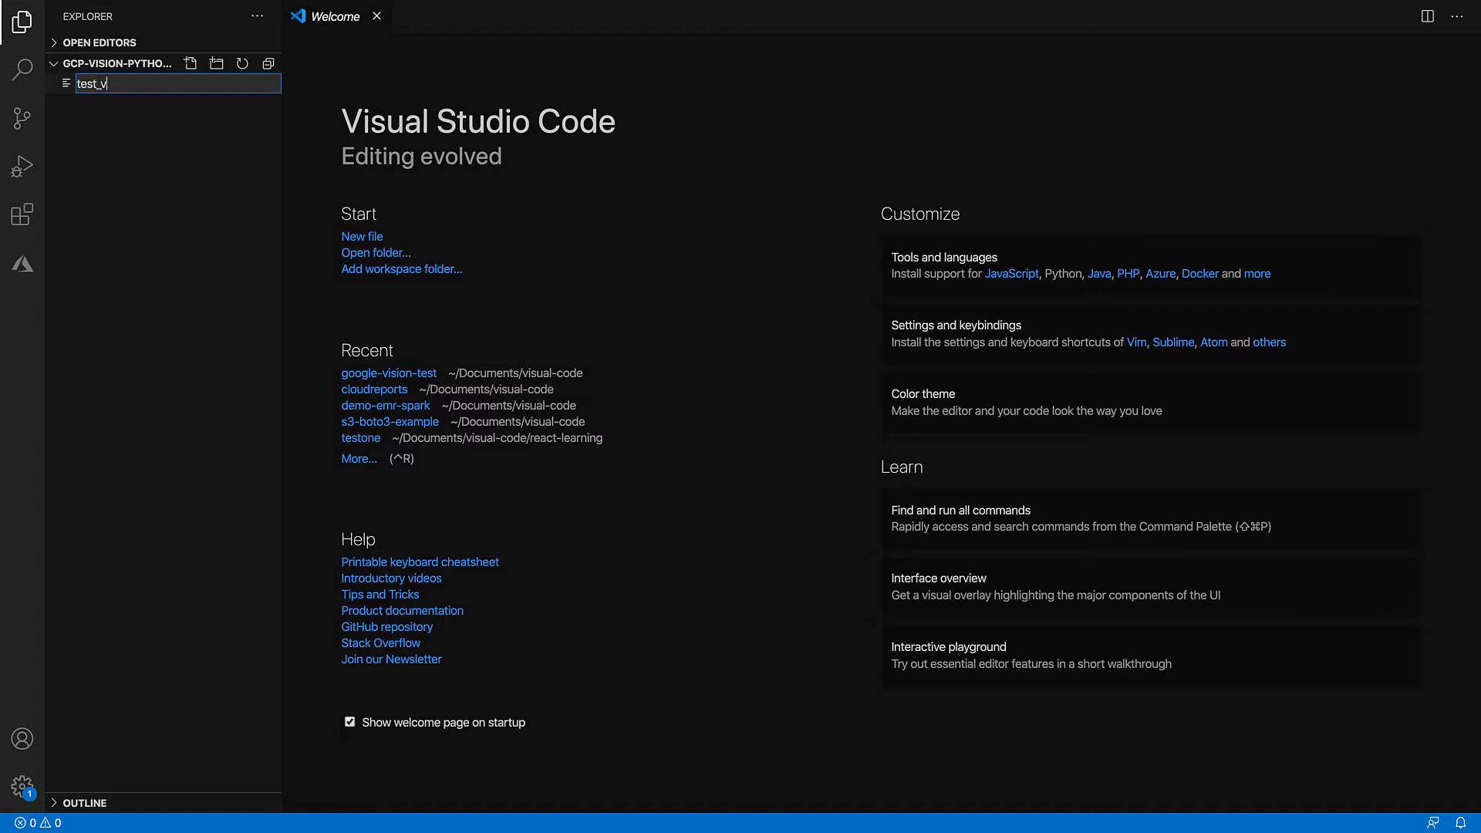
text(isio)
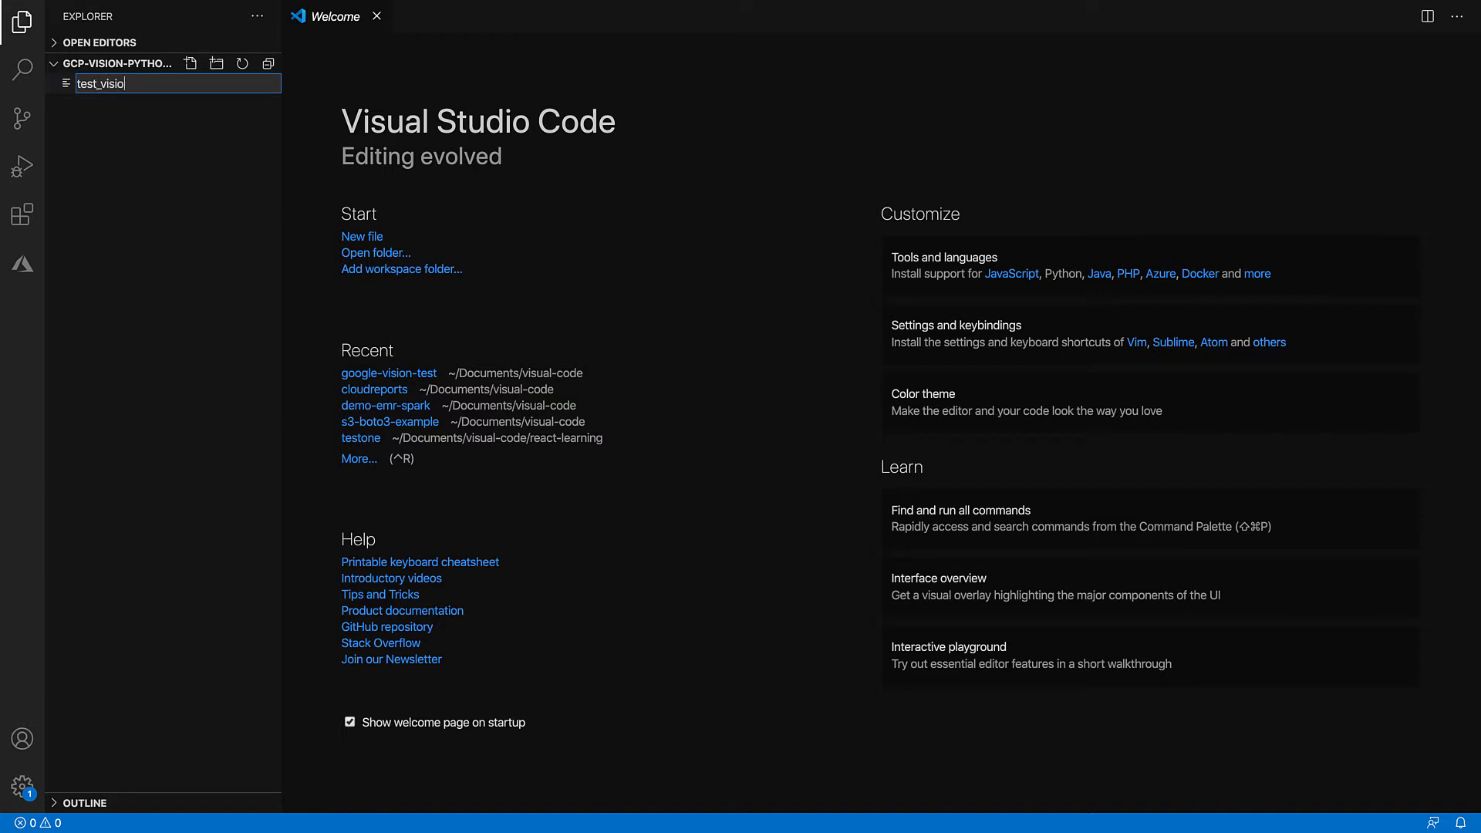
text(.py)
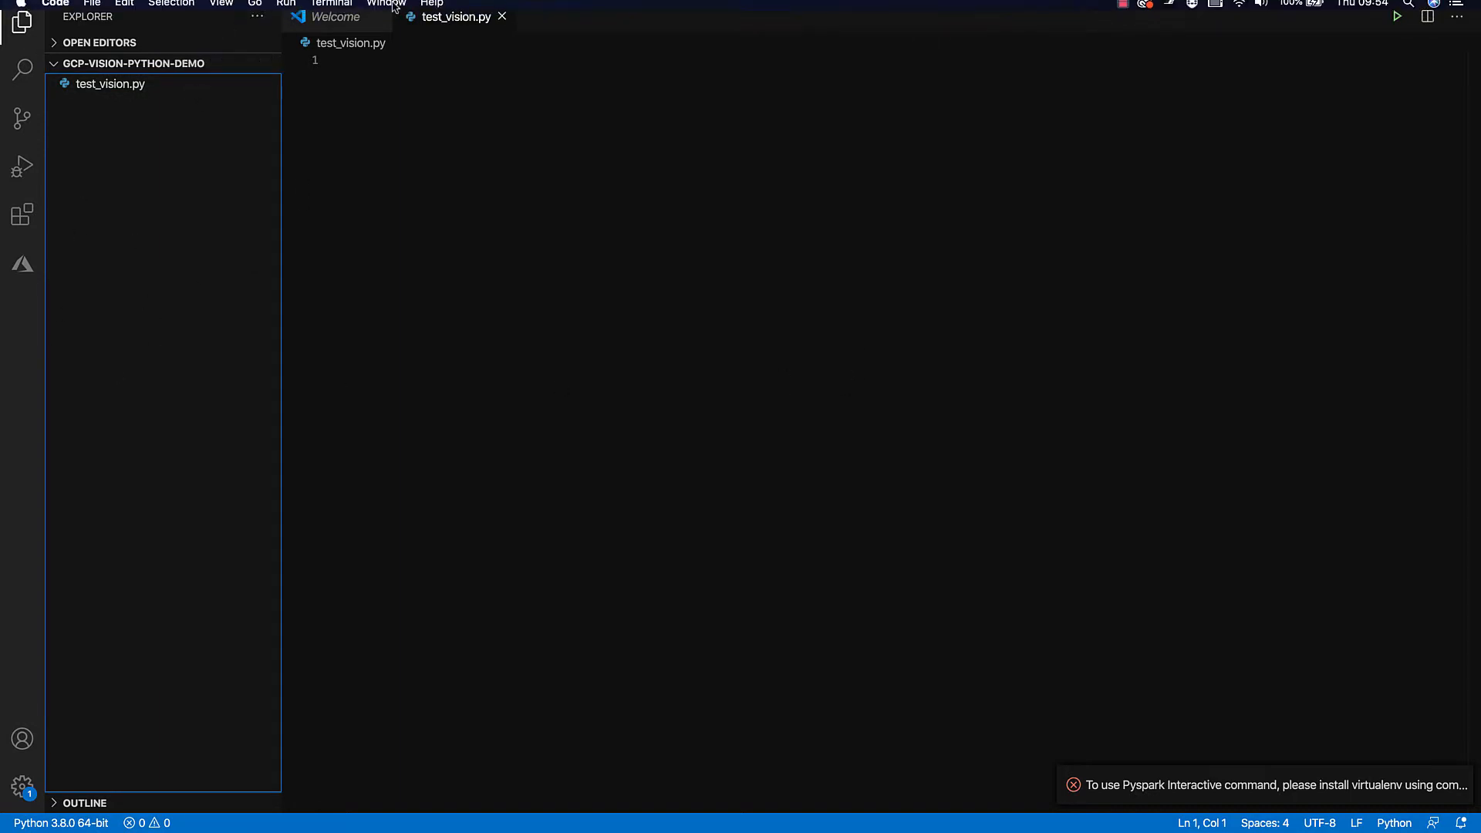
Step: Bring the downloaded demo-cloud-vision JSON key from Downloads into the project
key(F3)
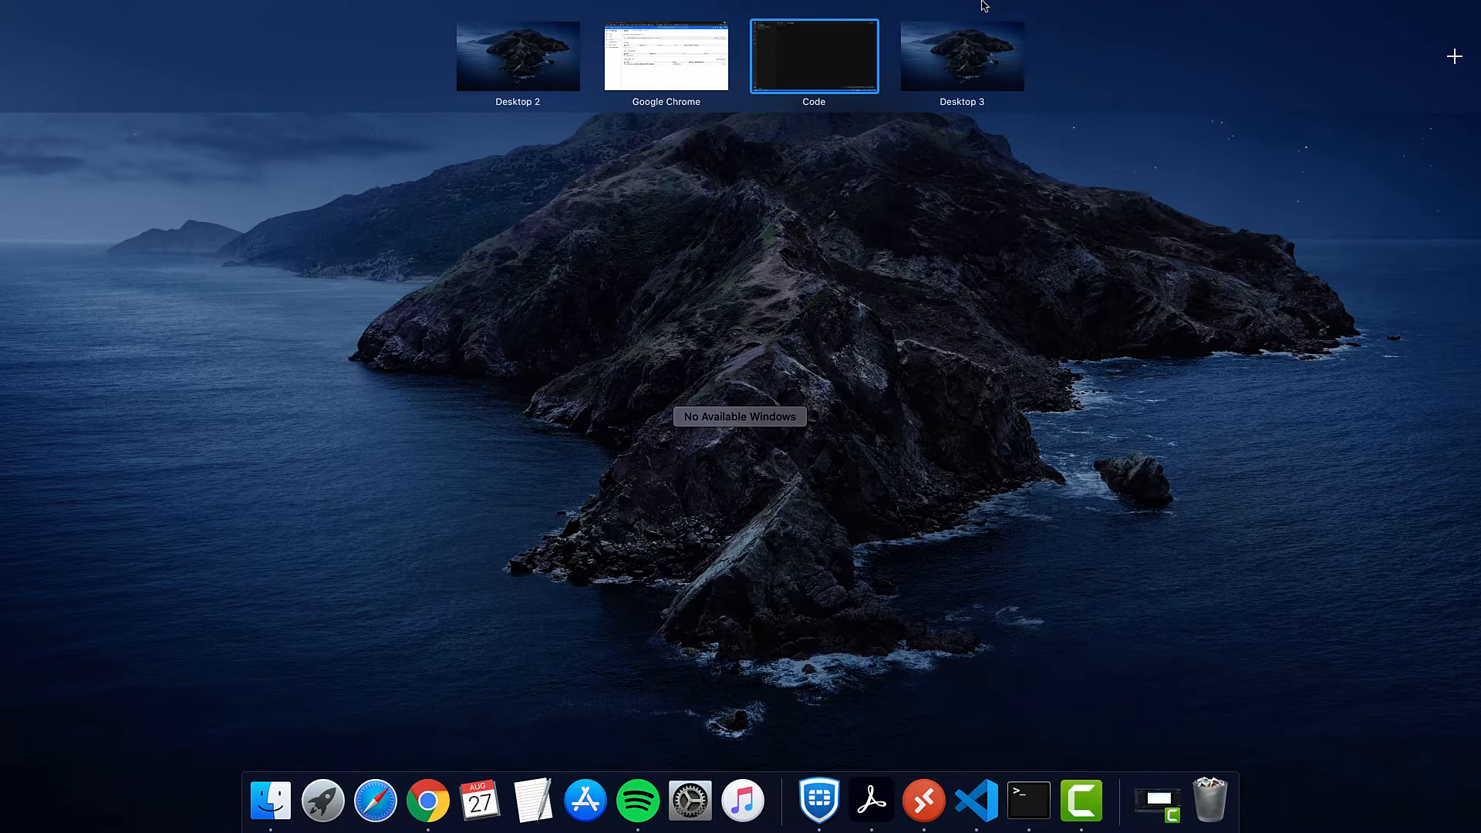
click(813, 55)
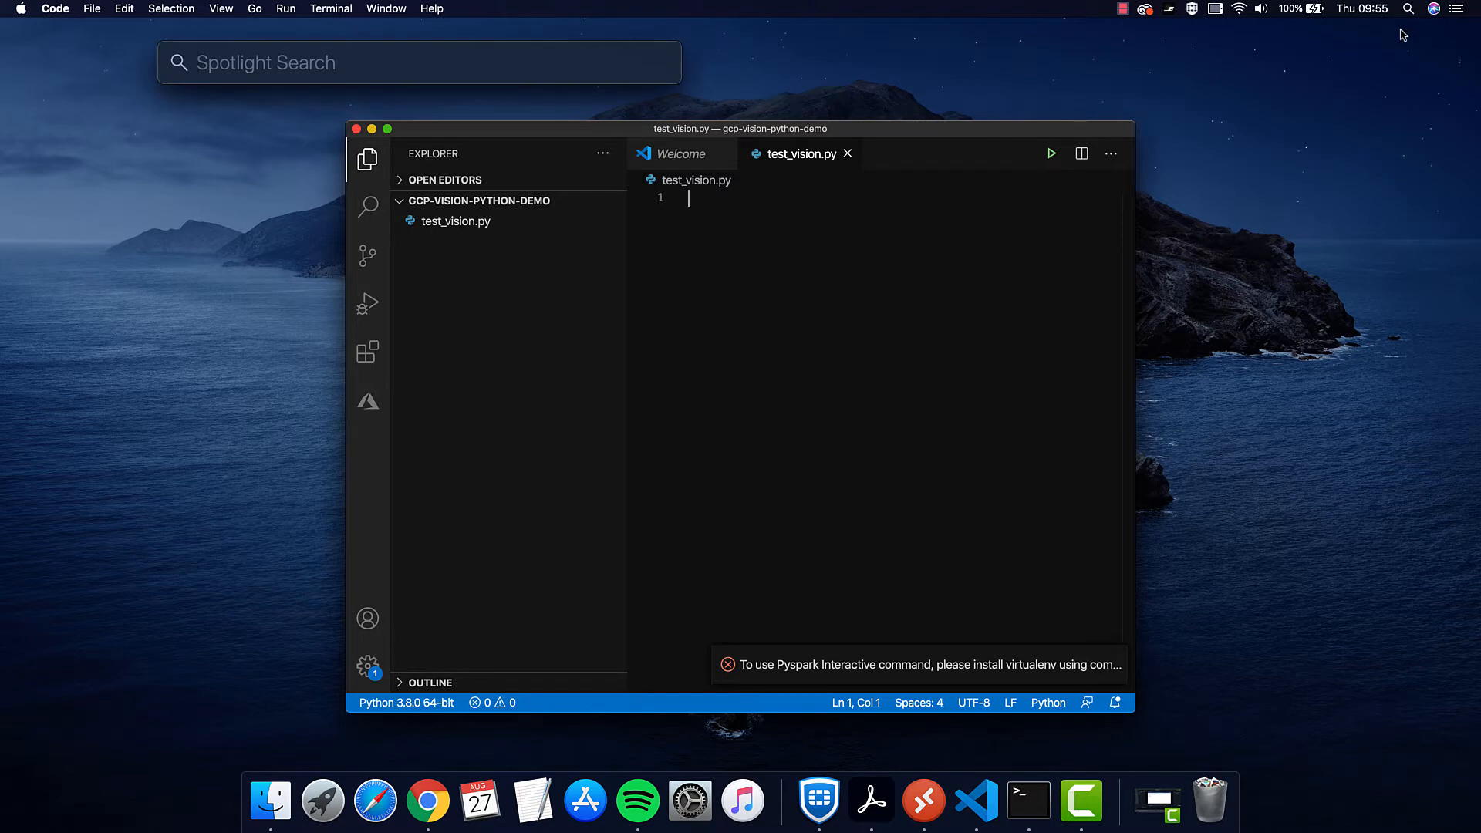
text(downlaod)
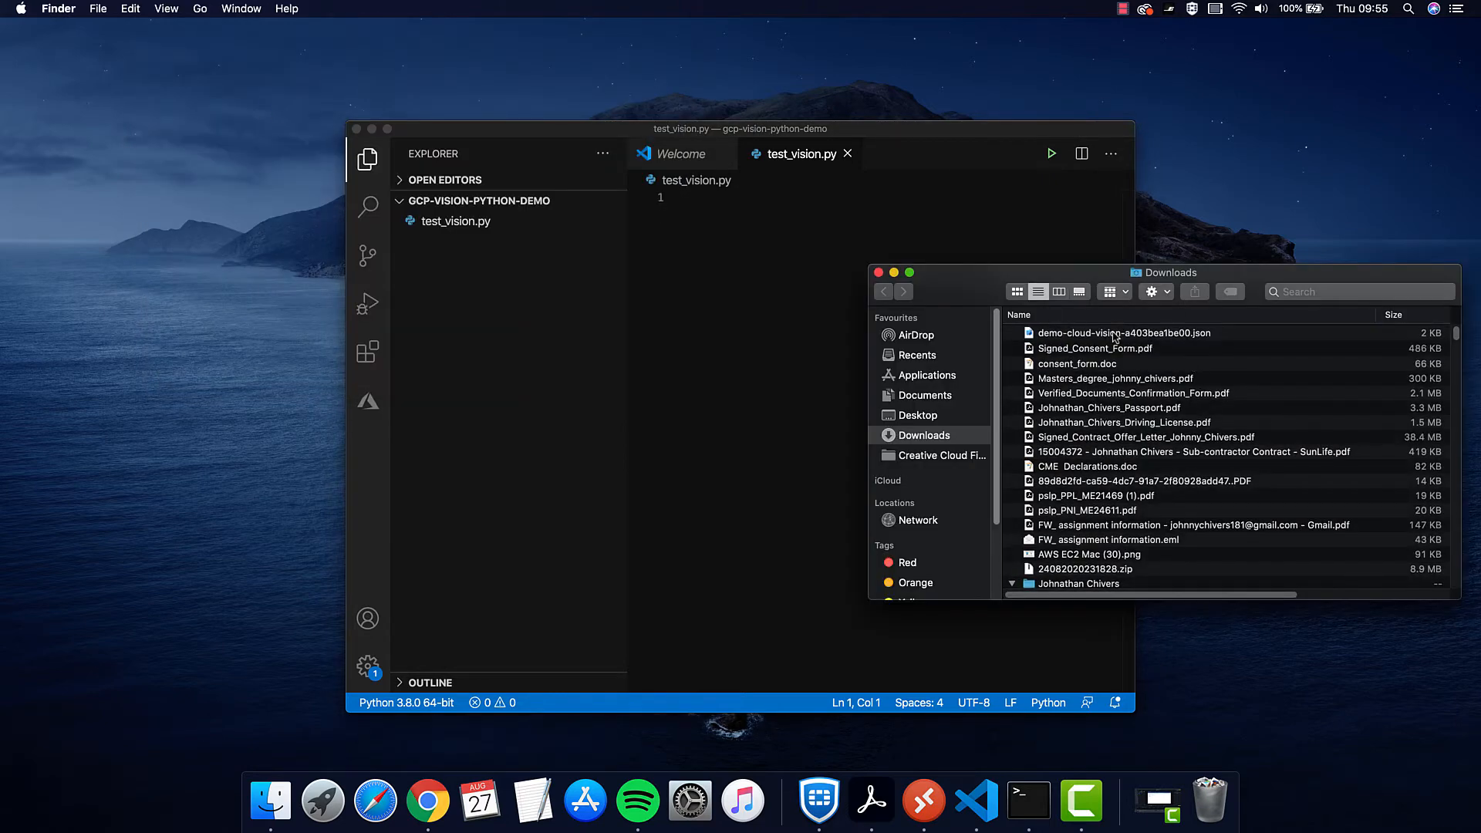
double_click(1125, 333)
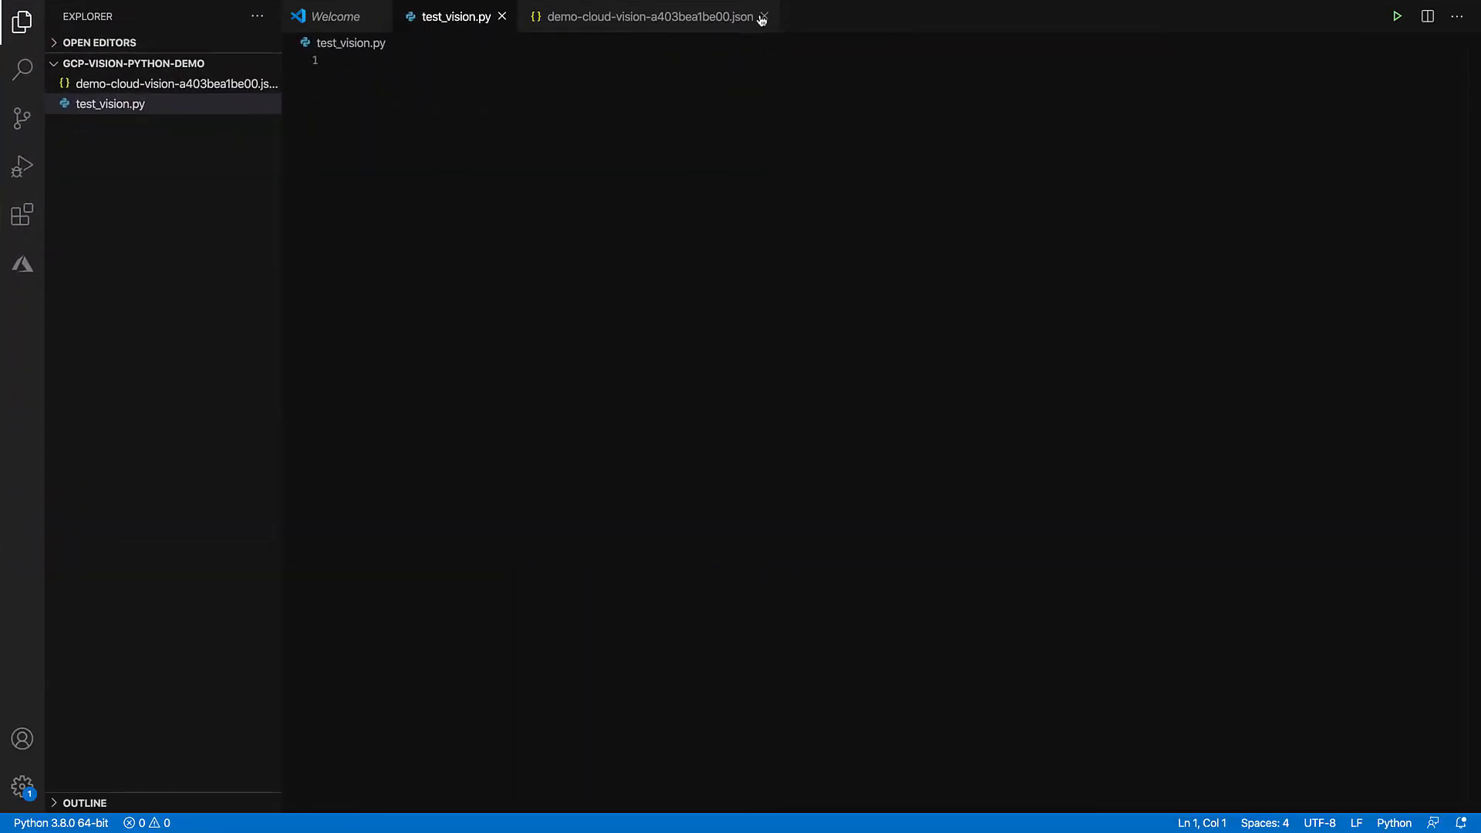
click(762, 17)
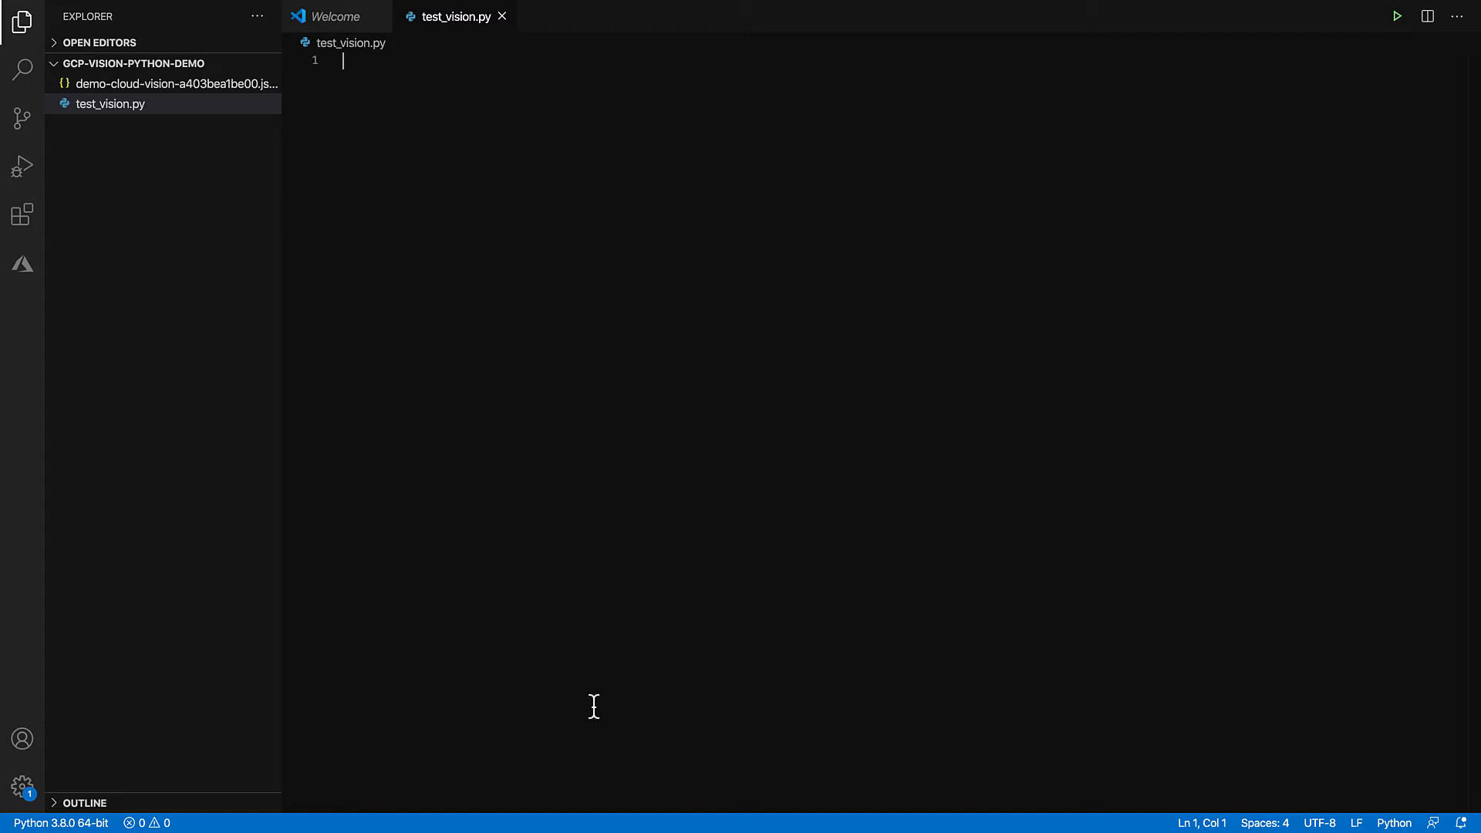
Step: In a new terminal, run pip install --upgrade google-cloud-vision
click(332, 9)
text(pip install)
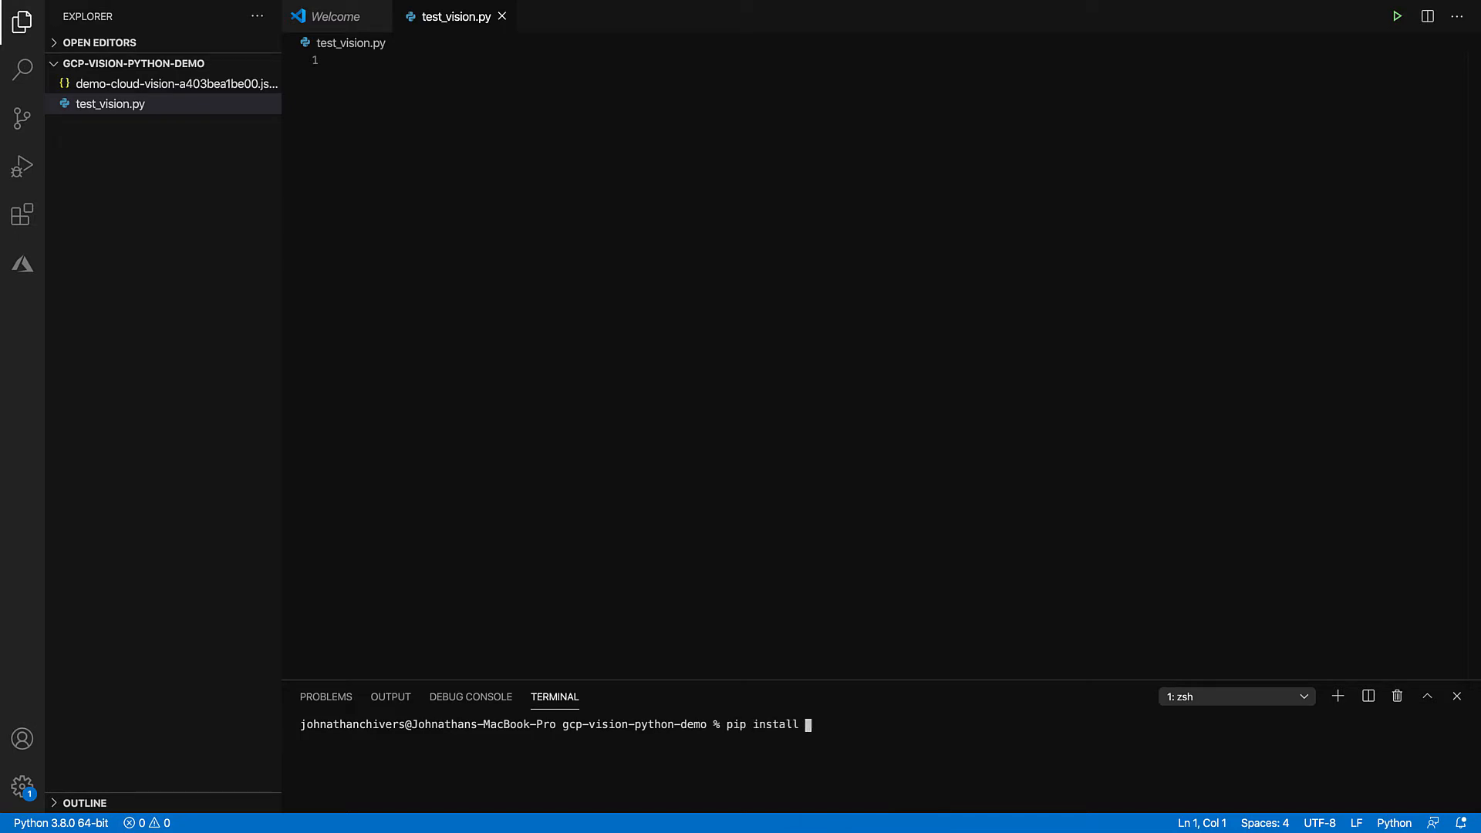
text(--upgrade)
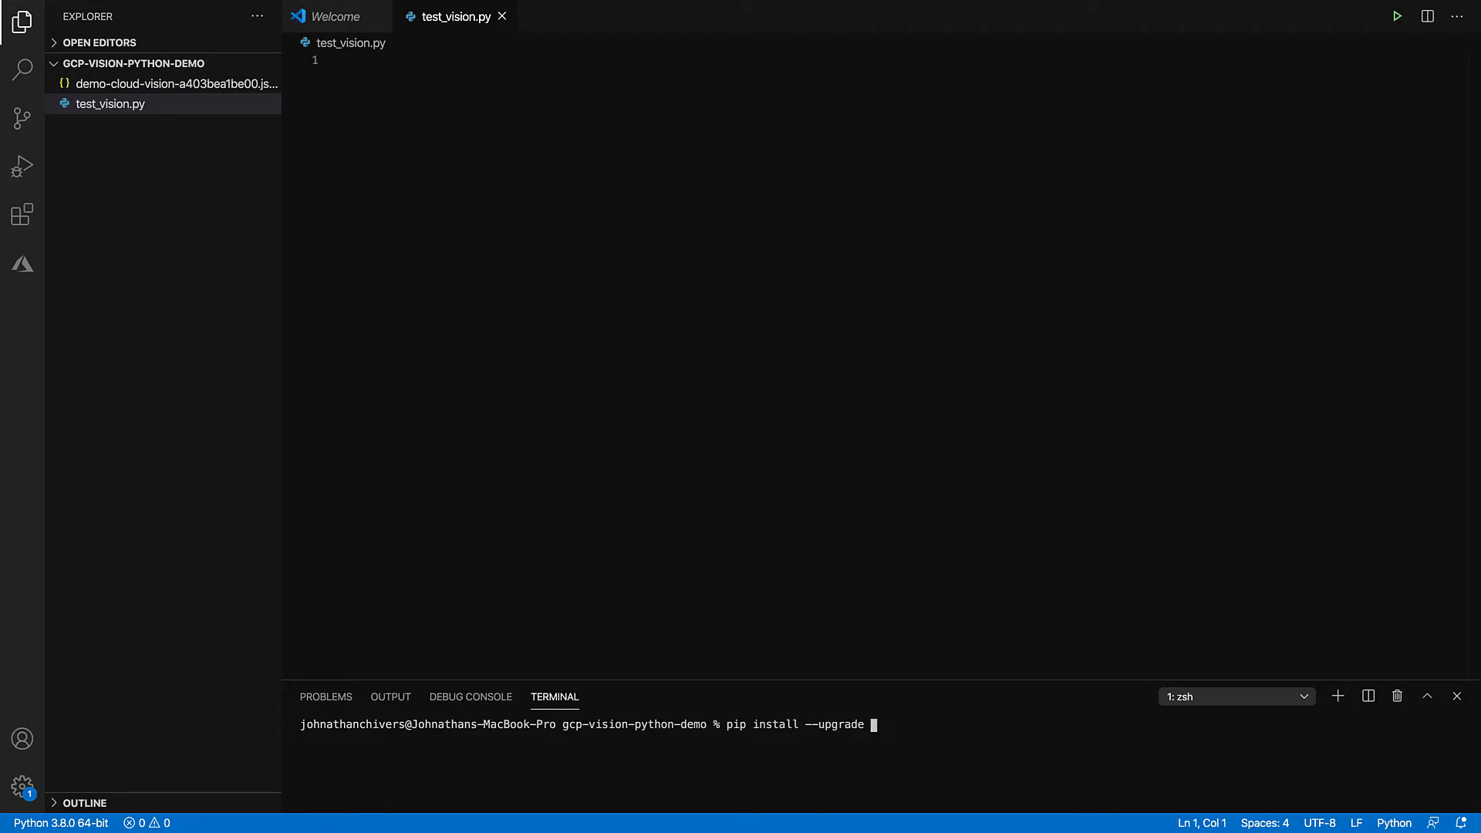
text(google-clo)
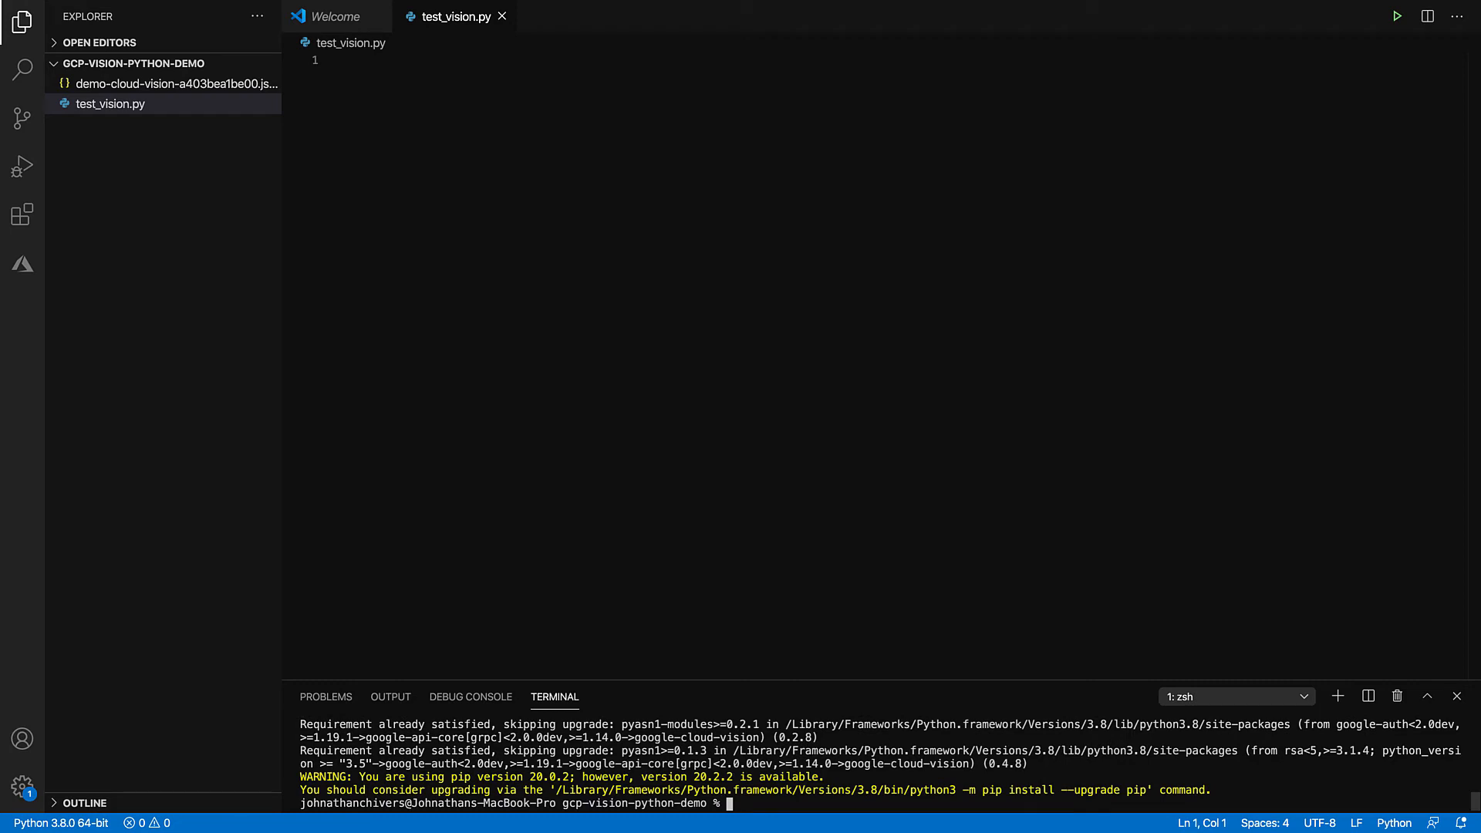
mouse_move(765, 641)
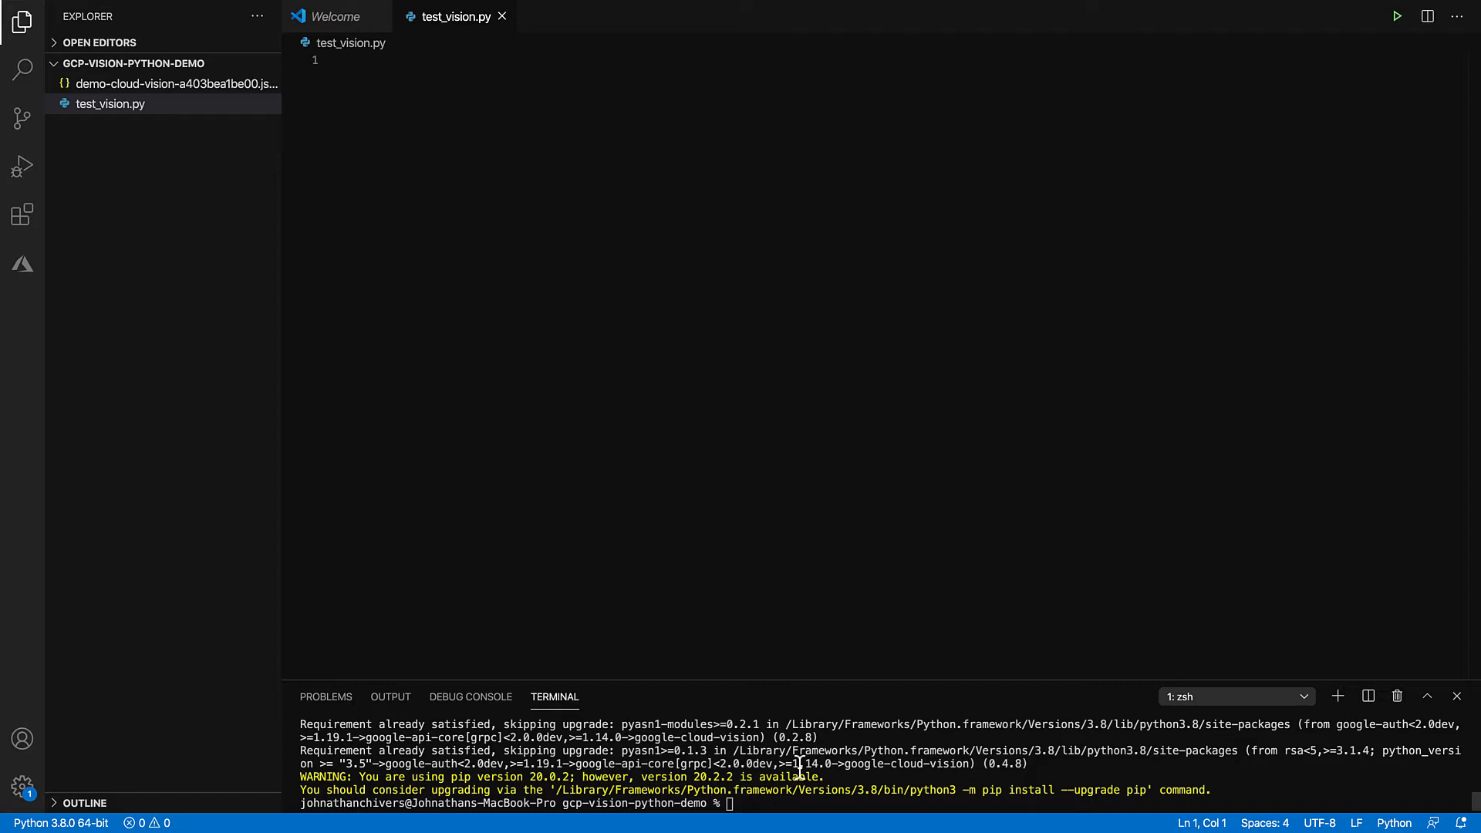
Step: Write the imports, including vision and types from google.cloud
text(impo)
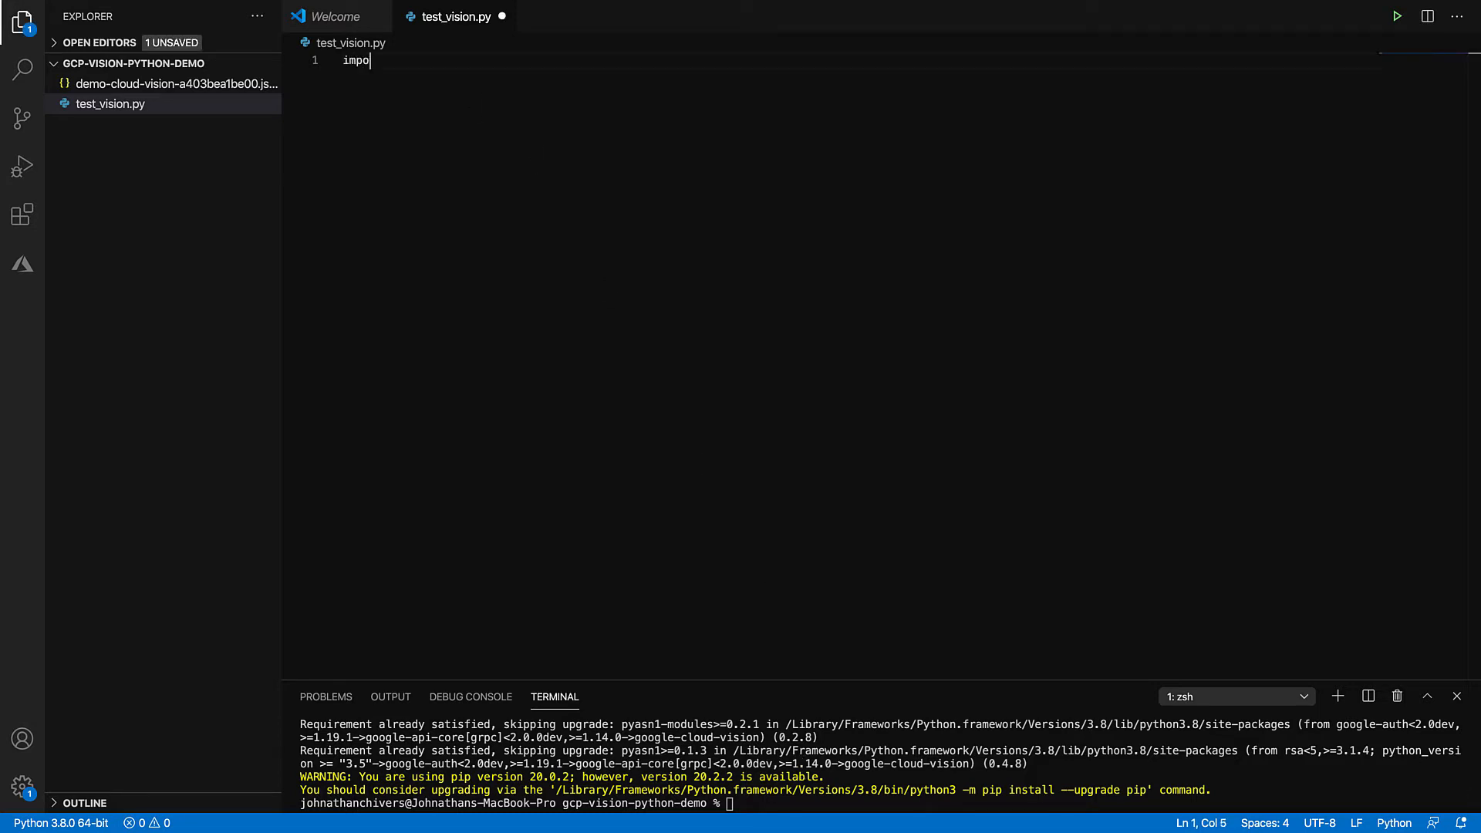
text(rt io)
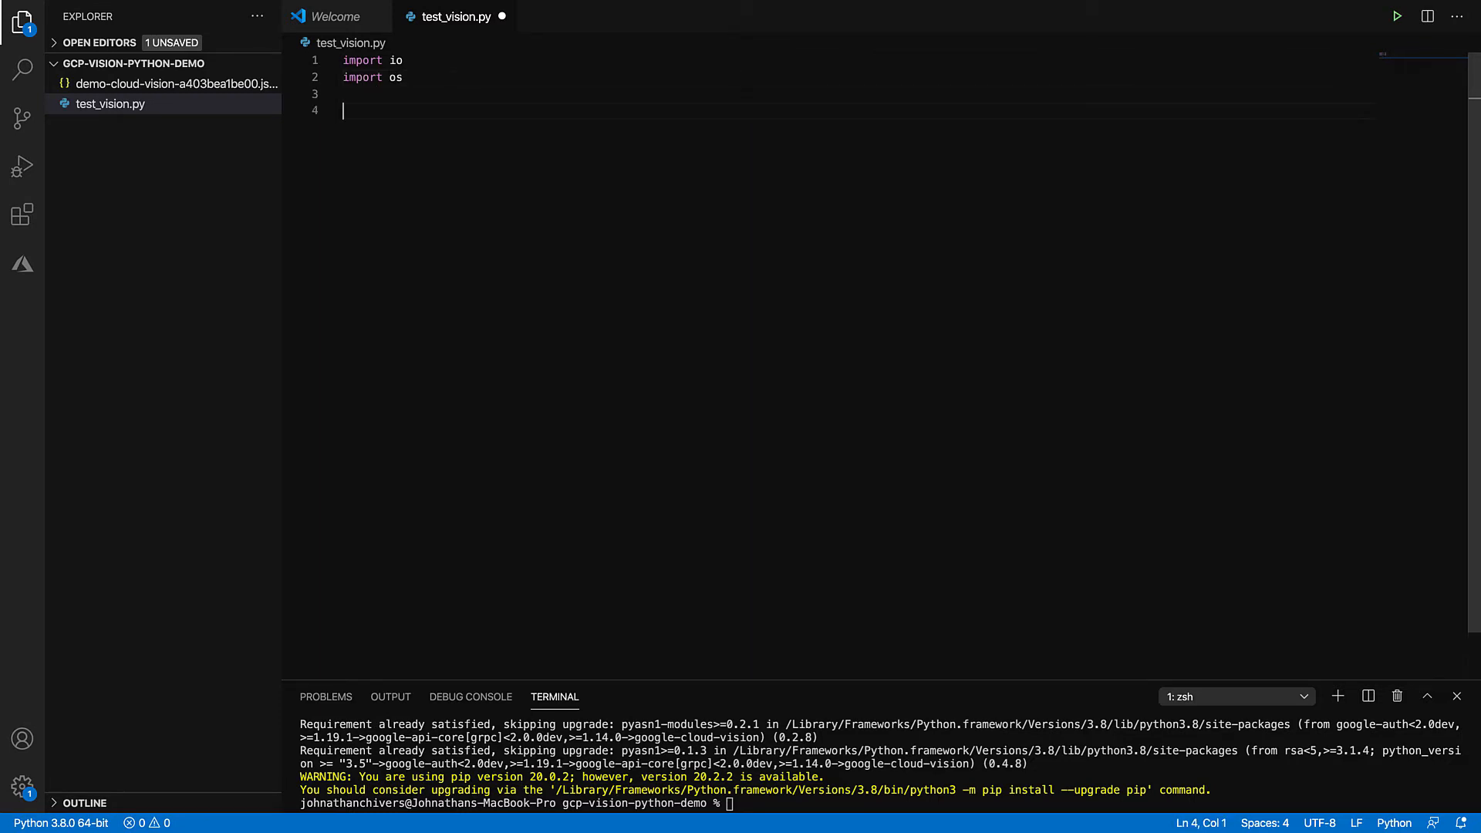
text(from google)
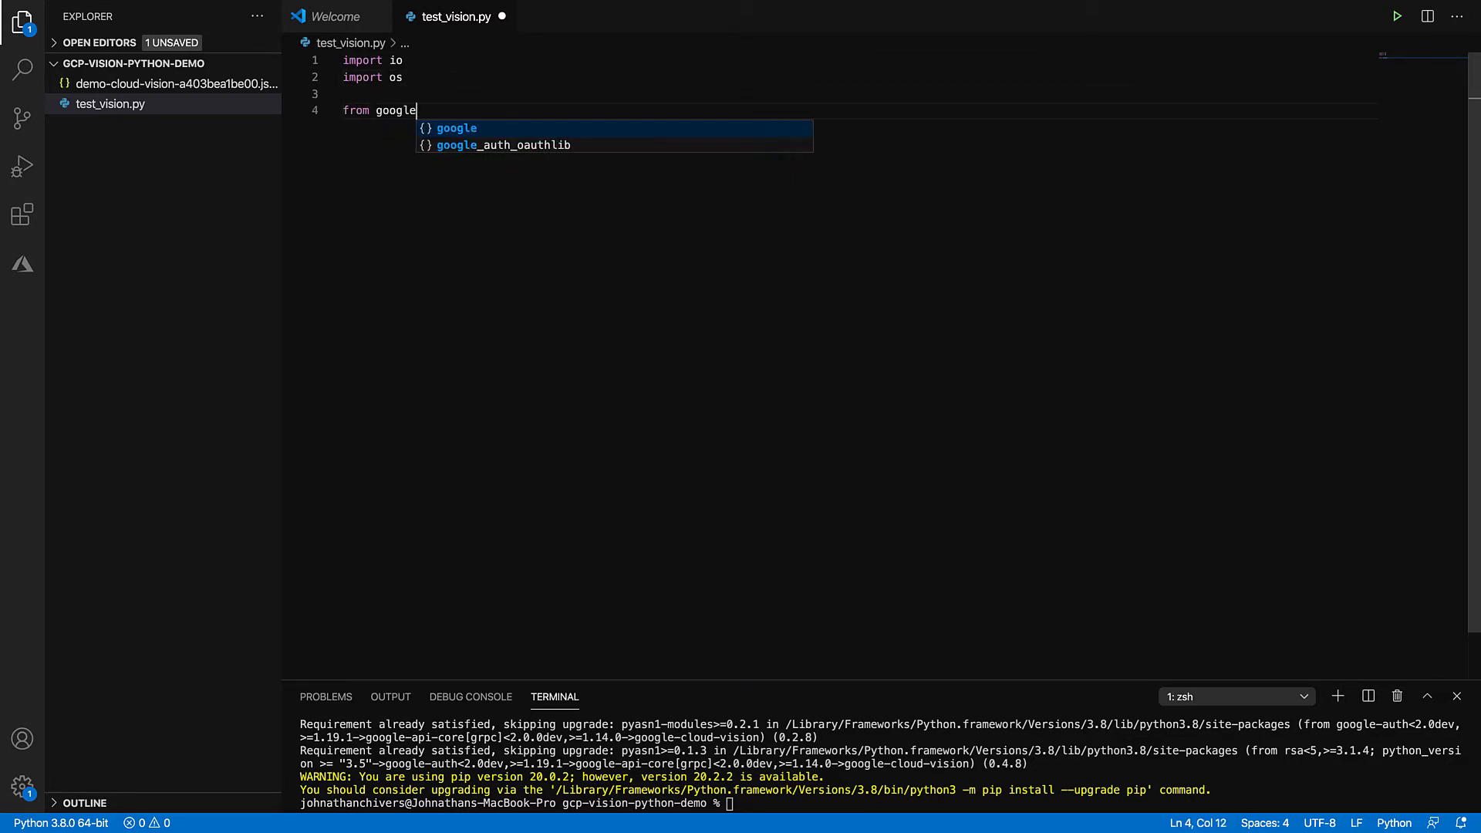
text(.cloud)
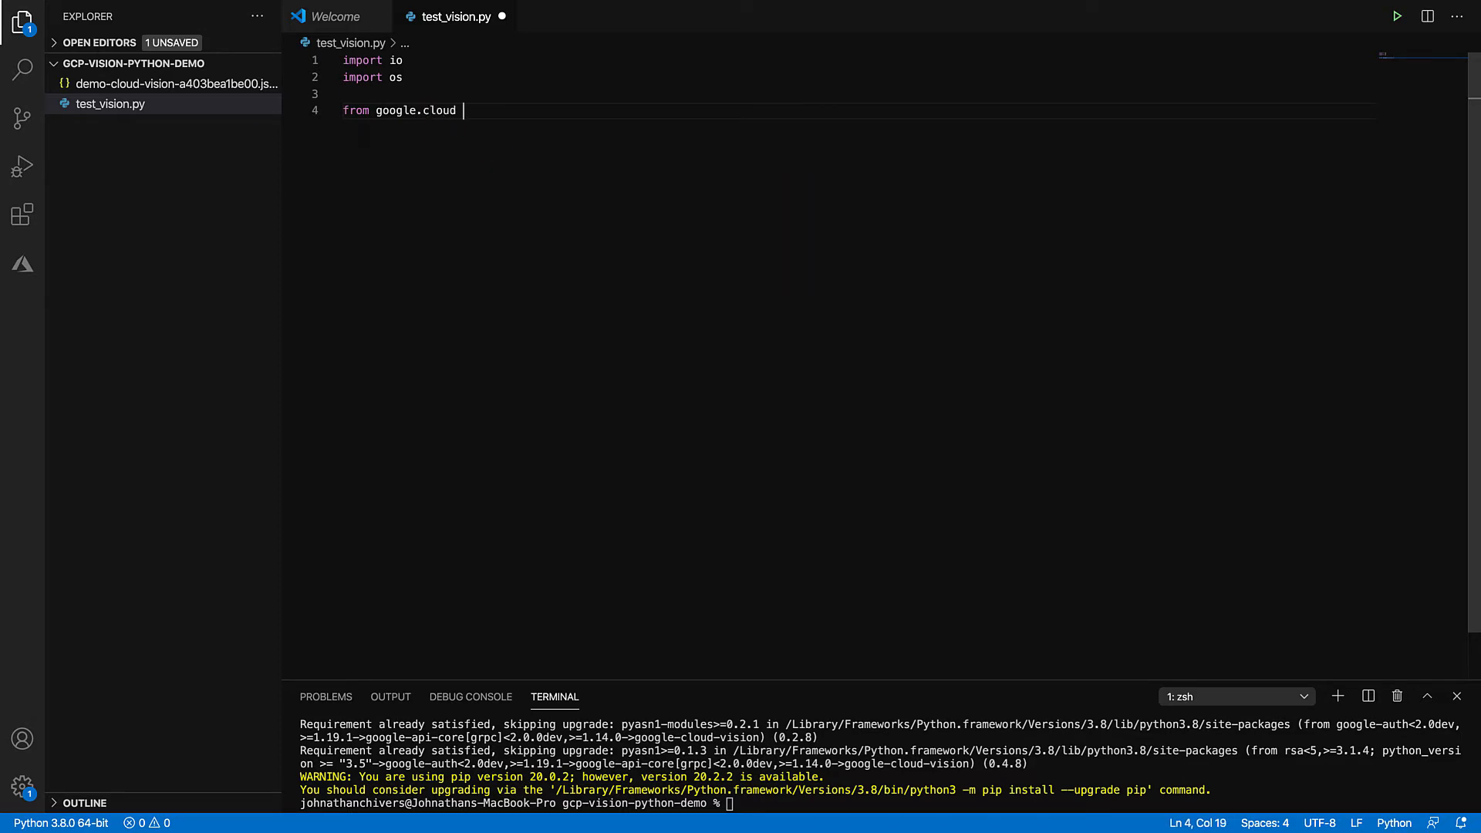
text(import)
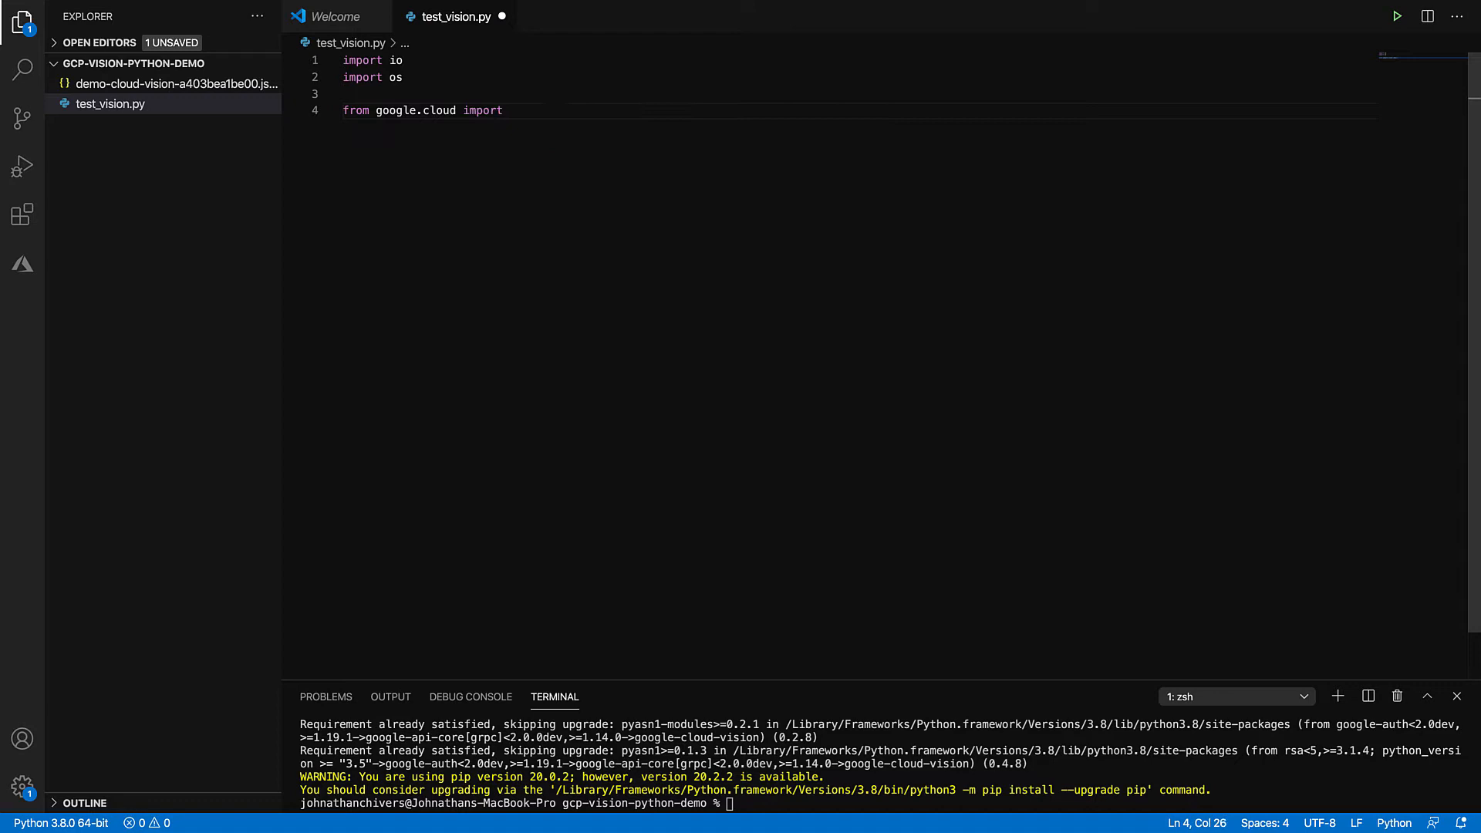
text(vision)
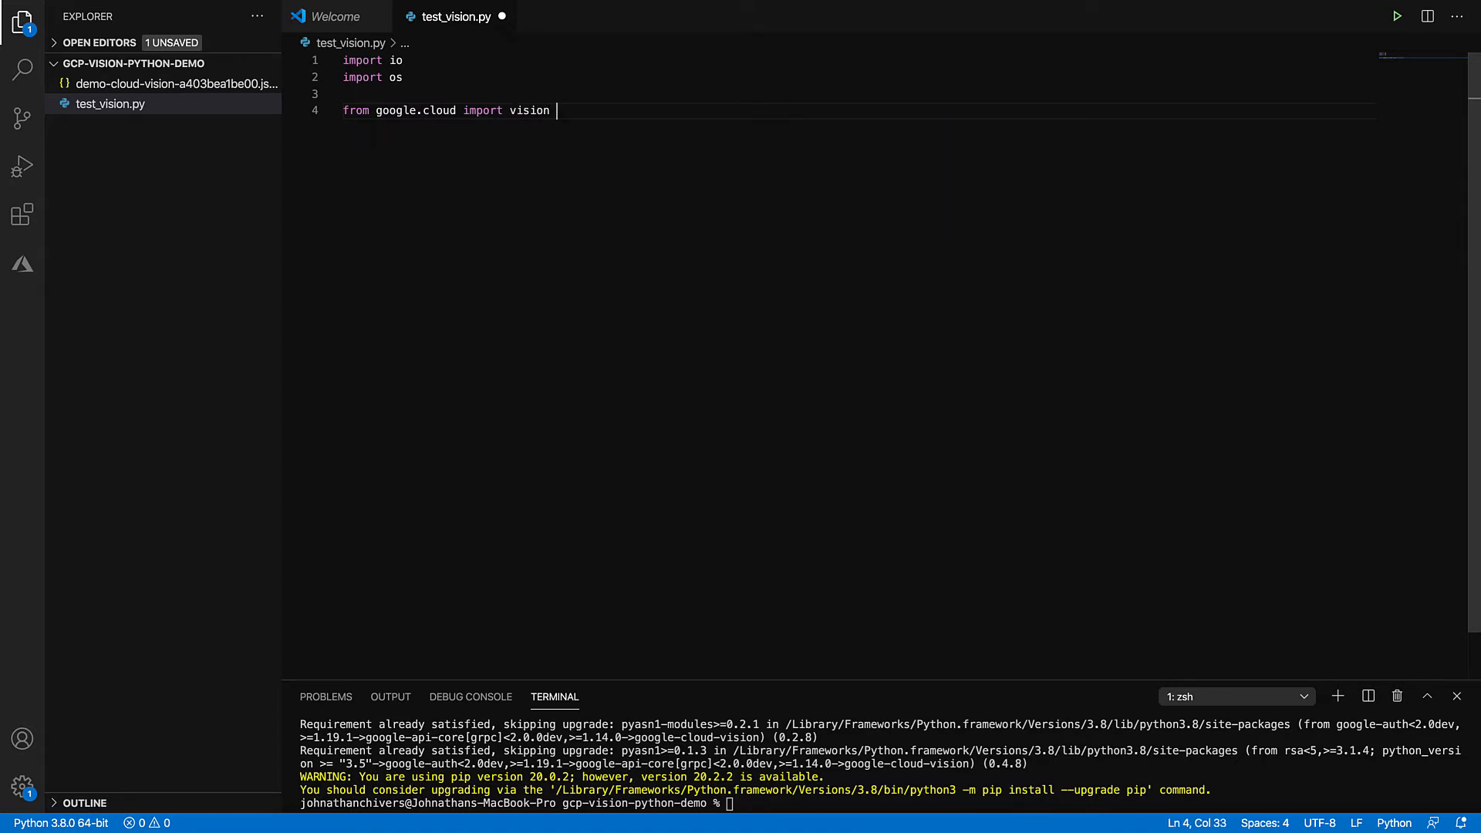
text(from coi)
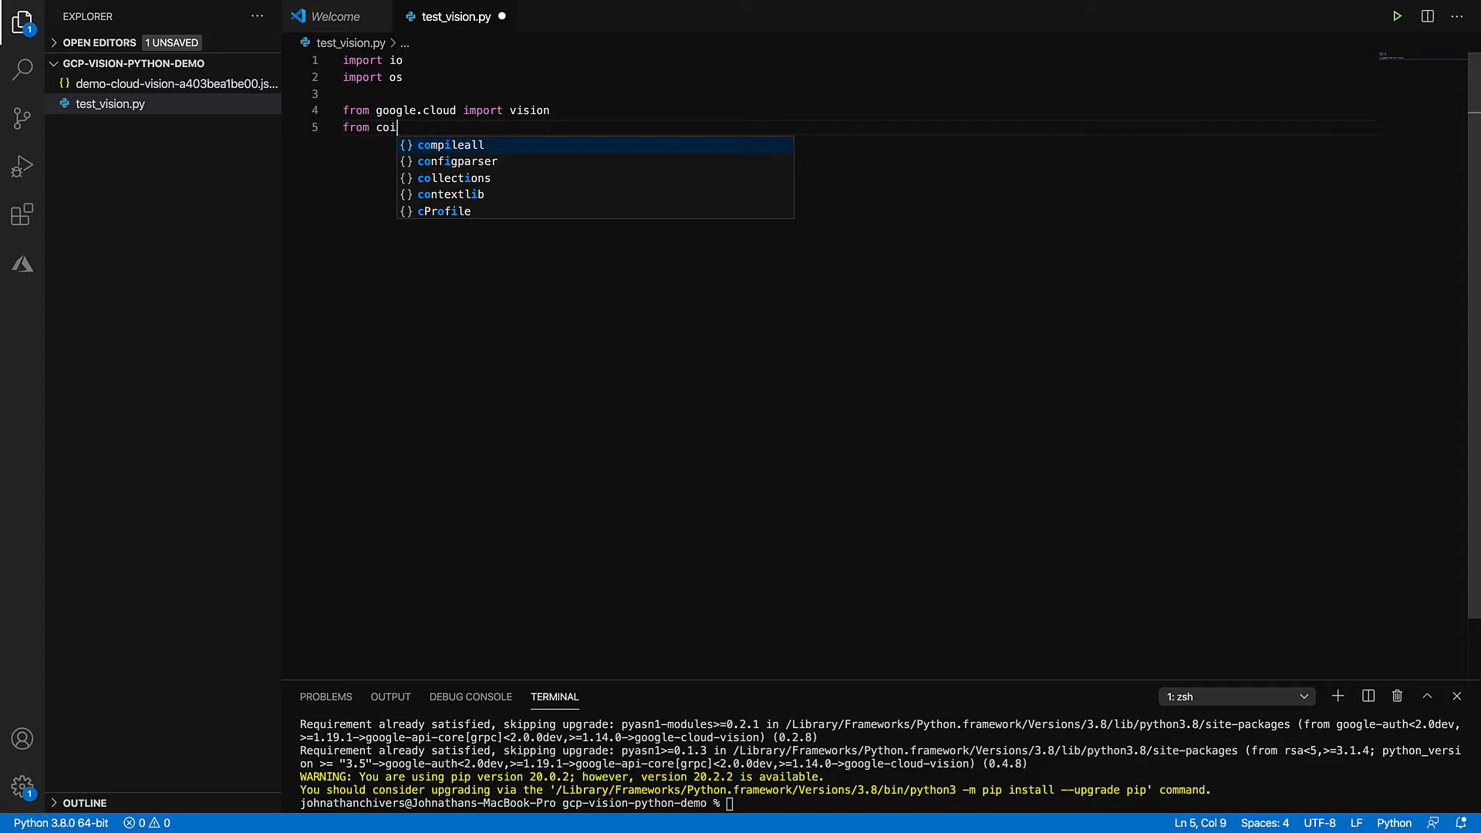
text(google)
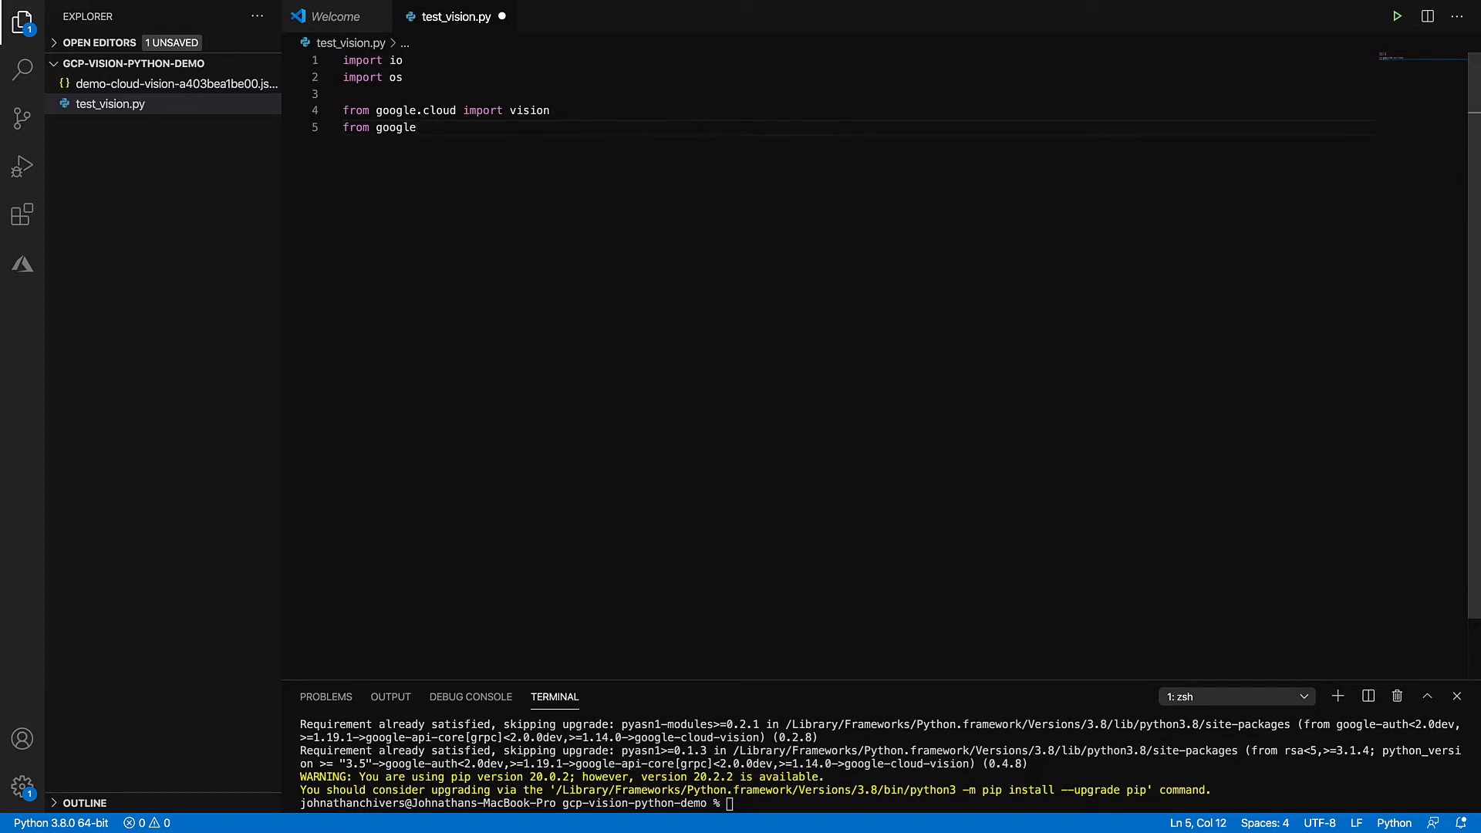
text(.cloud.vision omp)
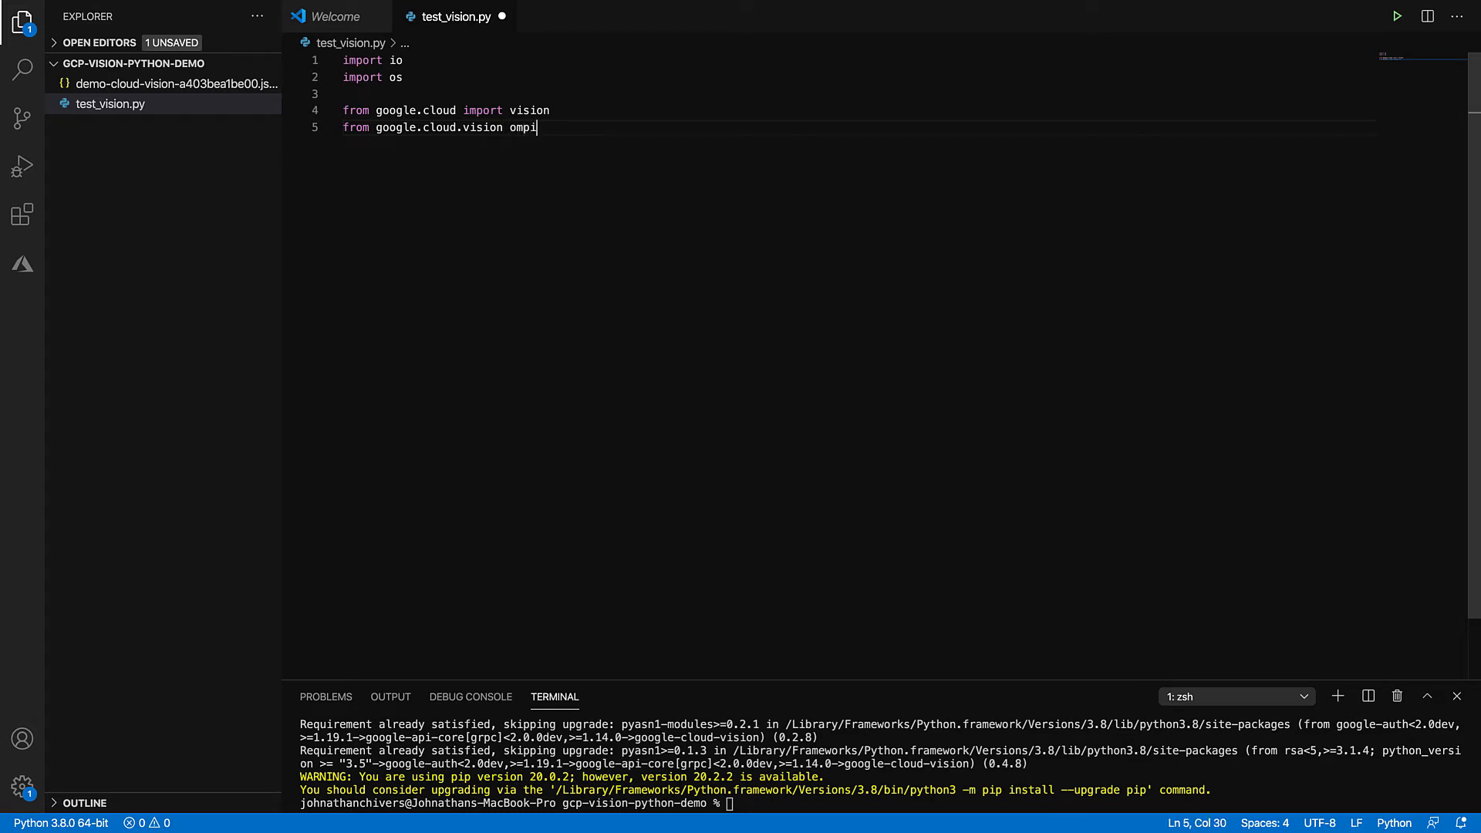
text(import)
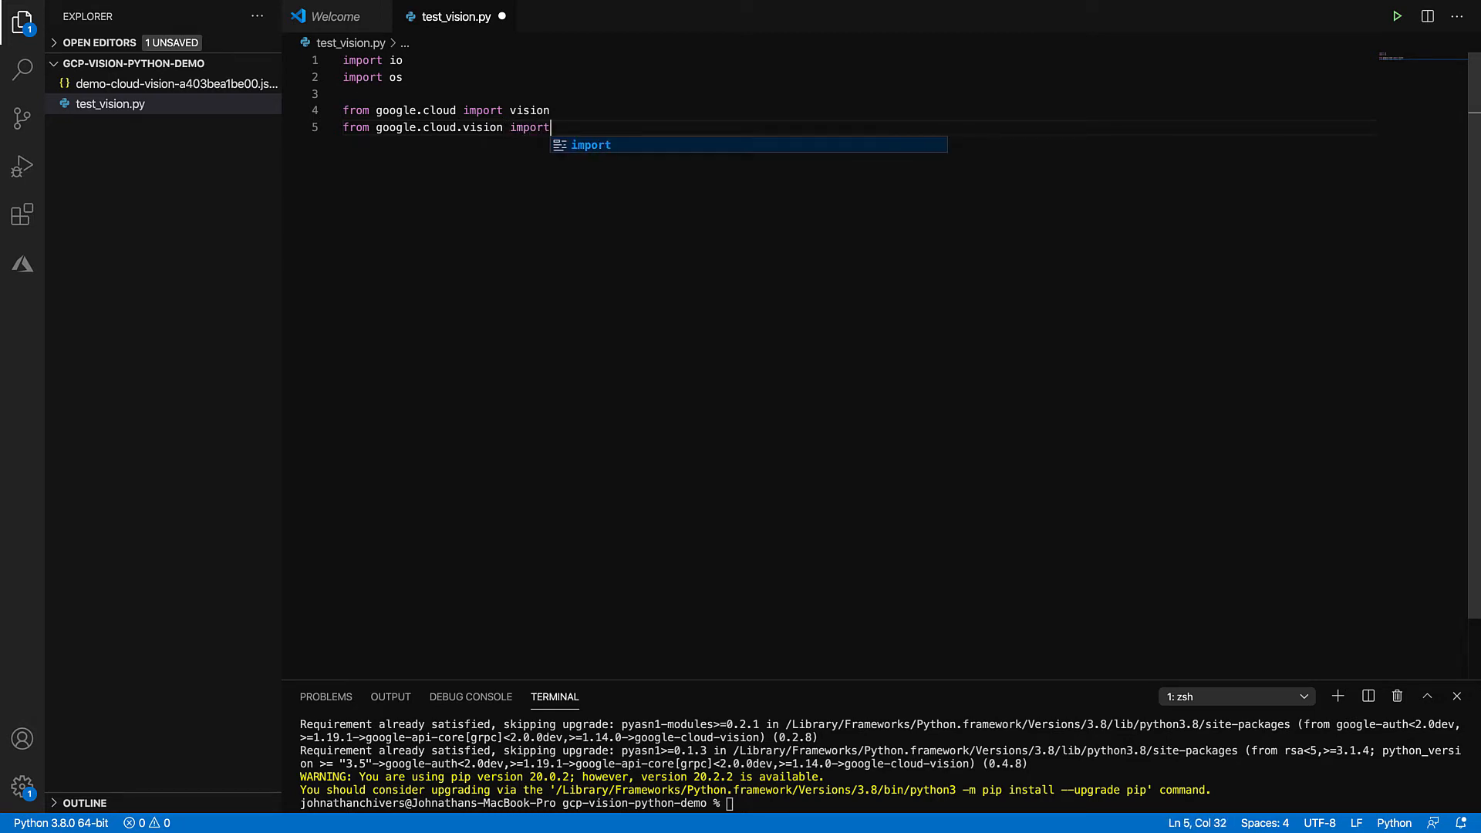
text(types)
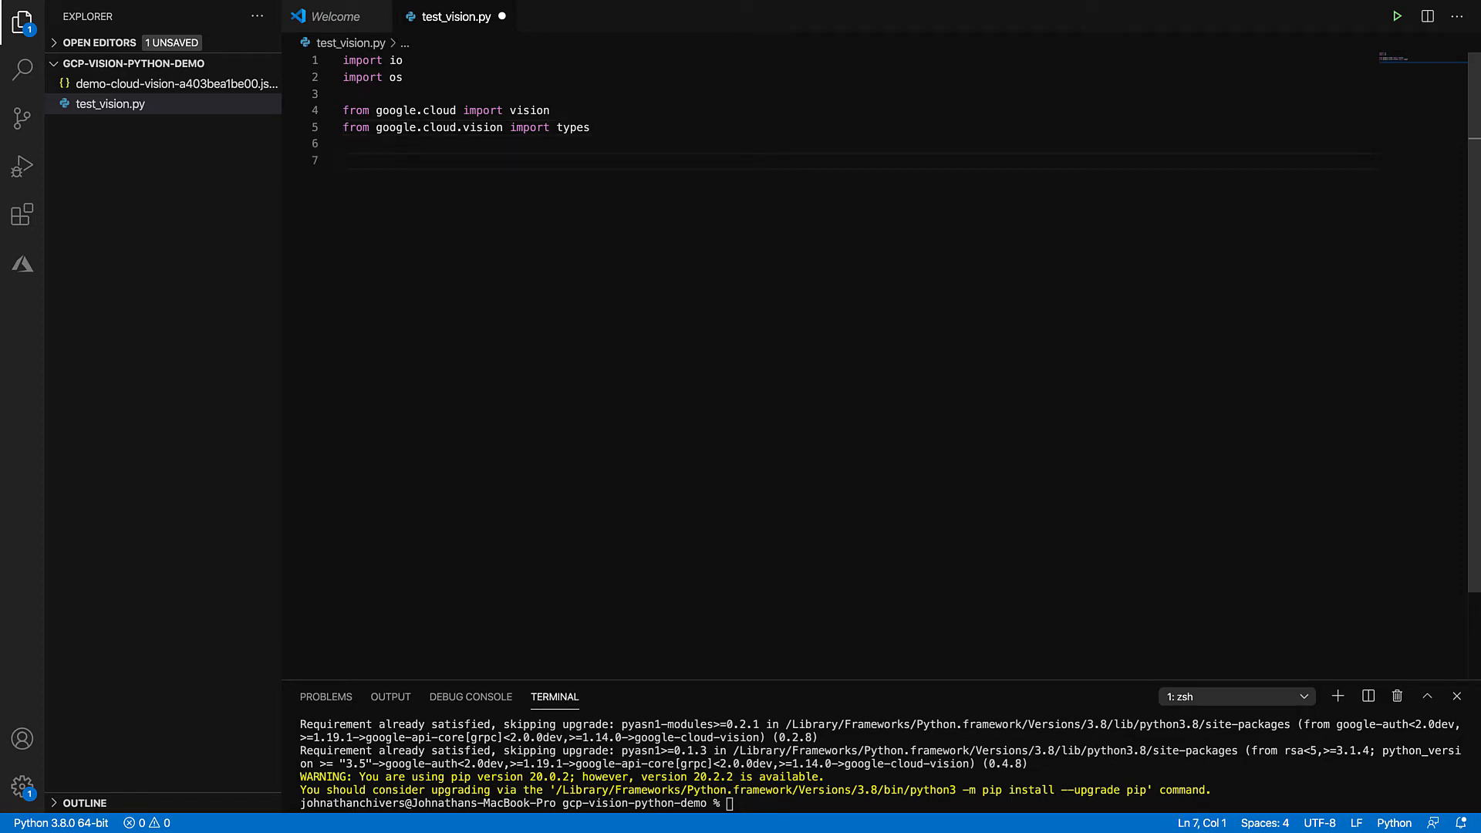
mouse_move(127, 85)
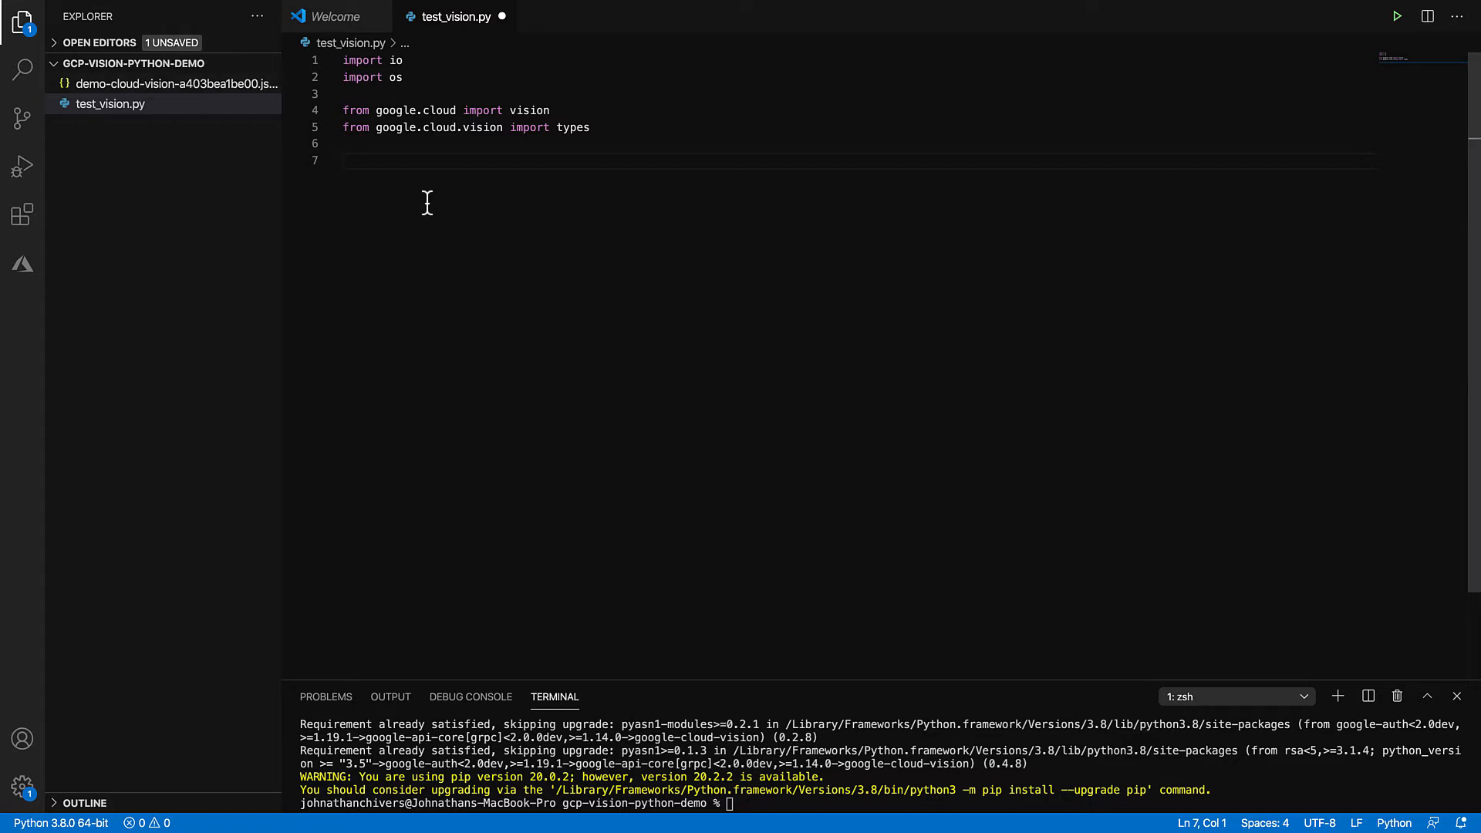
Step: Type os.environ['GOOGLE_APPLICATION_CREDENTIALS']=r'' on the next line
text(os.)
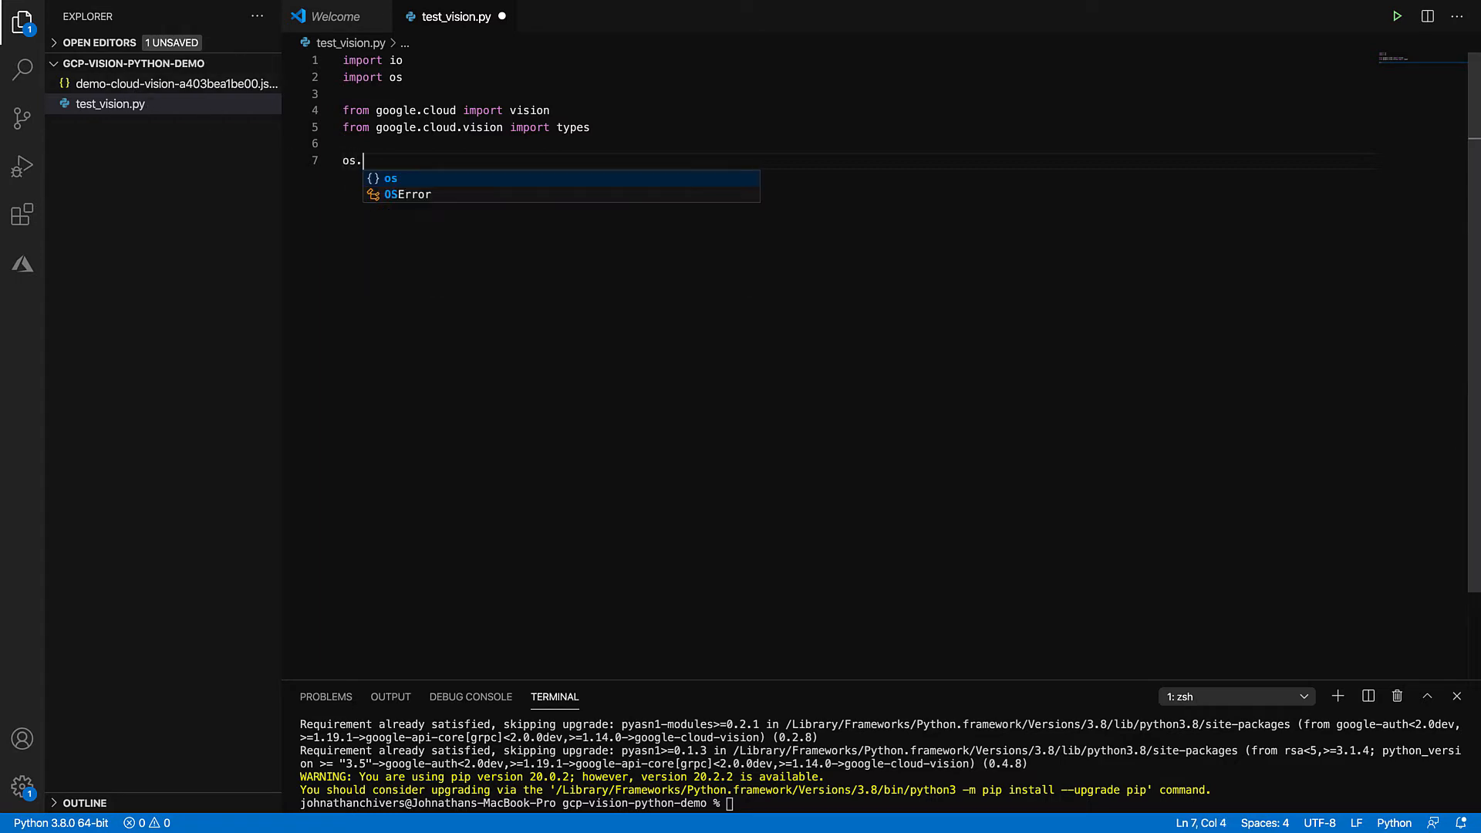
text(environ)
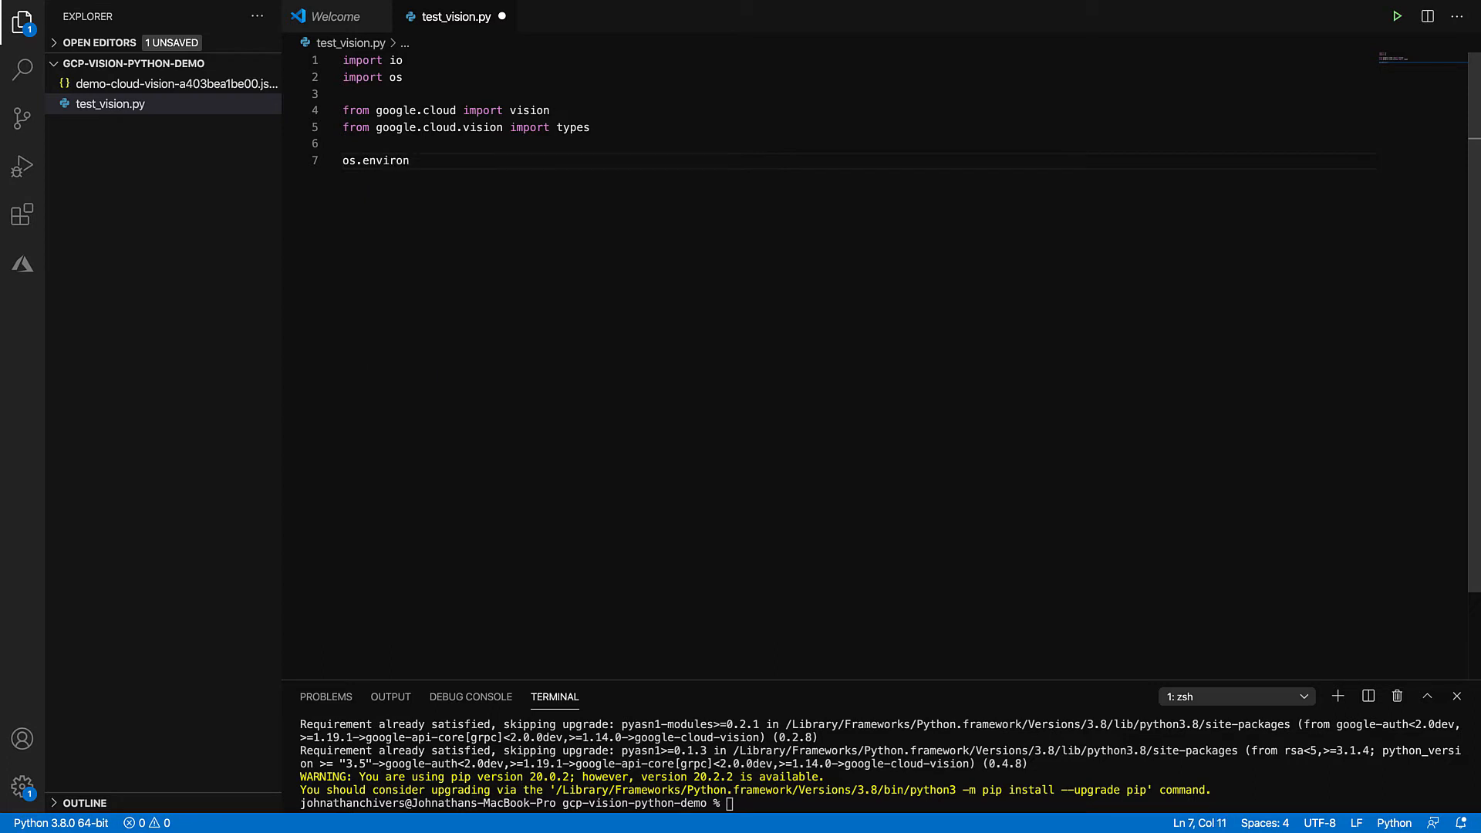
text([)
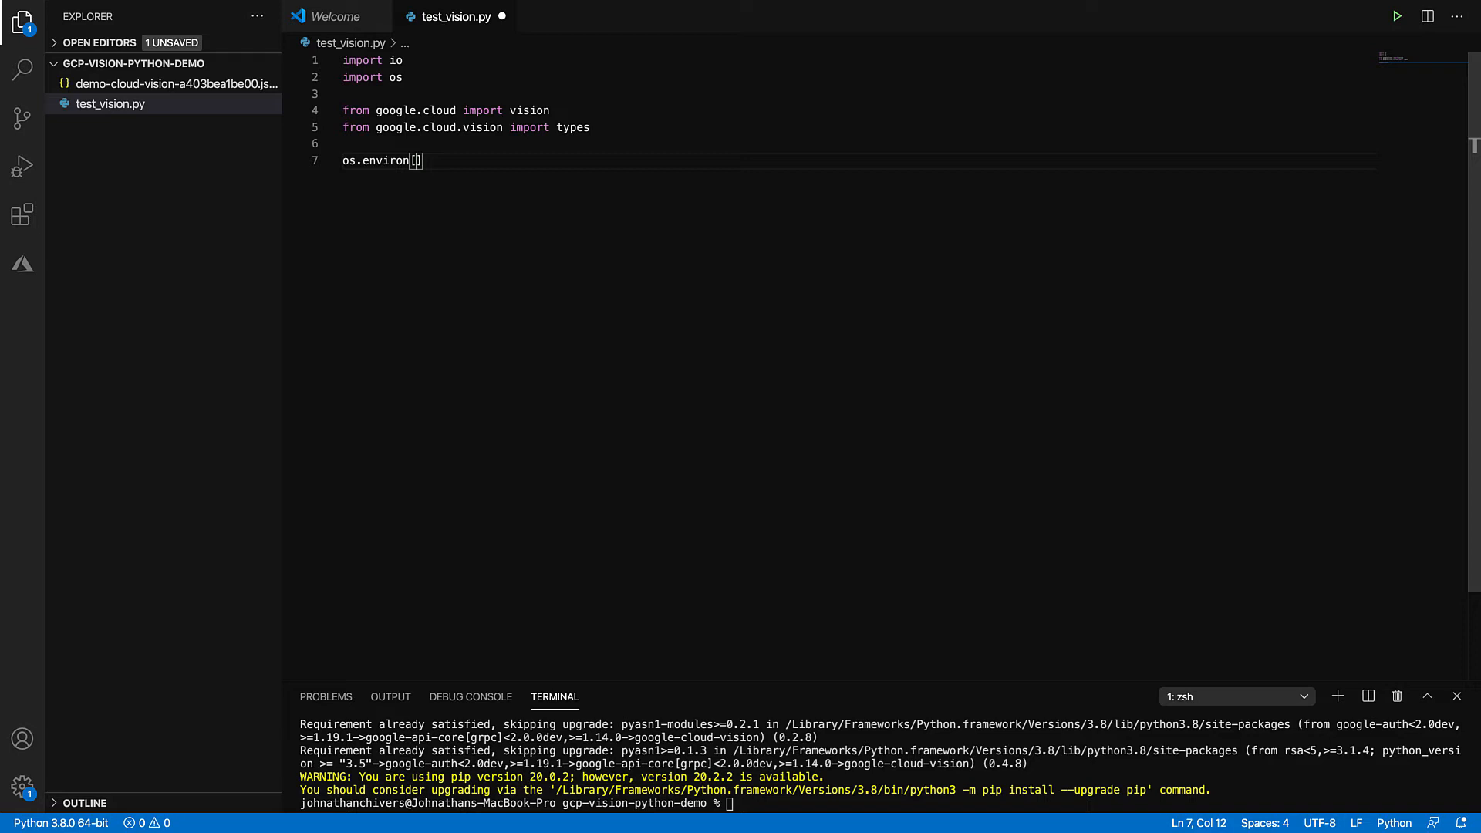
text(')
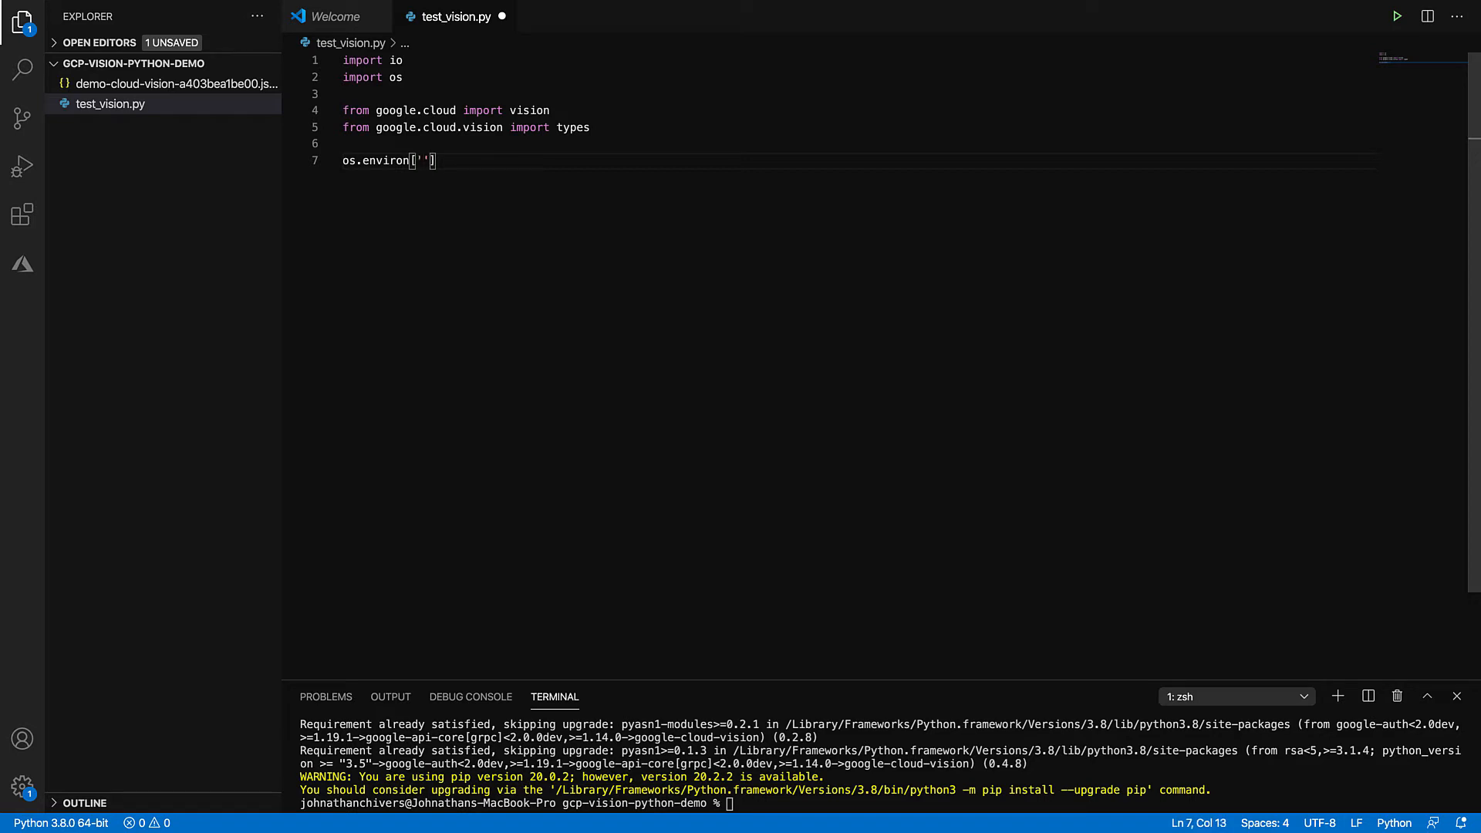
text(GOOGLE)
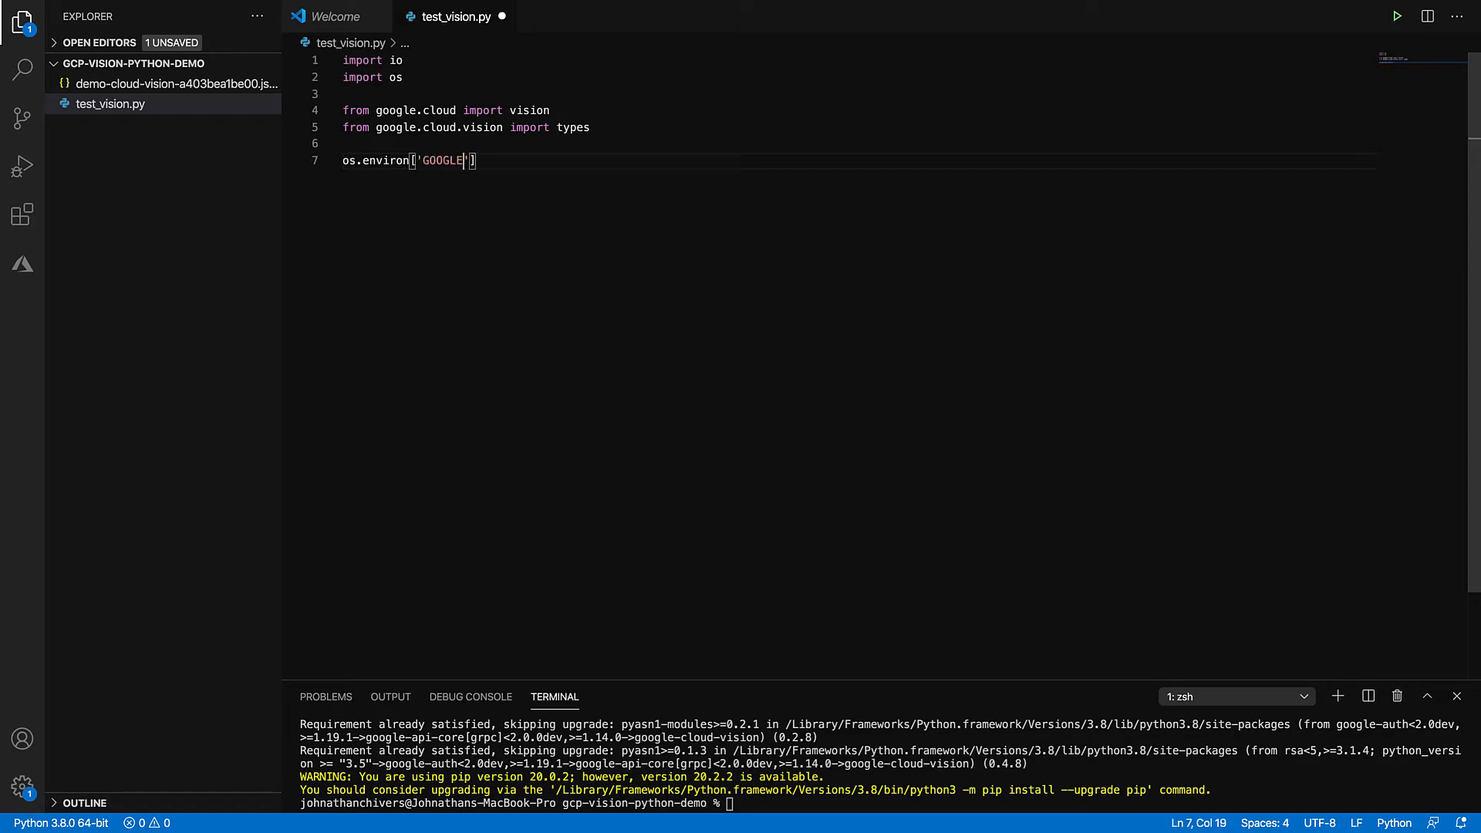
text(_A)
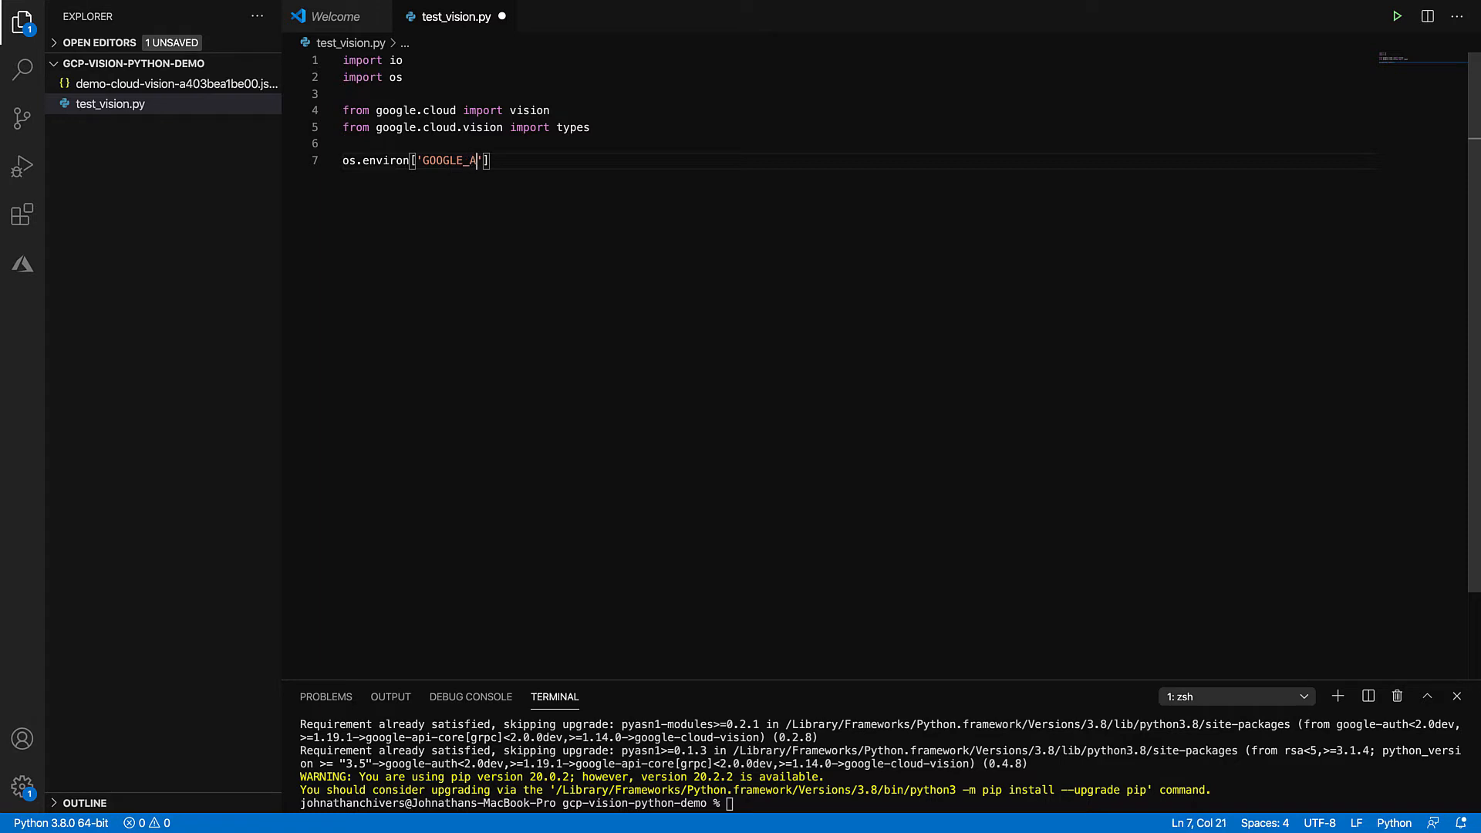
text(PPLICA)
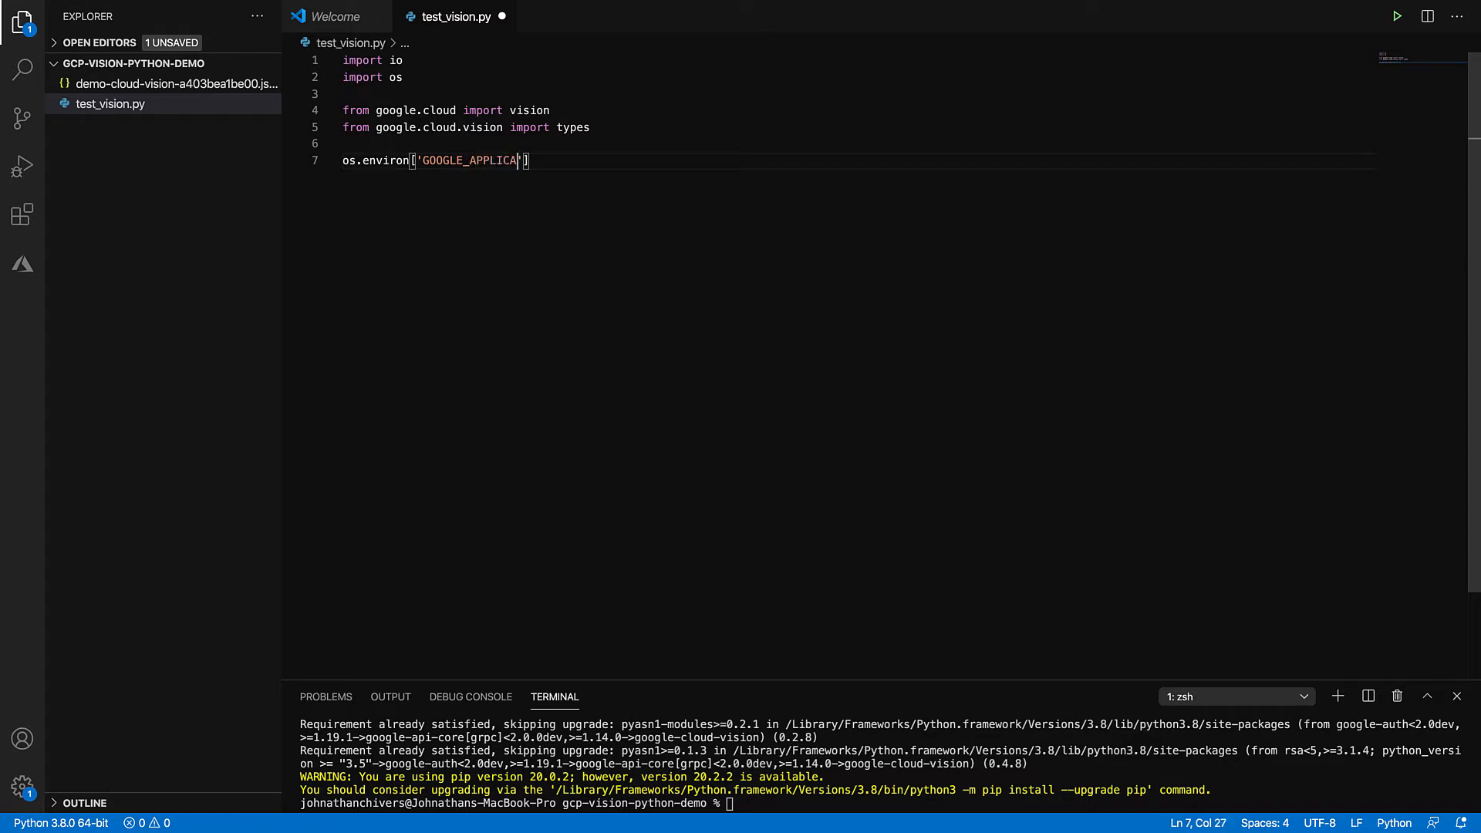
text(TION)
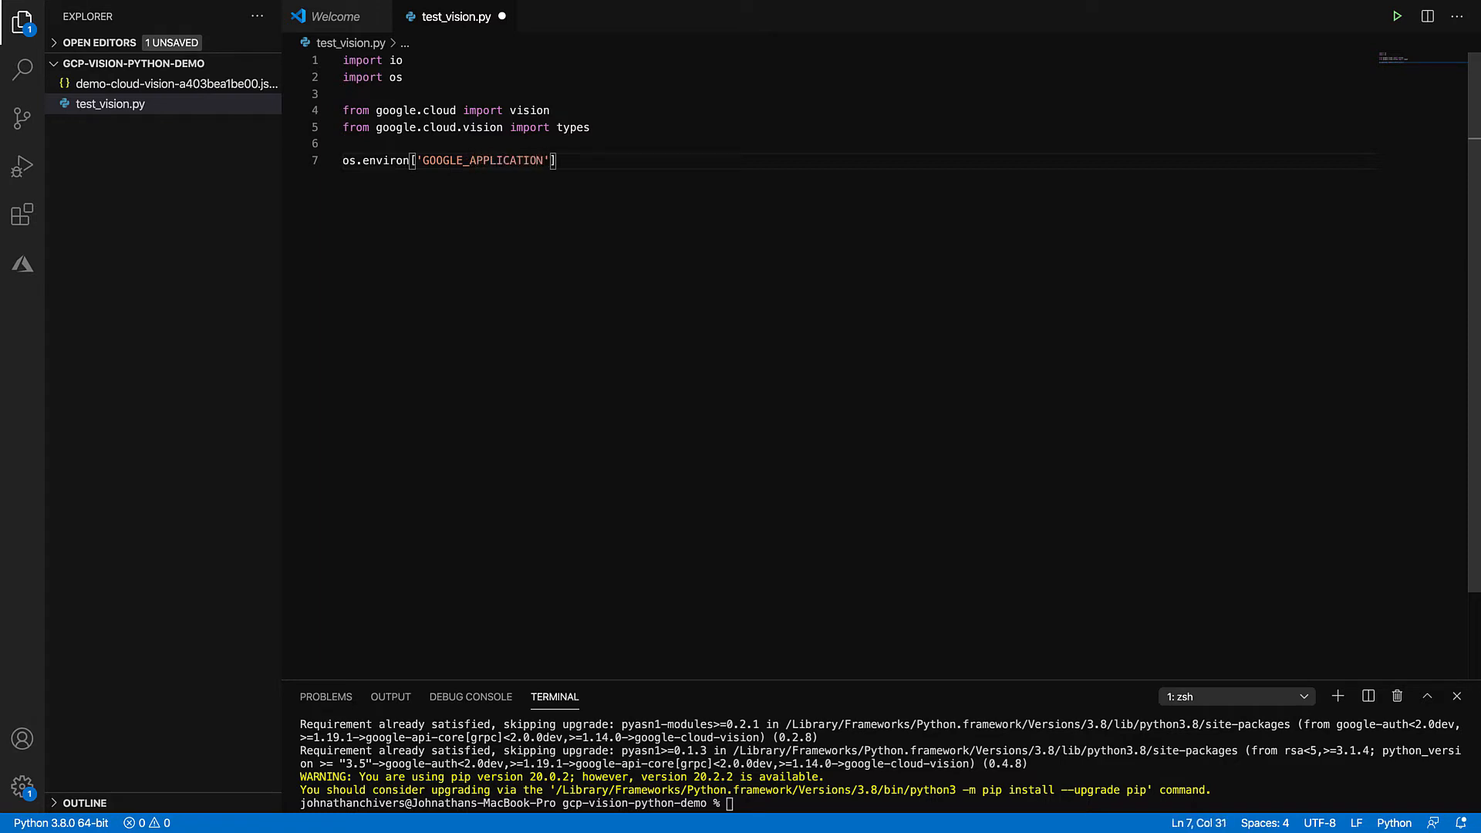
text(_CR)
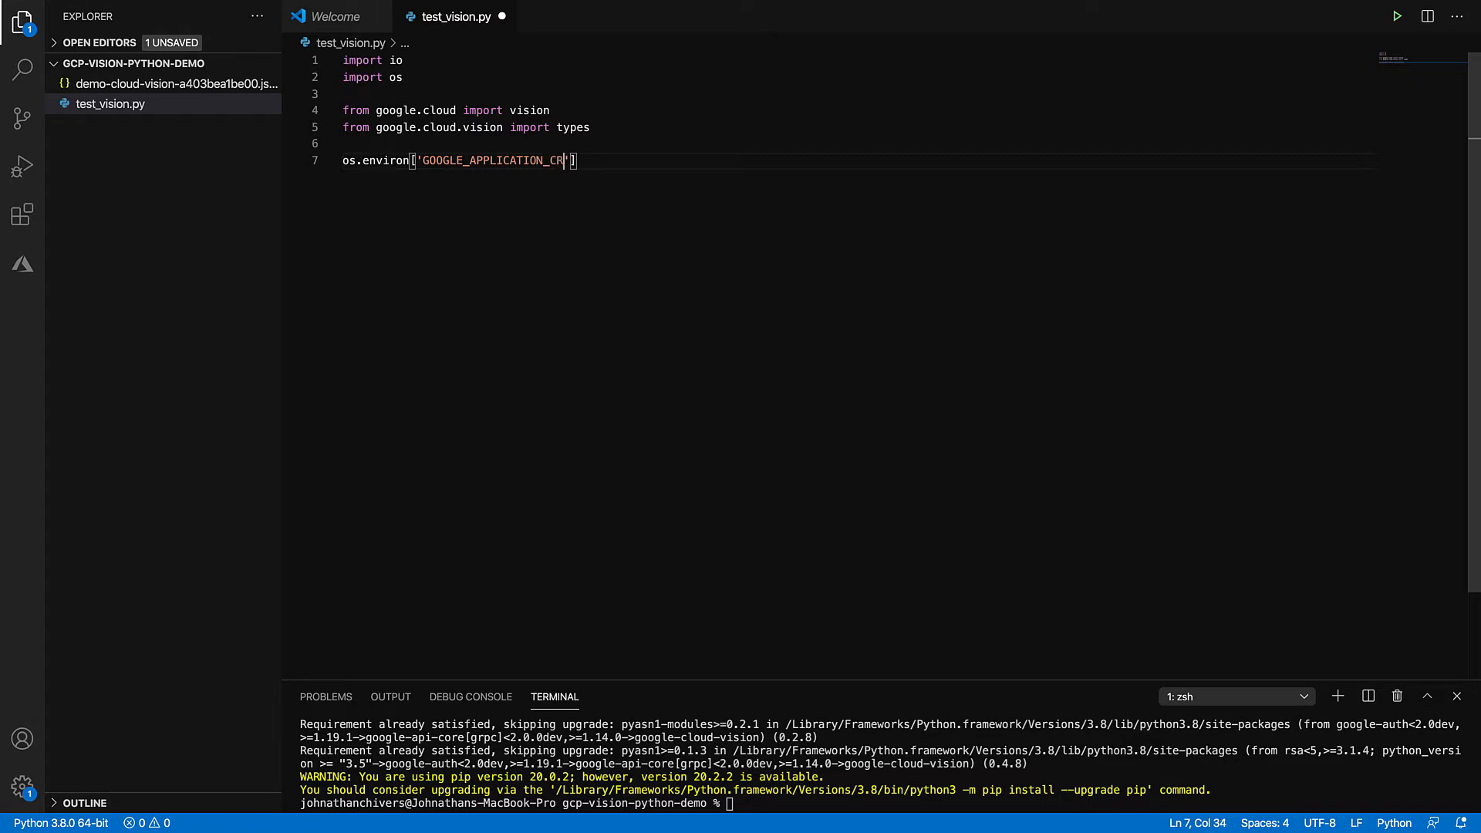
text(EDENT)
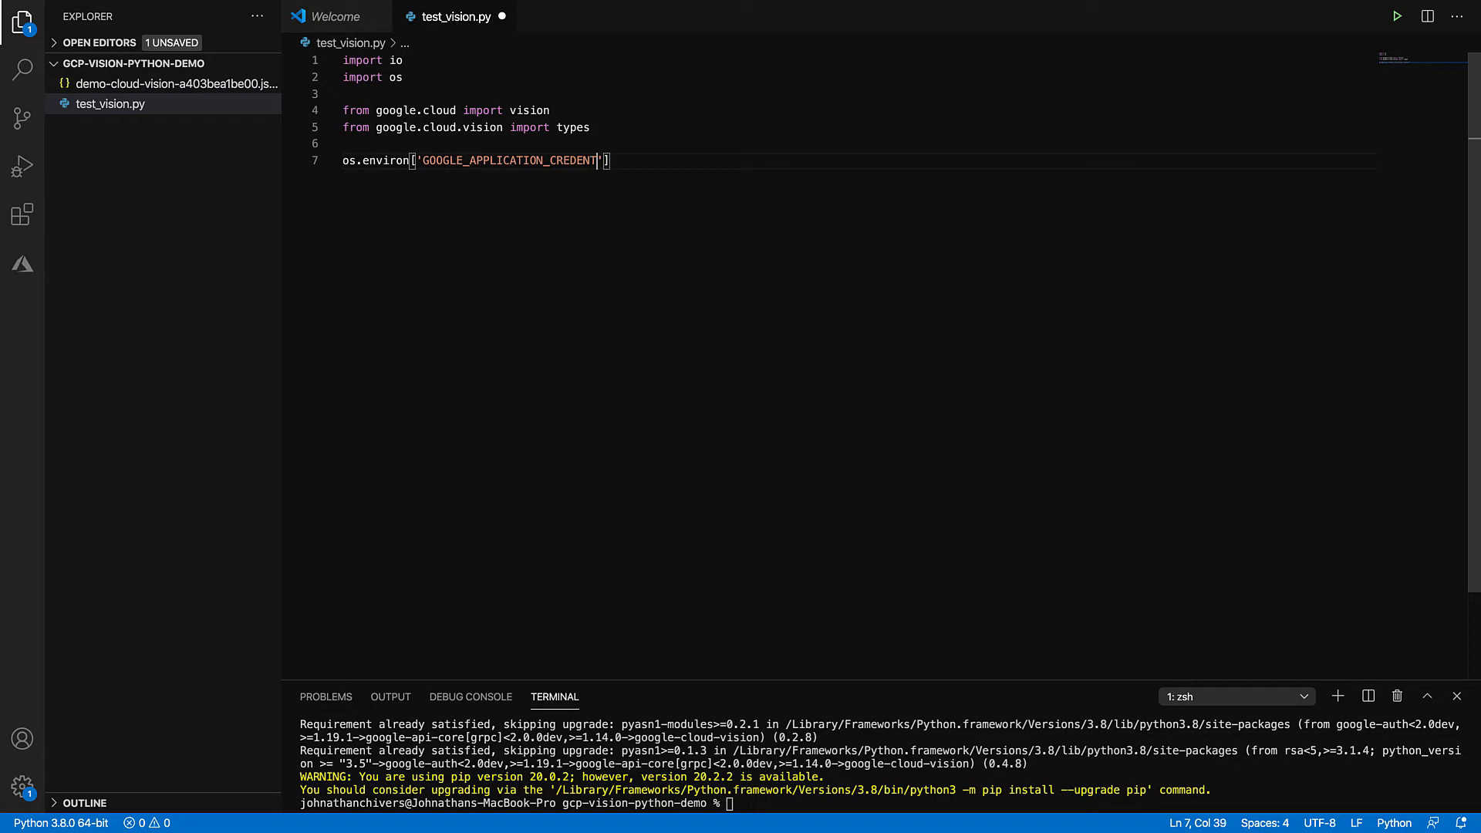
text(IALS)
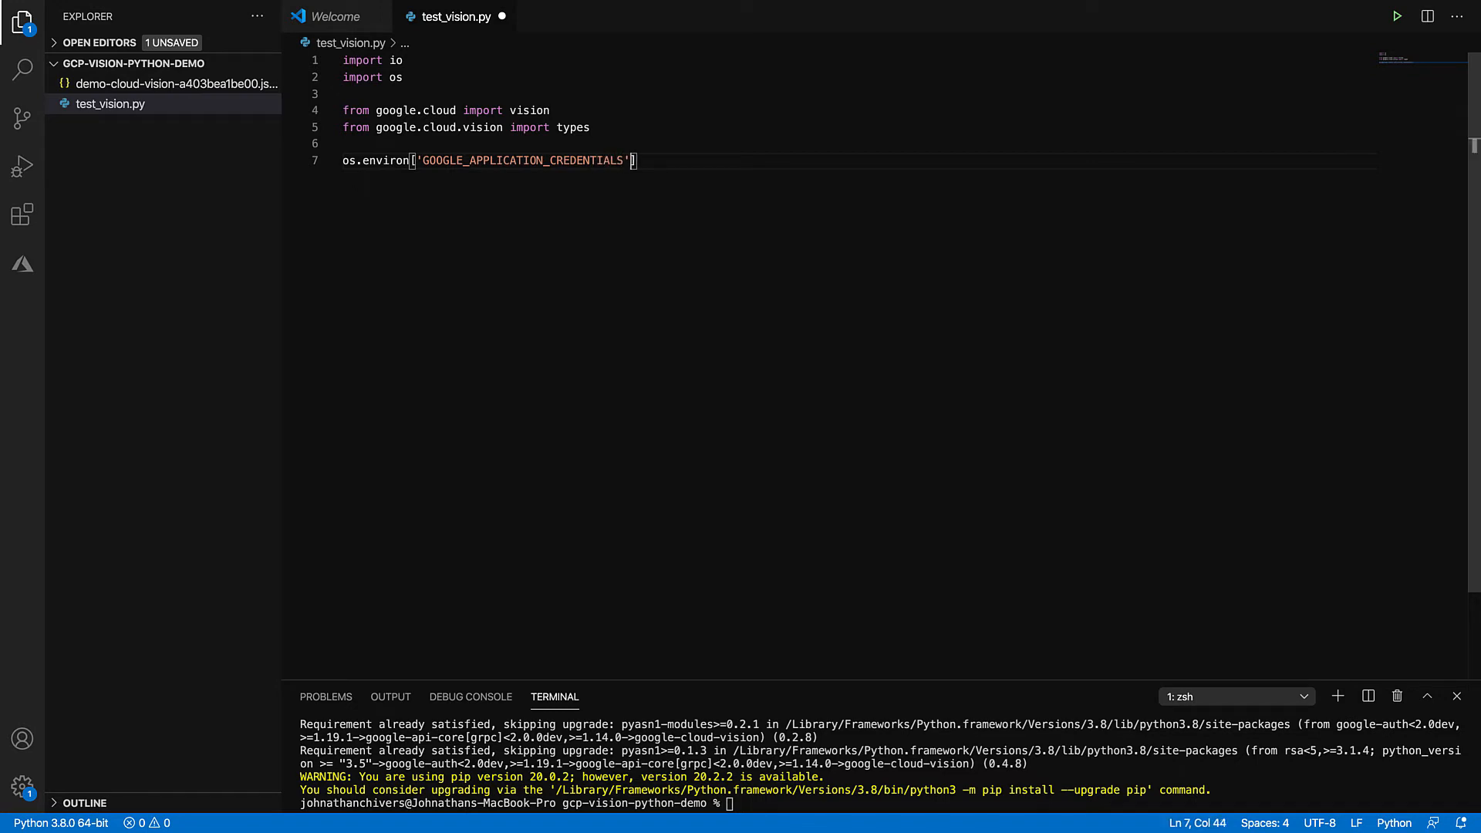
text(]='')
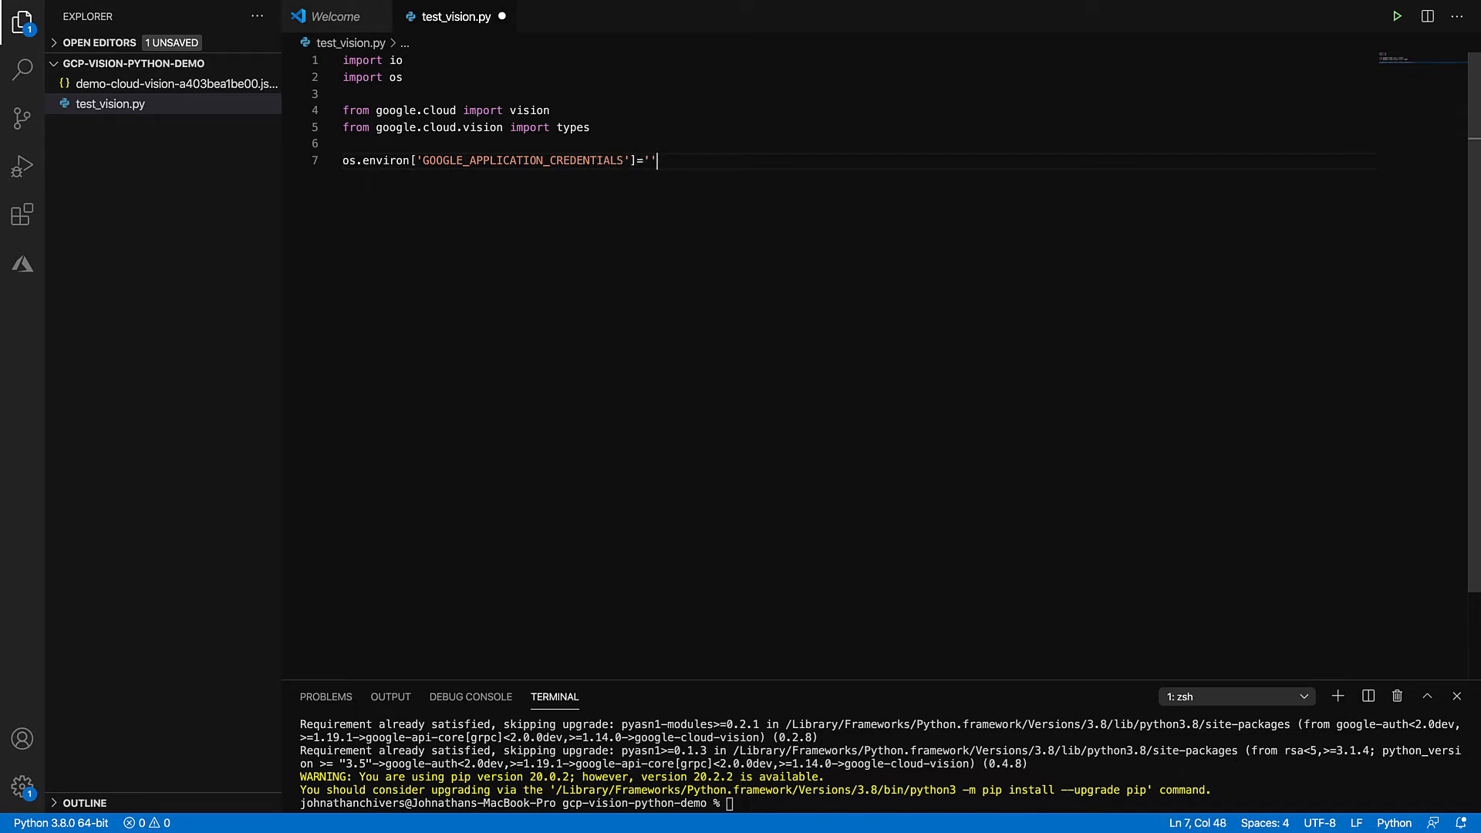
text(r)
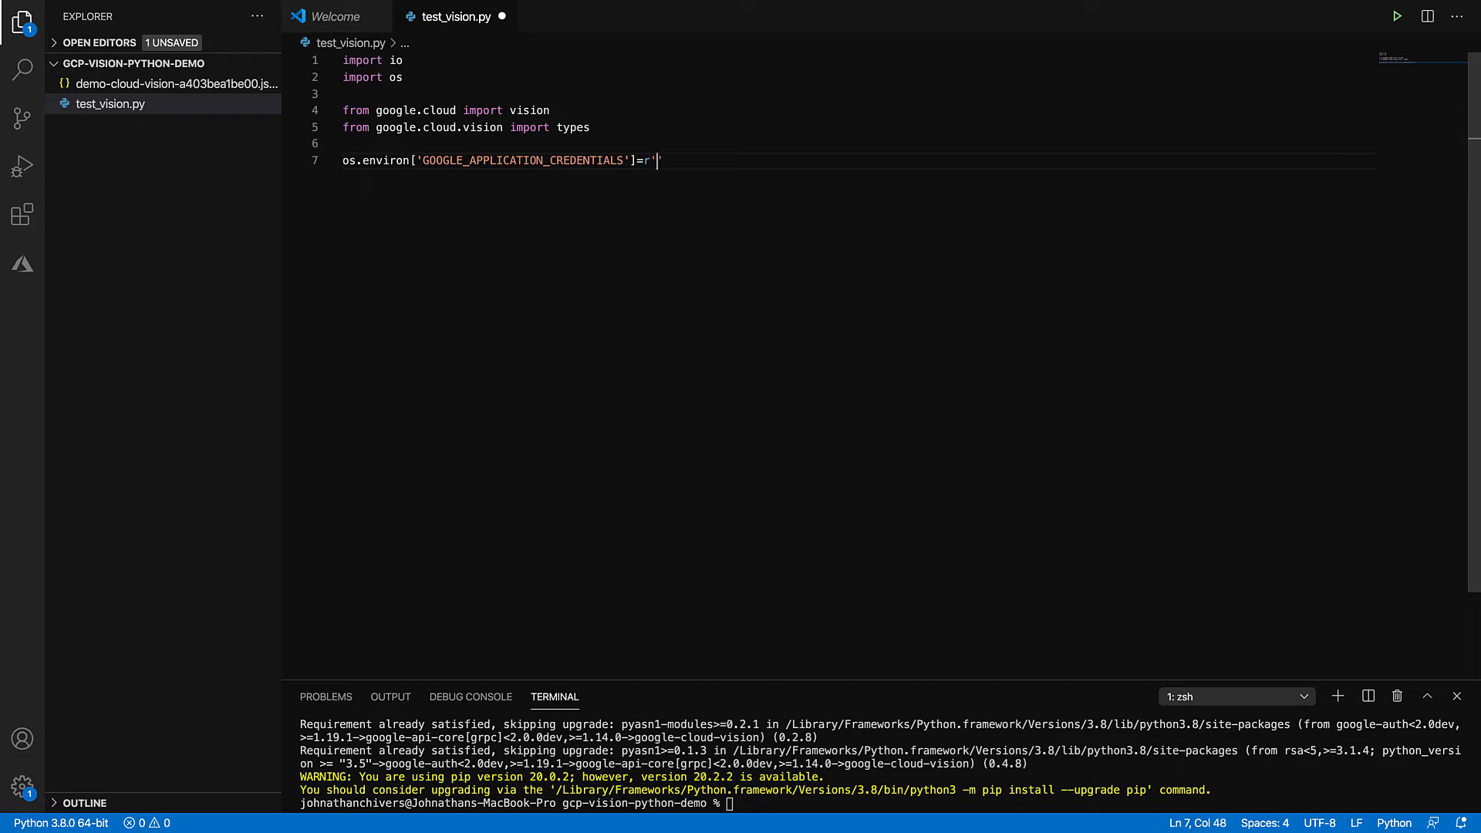
mouse_move(642, 130)
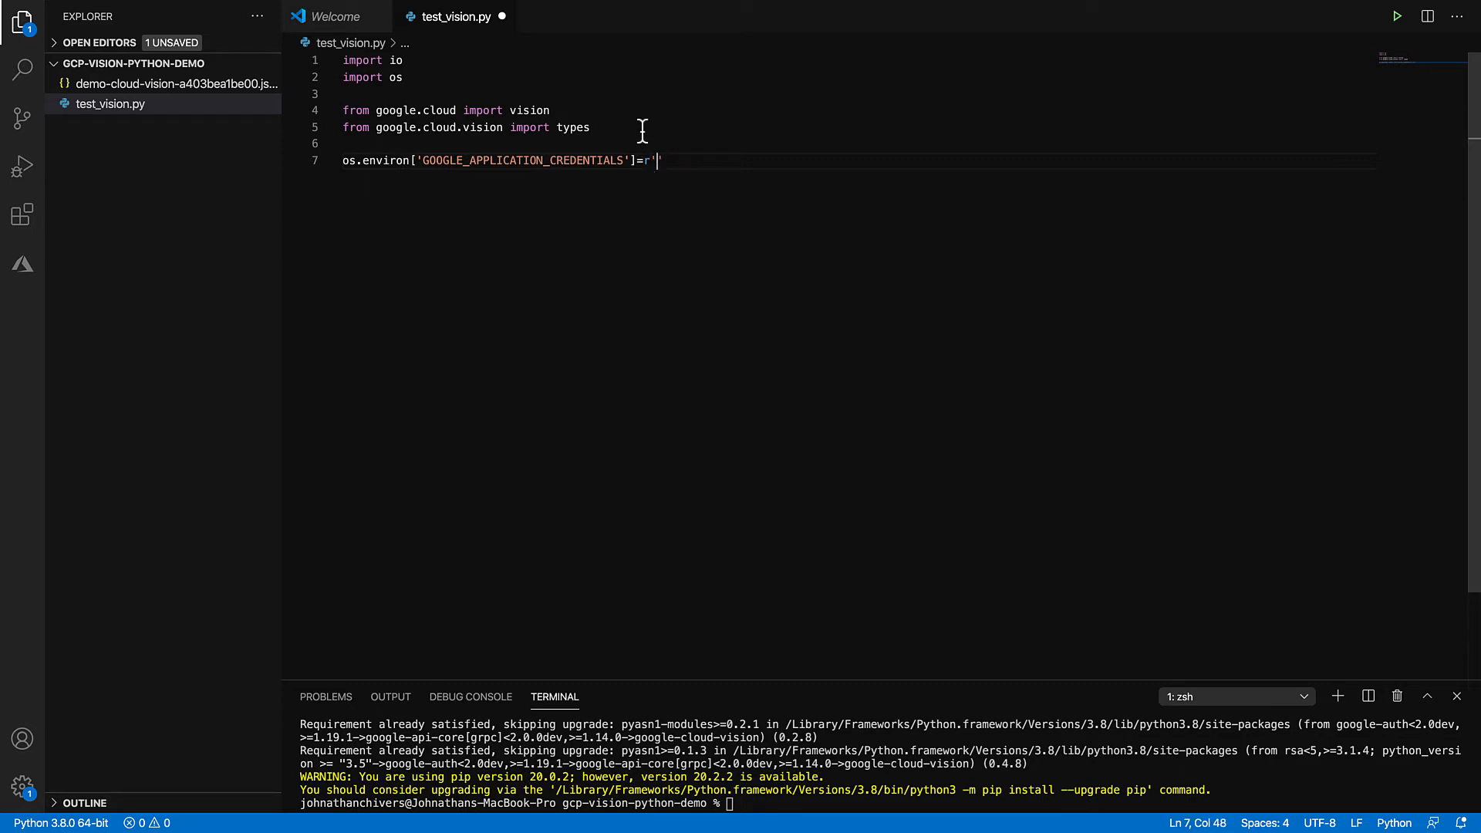
Step: Check the key file's name and type demo-cloud-vision-a403bea1be00.json inside the quotes
click(109, 102)
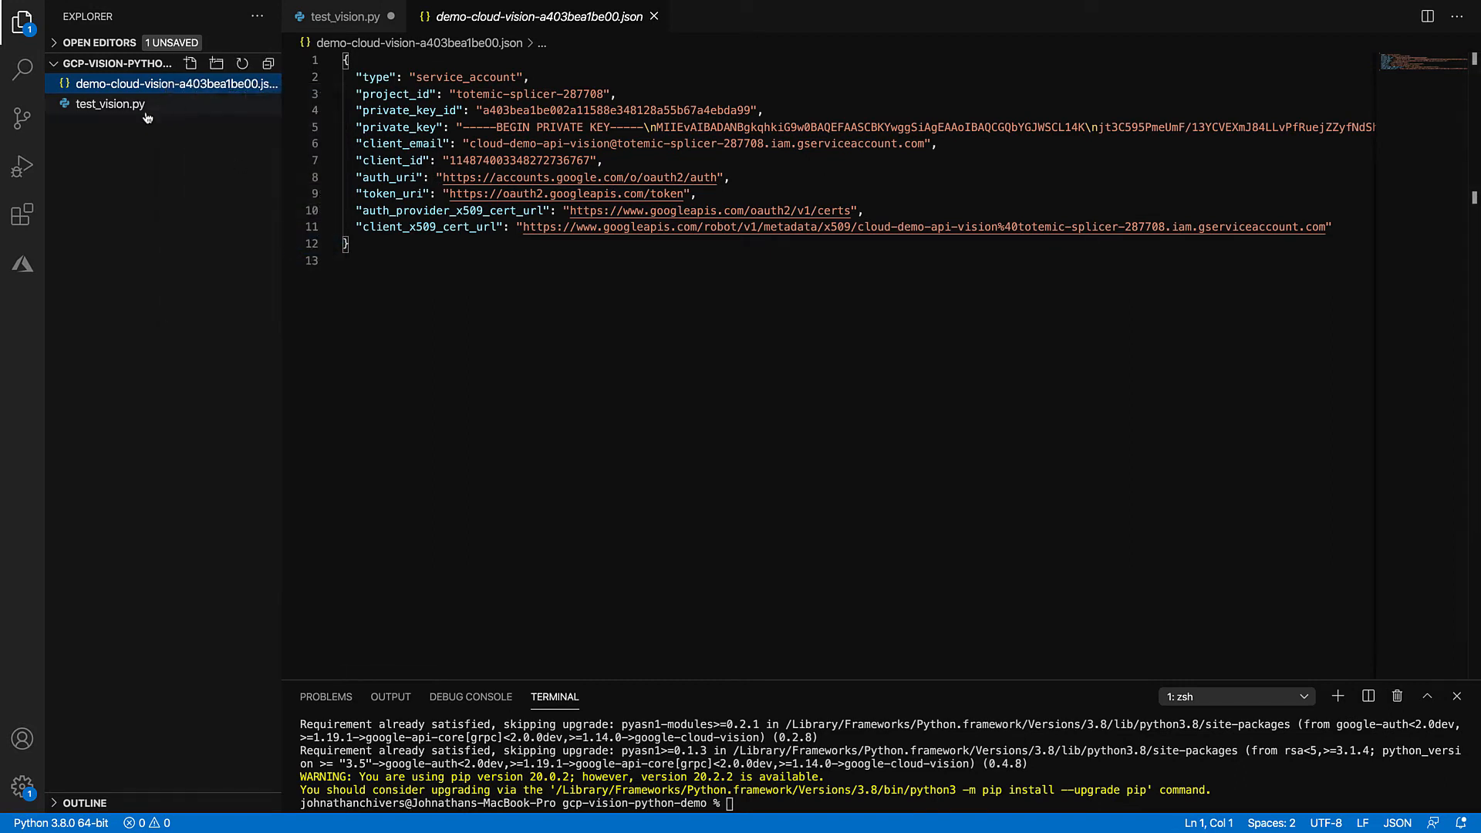
click(345, 16)
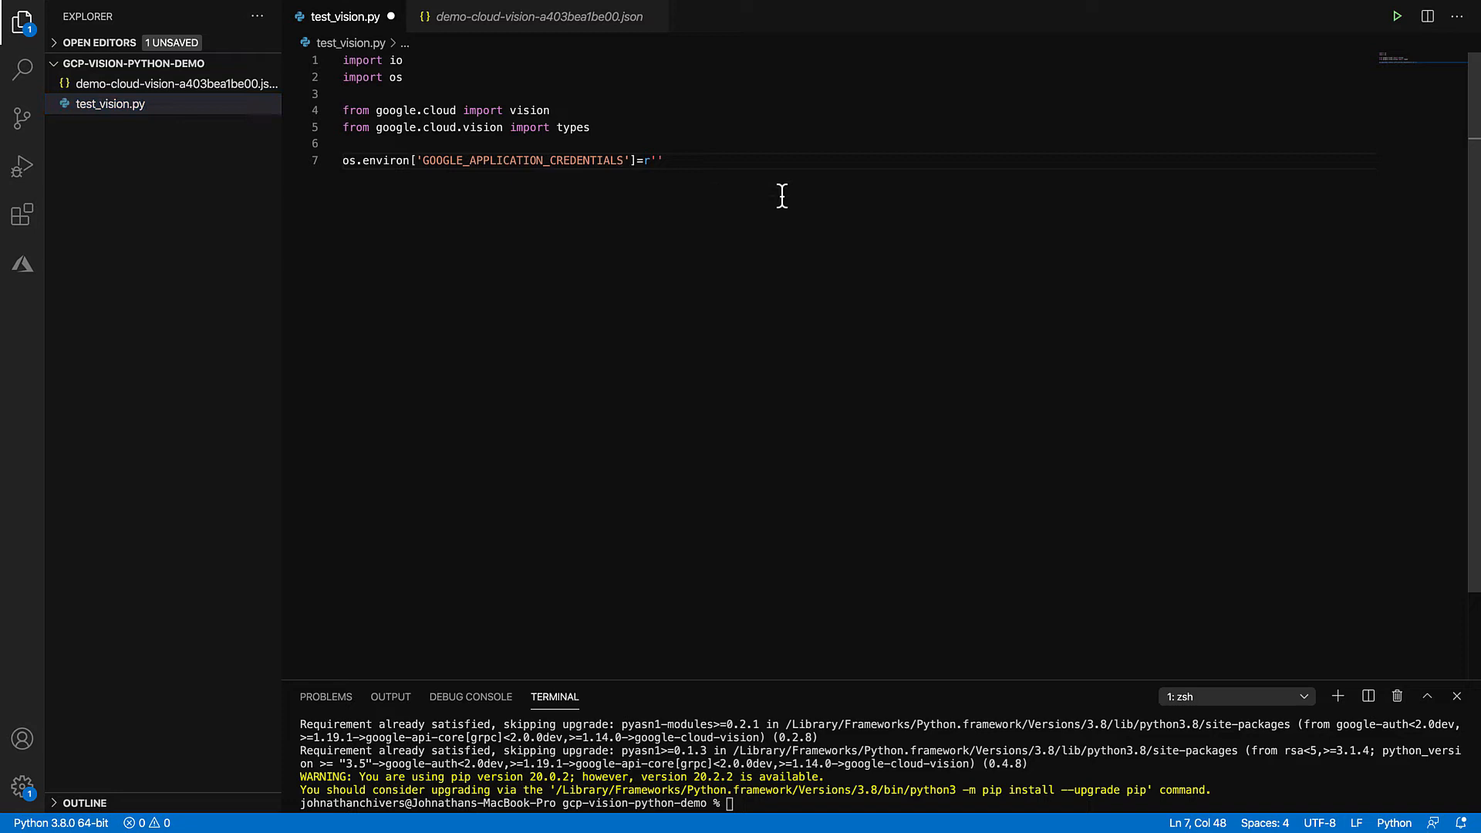
text(demo-cloud-vision-a403bea1be00.json)
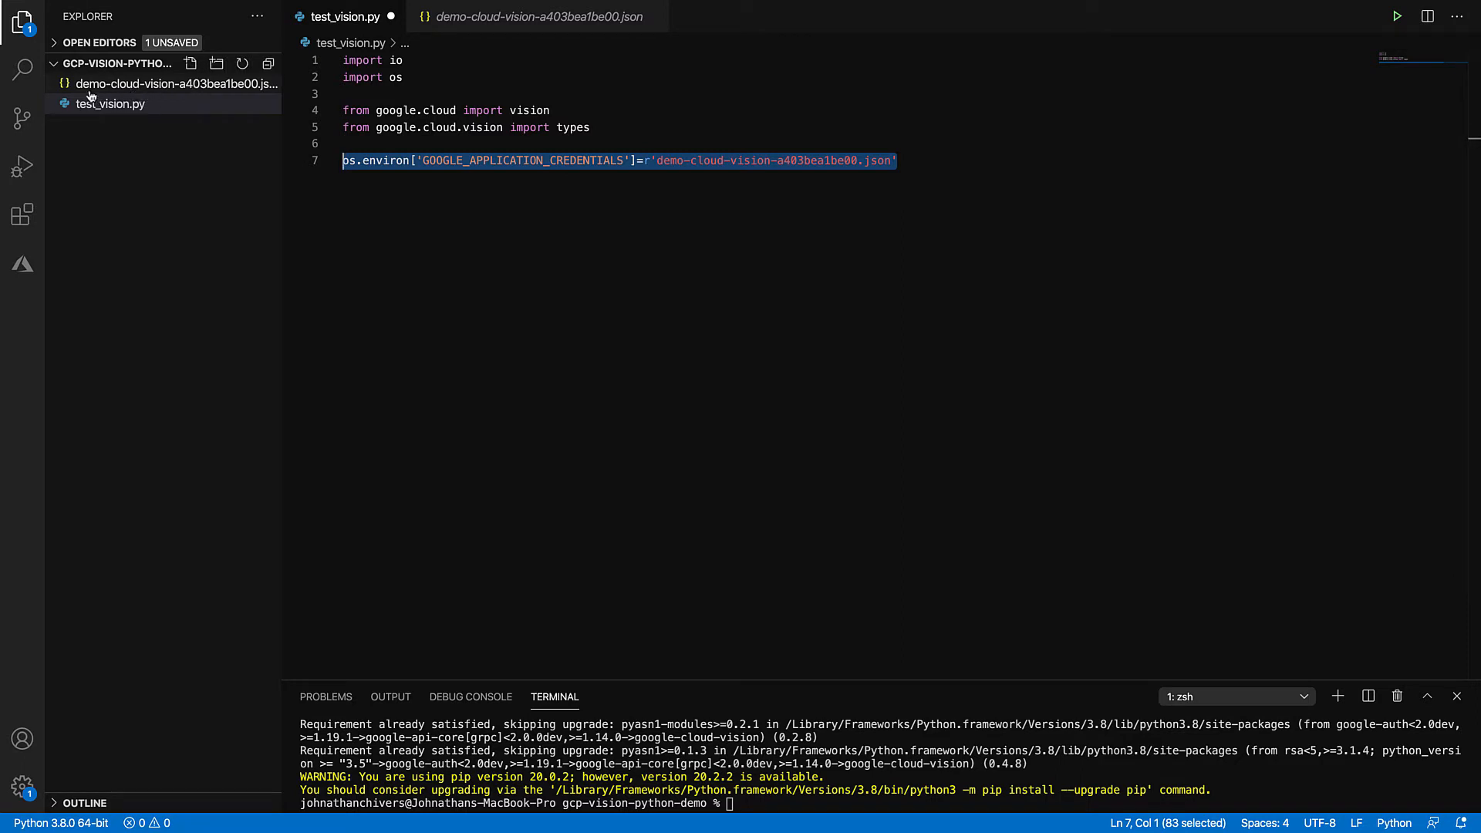
mouse_move(109, 102)
text(# set the os GCP APP varibale)
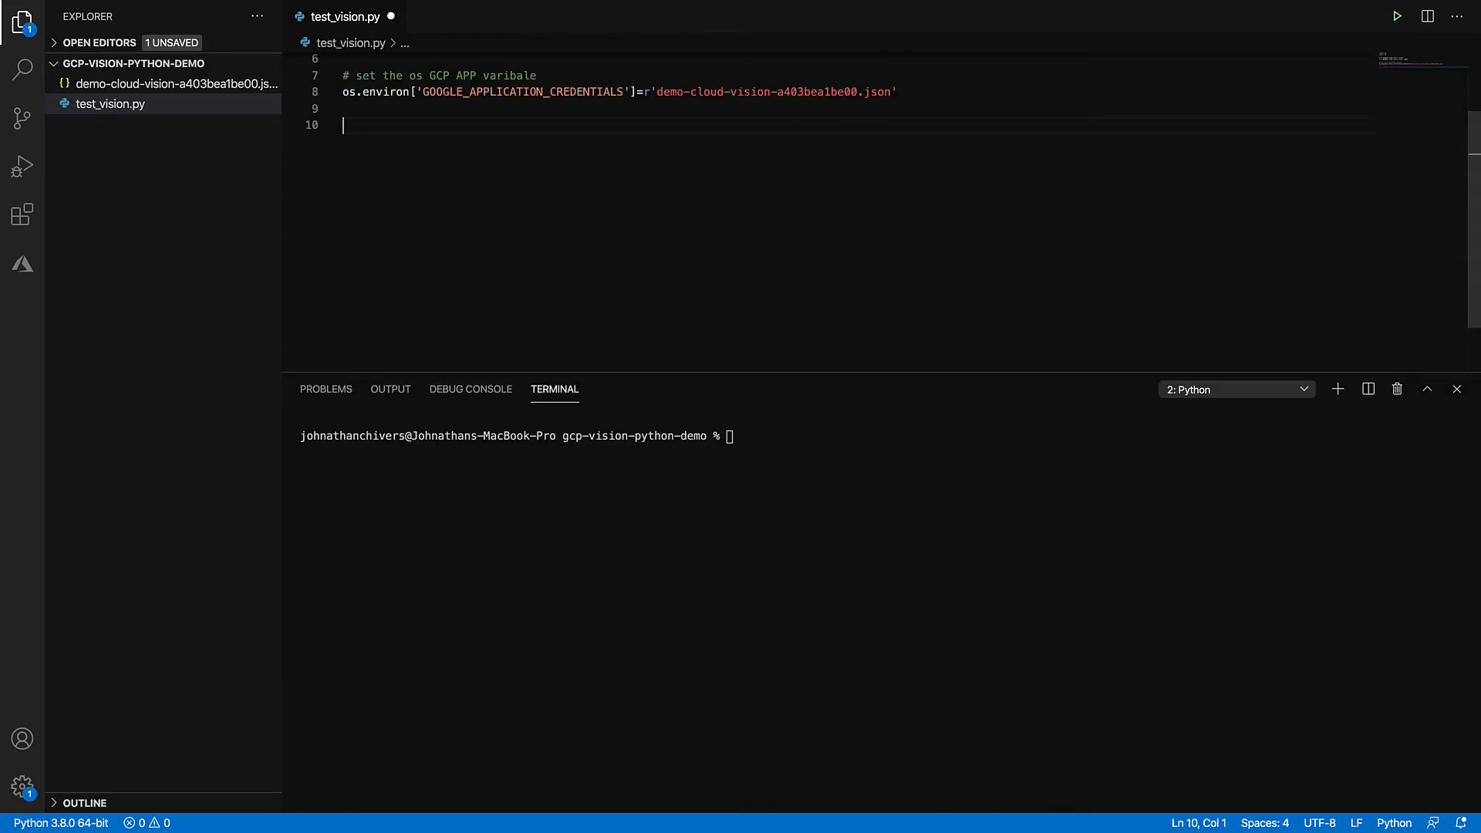
mouse_move(741, 231)
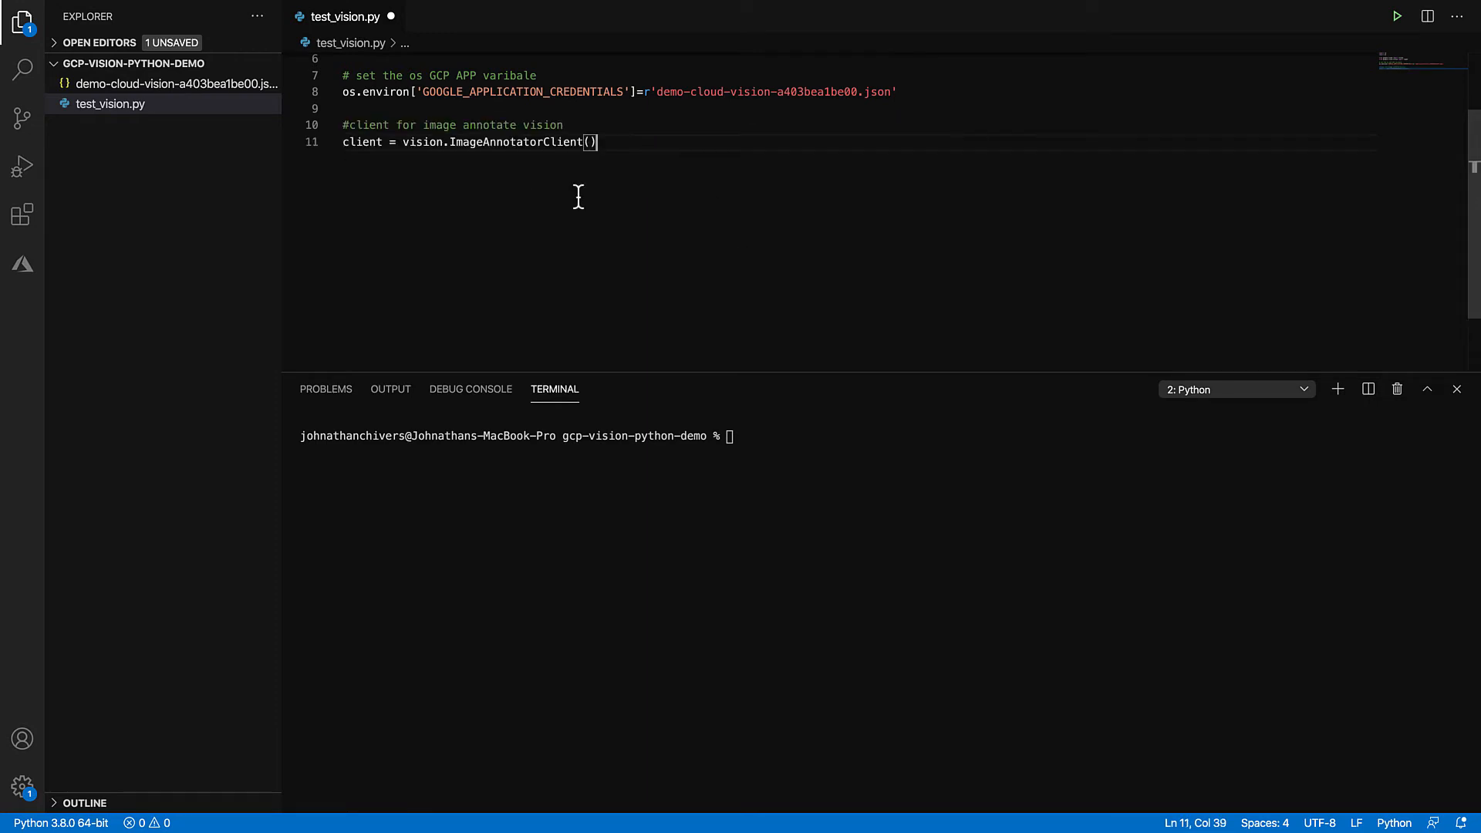
mouse_move(413, 156)
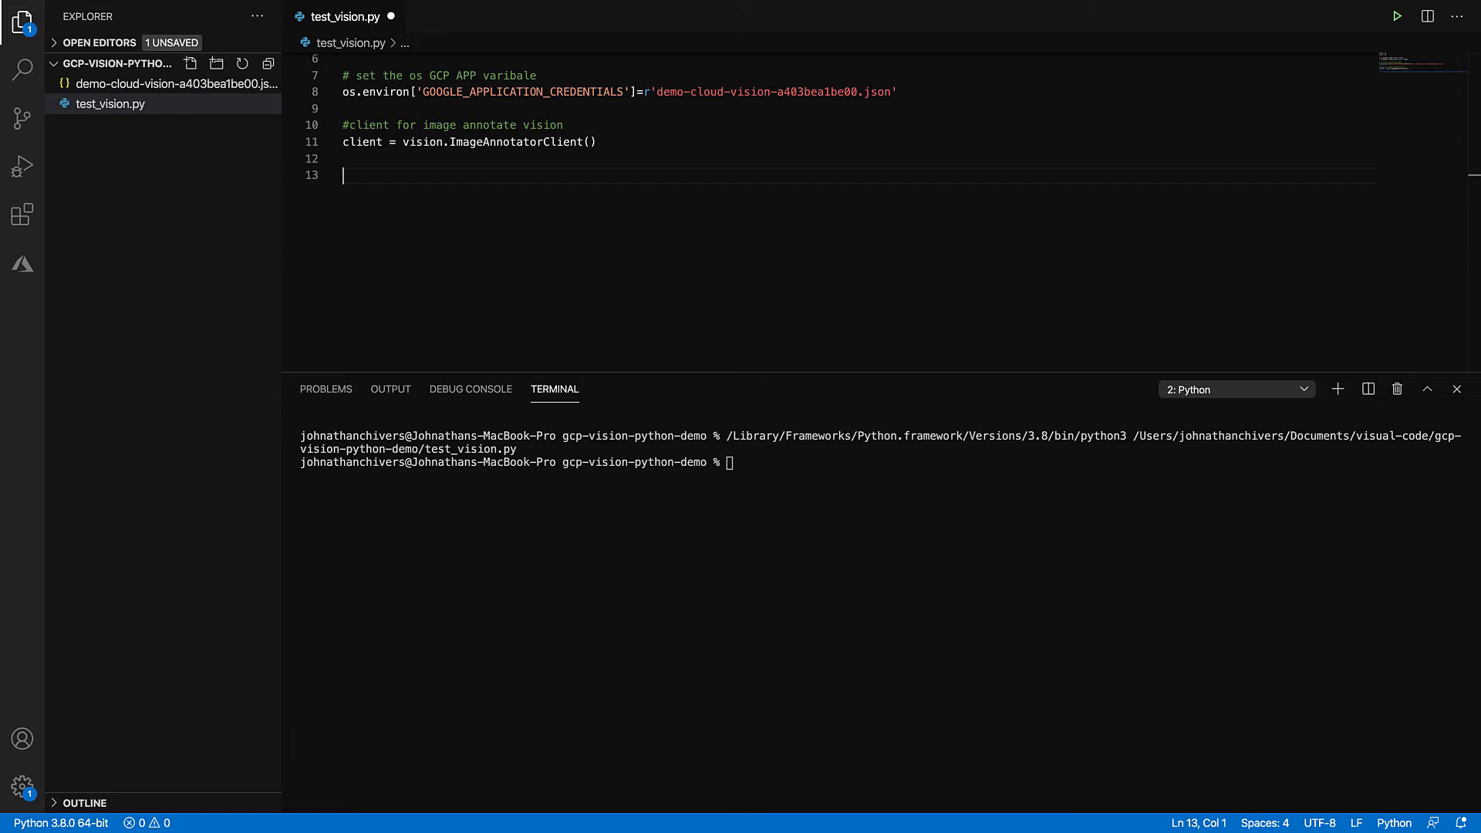
Step: Type the comment '# image to send' after the client code
text(# image to)
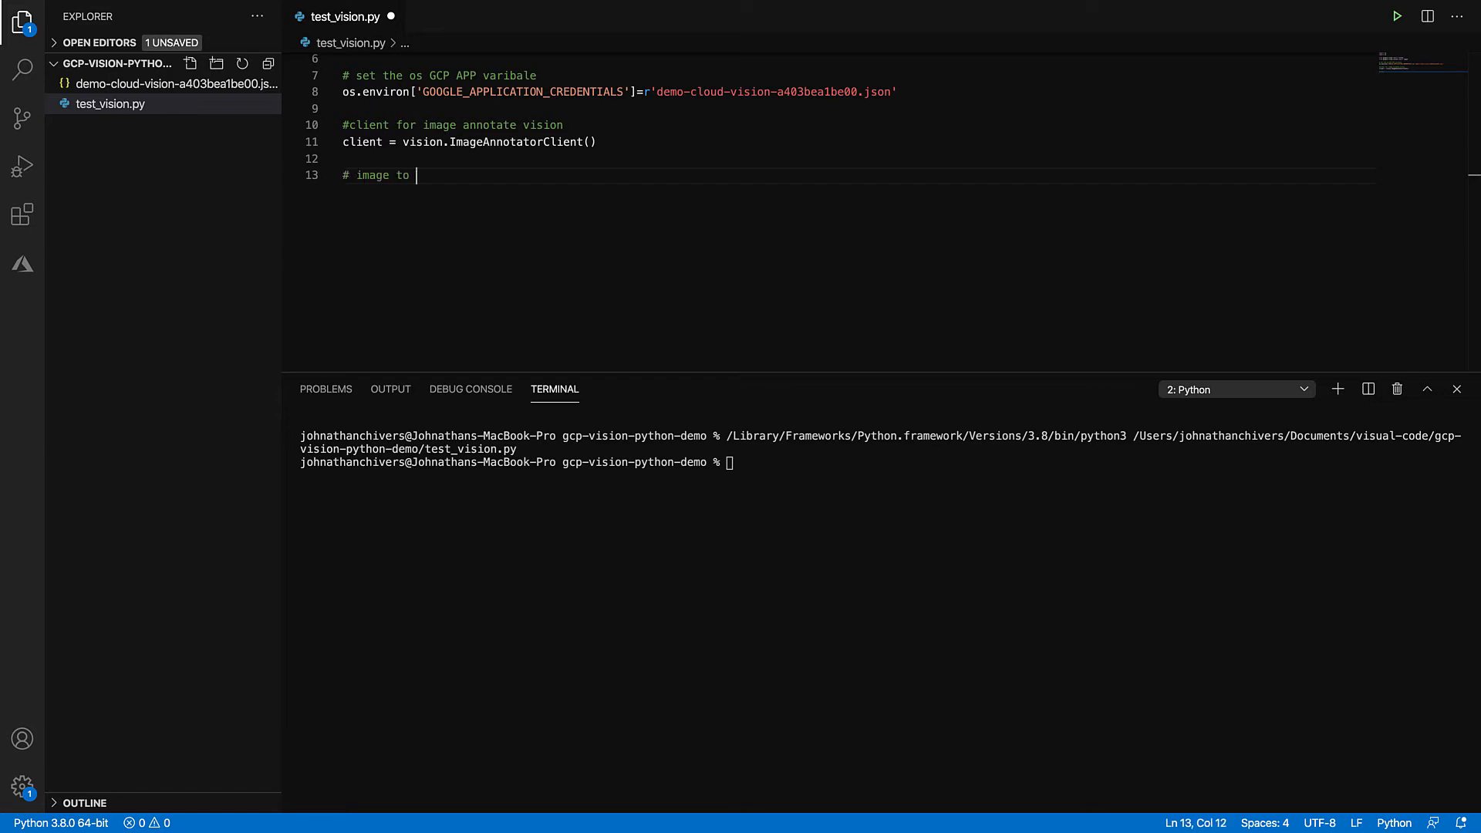
text(send)
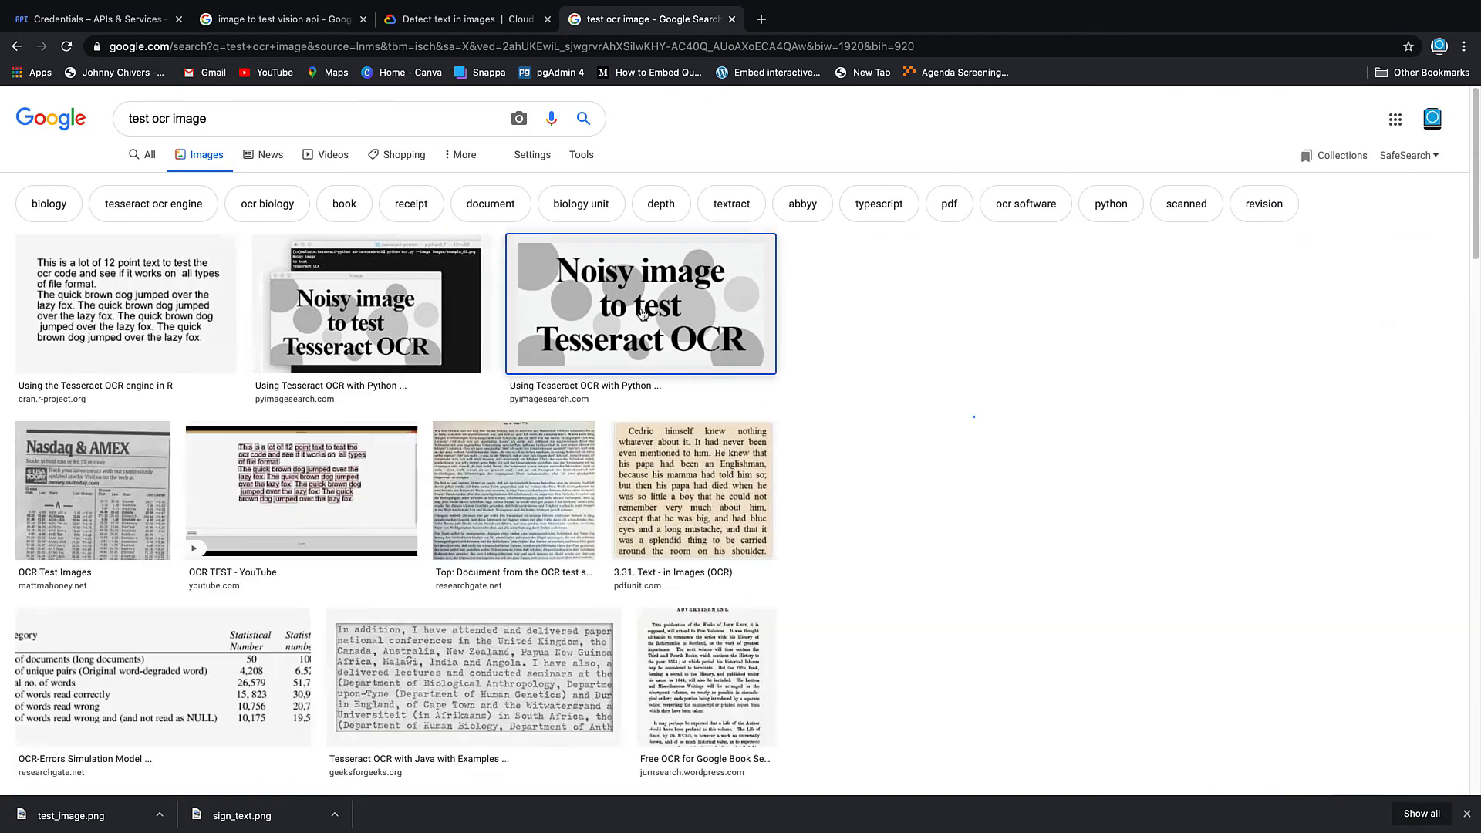
Step: Save the 'Noisy image to test Tesseract OCR' picture as test-image in gcp-vision-python-demo
right_click(641, 303)
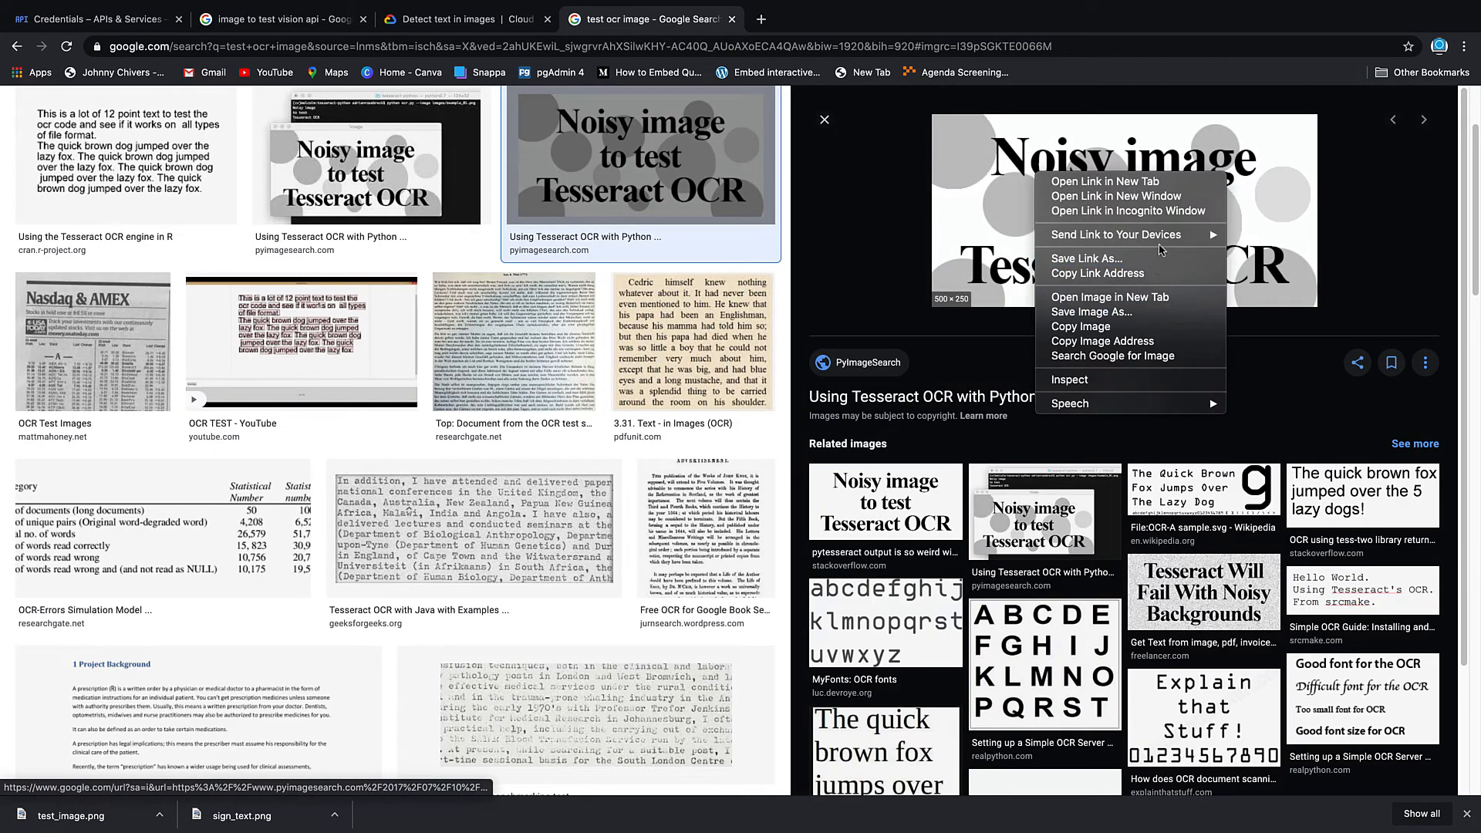
mouse_move(1150, 341)
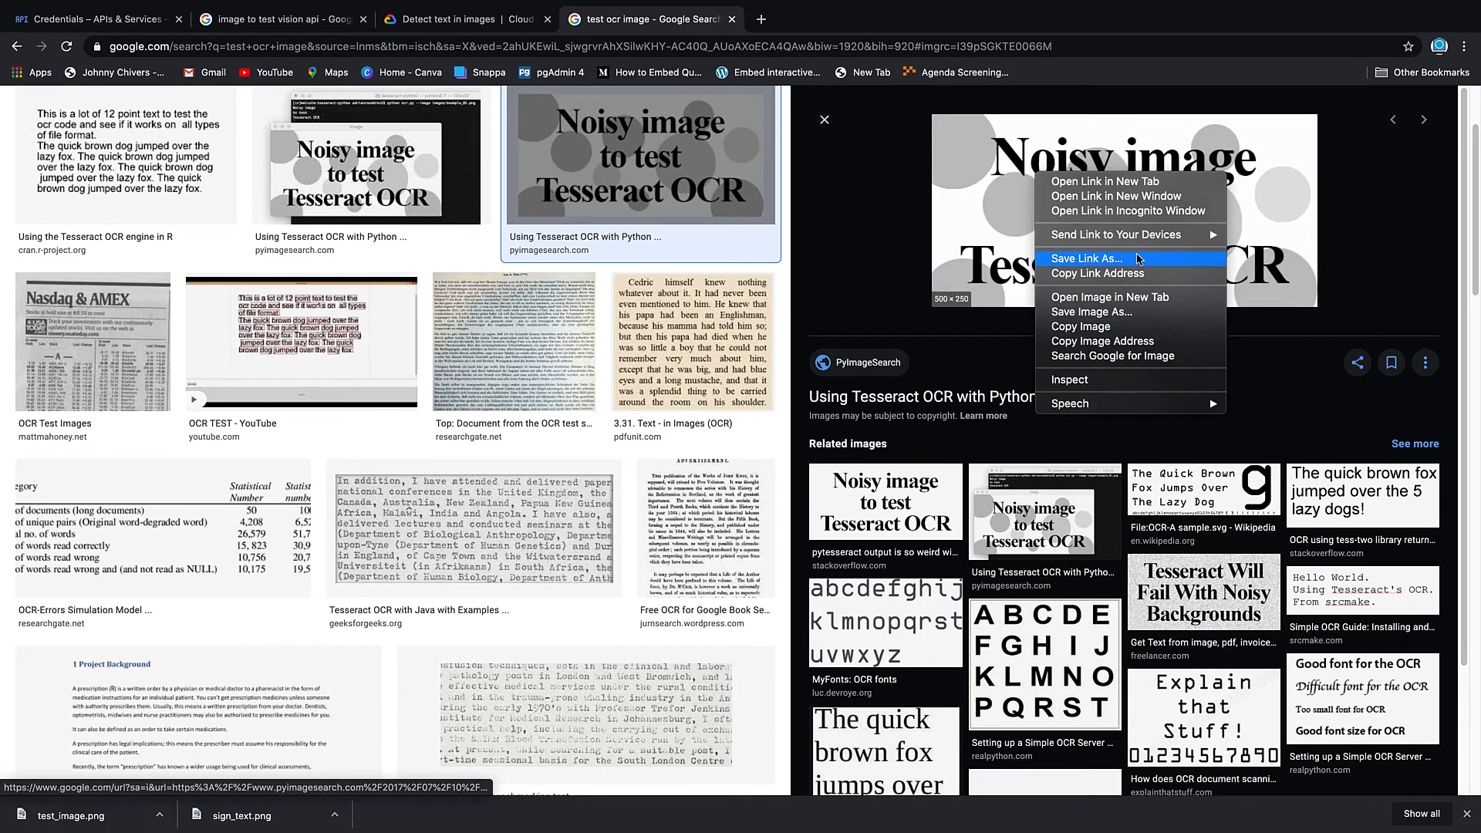
click(1086, 259)
text(t)
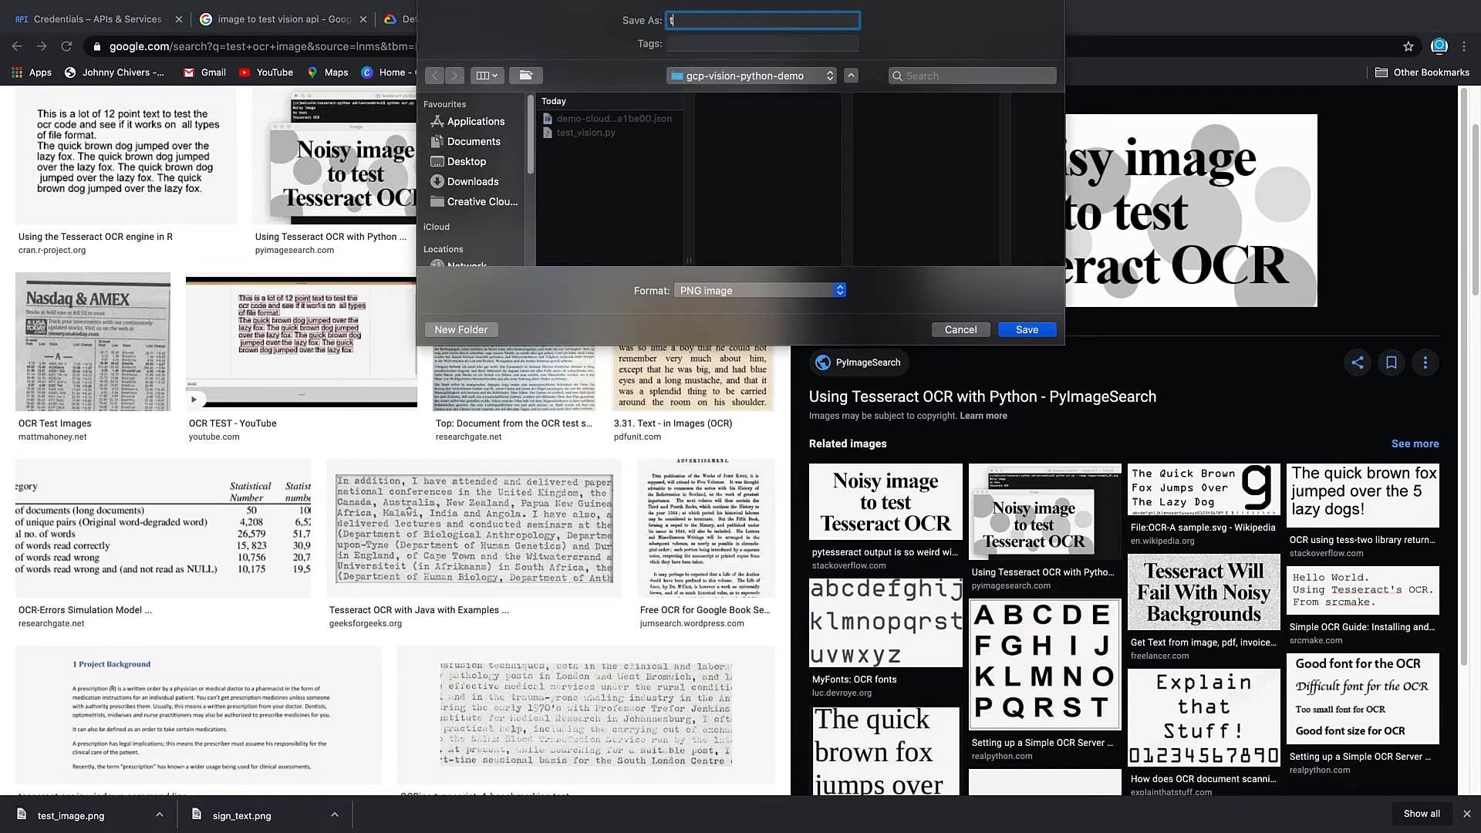
text(est-image)
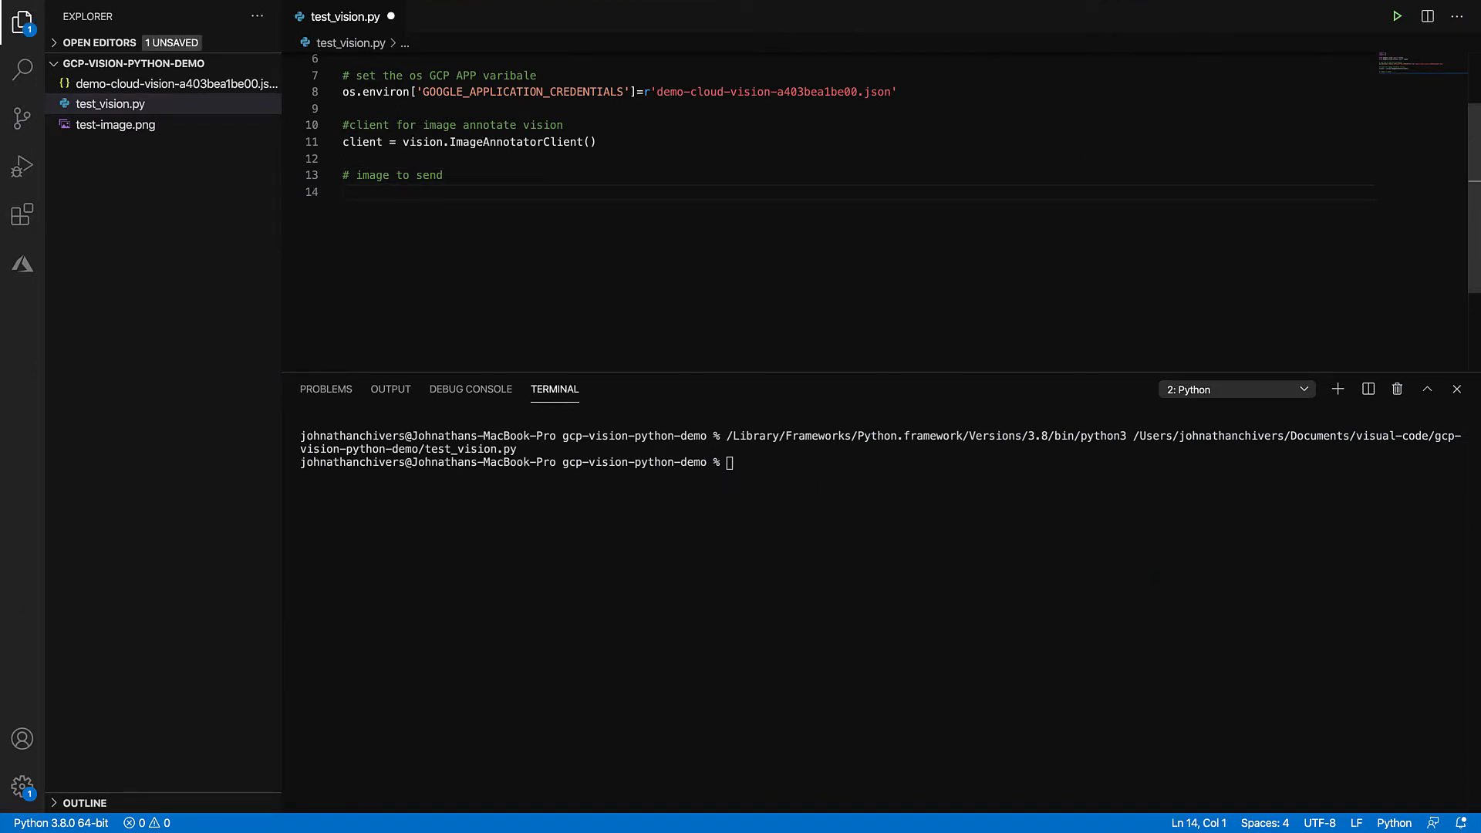
Step: Set file_name to os.path.abspath of the copied test-image.png path in gcp-vision-python-demo
text(file_name =)
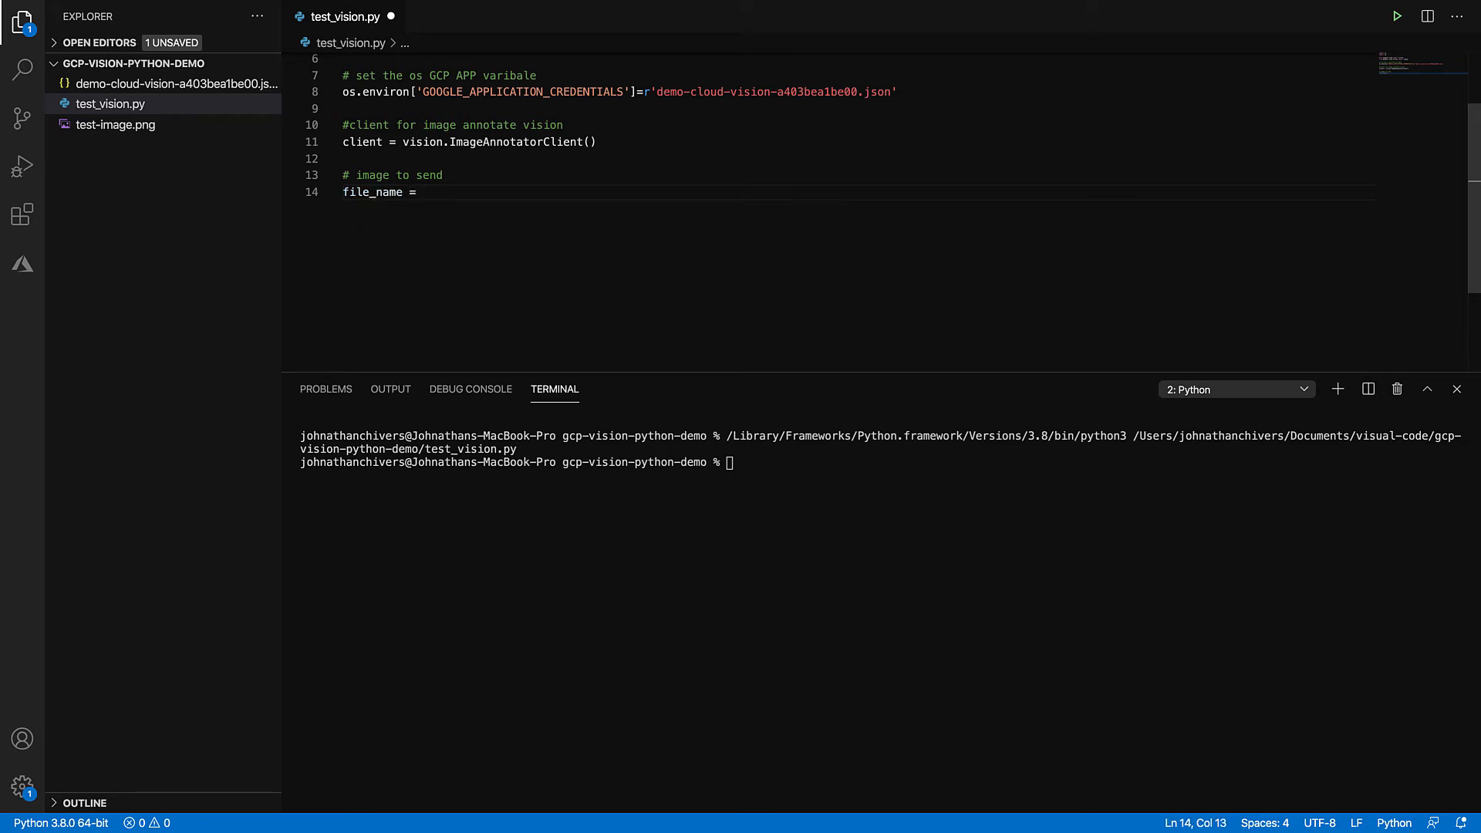
text(os.path)
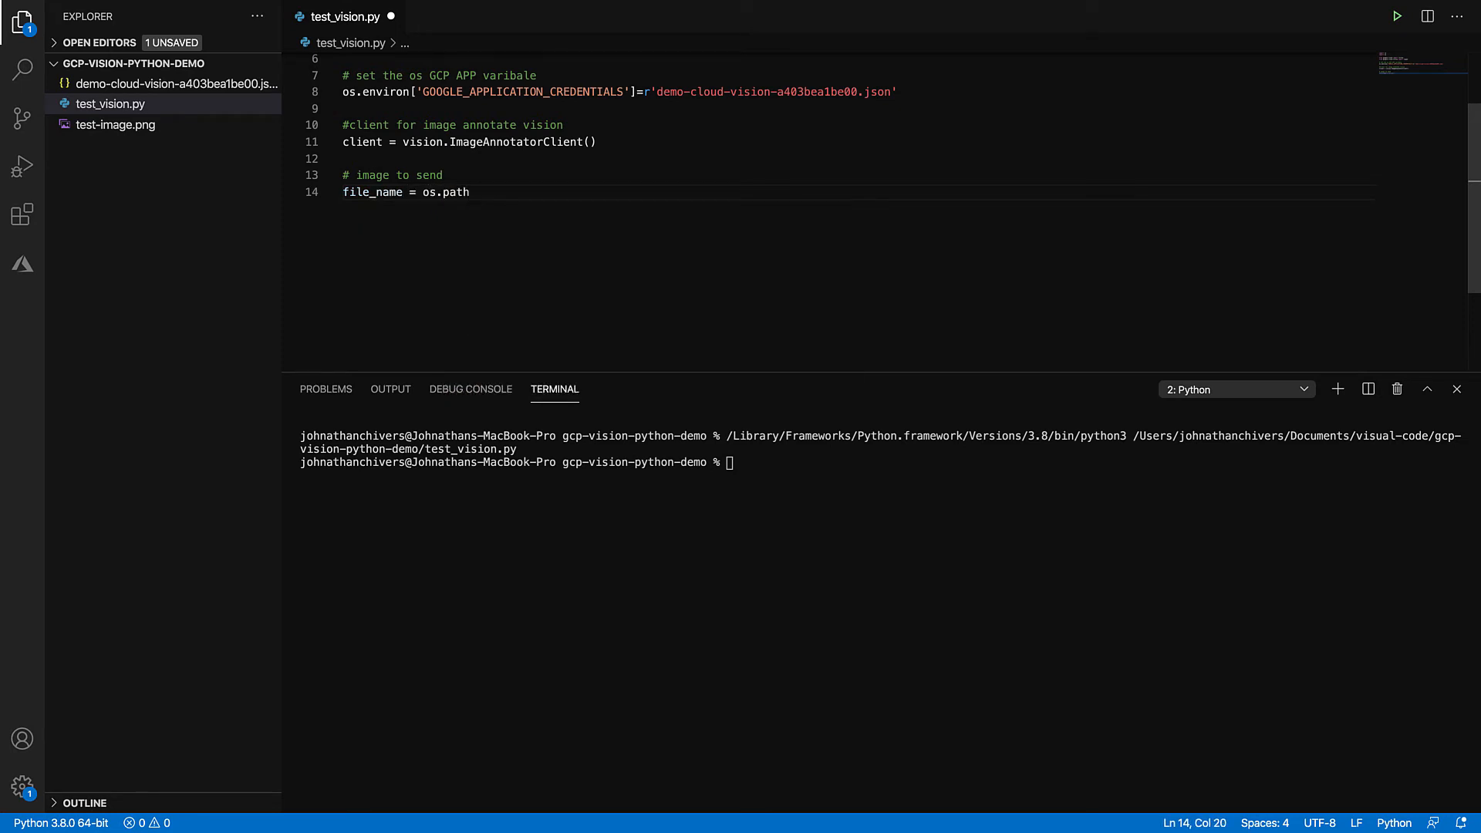
text(abspath)
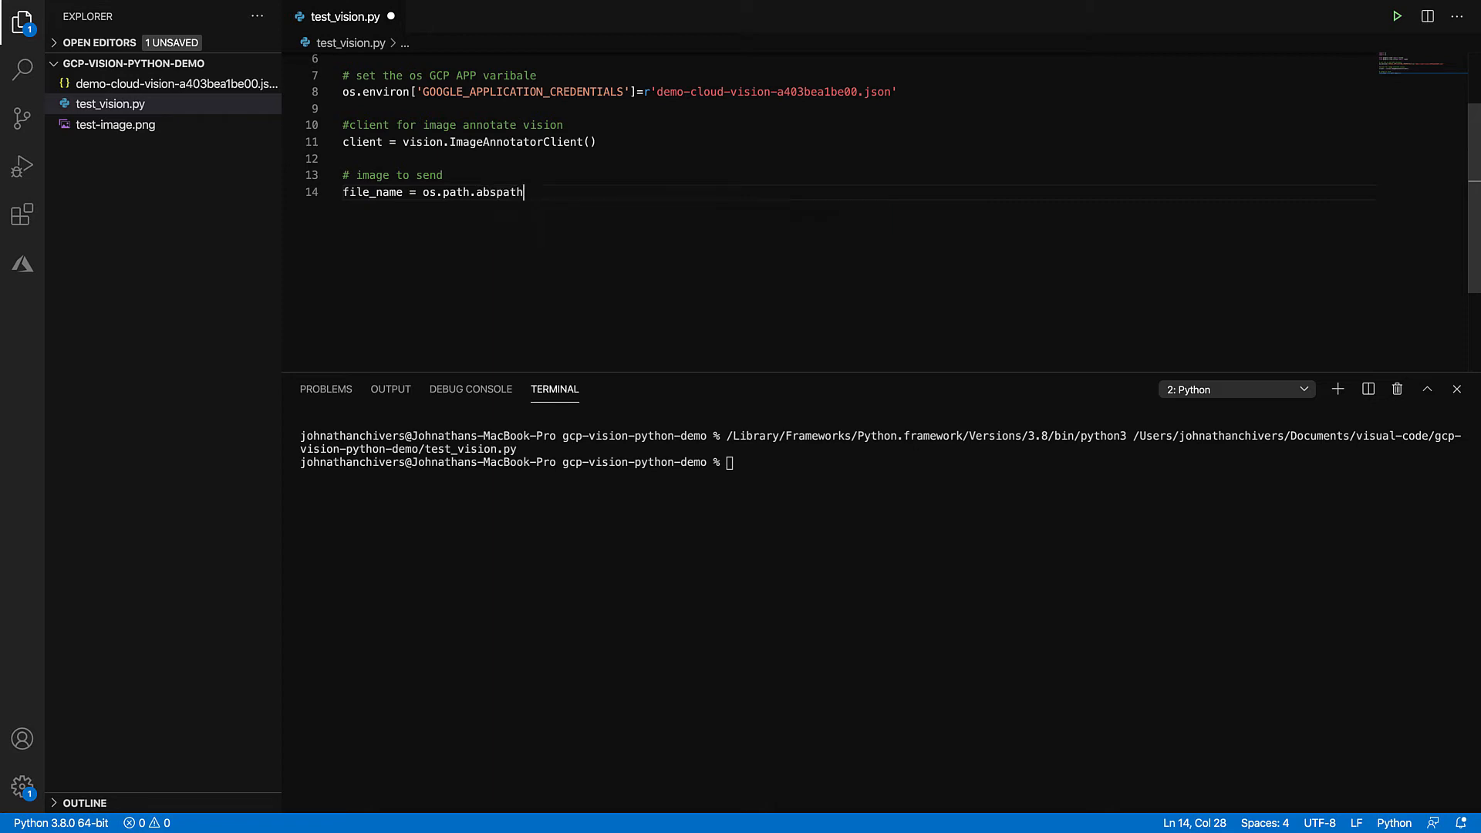
text(())
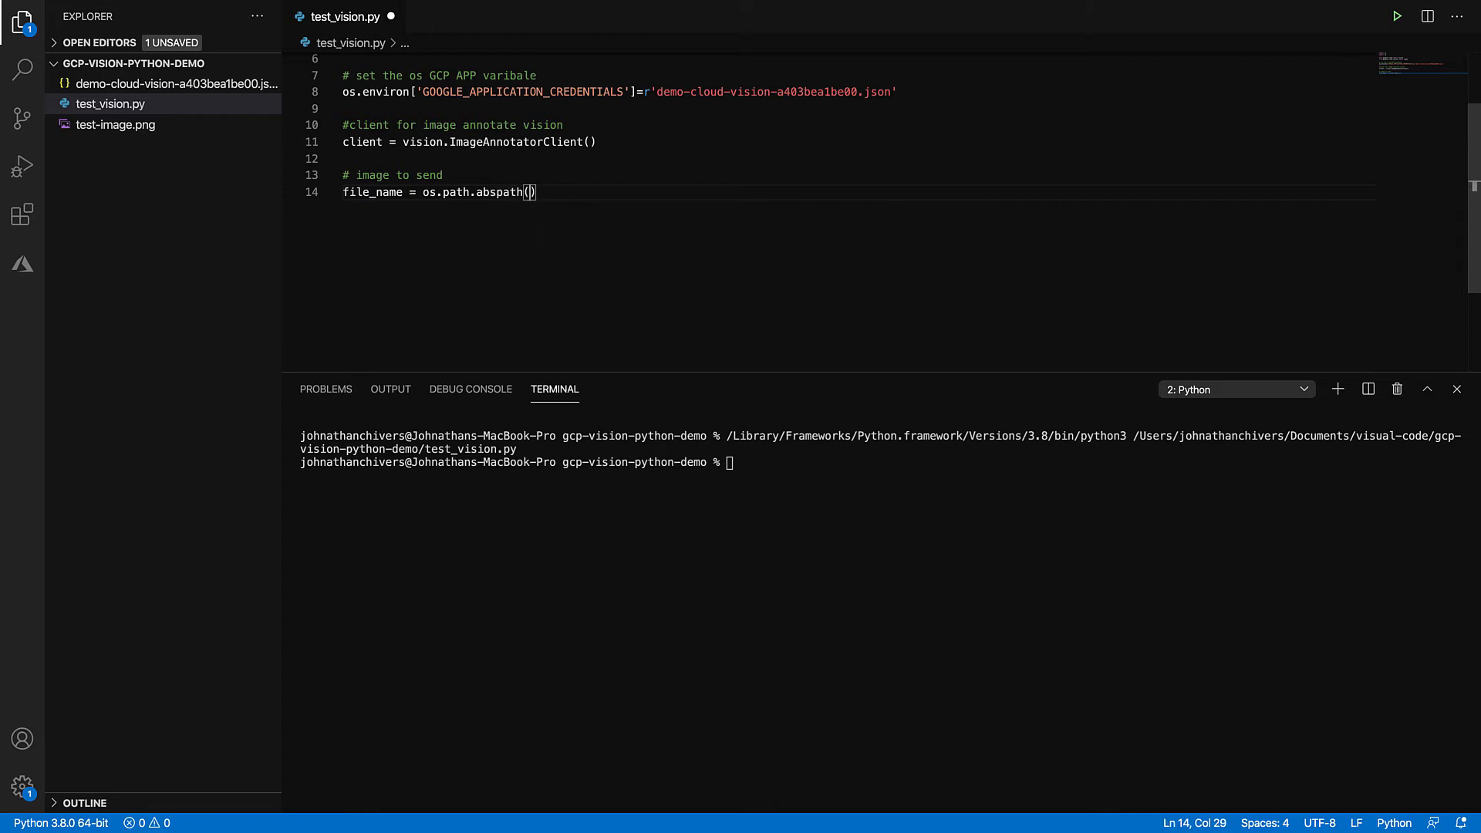
text('')
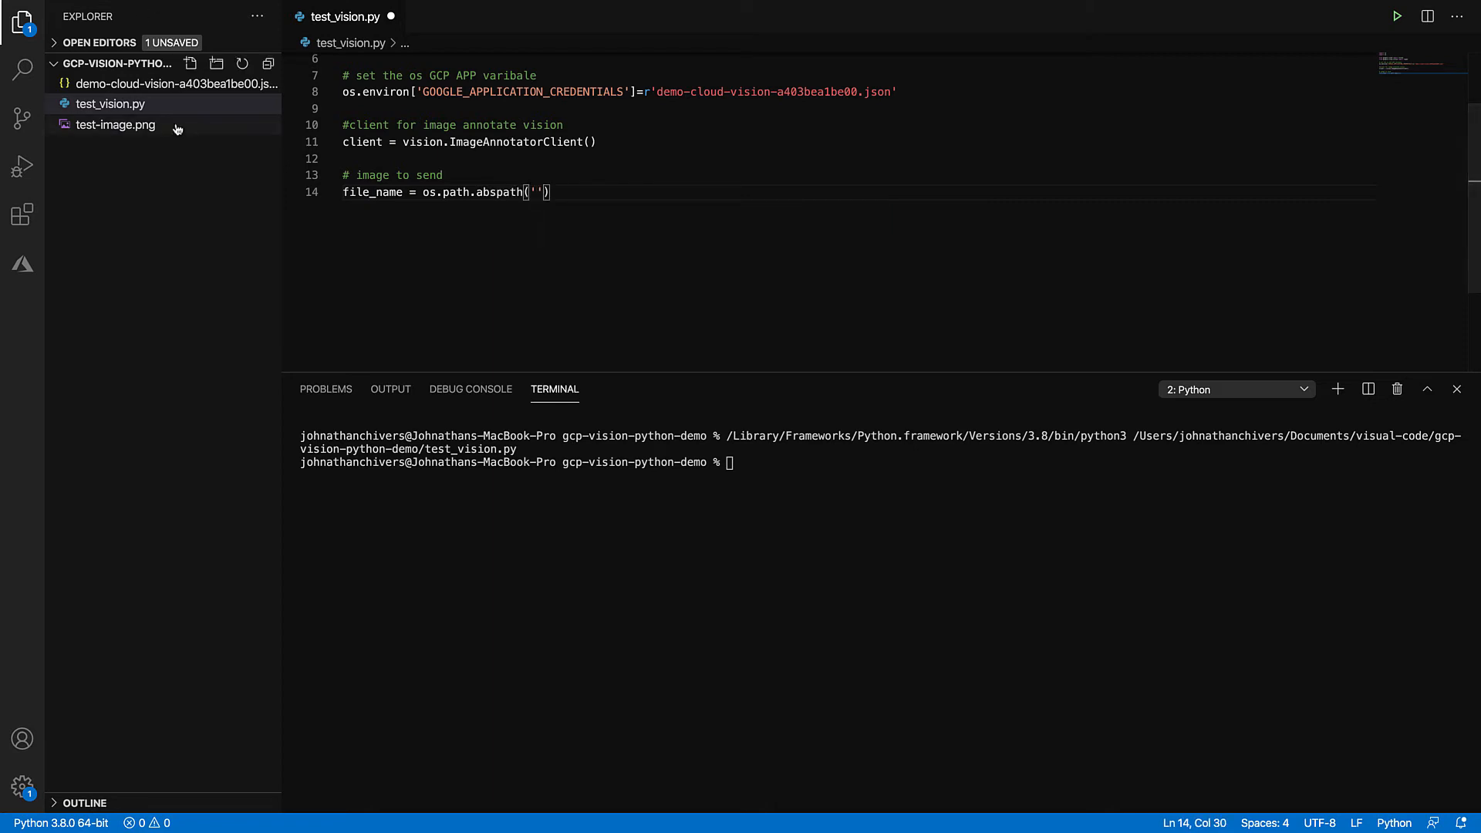
right_click(114, 123)
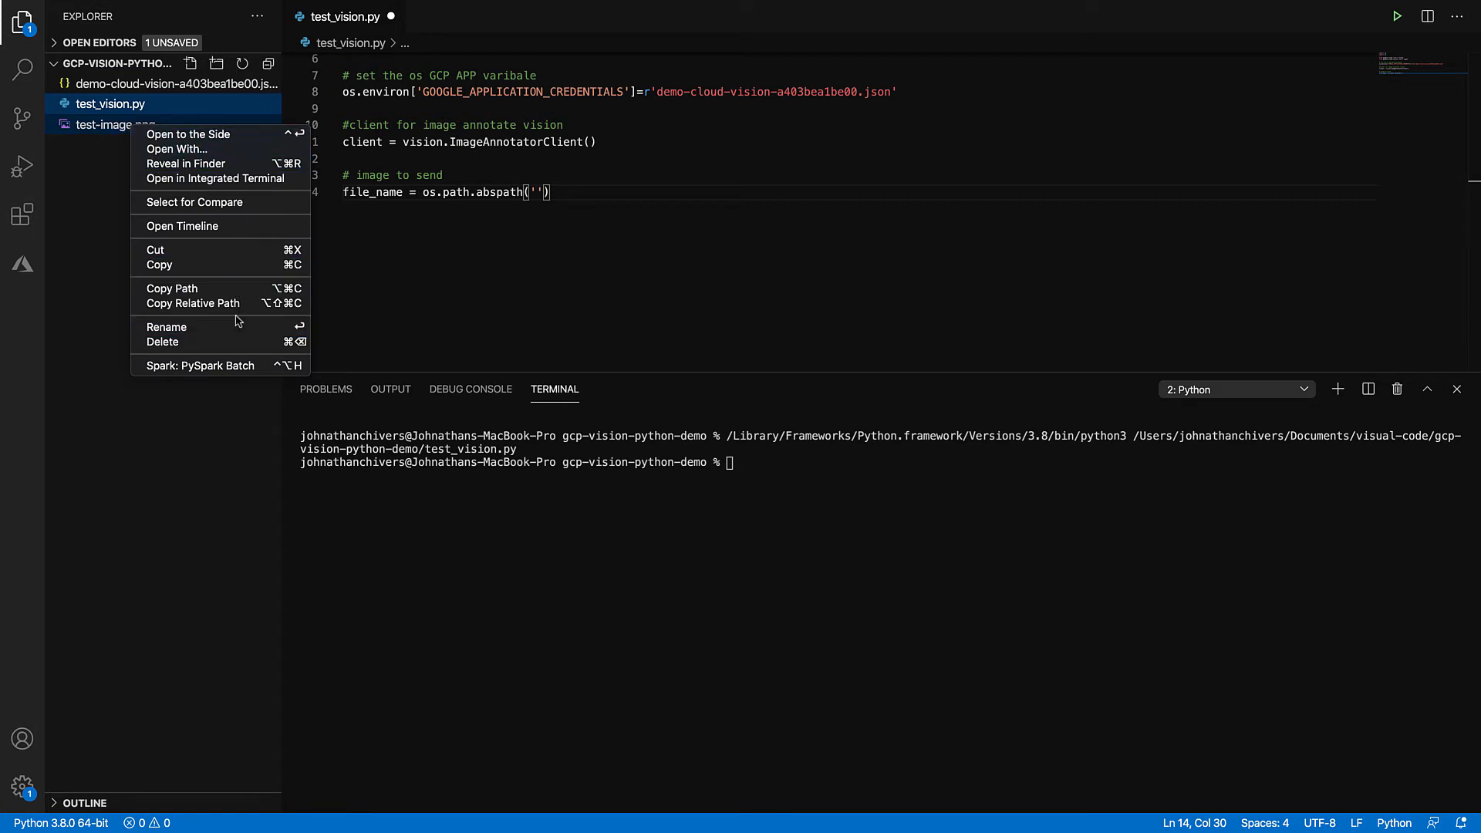
click(649, 192)
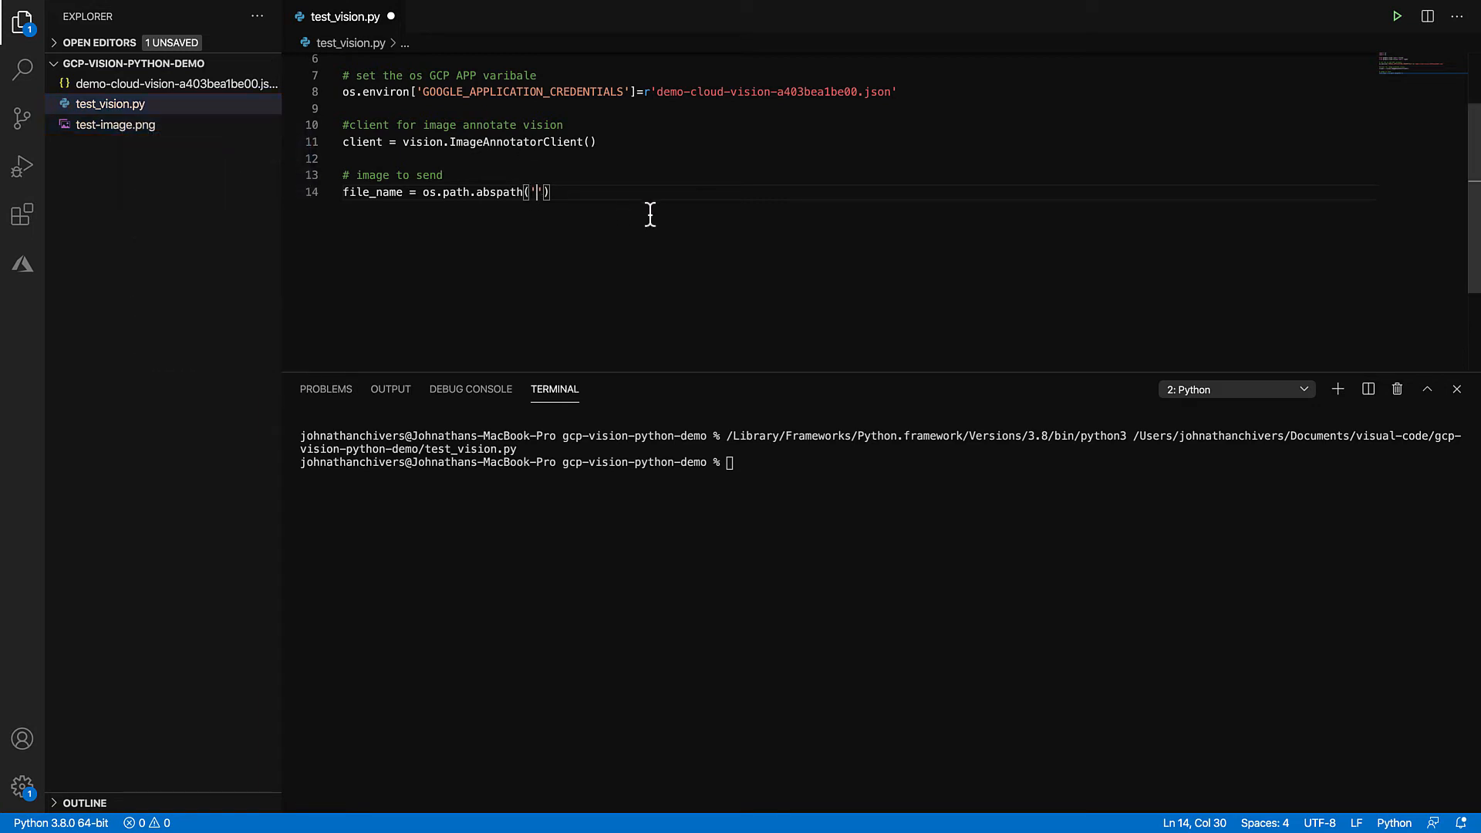
text(/Users/johnathanchivers/Documents/visual-code/gcp-vision-python-demo/test-image.png)
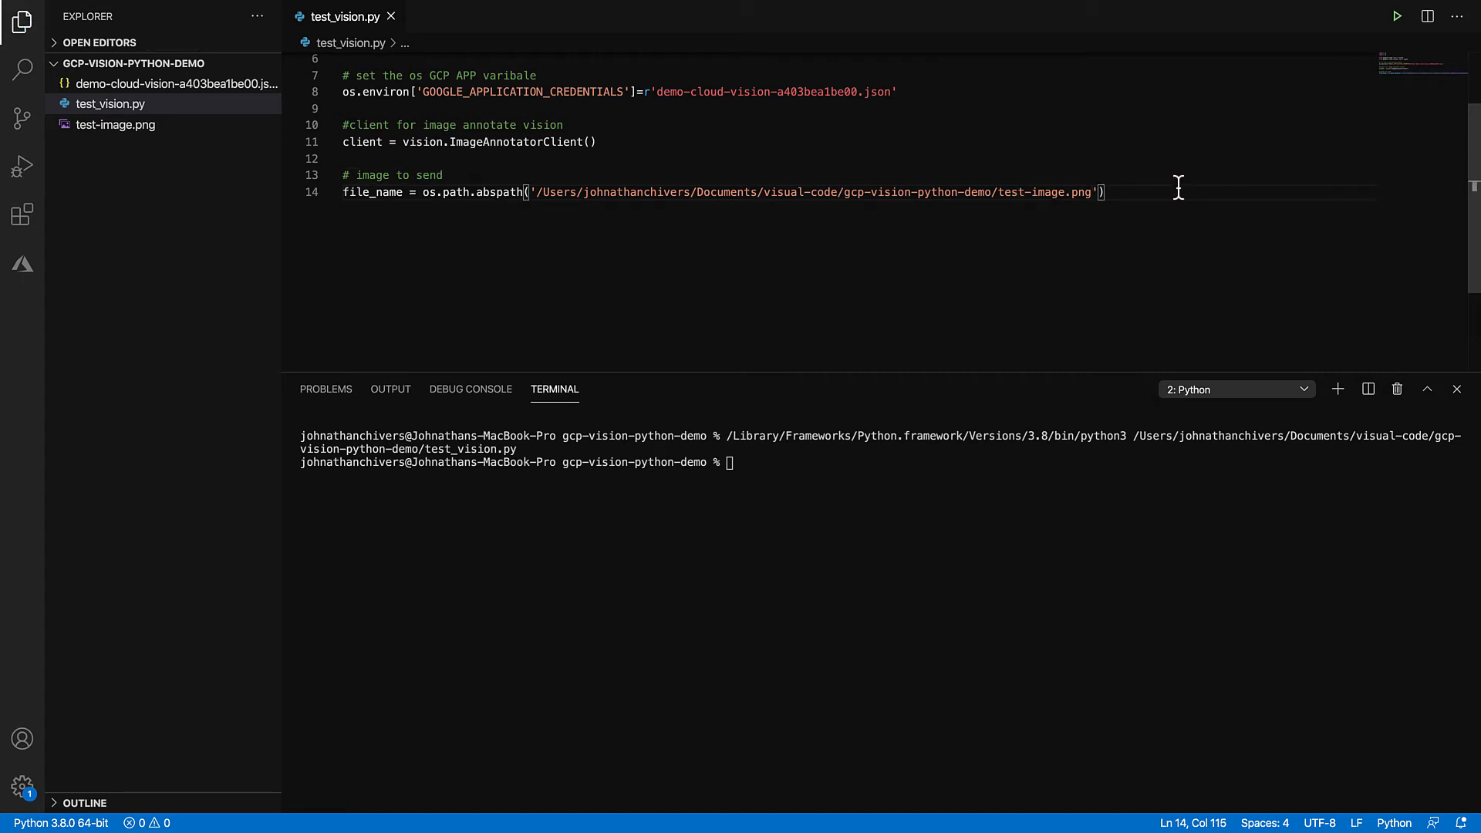
click(1397, 16)
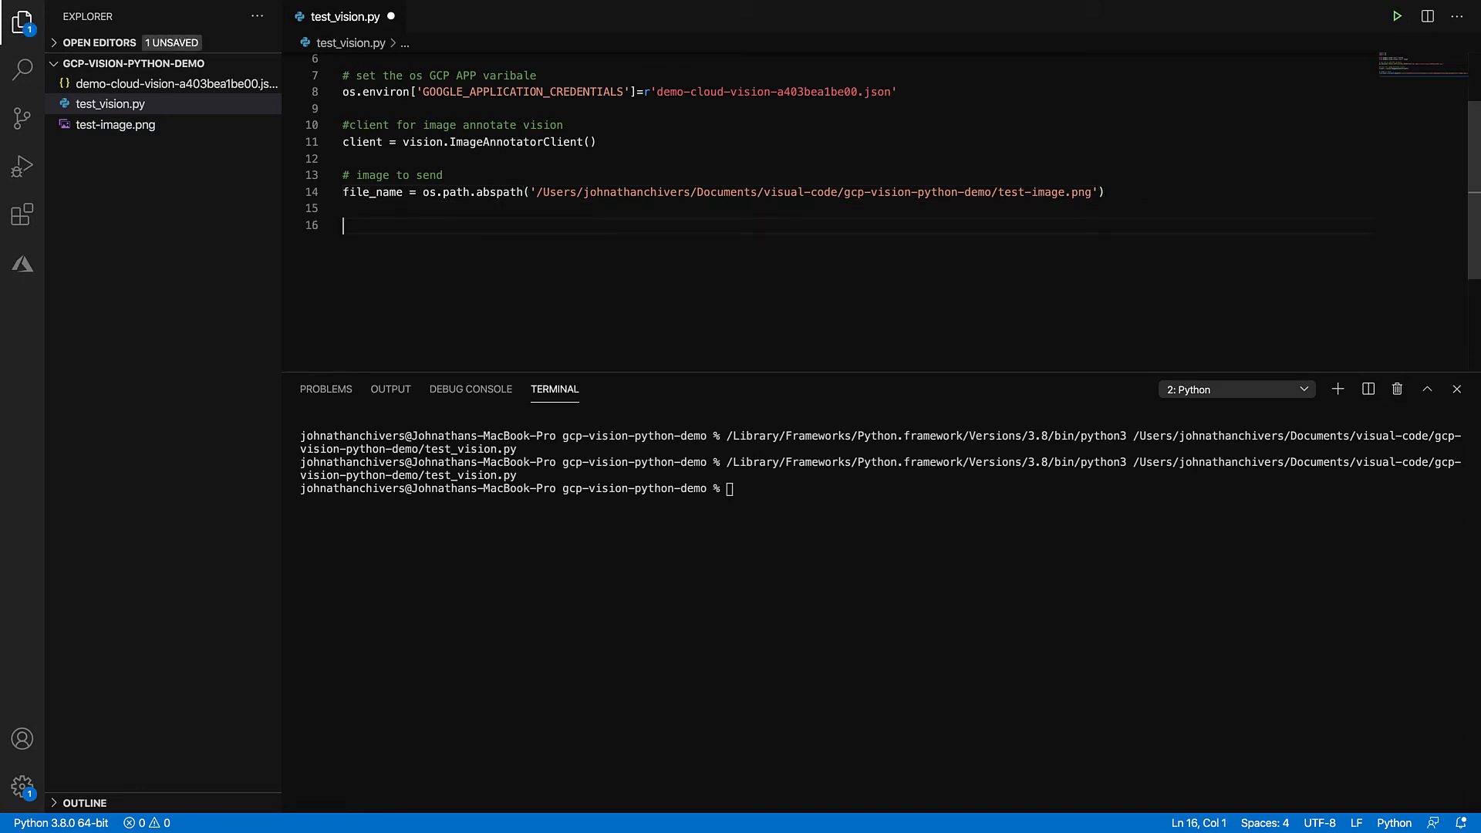
Step: Read the file's bytes with io.open(file_name, 'rb') as image_file into content
text(with)
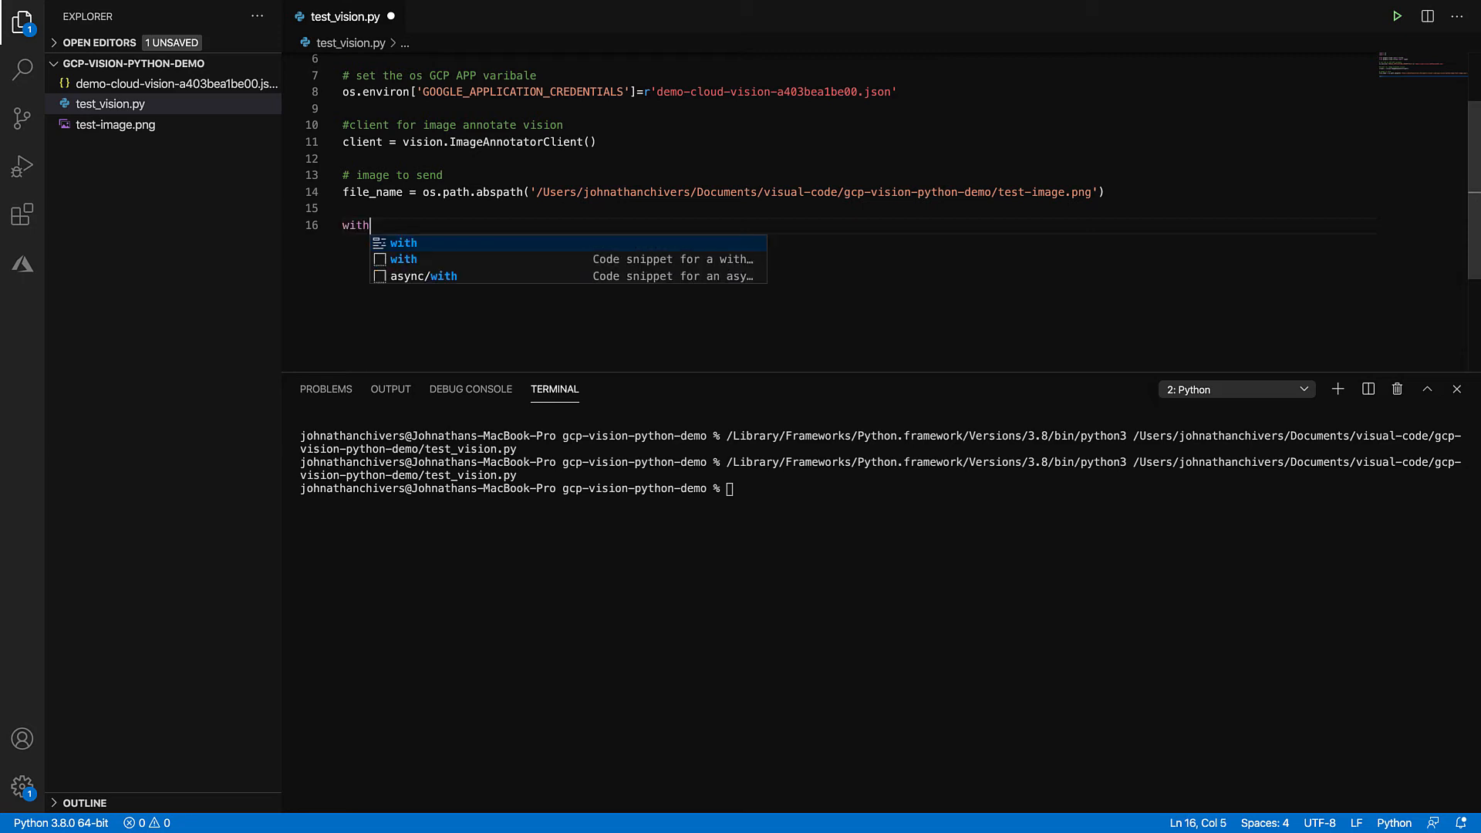
text(io.open)
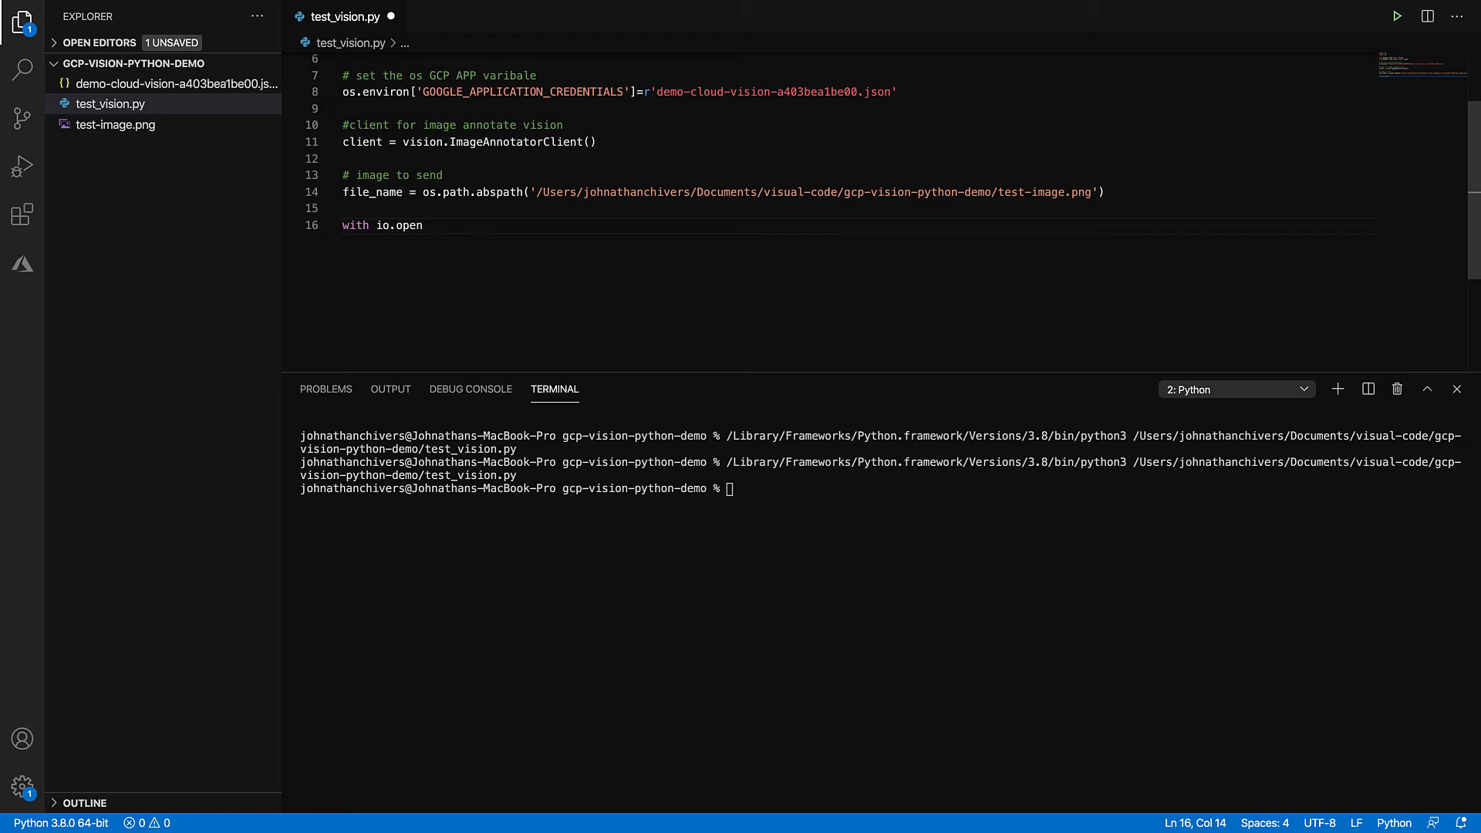
text(()
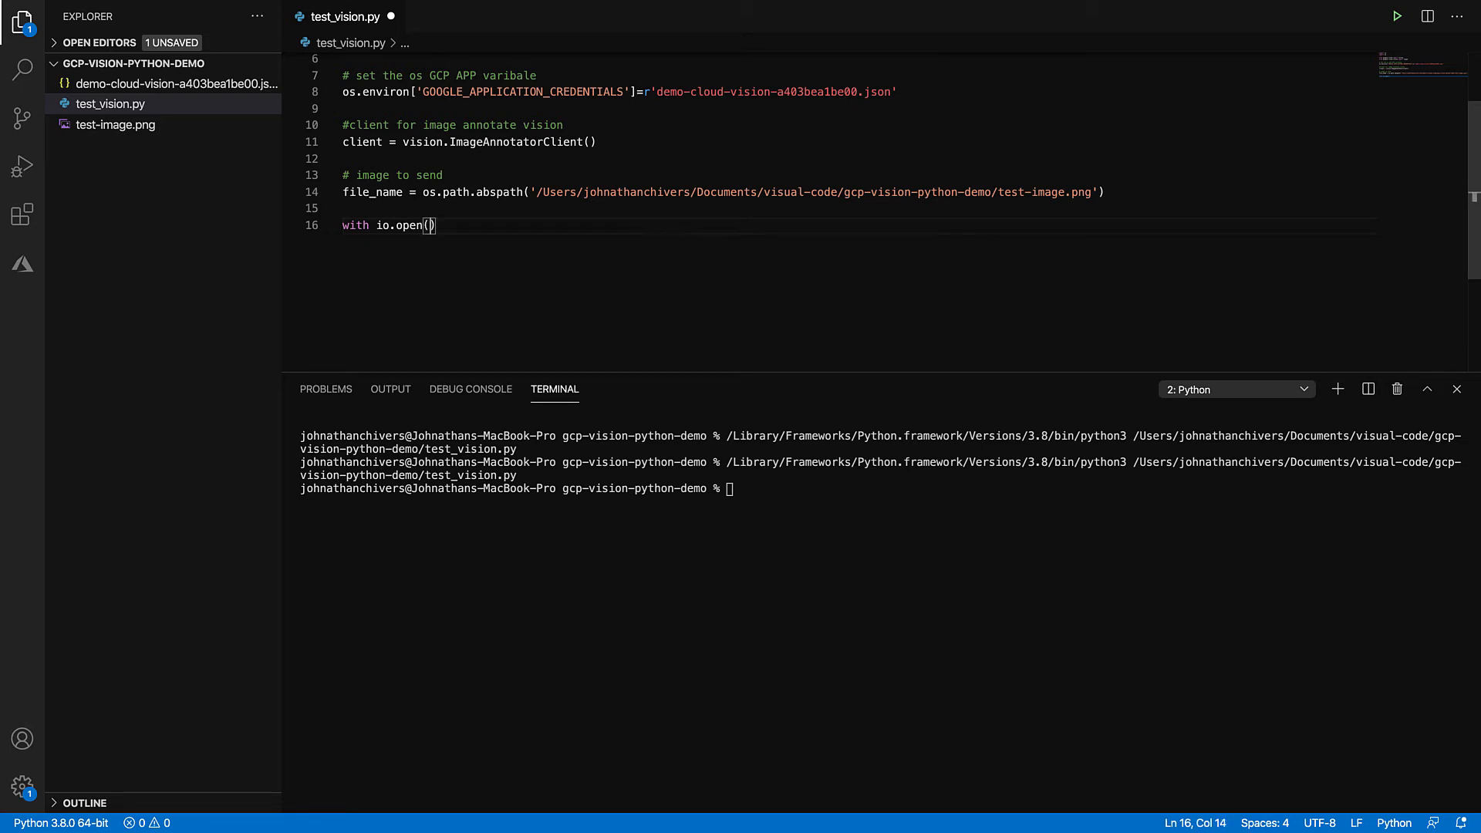
text(file_name,')
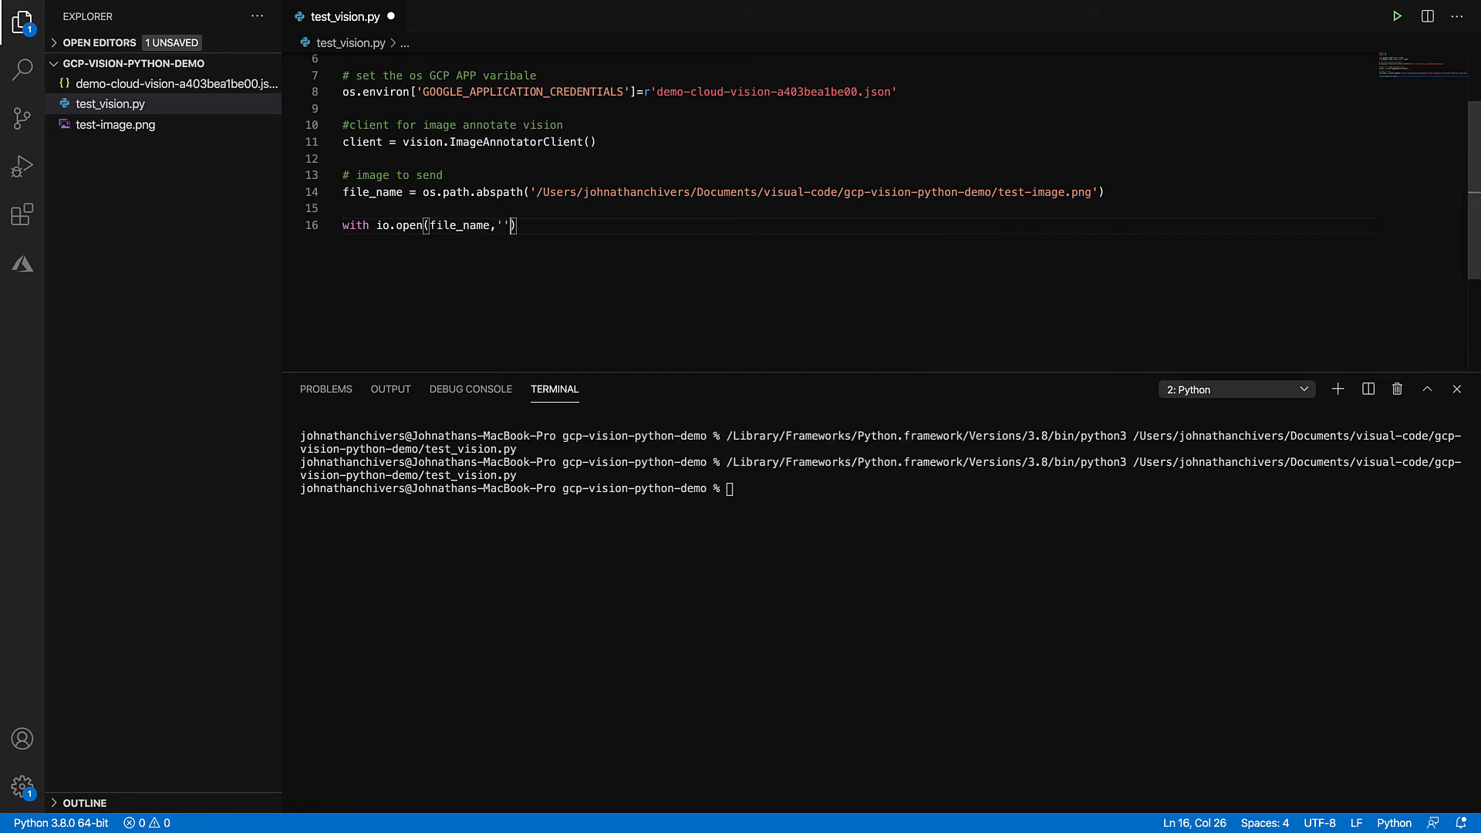
text(rb)
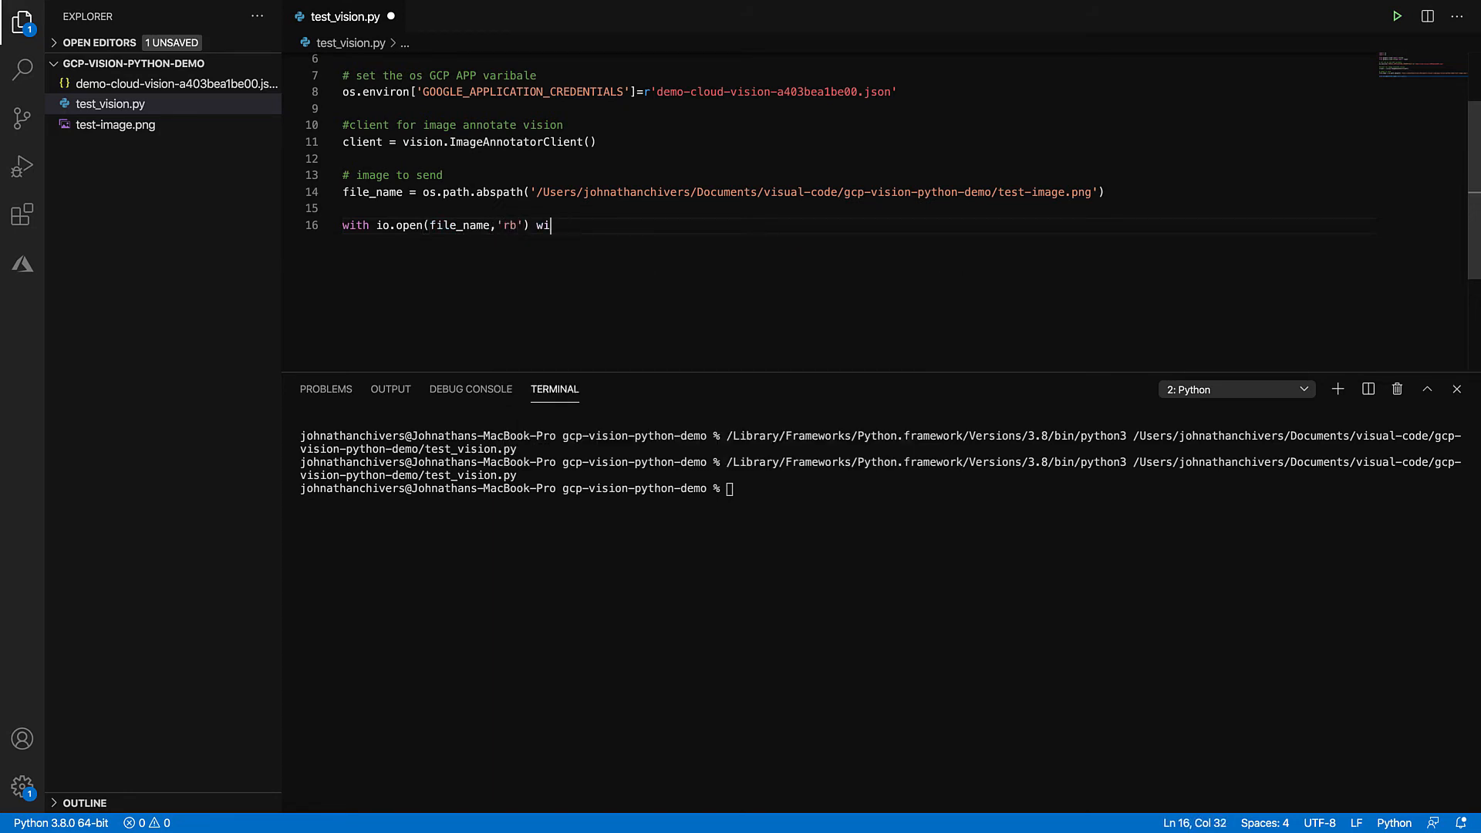
text(as)
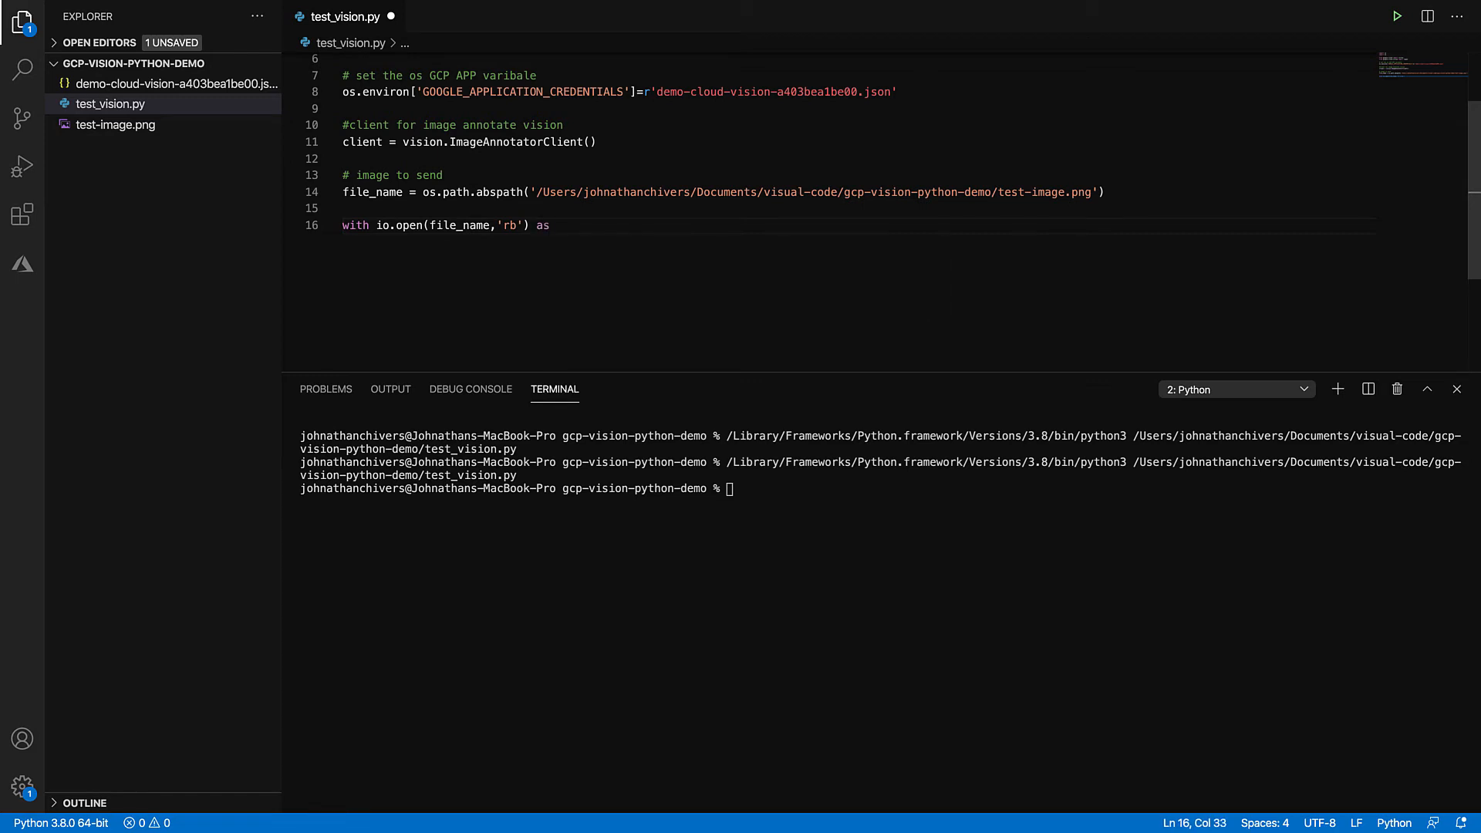
text(image)
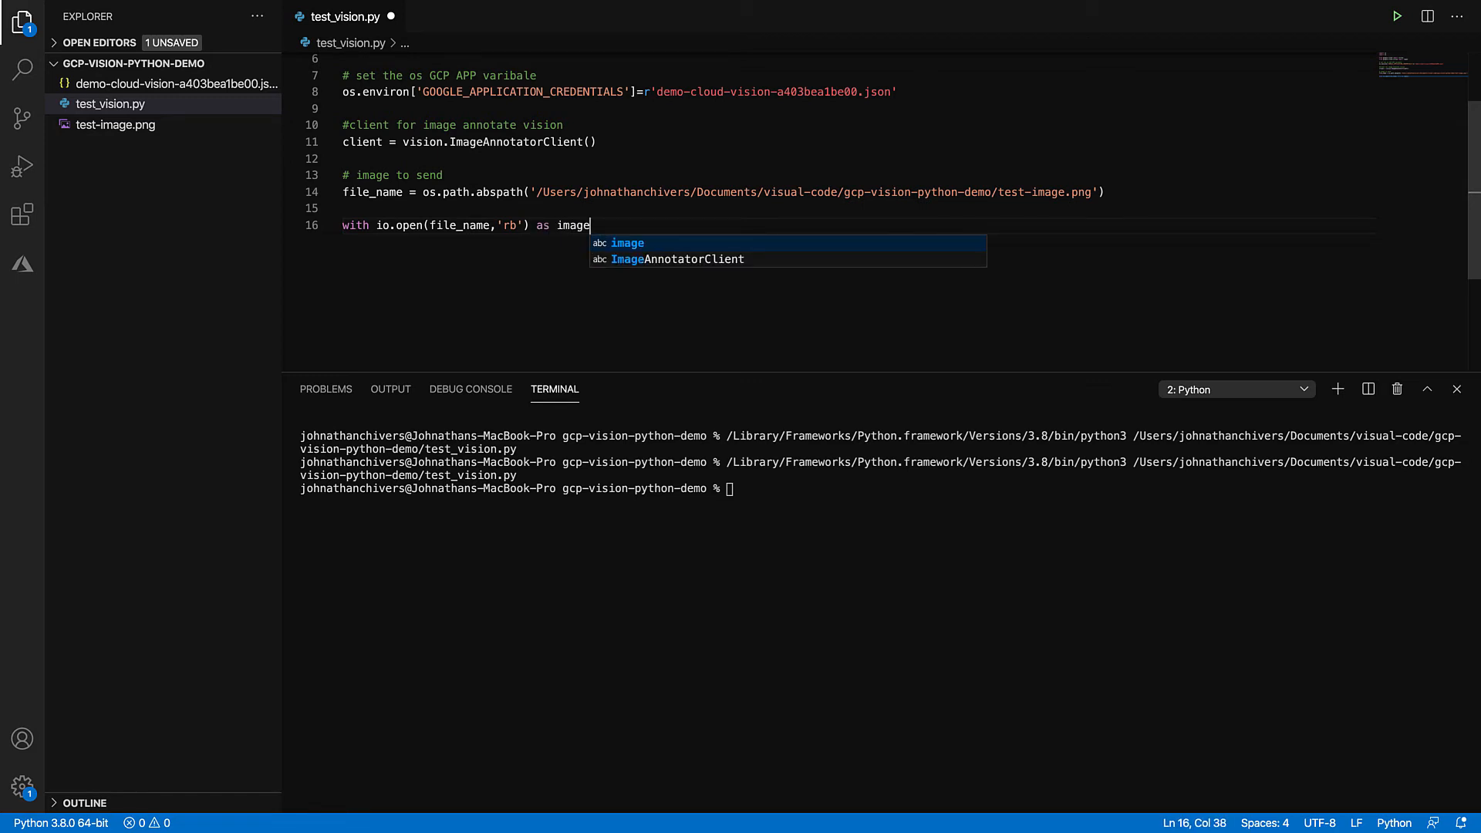
text(_file)
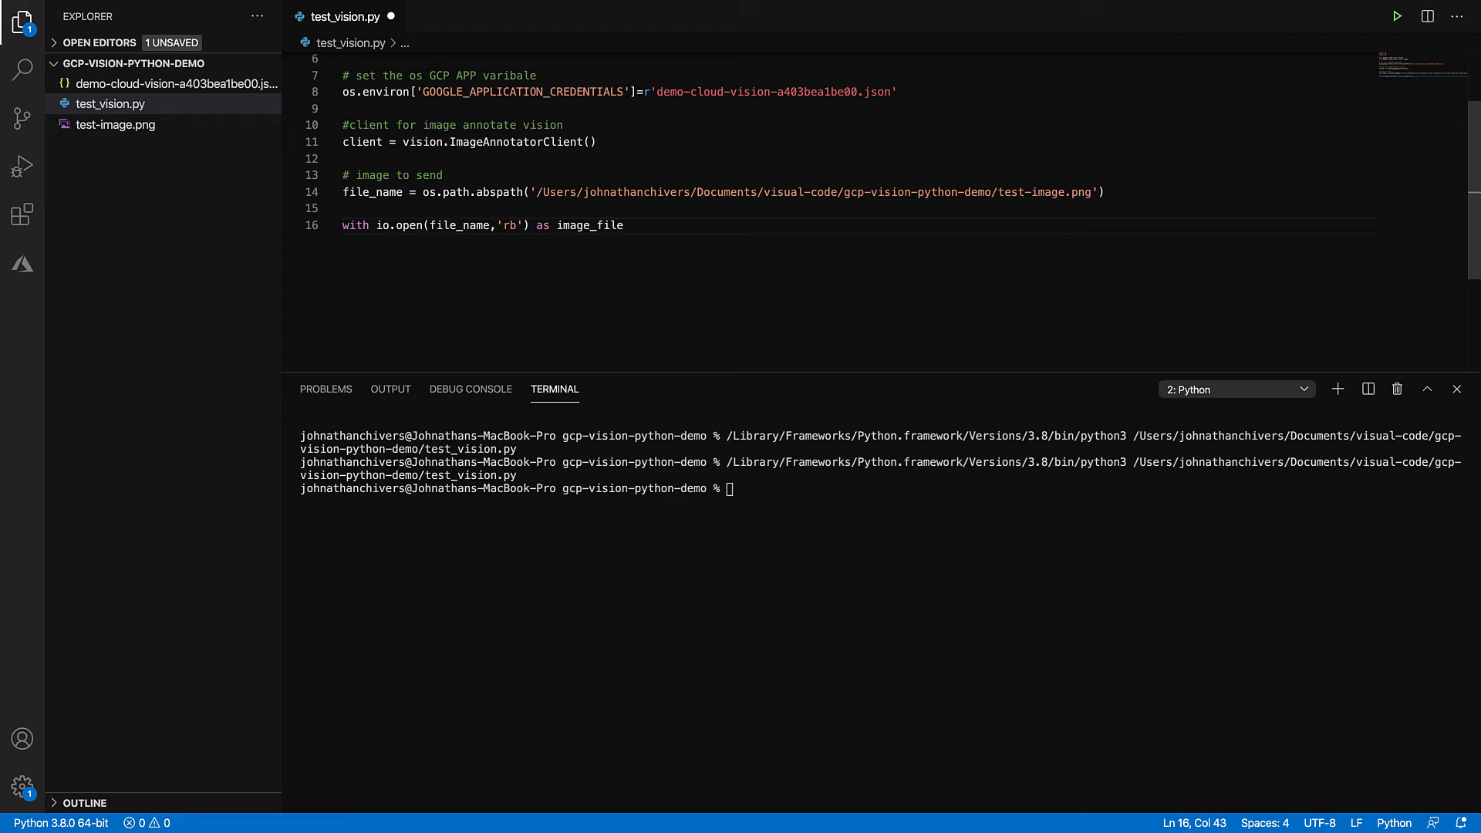
text(:)
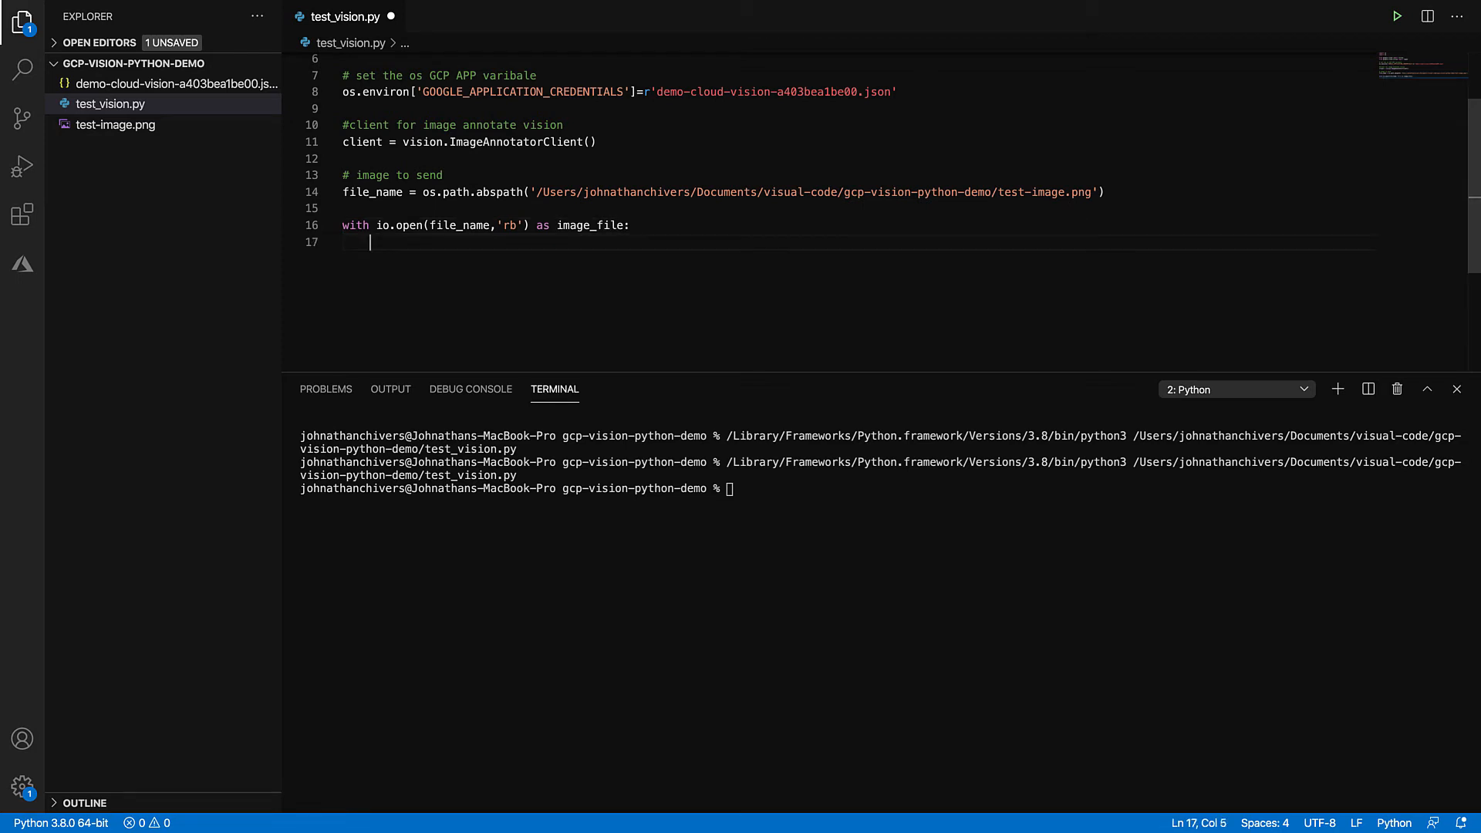
text(content =)
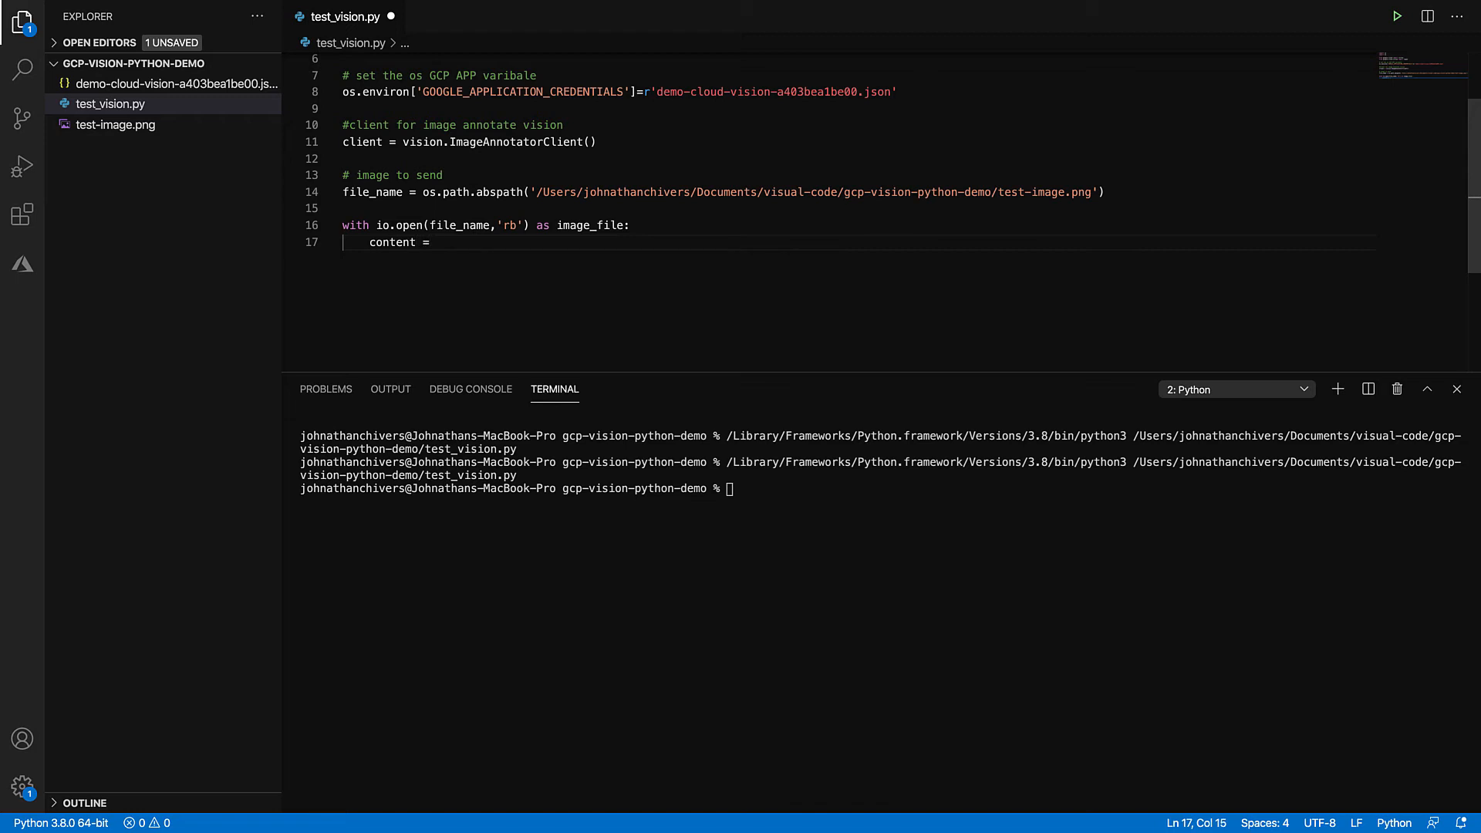
text(image_file.read()
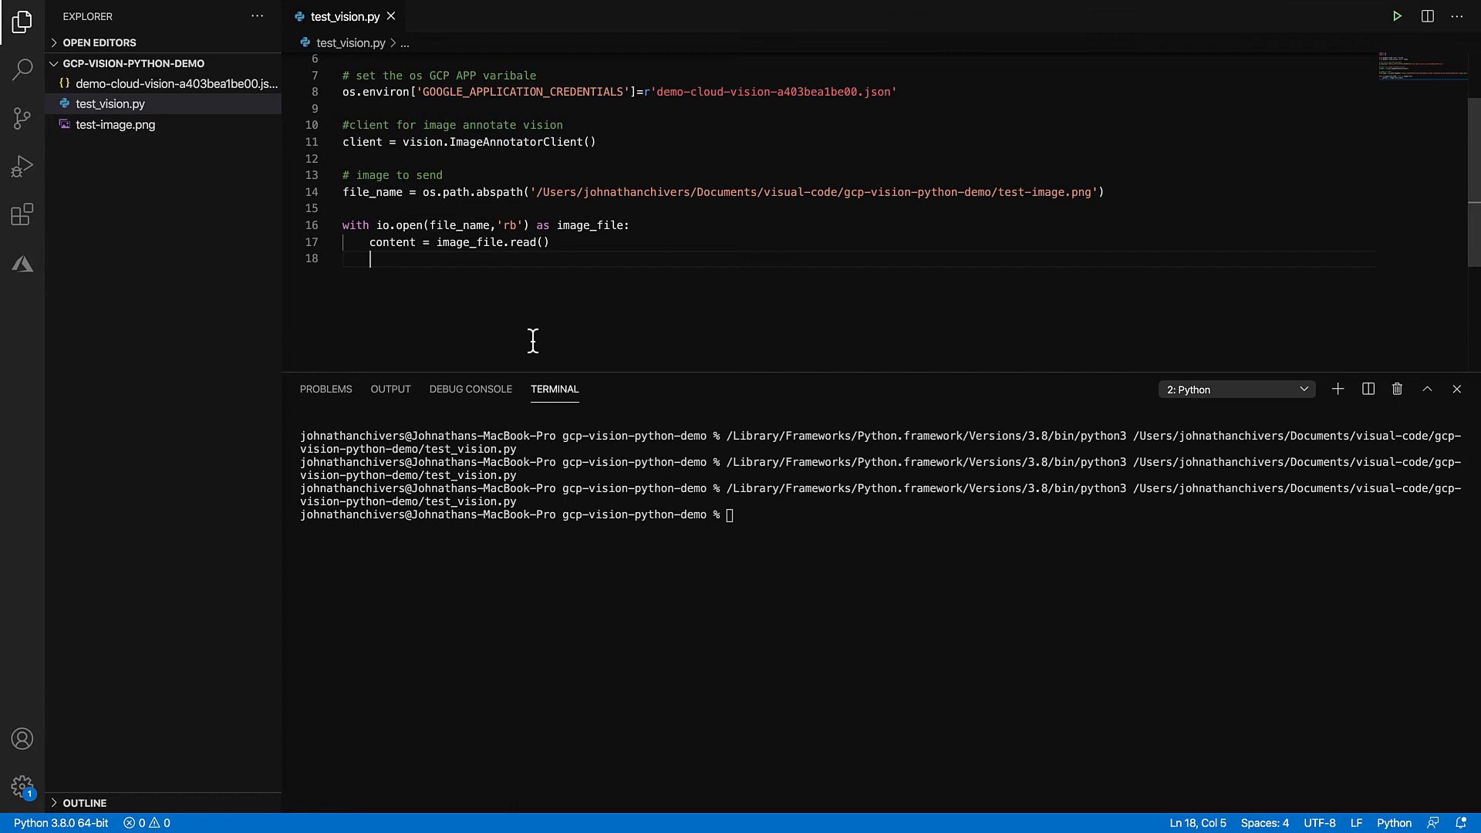
Step: Add the line image = types.Image(content=content) below the file read
key(enter)
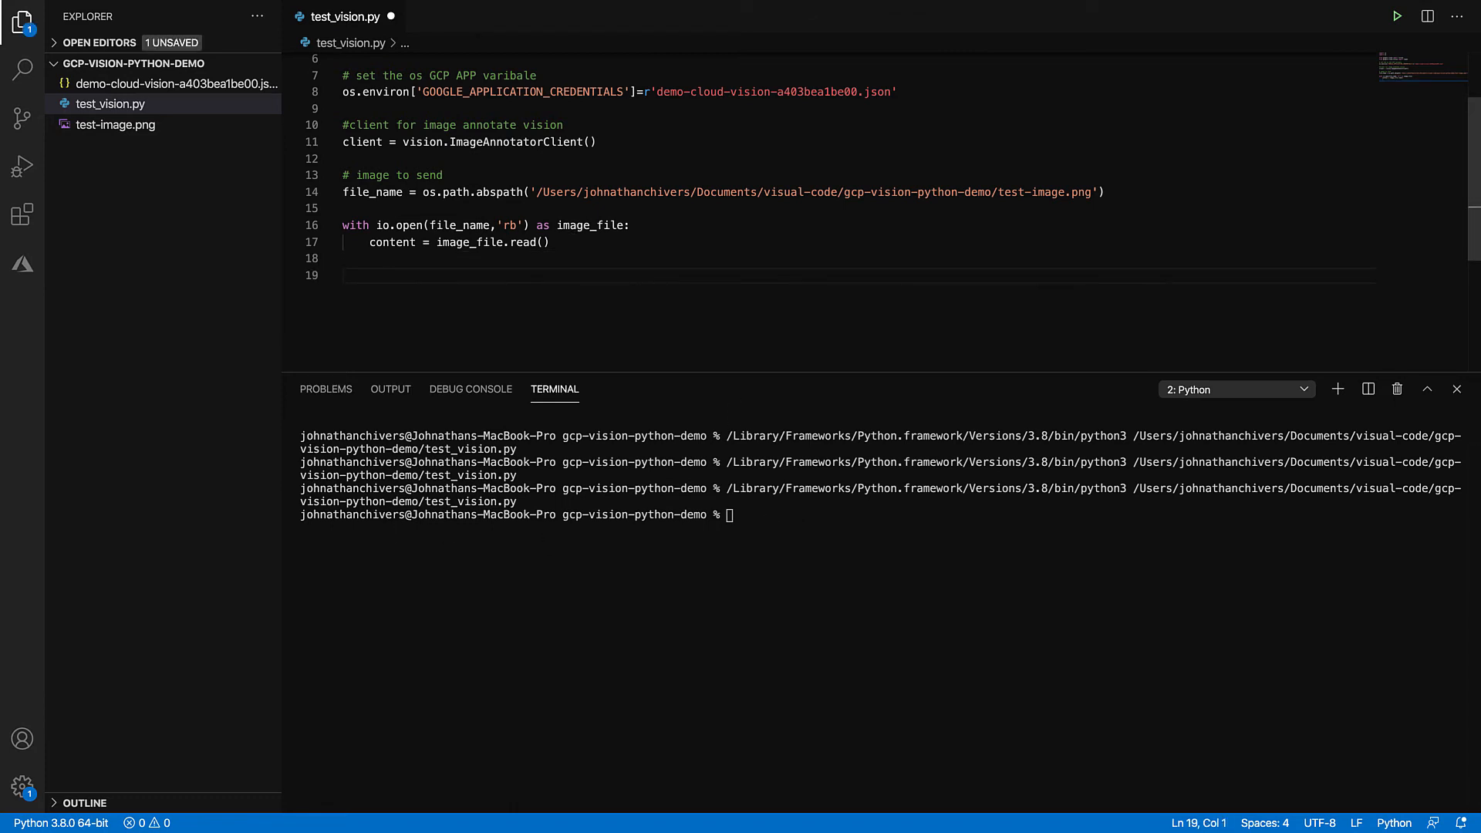
text(image =)
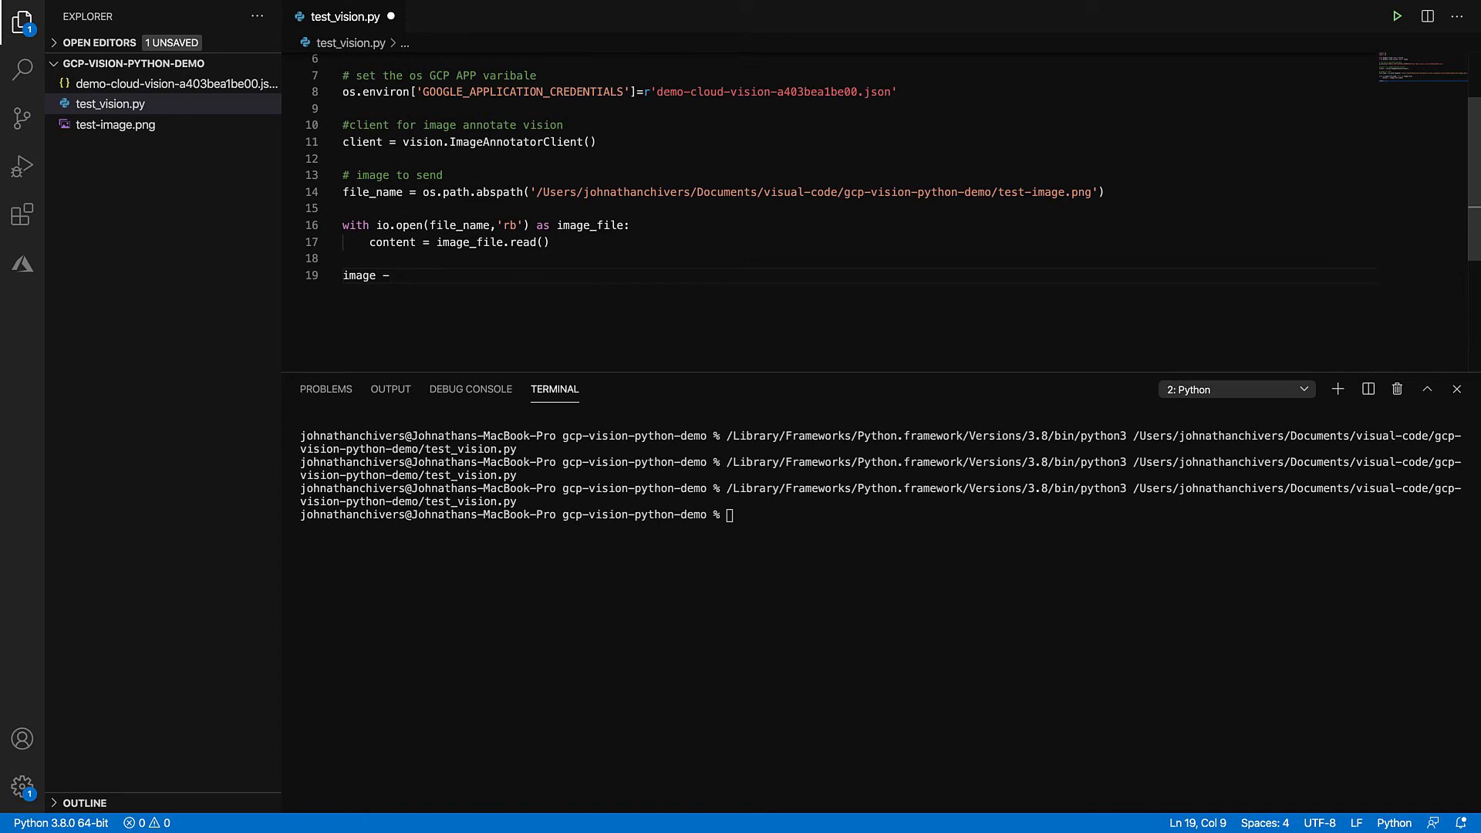
text(types)
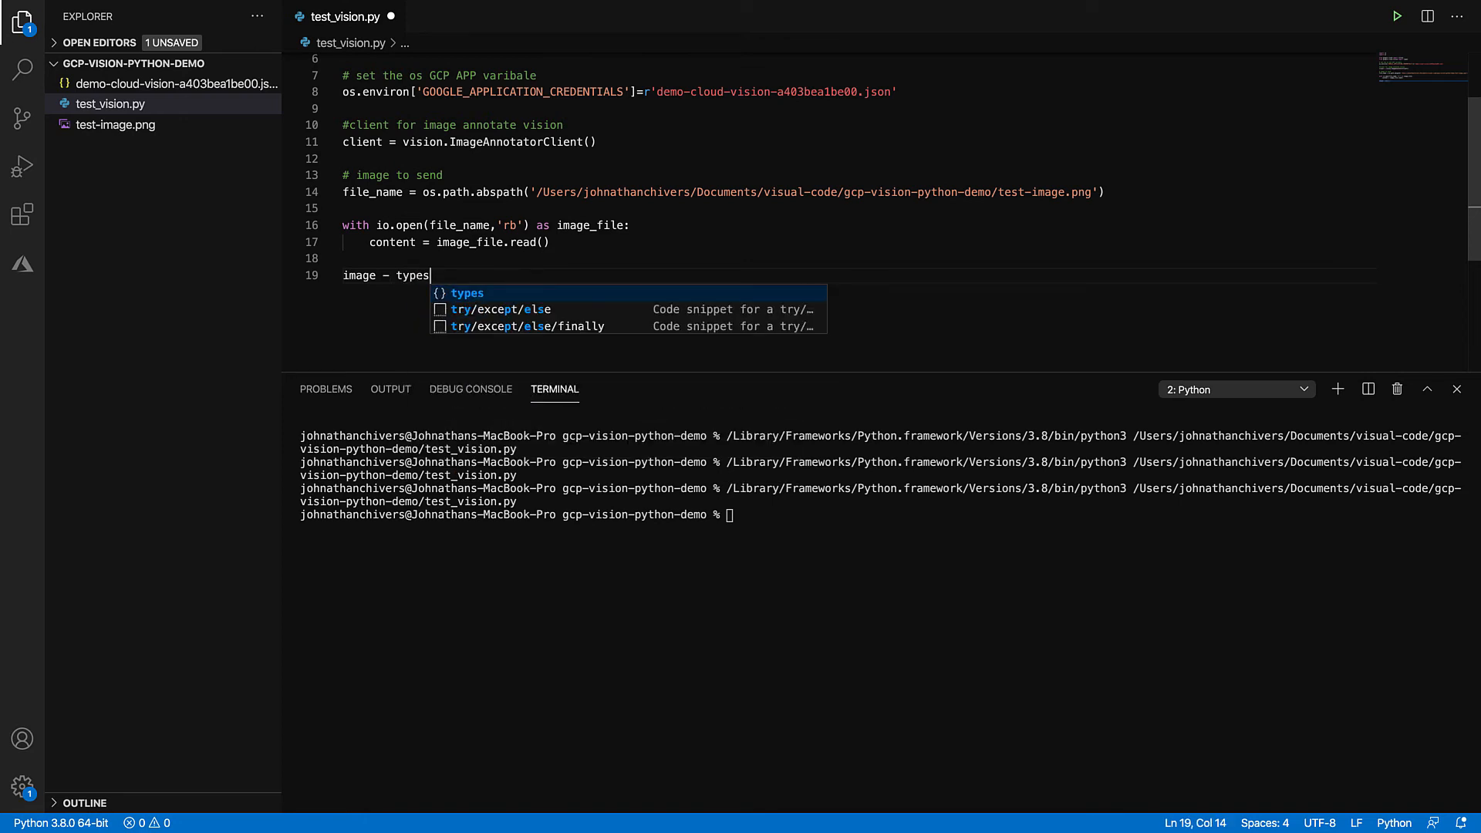
text(.)
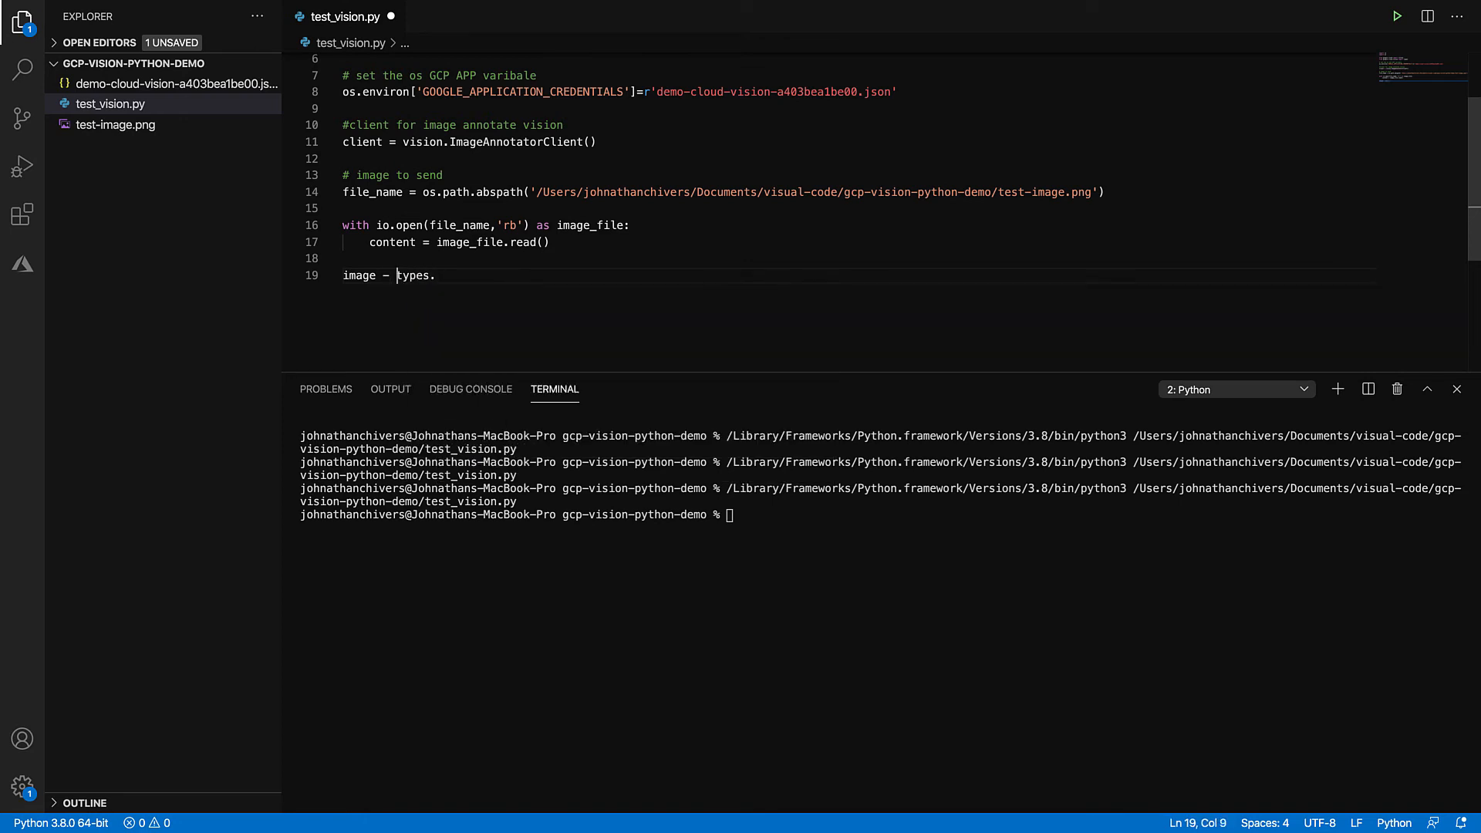
text(=0)
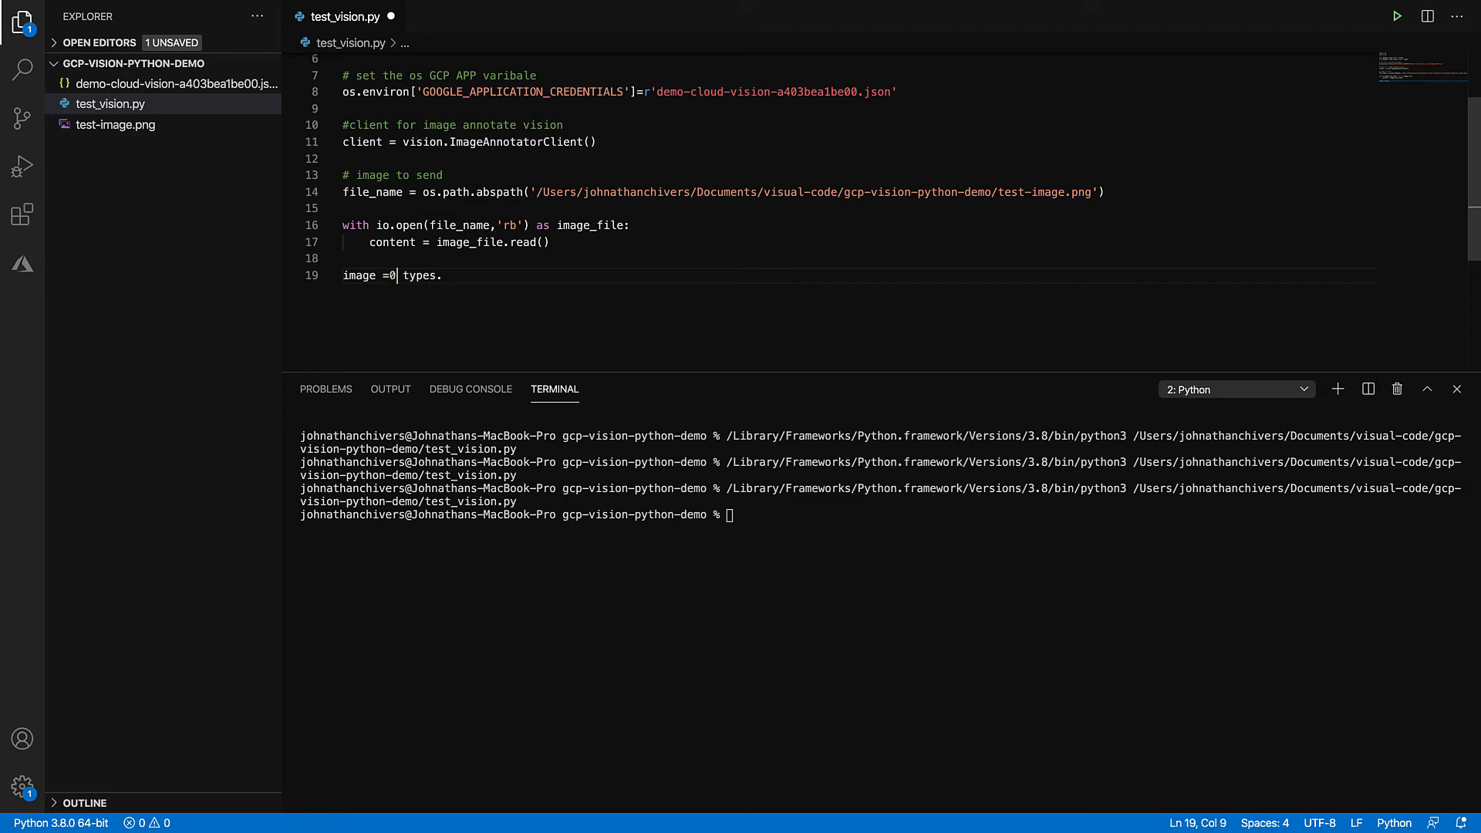
click(392, 275)
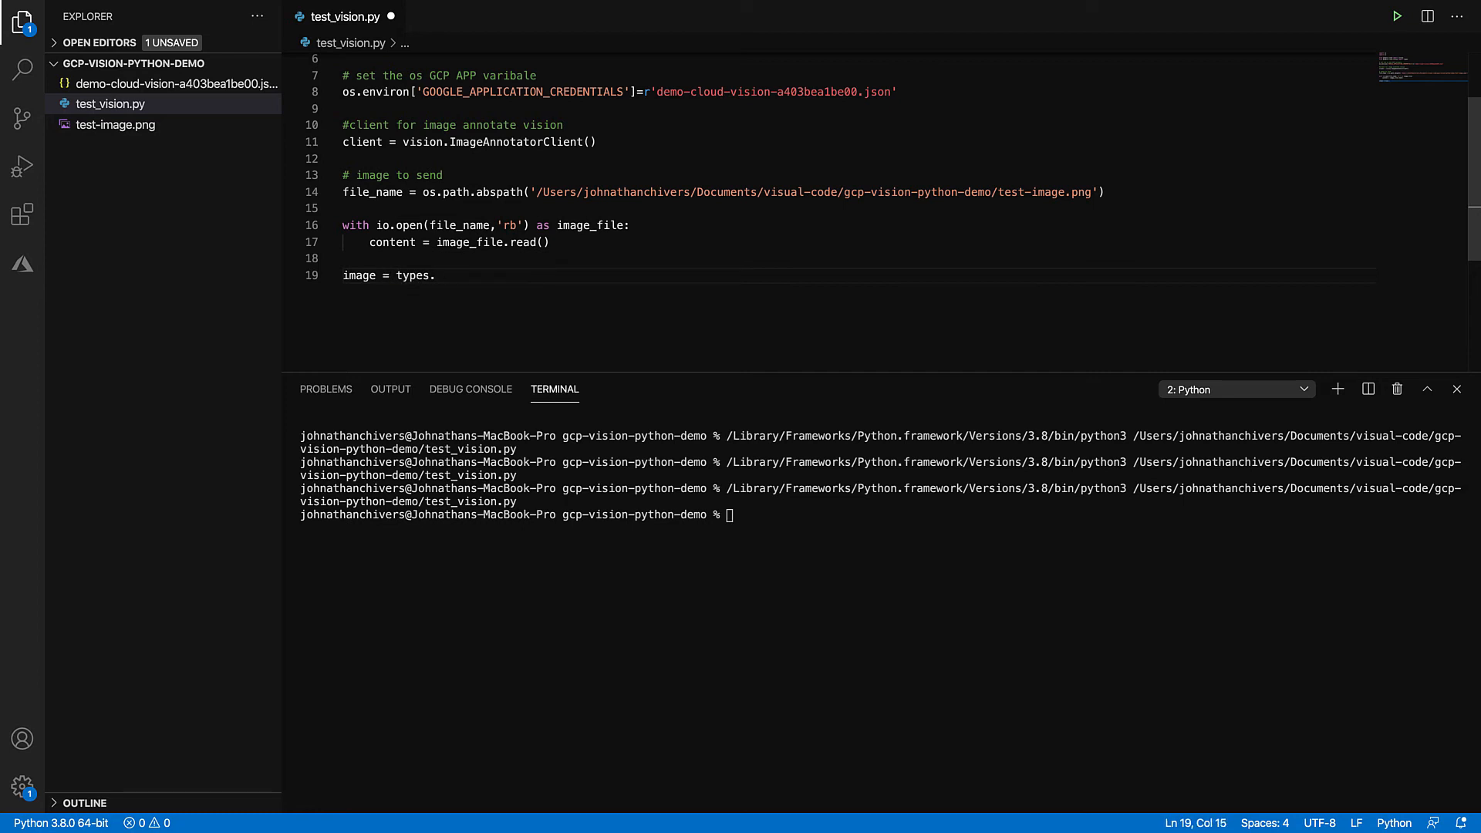
text(I)
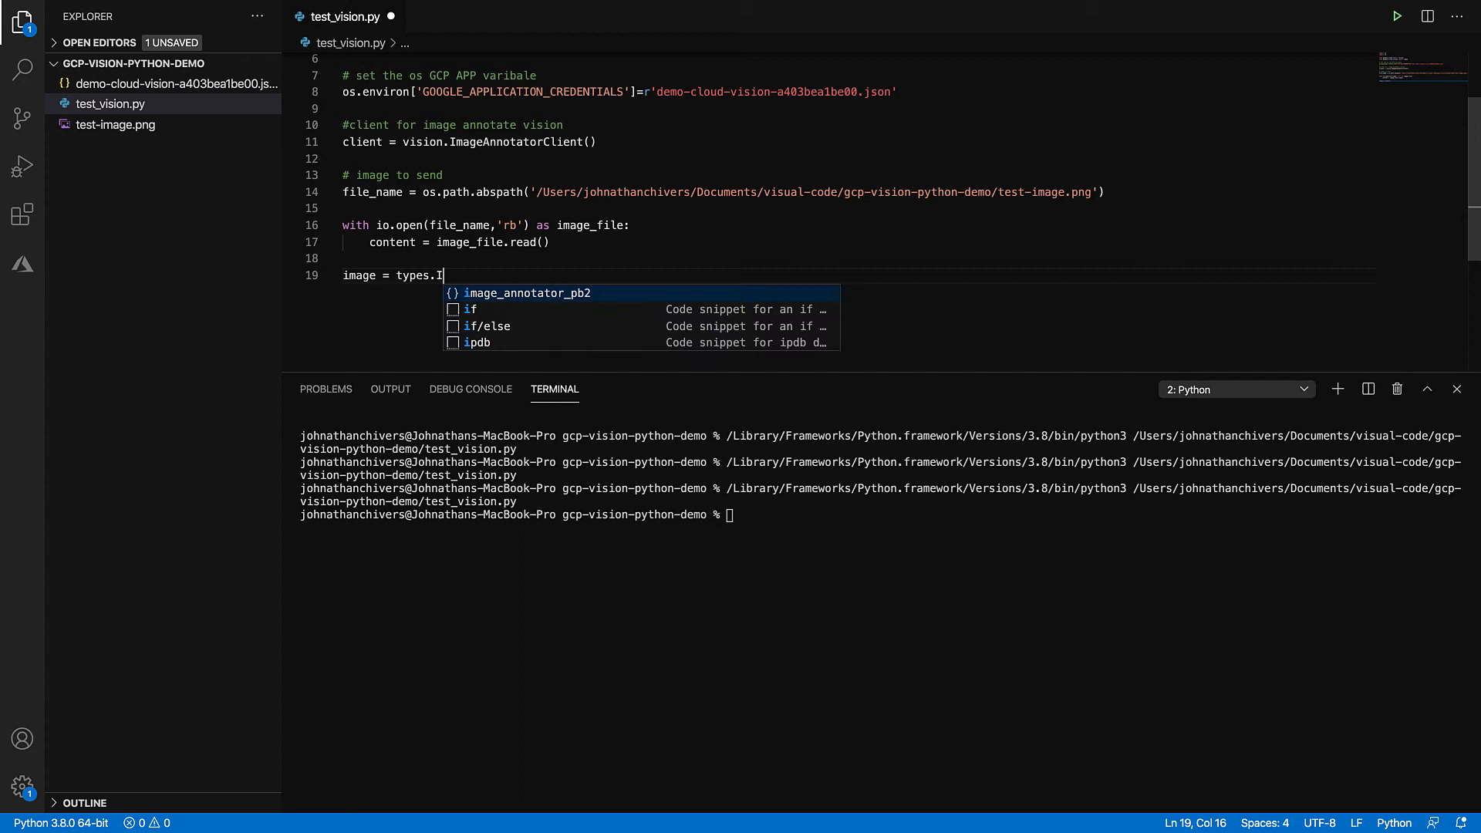
text(mage())
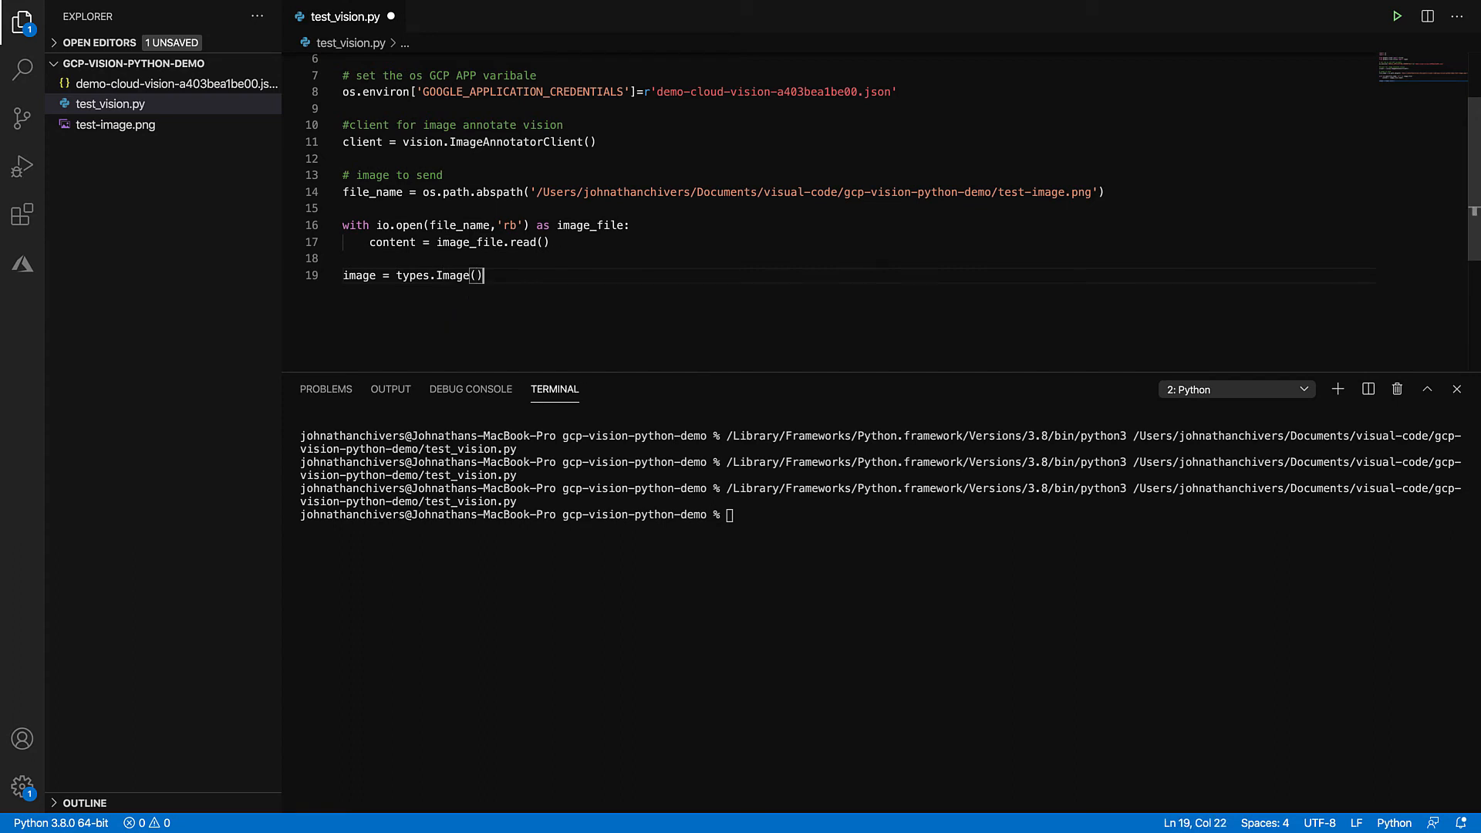
text(content)
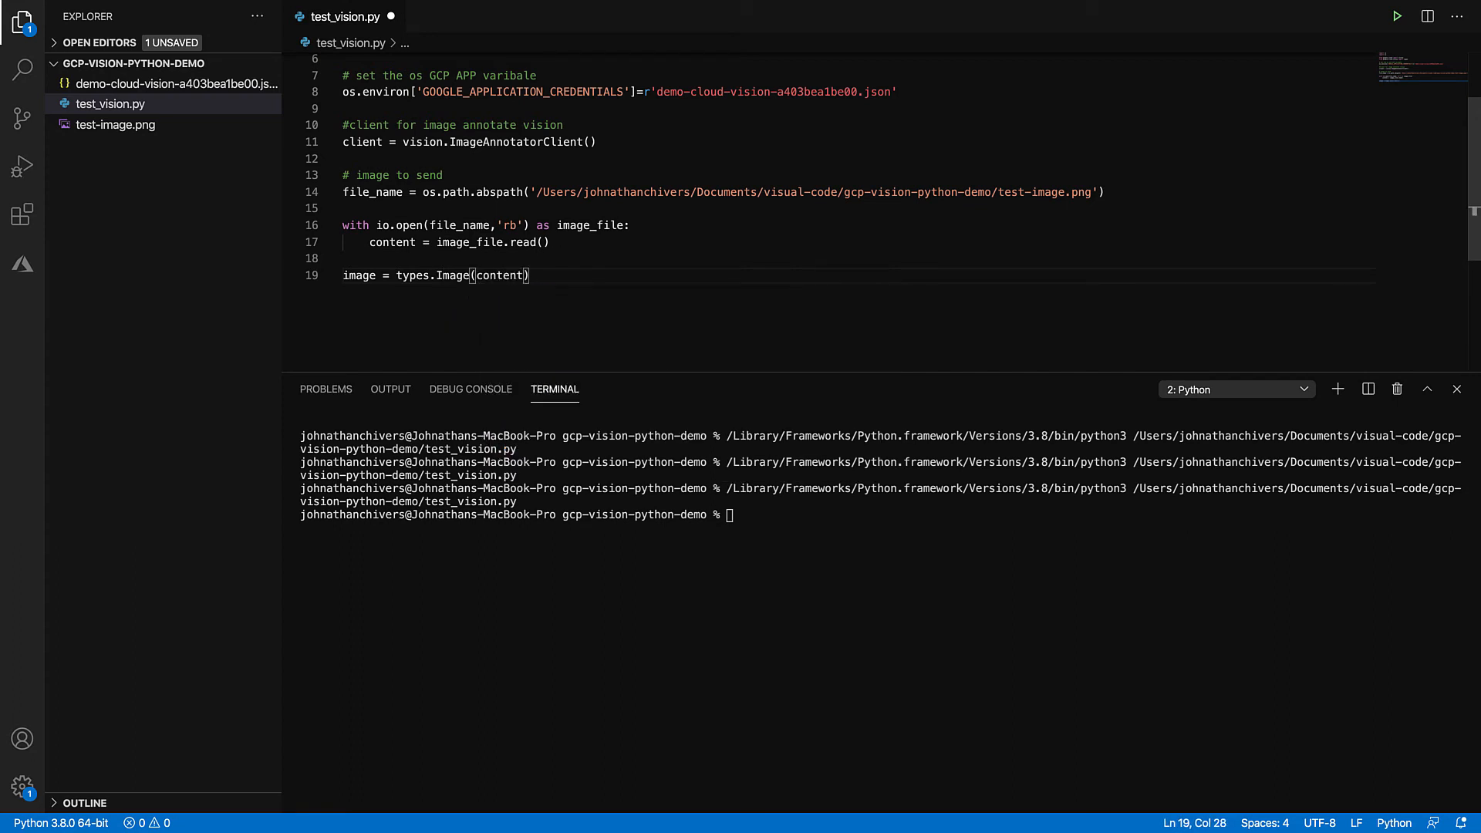
text(=com)
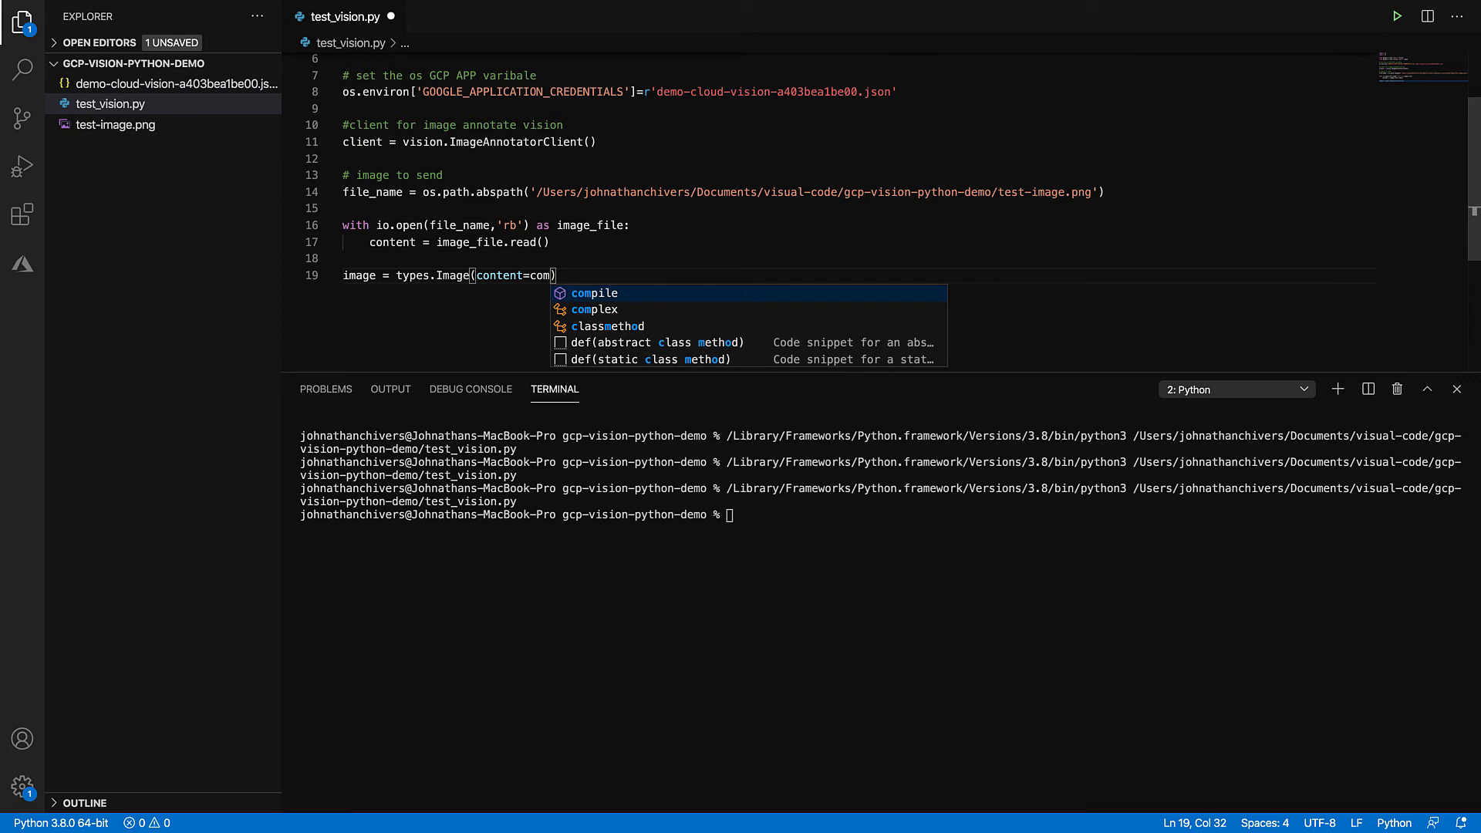
text(tent)
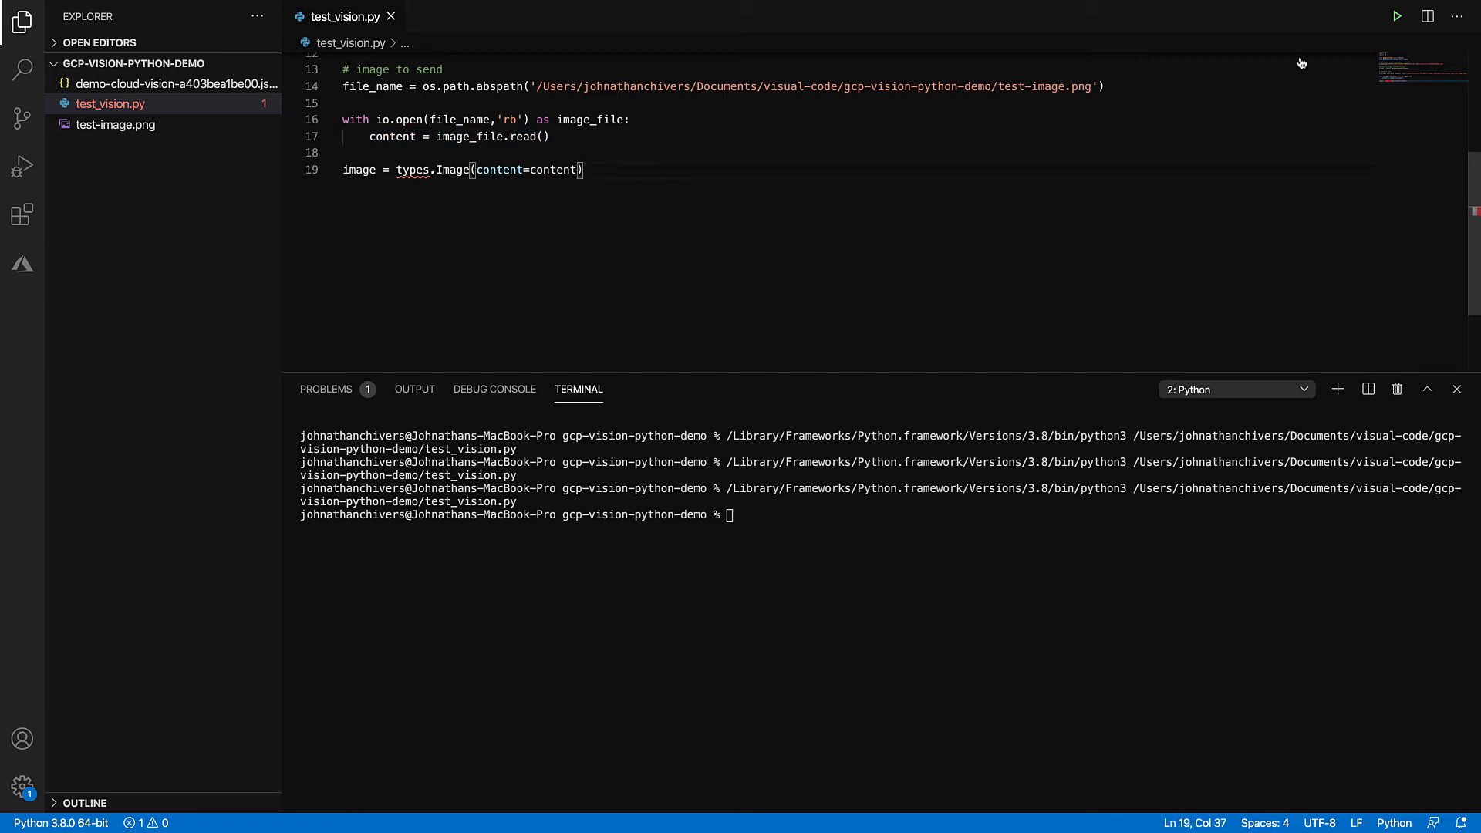
click(1397, 17)
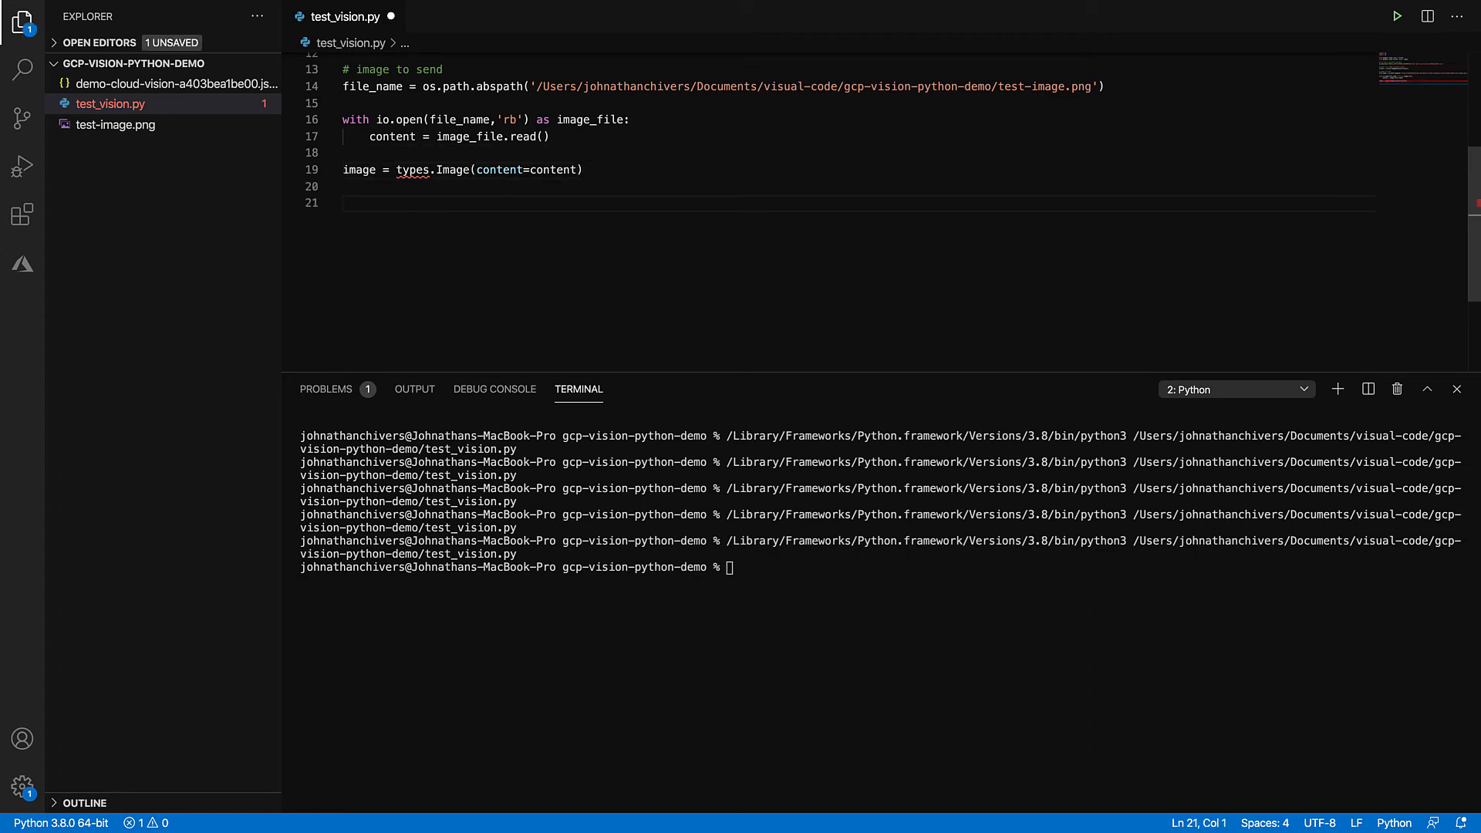
Step: Add response = client.label_detection(image) and open blank lines below it
text(reponse =)
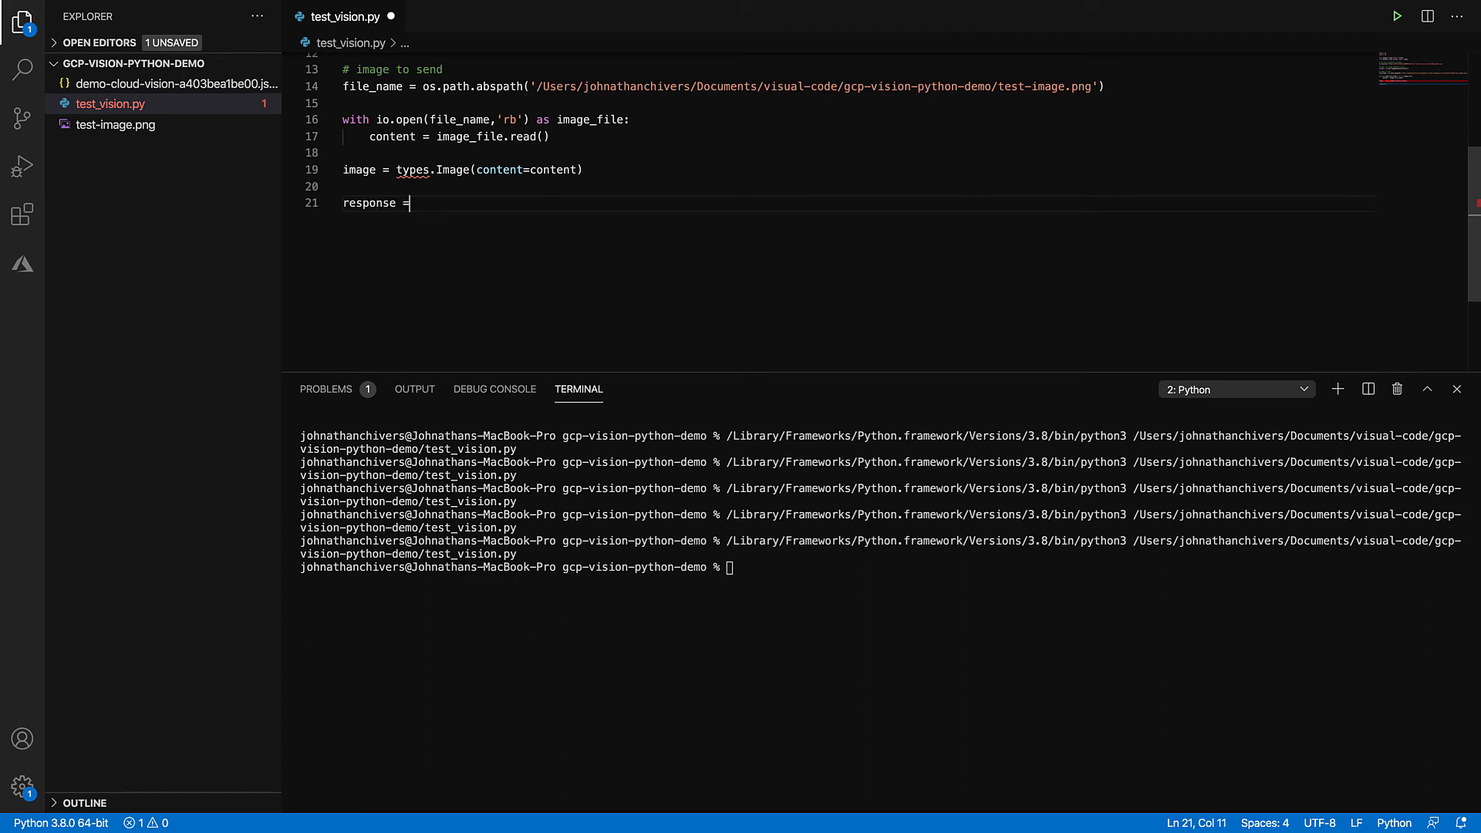
text(cli)
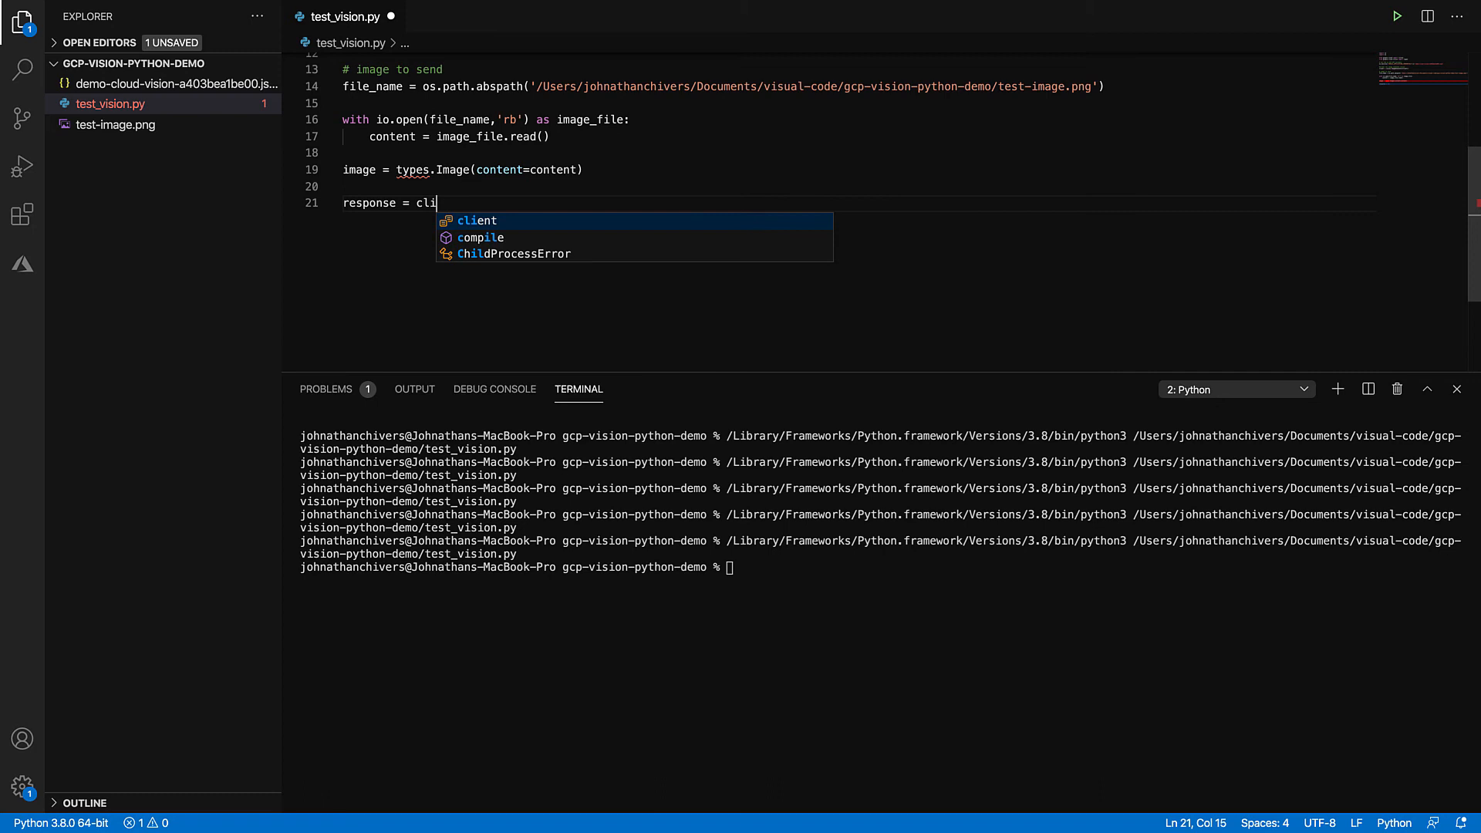
text(ent.)
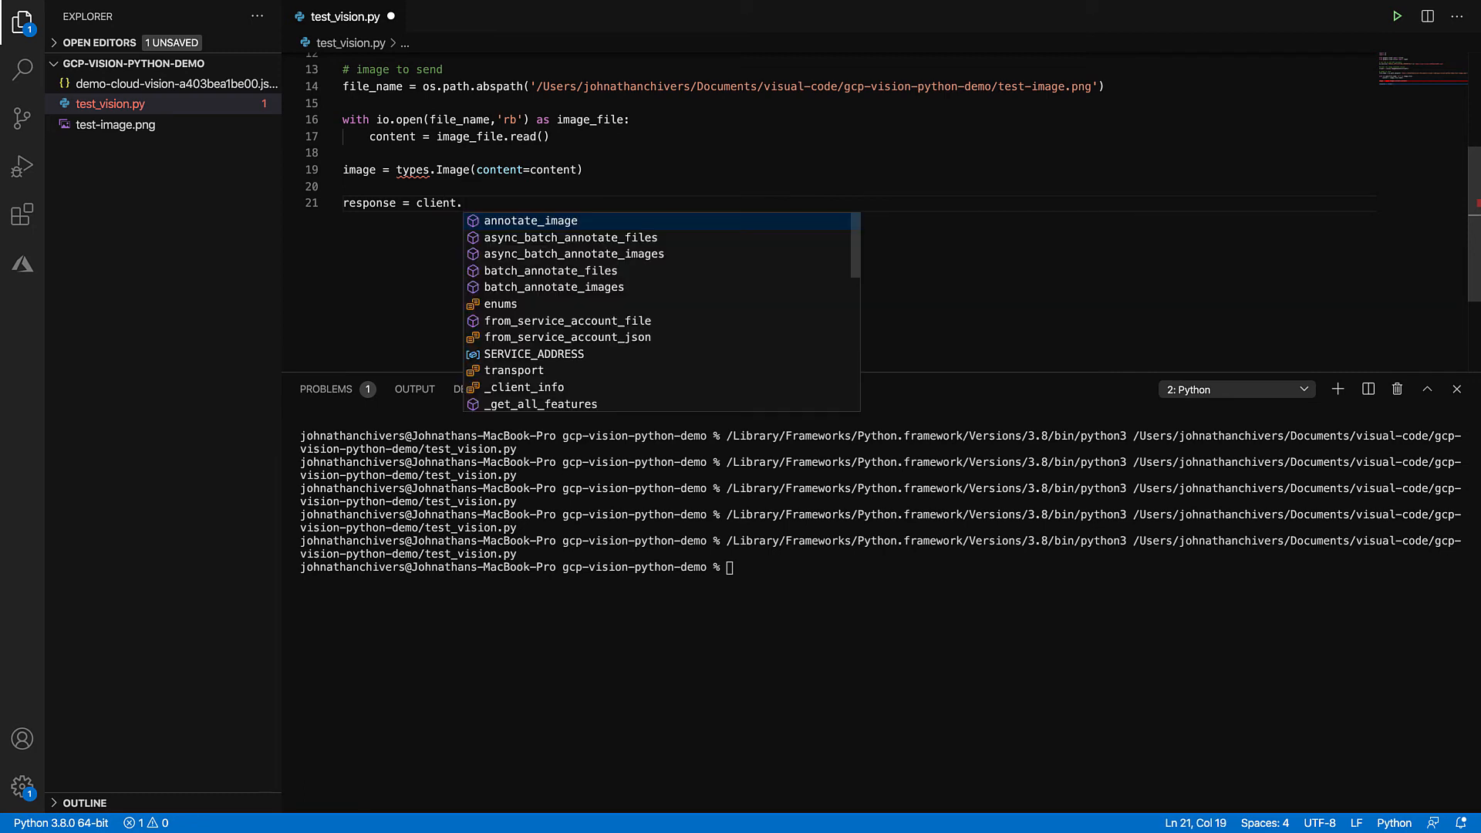
text(la)
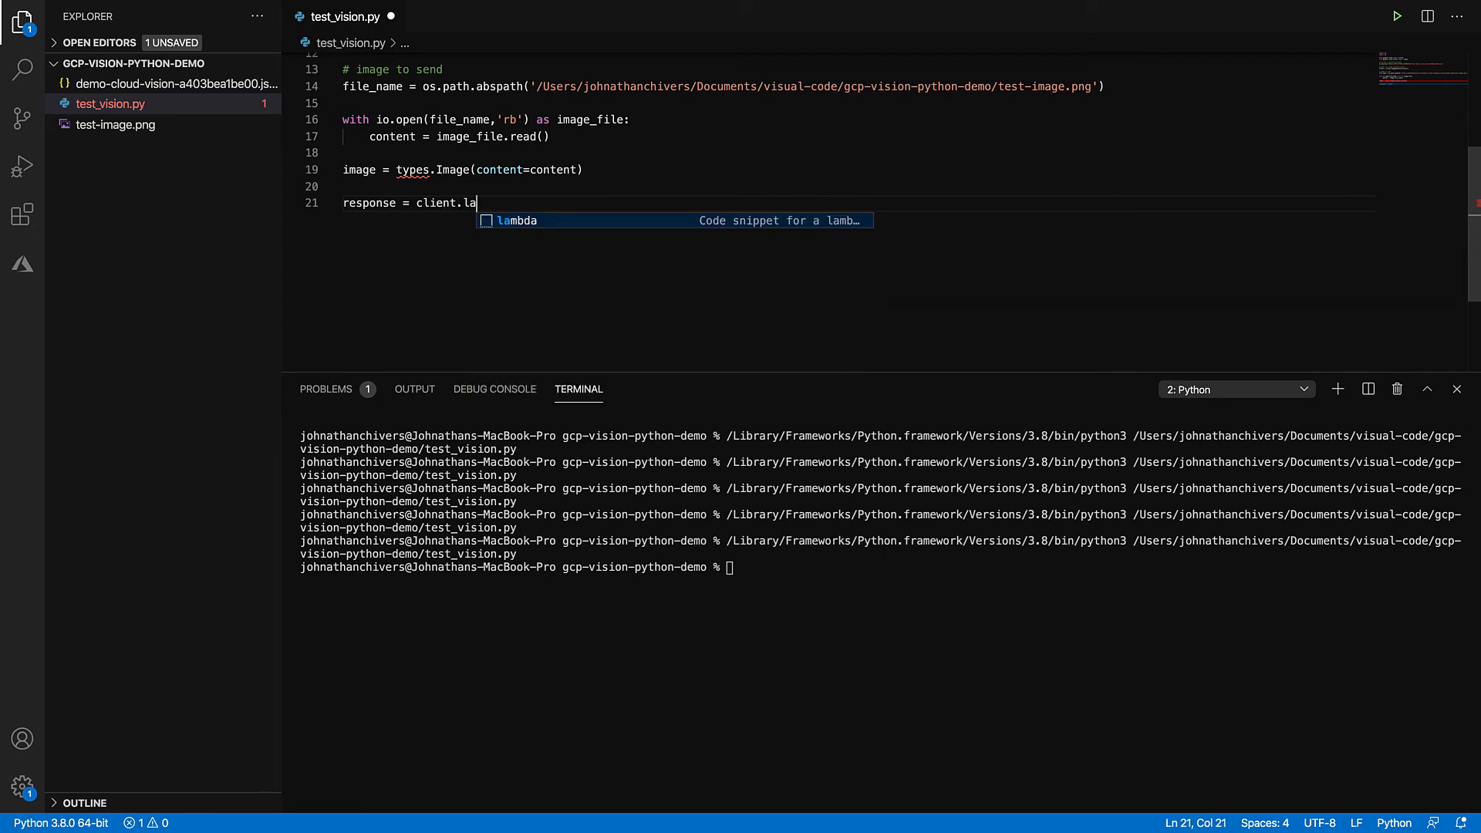
key(BackSpace)
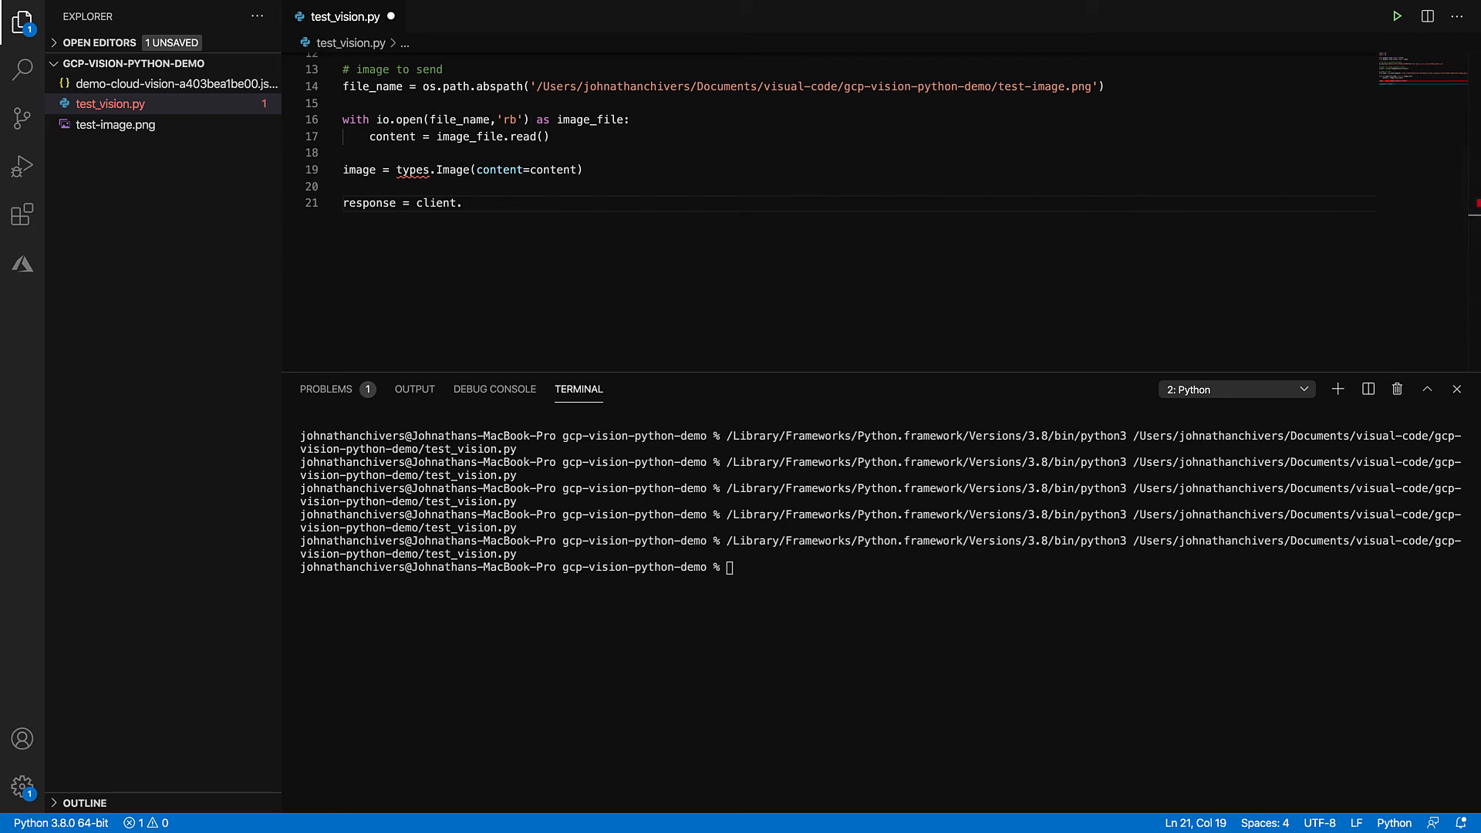
mouse_move(570, 219)
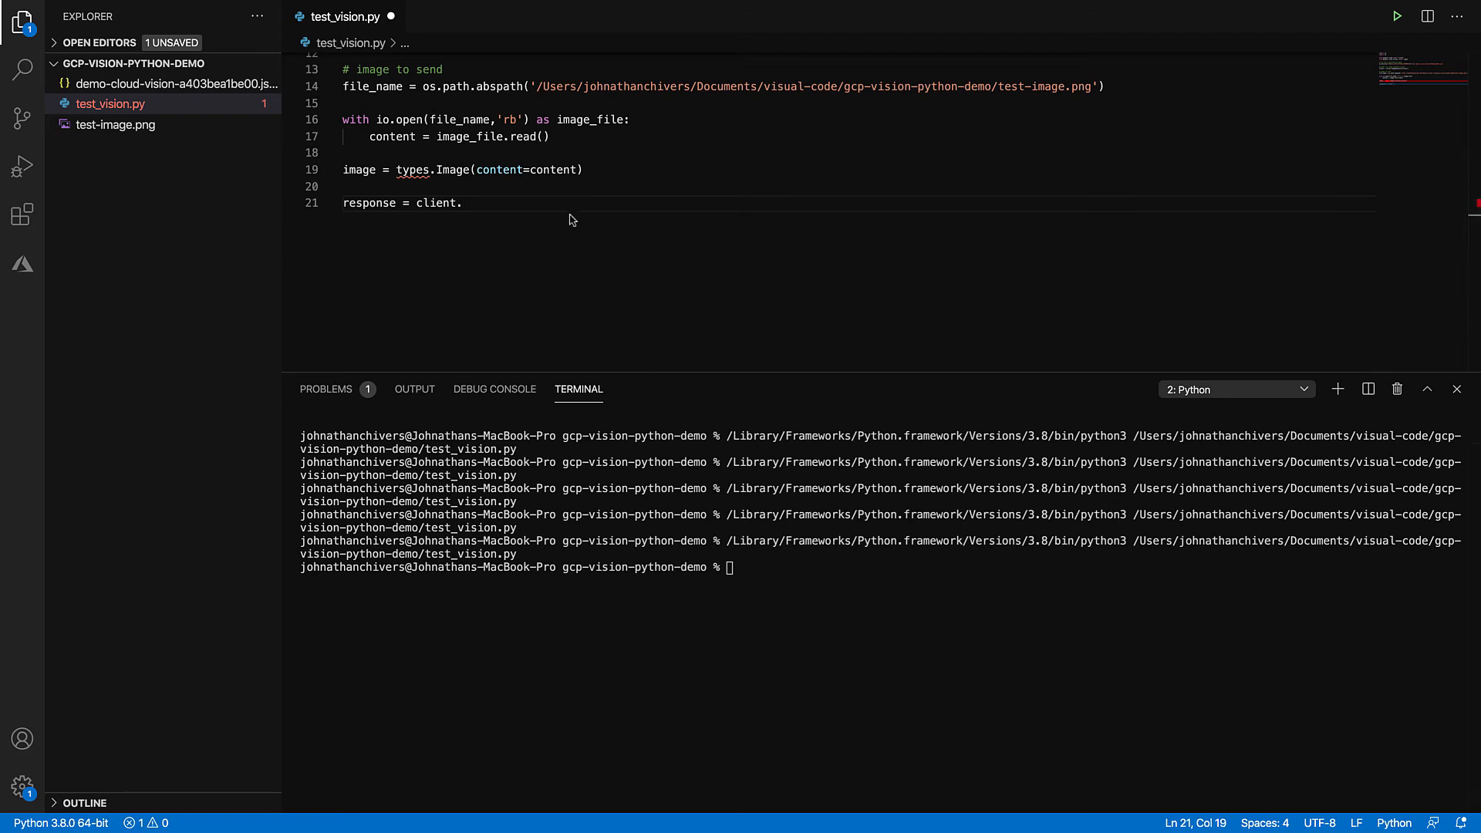
text(label_detection())
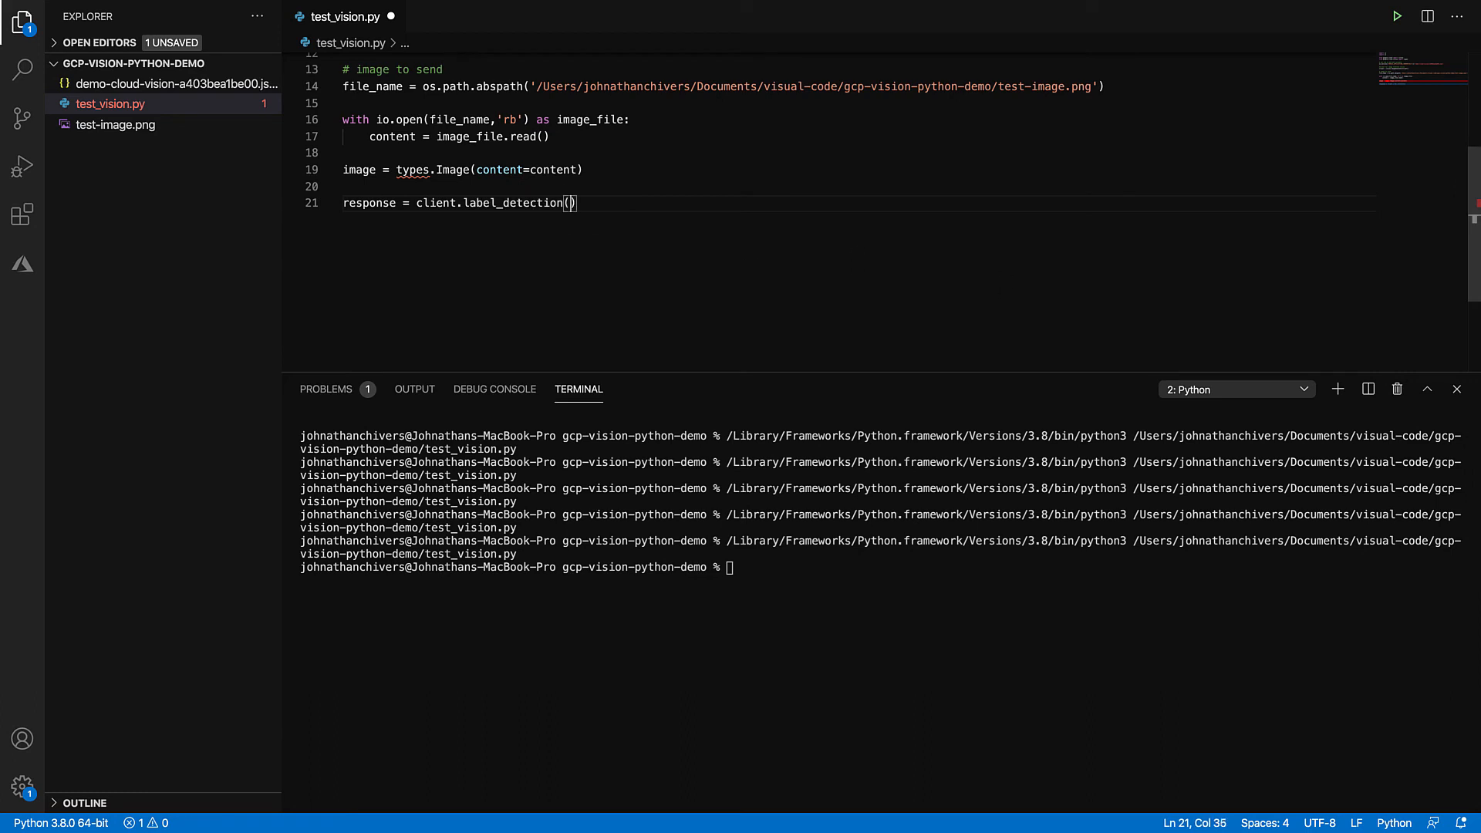
text(image=image)
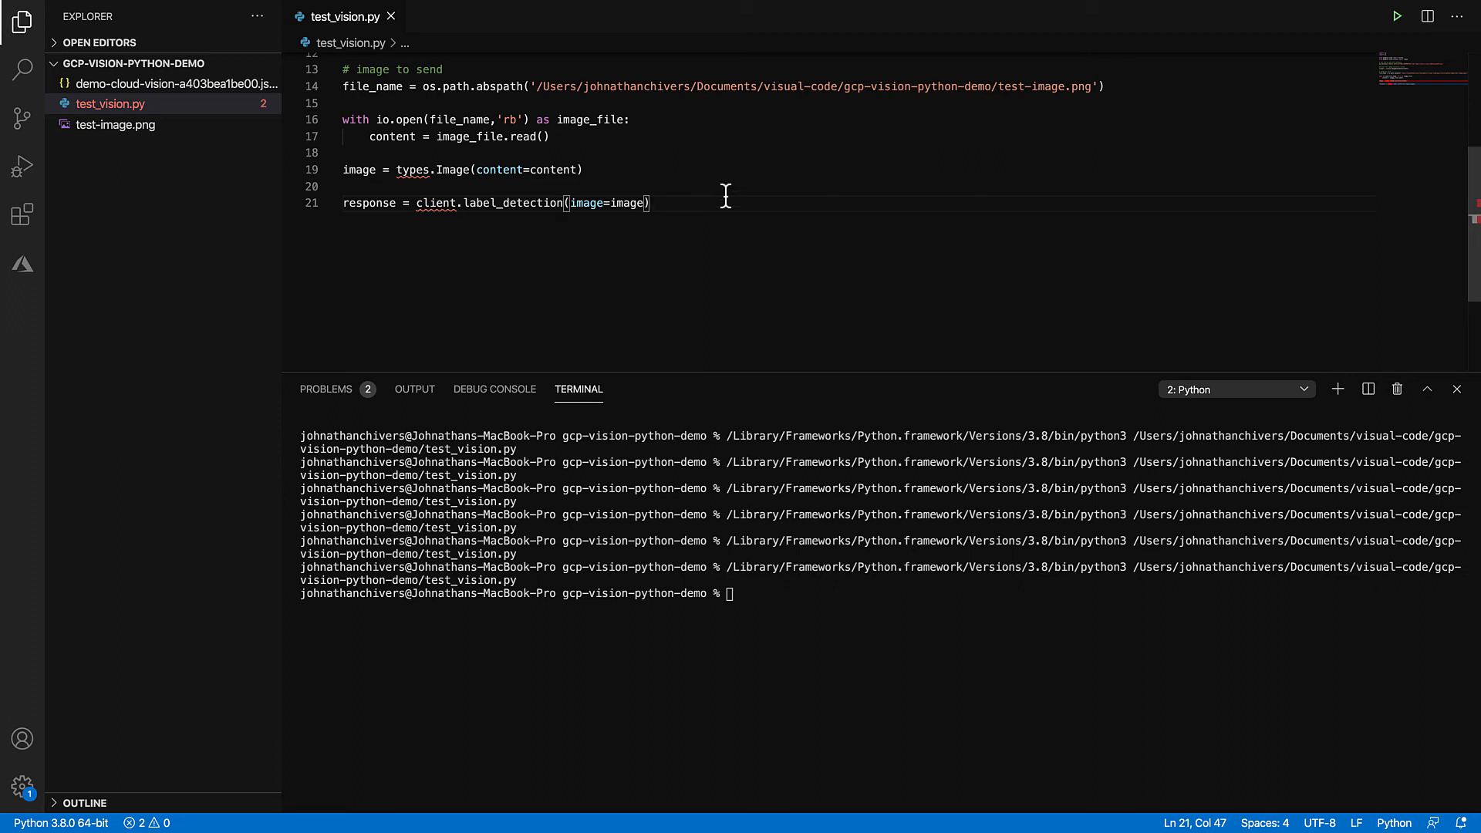
key(Enter)
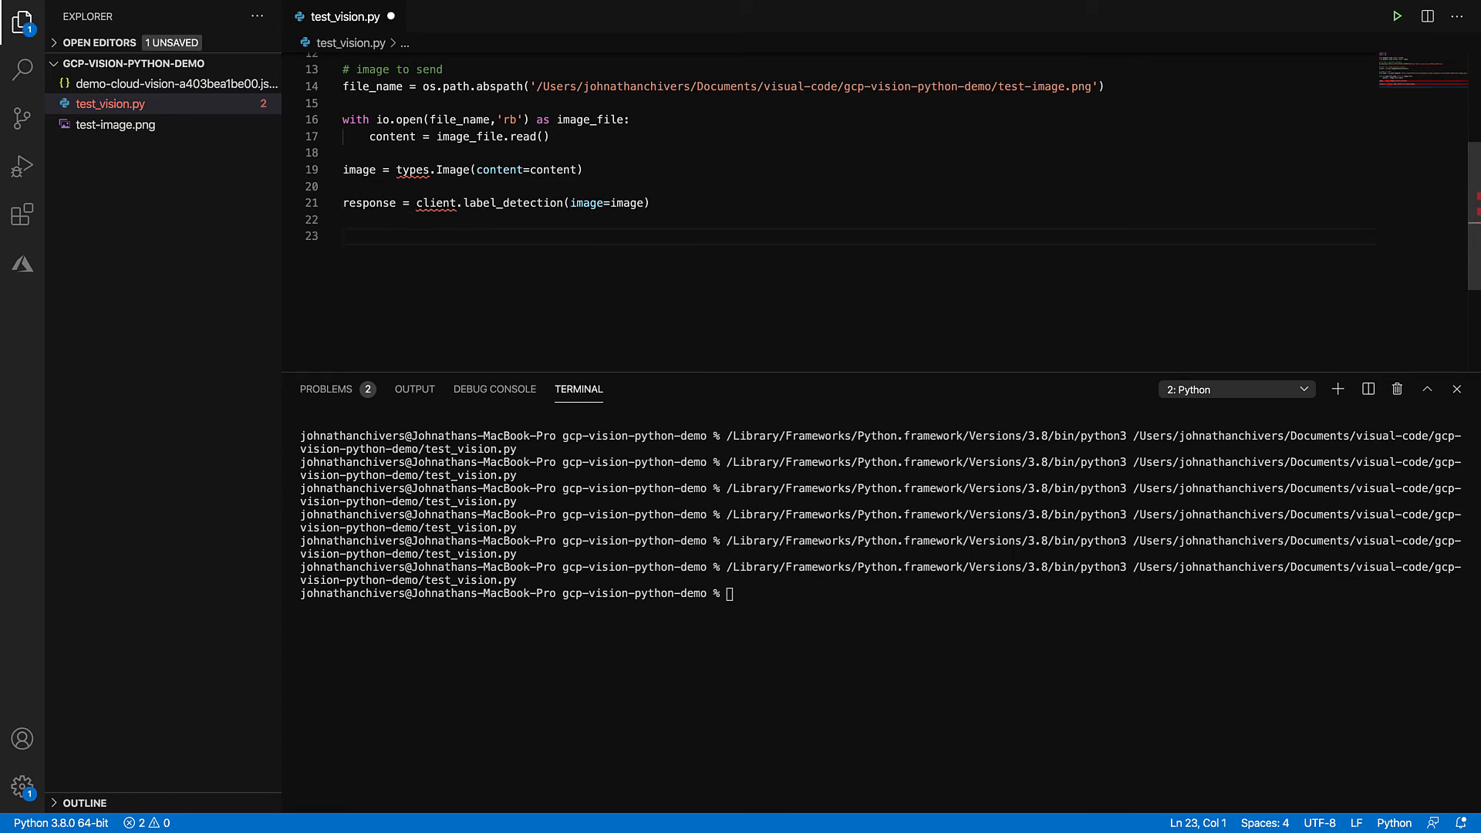
Step: Type labels = response.abel_annotations, misspelling label_annotations
text(l)
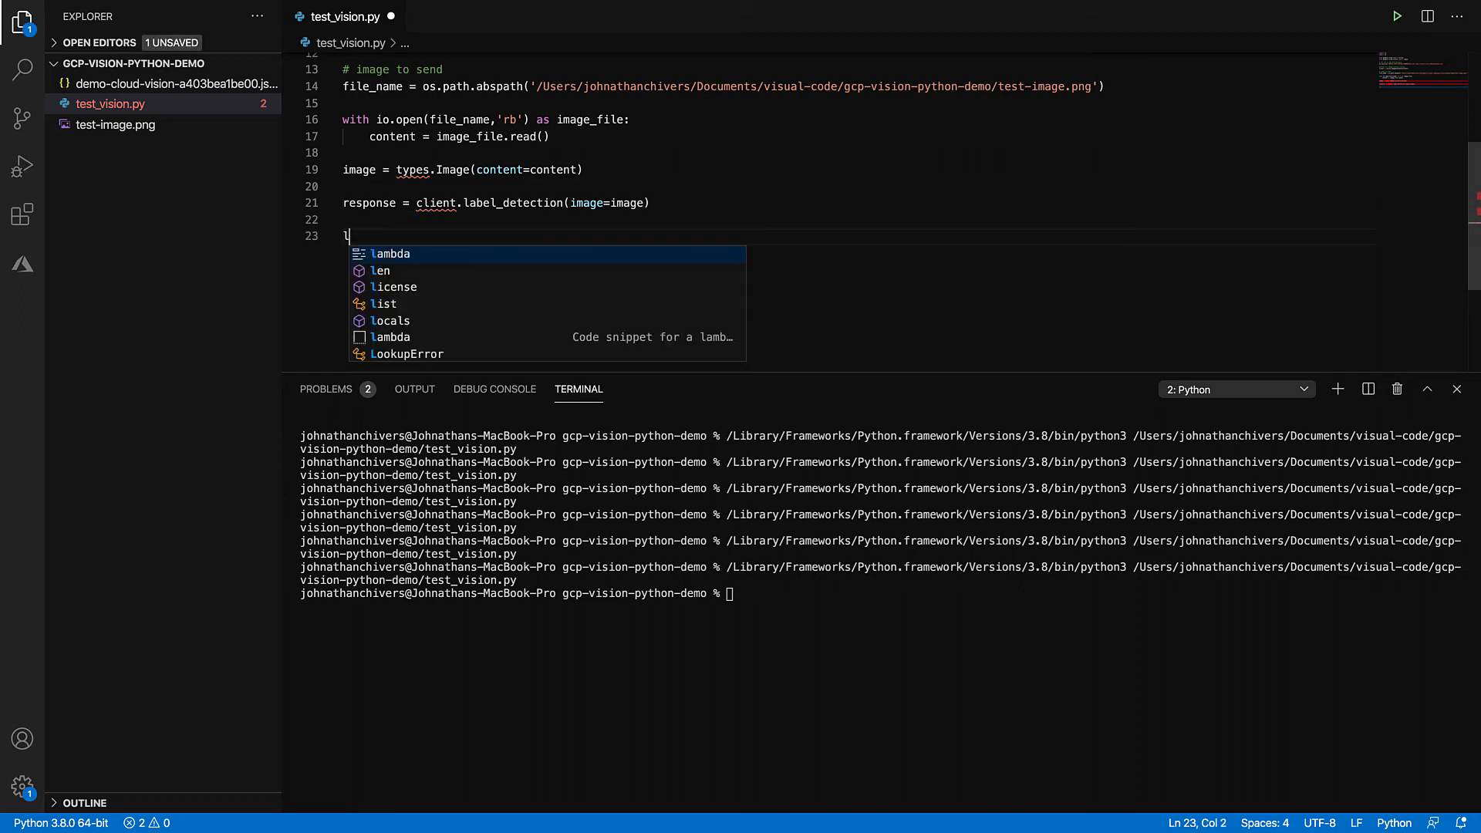
text(abels =)
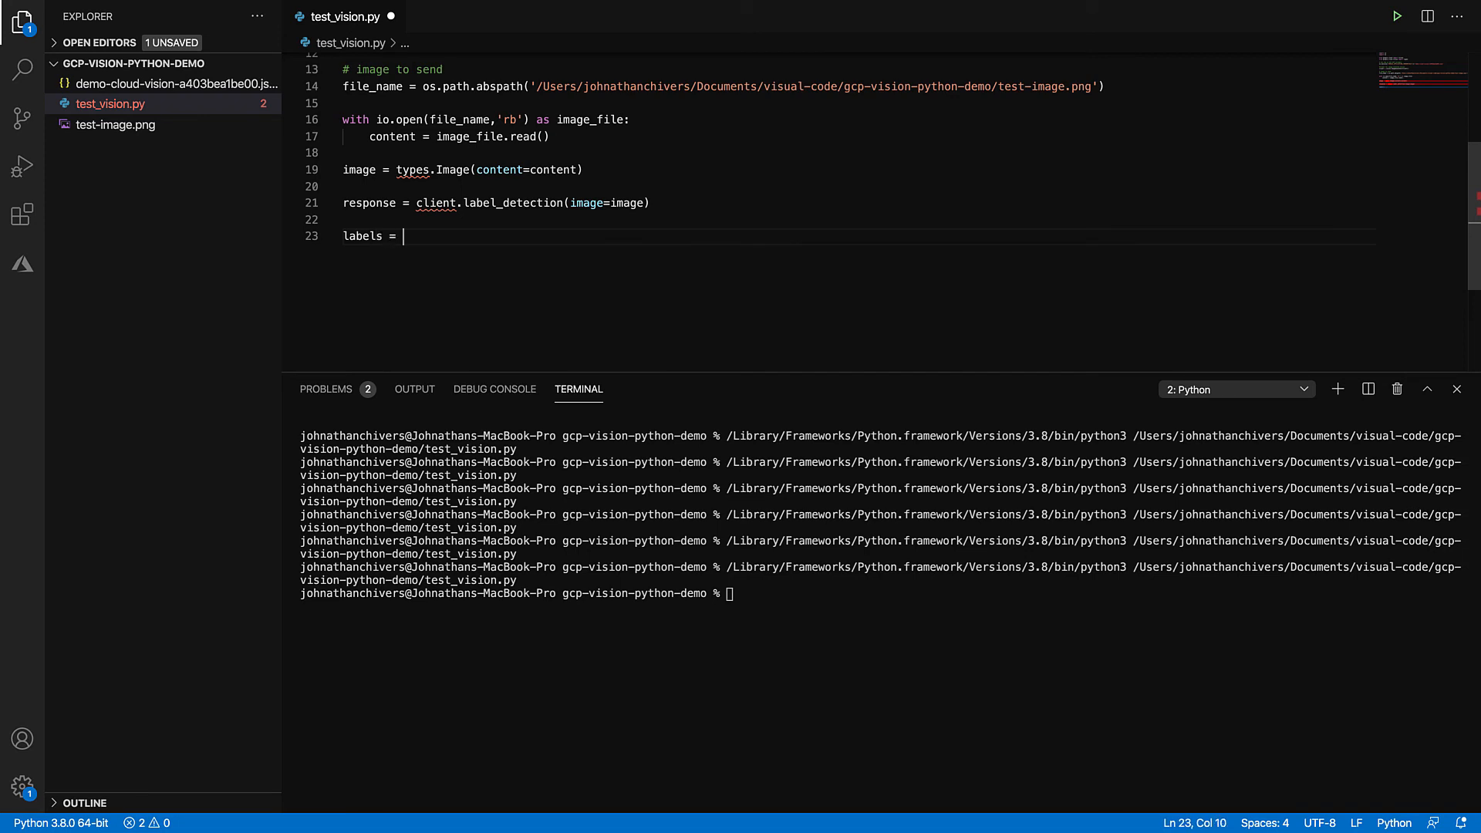
text(response)
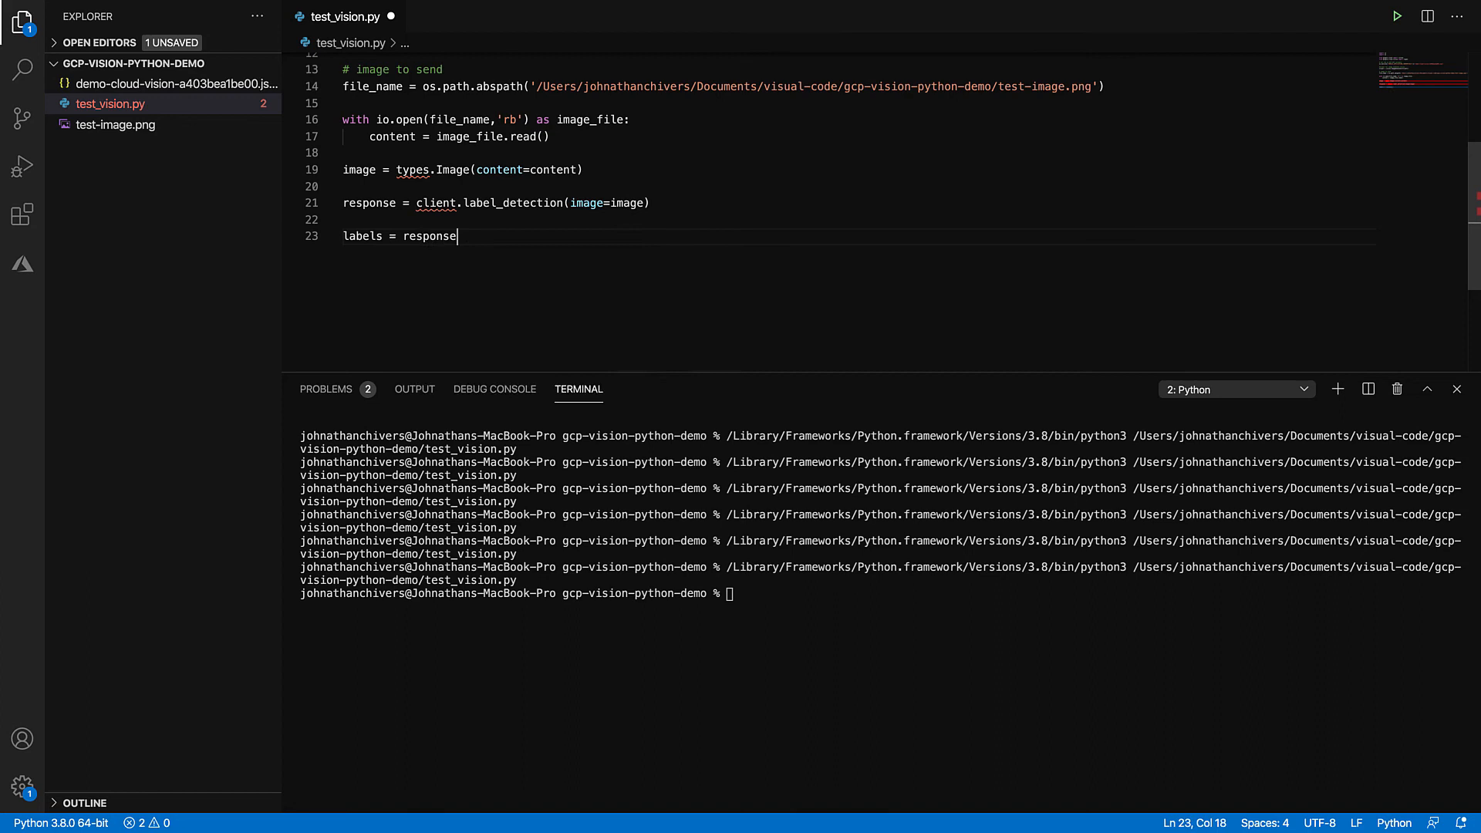
text(.)
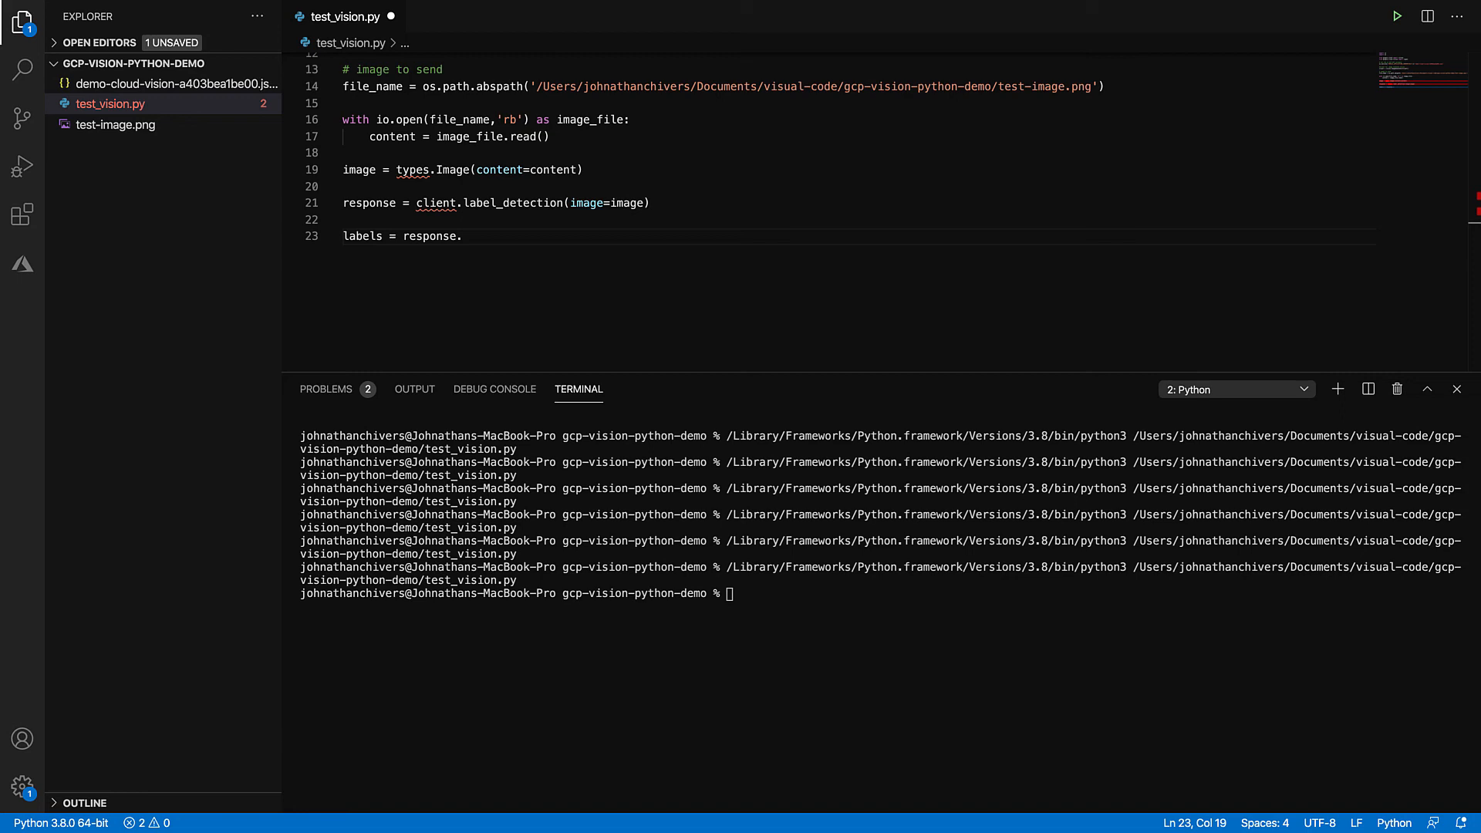
mouse_move(542, 245)
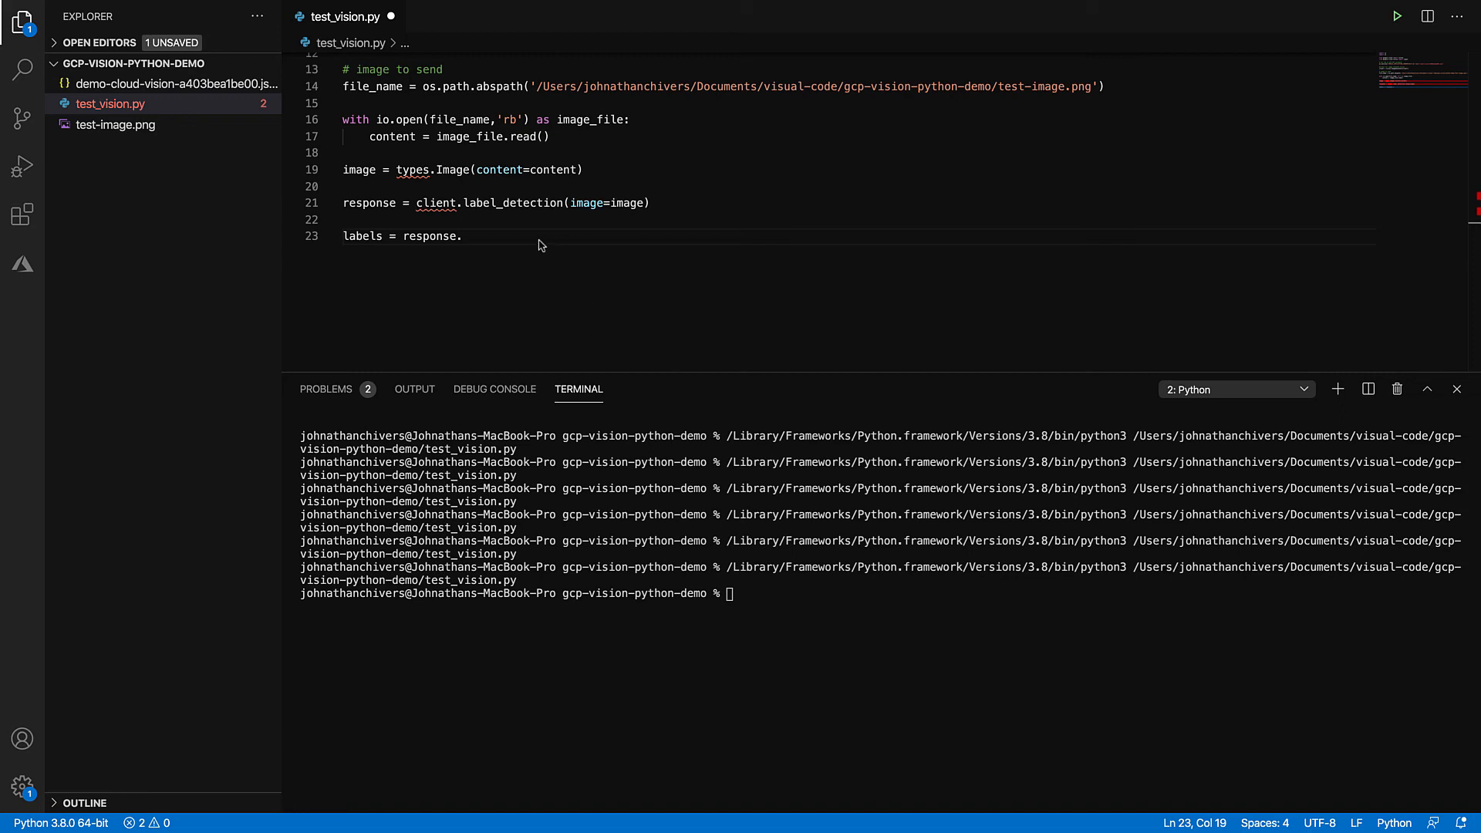
text(abel_annotations)
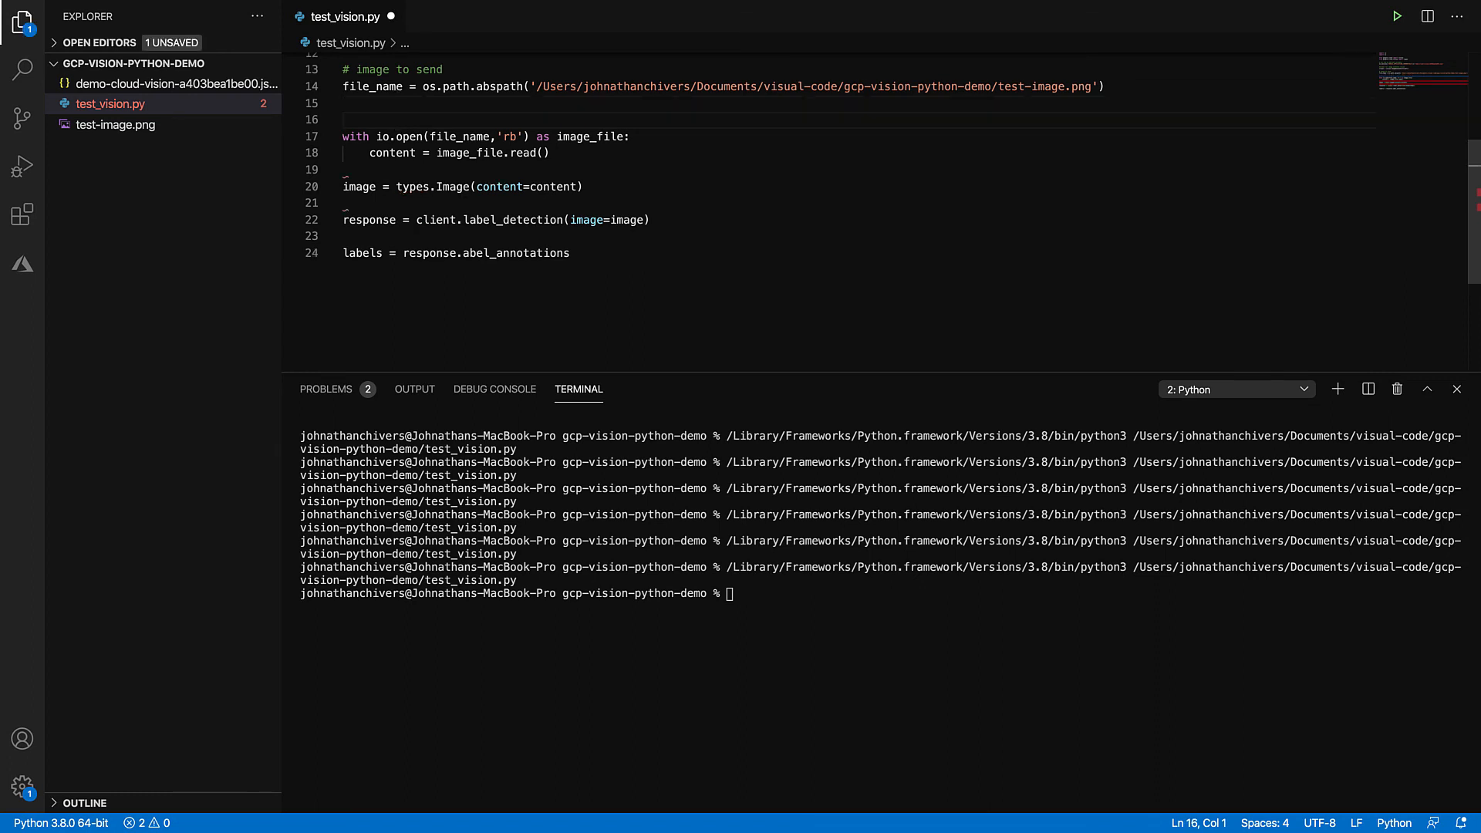
Step: Add '# setting the image' and '# making the request to vision' comments; correct label_annotations
text(#reading in the image file to memoruy)
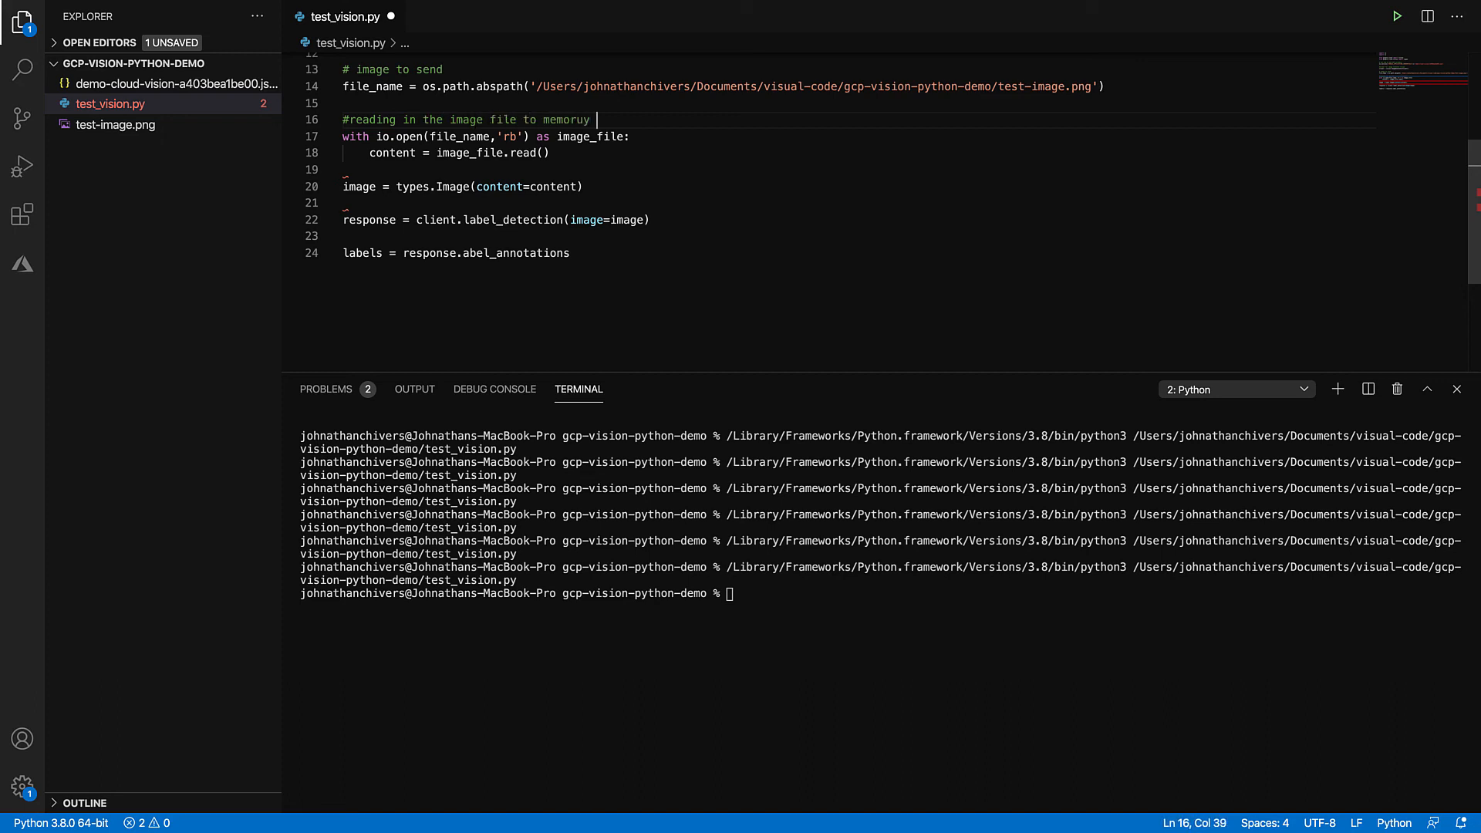
key(BackSpace)
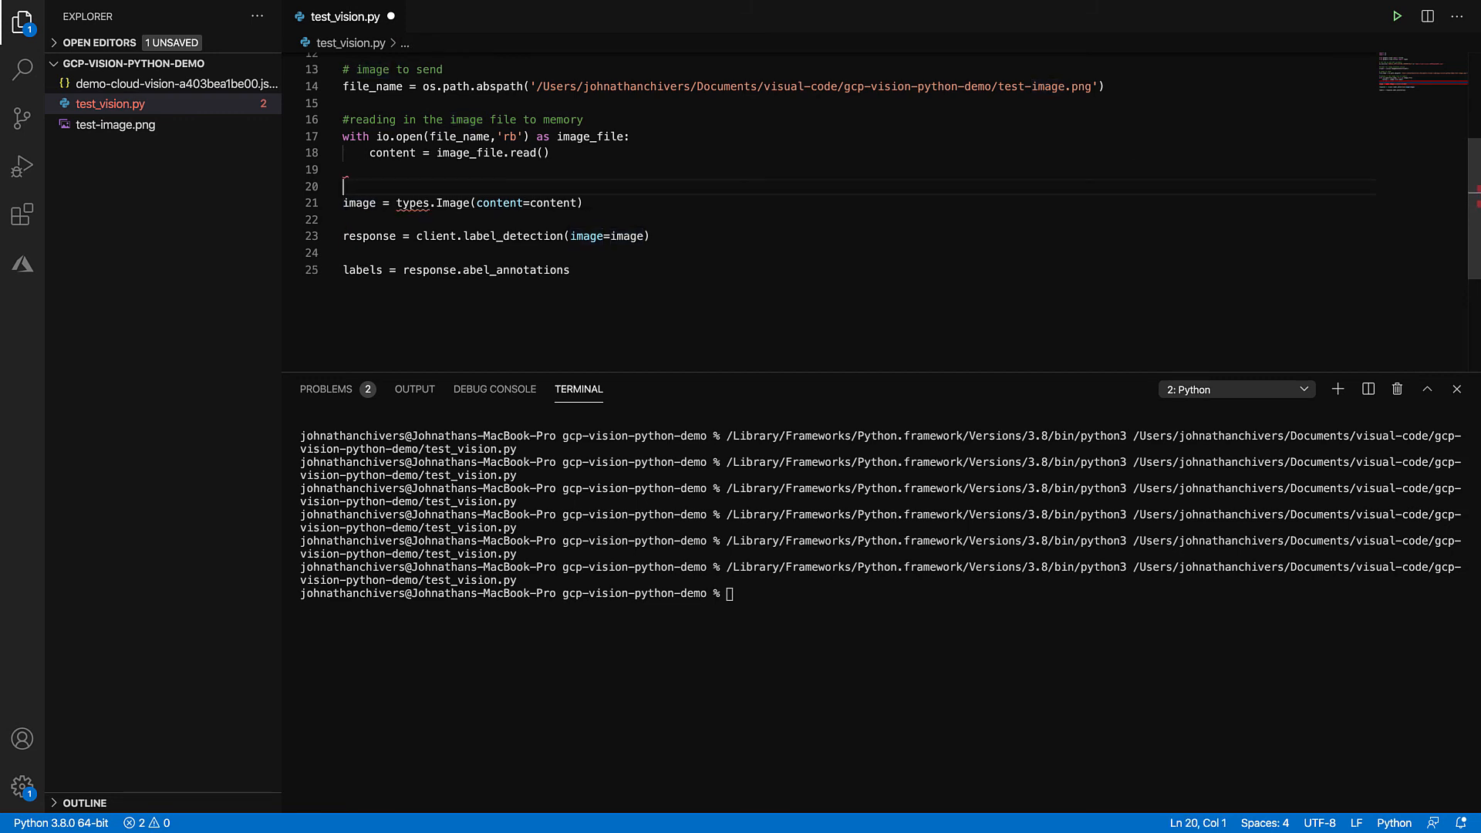
text(se)
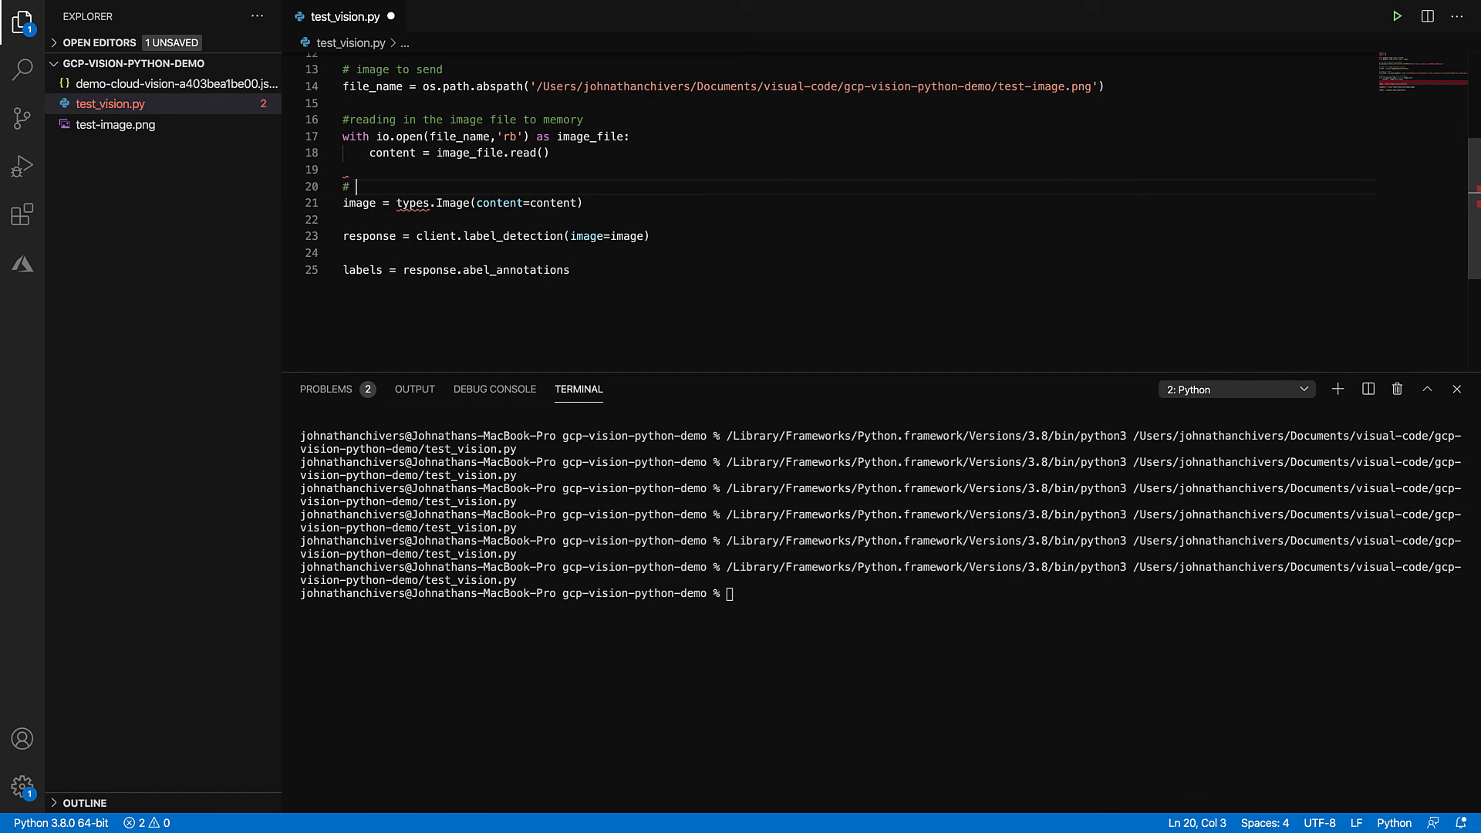
text(setting the image)
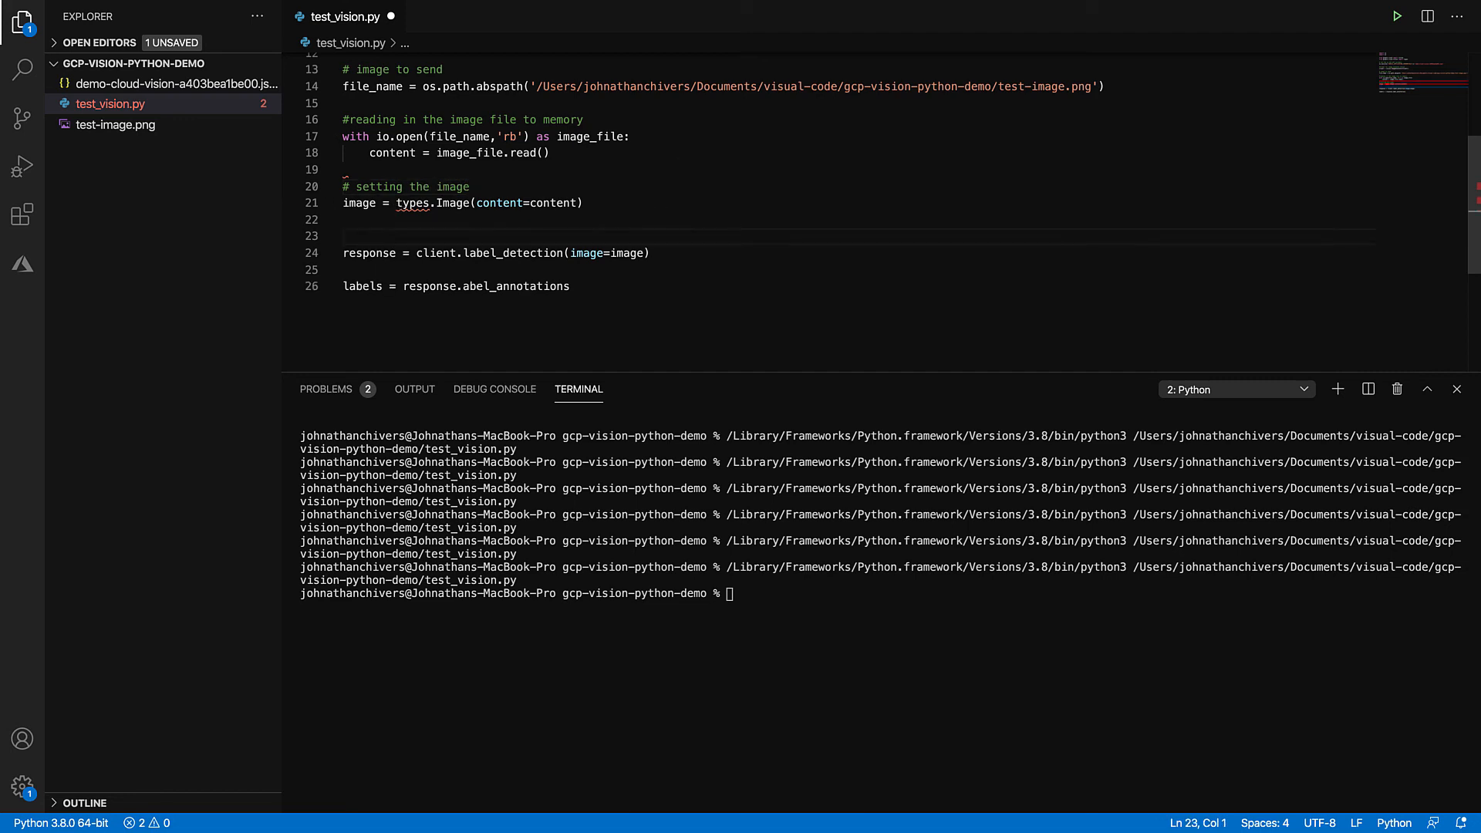
text(# m)
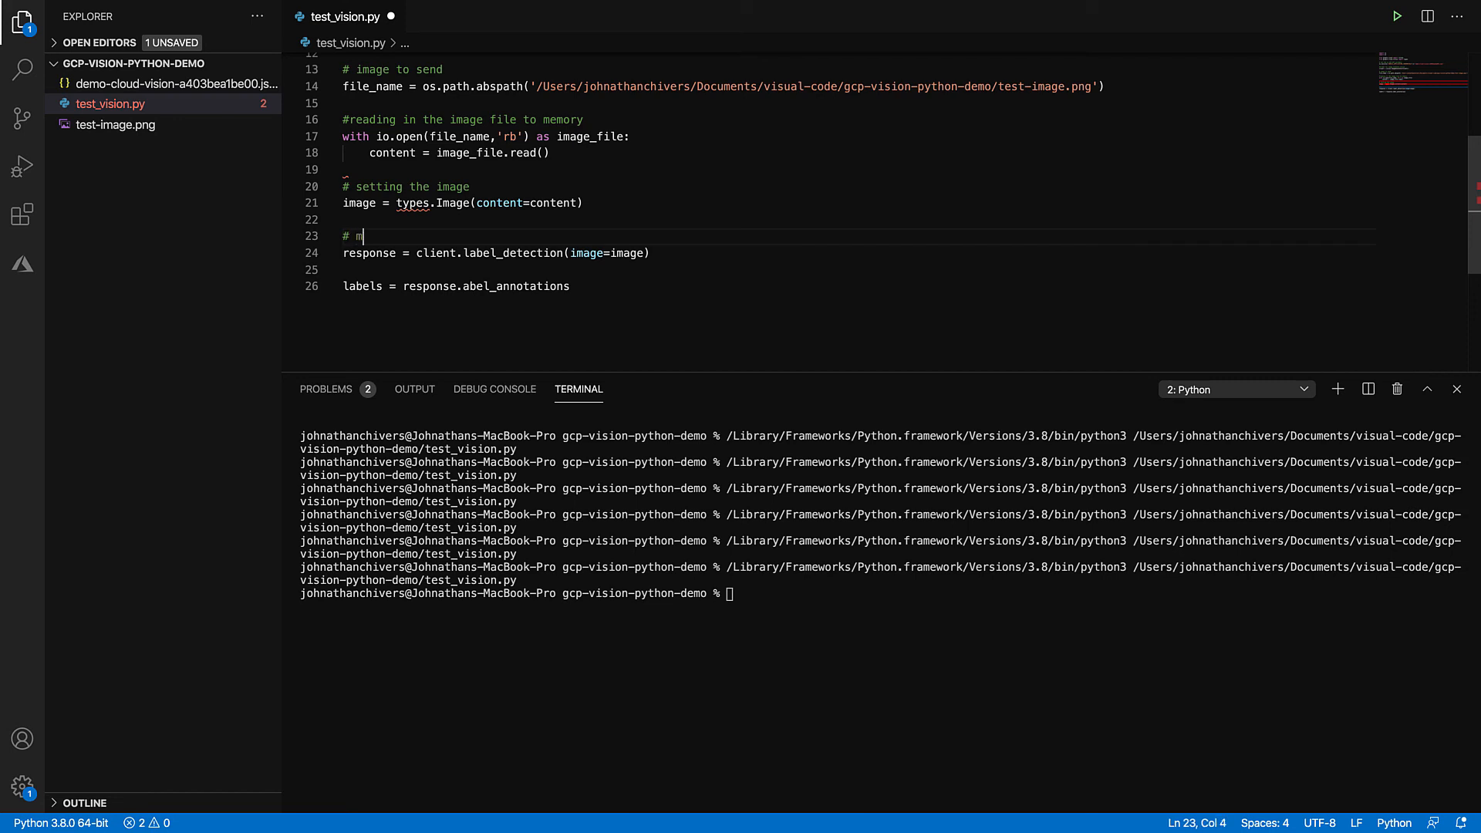
text(akin)
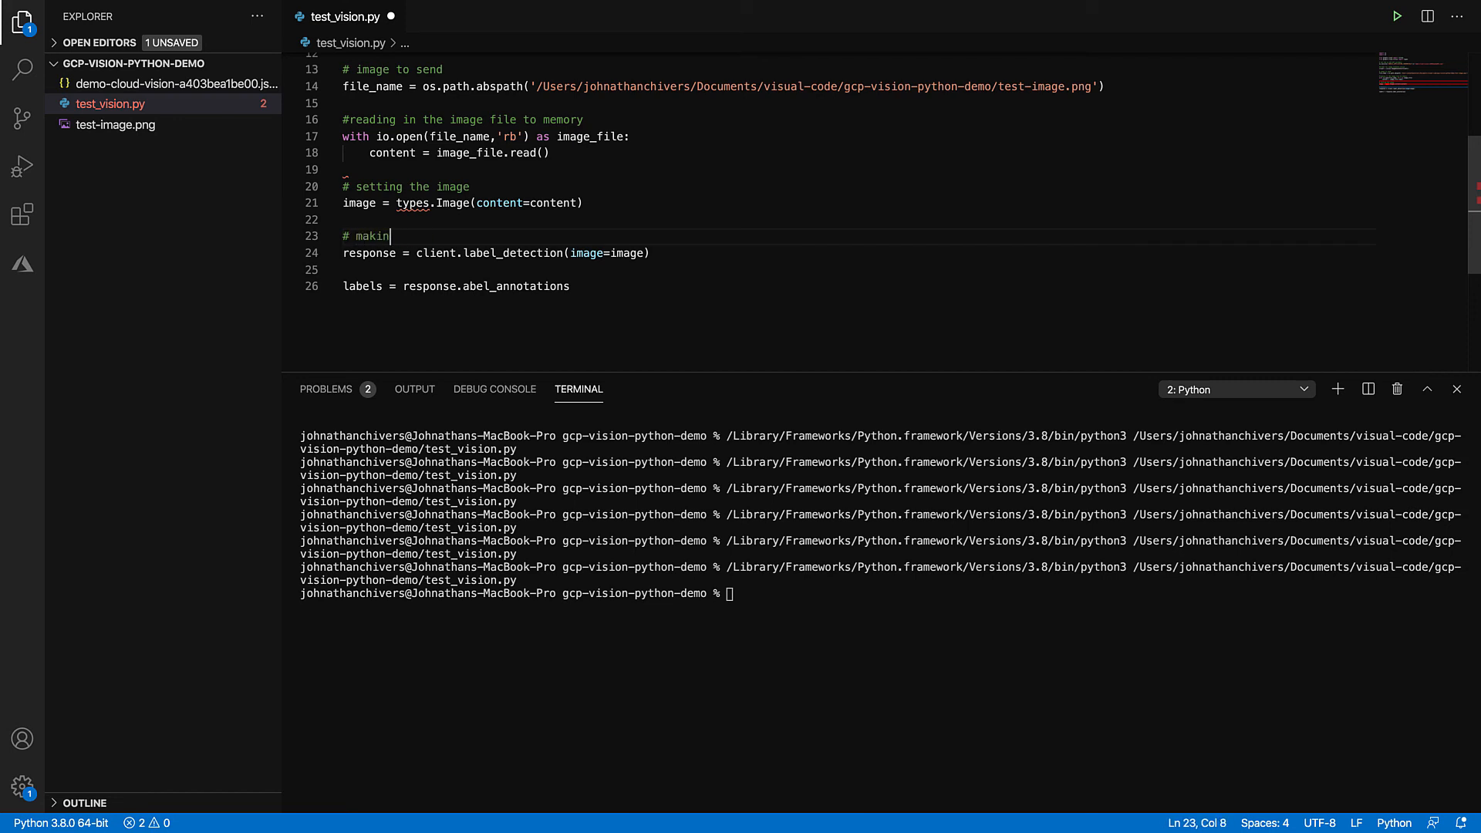
text(f)
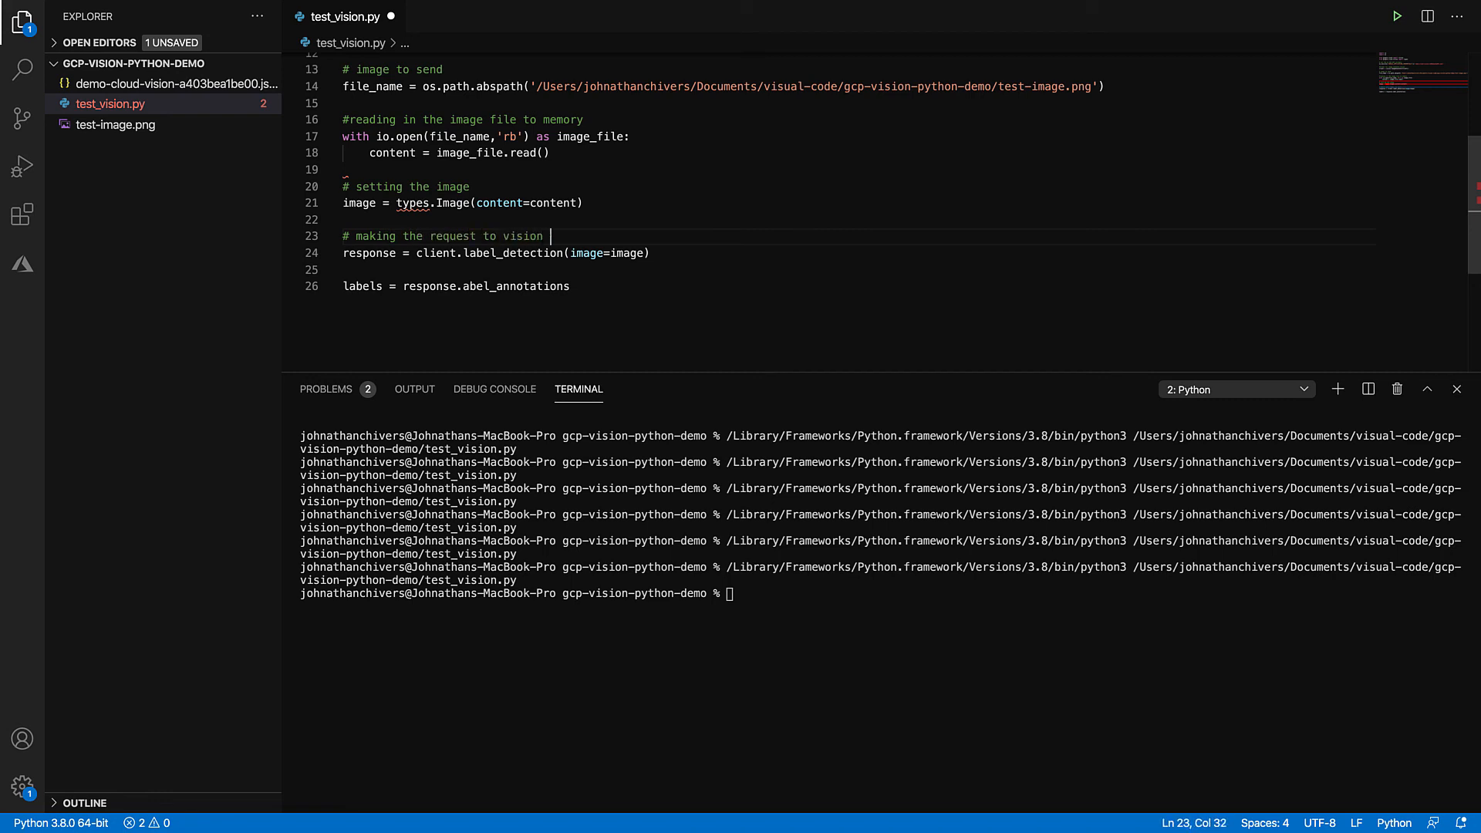
double_click(516, 285)
text(l)
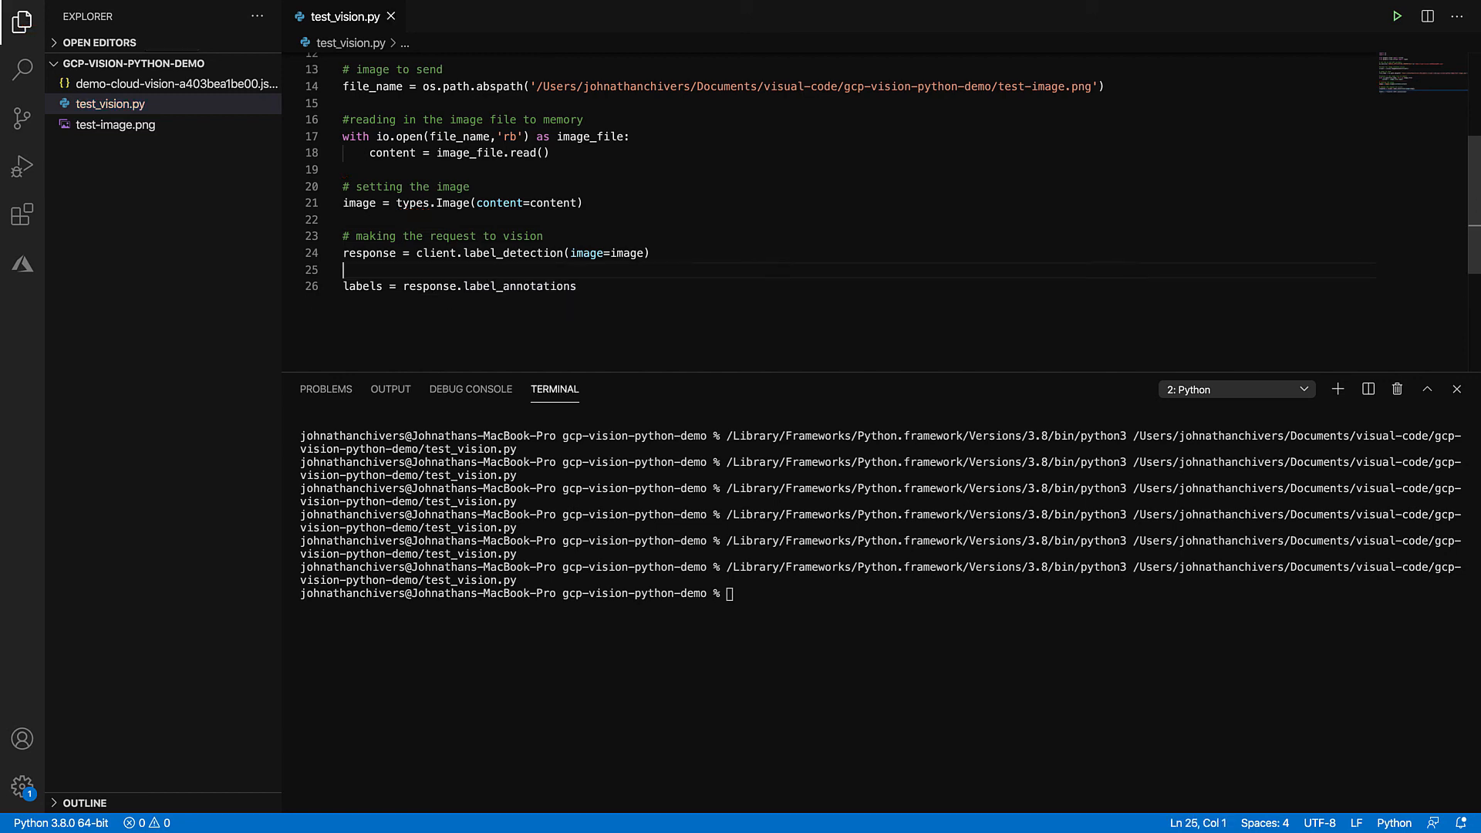
key(enter)
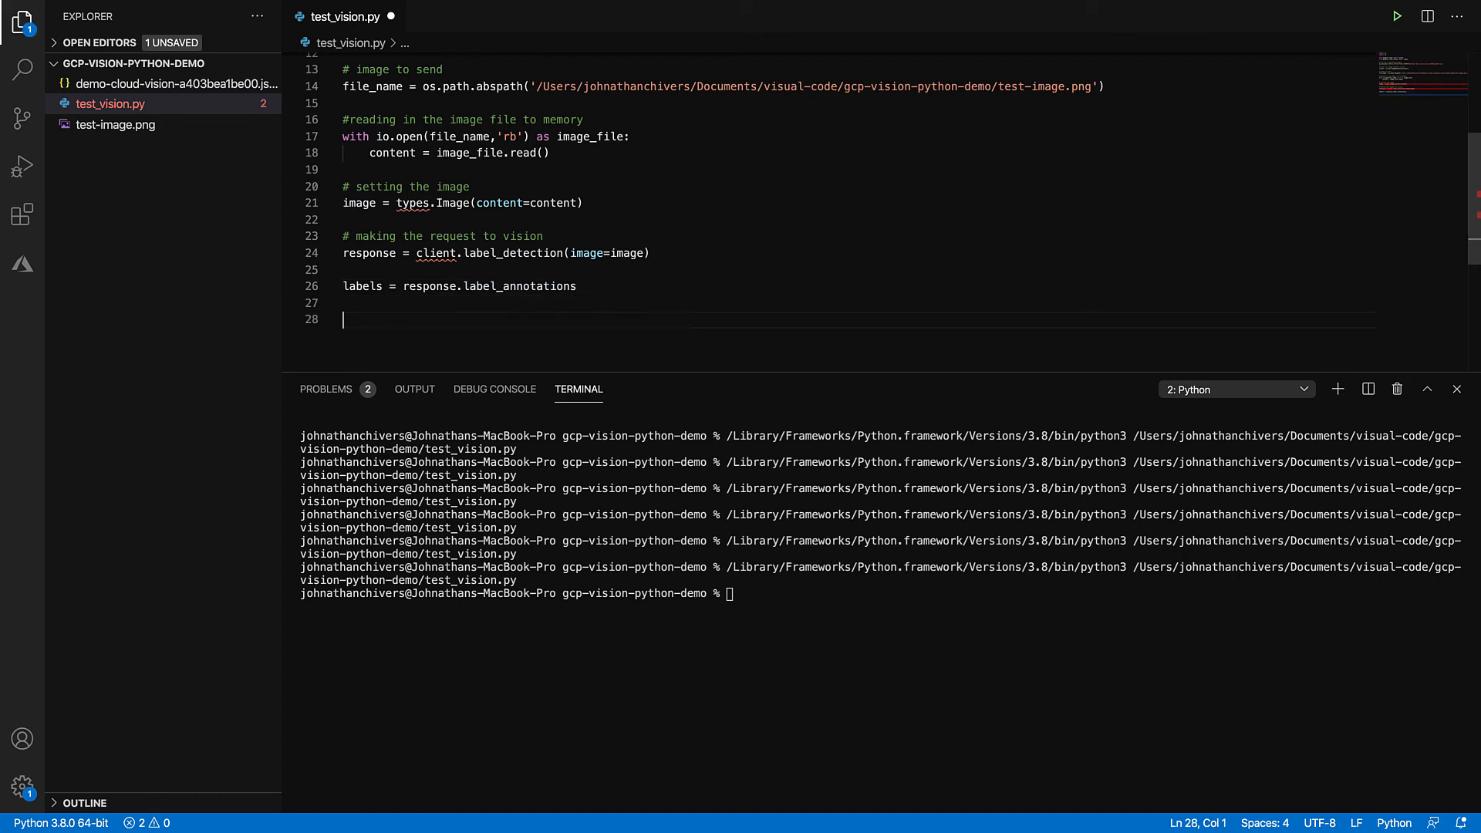
Step: Write the loop 'for label in labels:' printing each label
text(for label in)
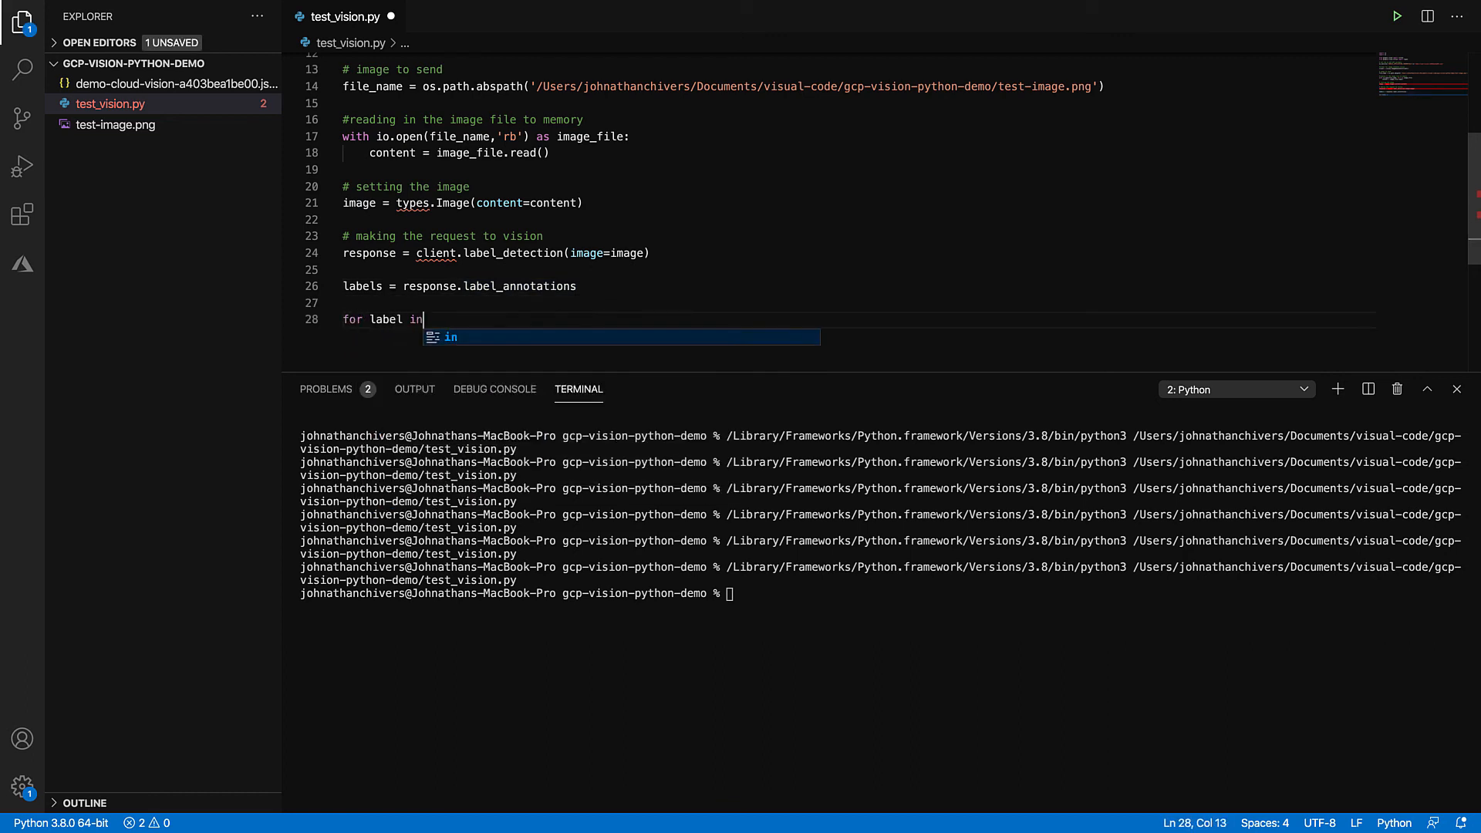
text(labels:)
text(print()
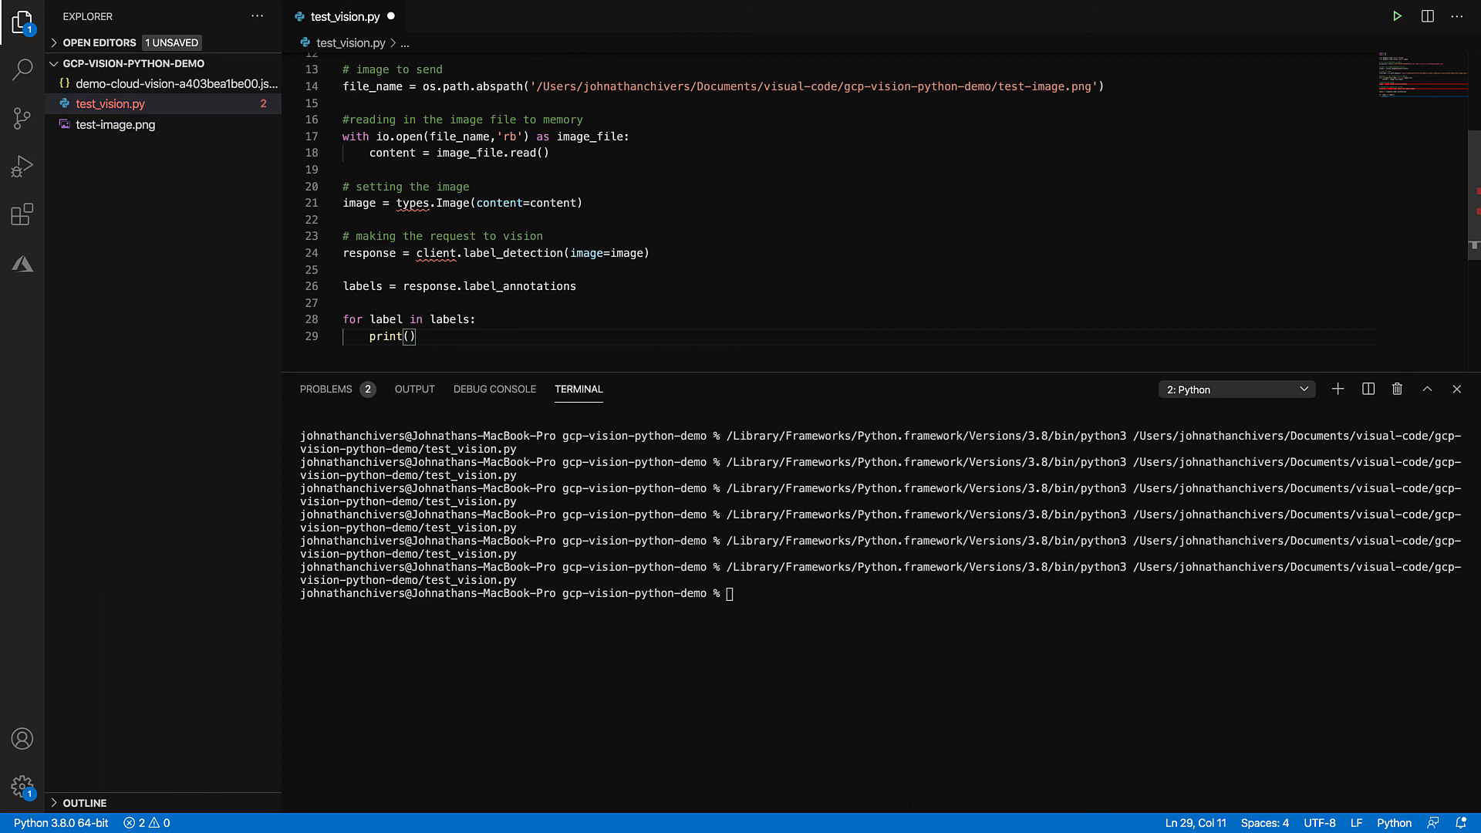
text(label)
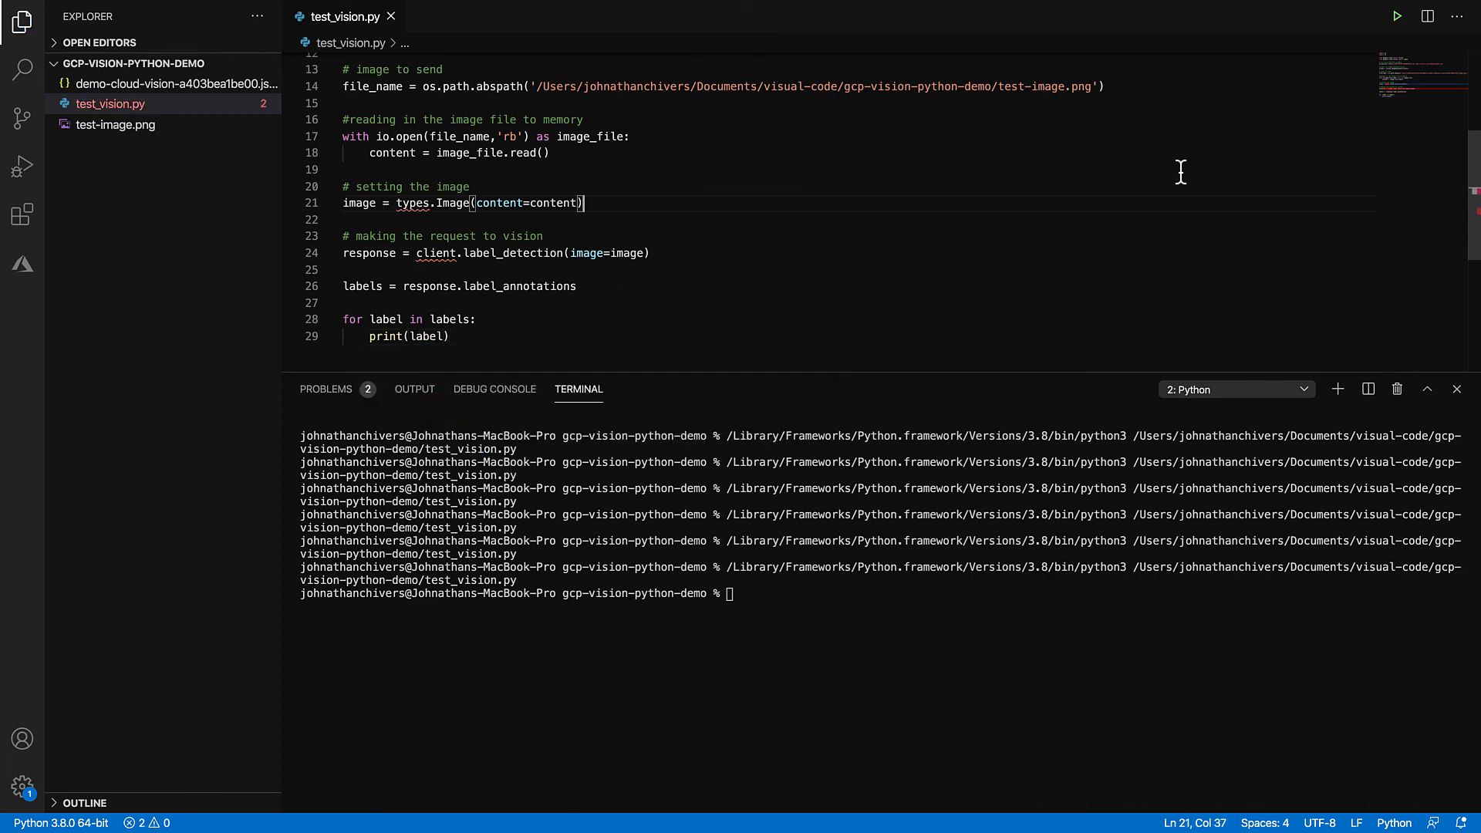
Step: Run test_vision.py and highlight label scores, such as Illustration's, in the terminal output
click(1397, 16)
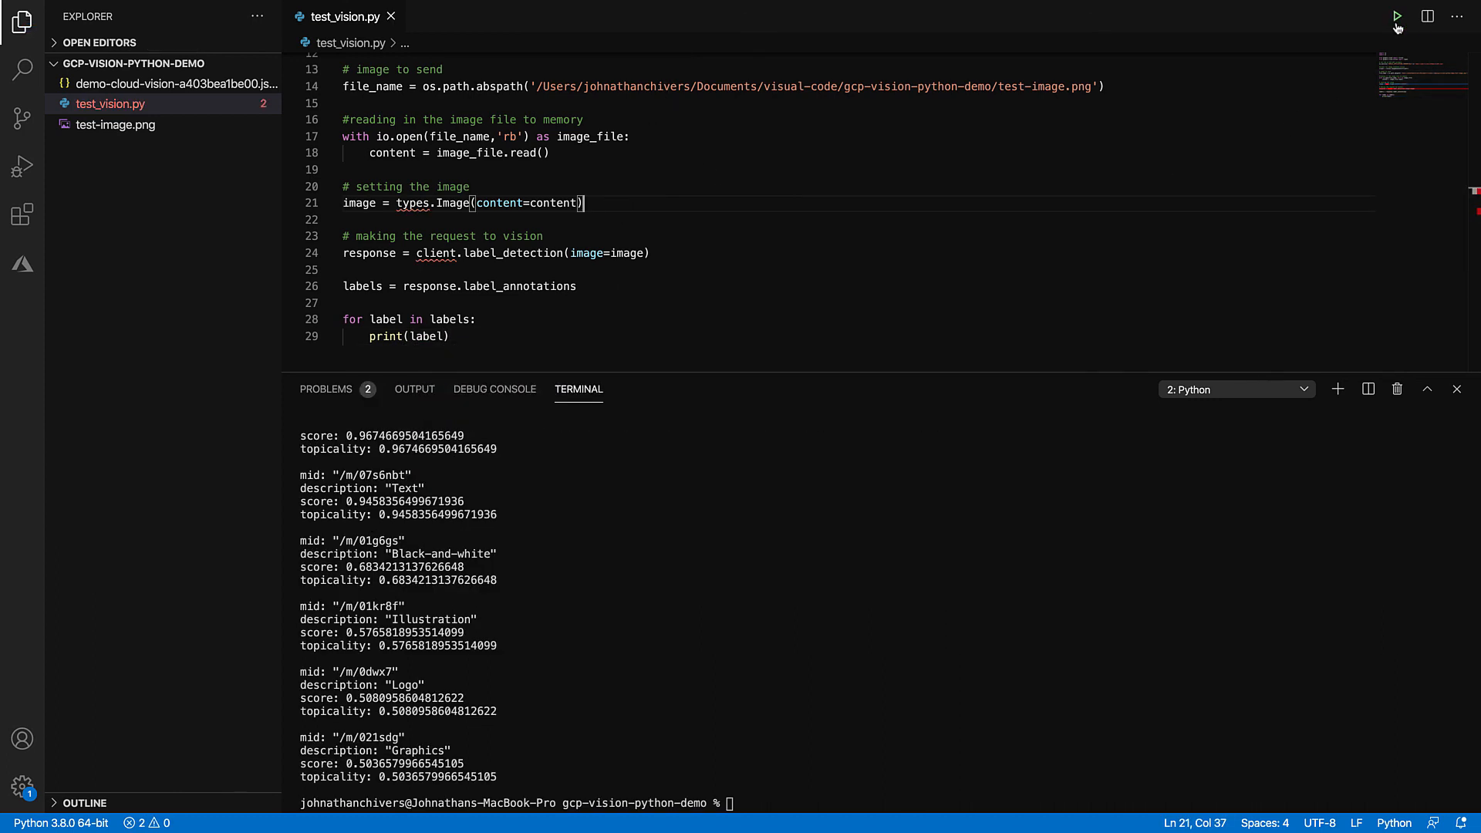
mouse_move(718, 546)
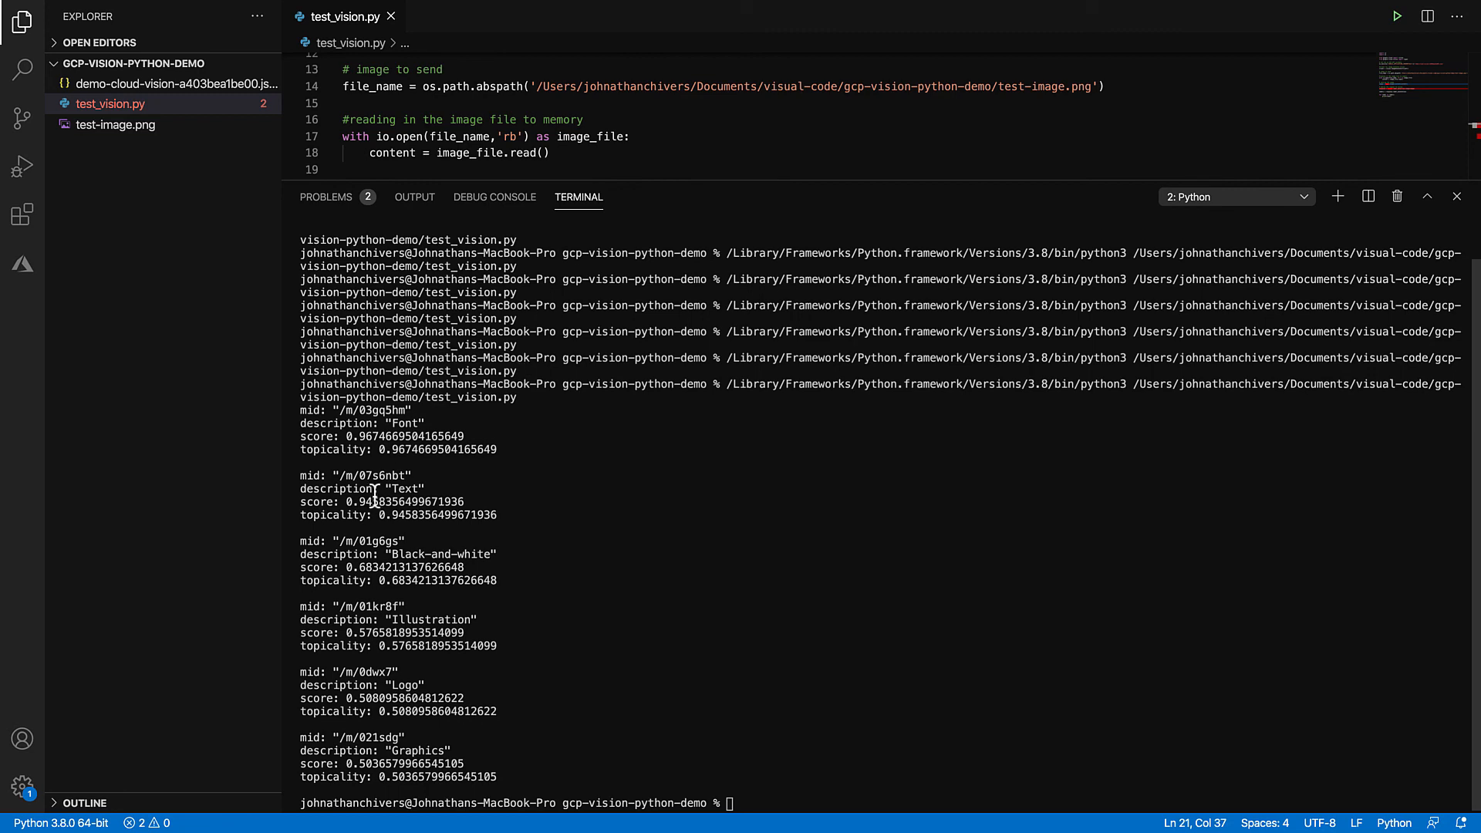
double_click(387, 424)
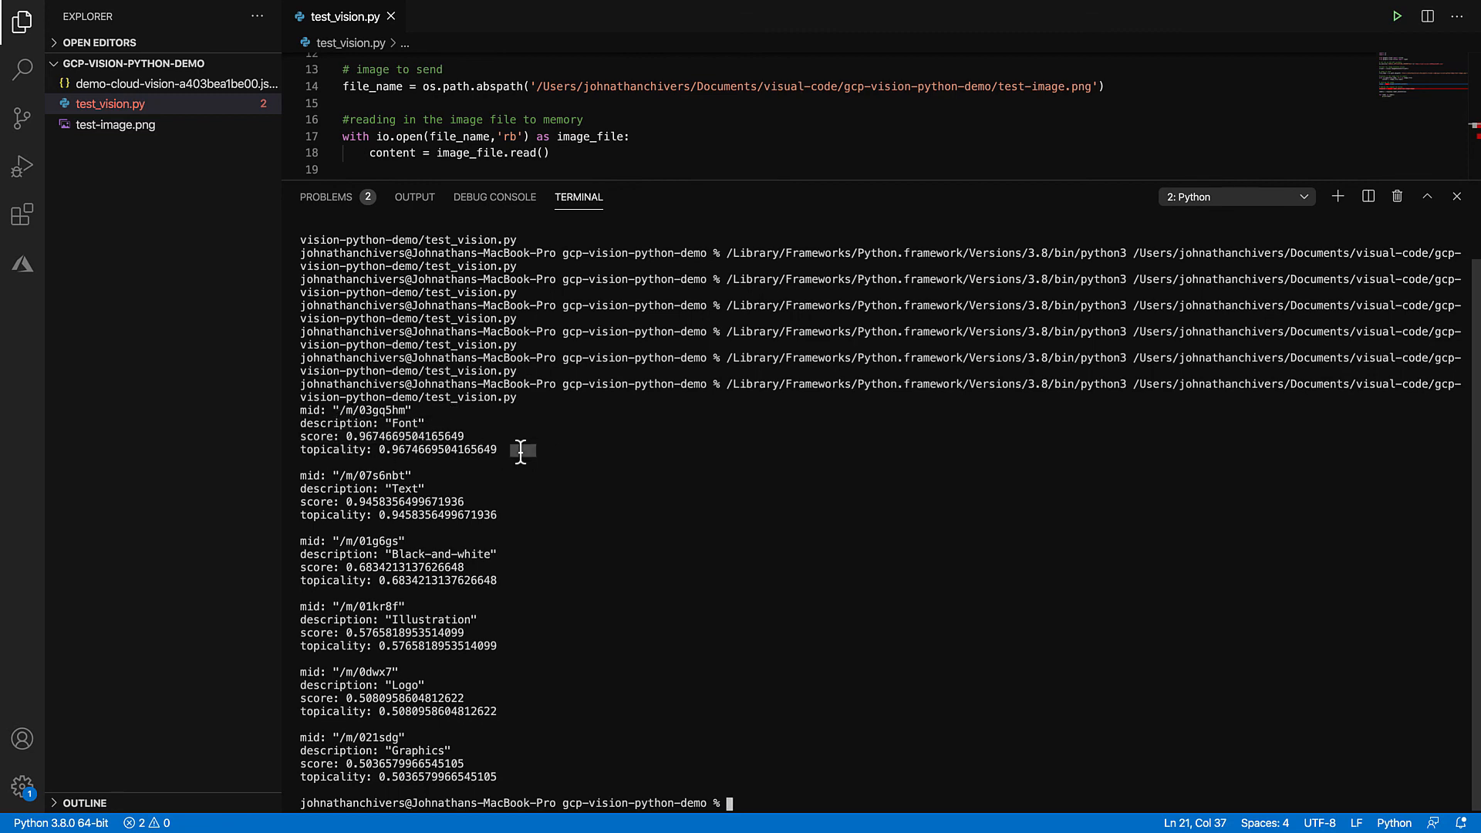
double_click(439, 449)
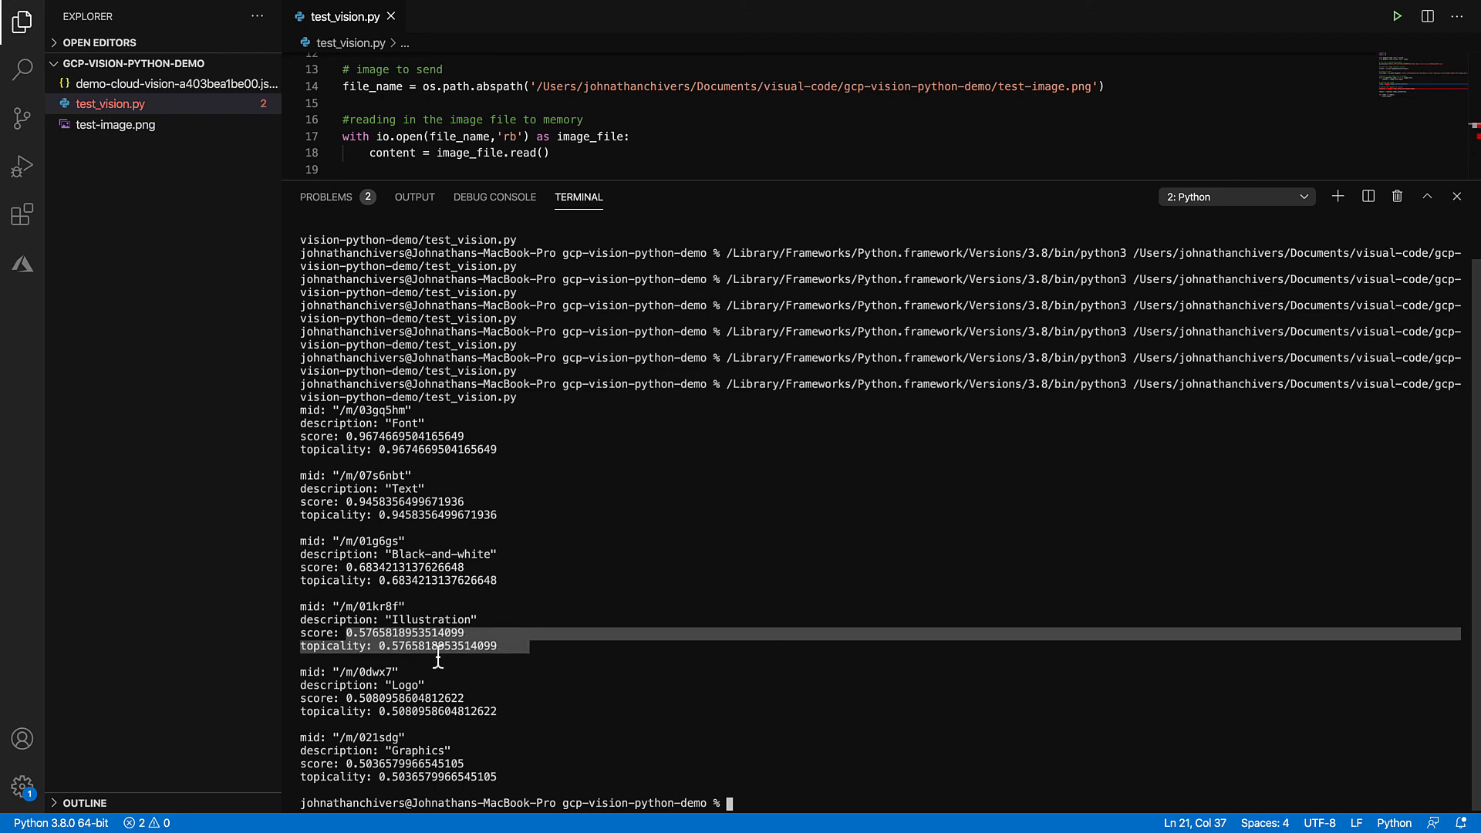
mouse_move(425, 685)
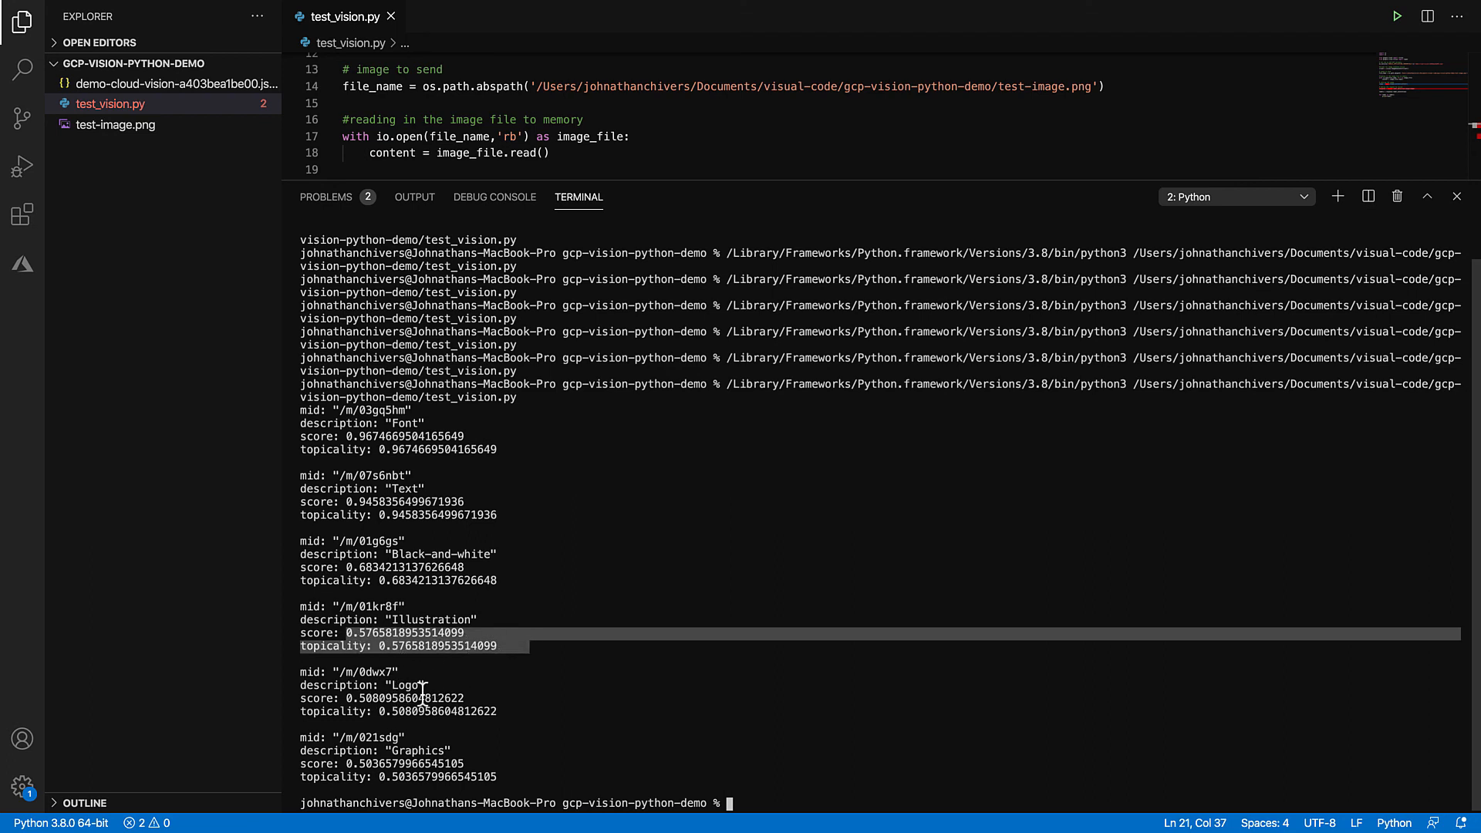
mouse_move(383, 767)
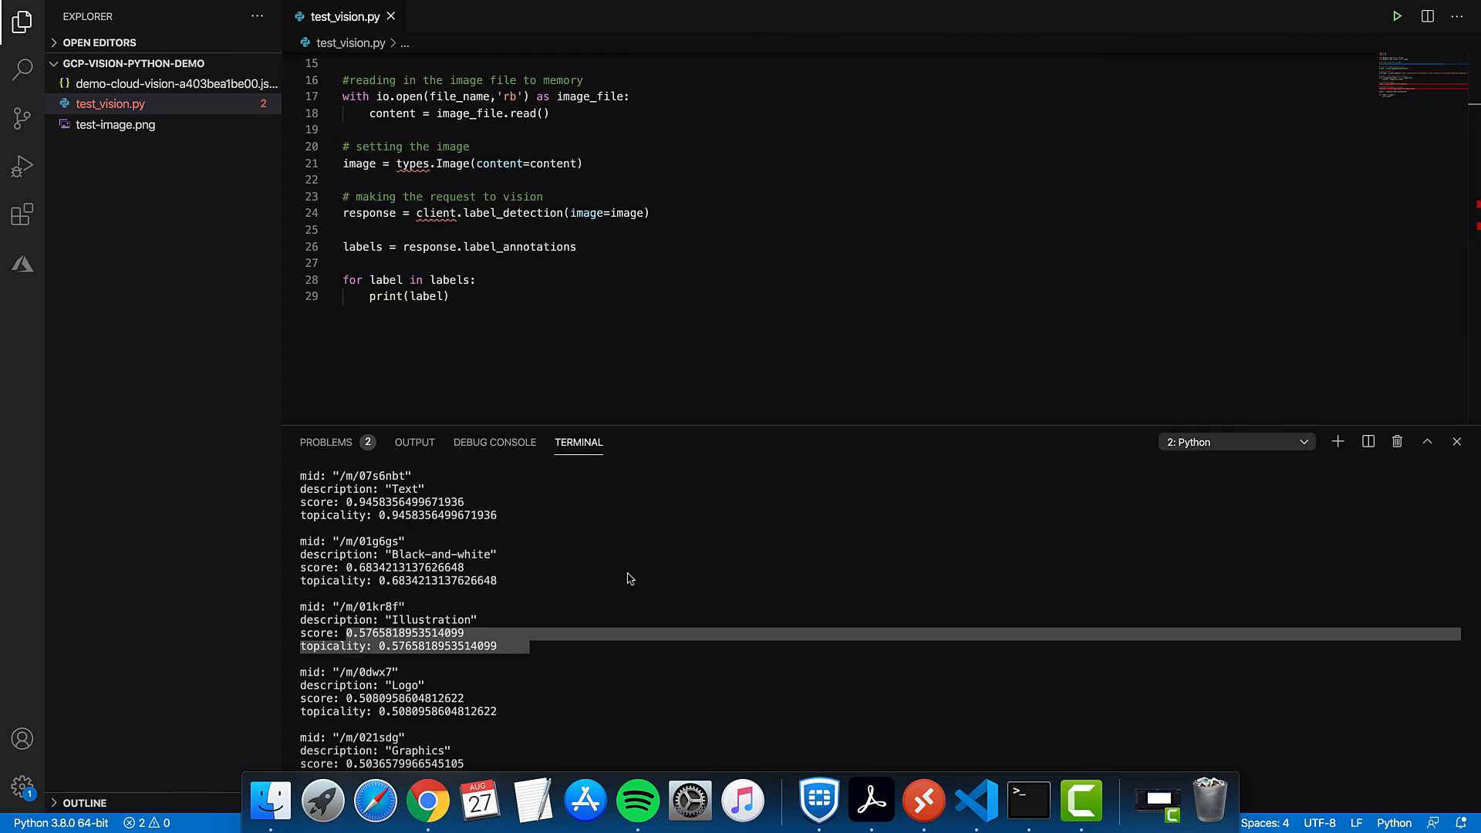
mouse_move(574, 603)
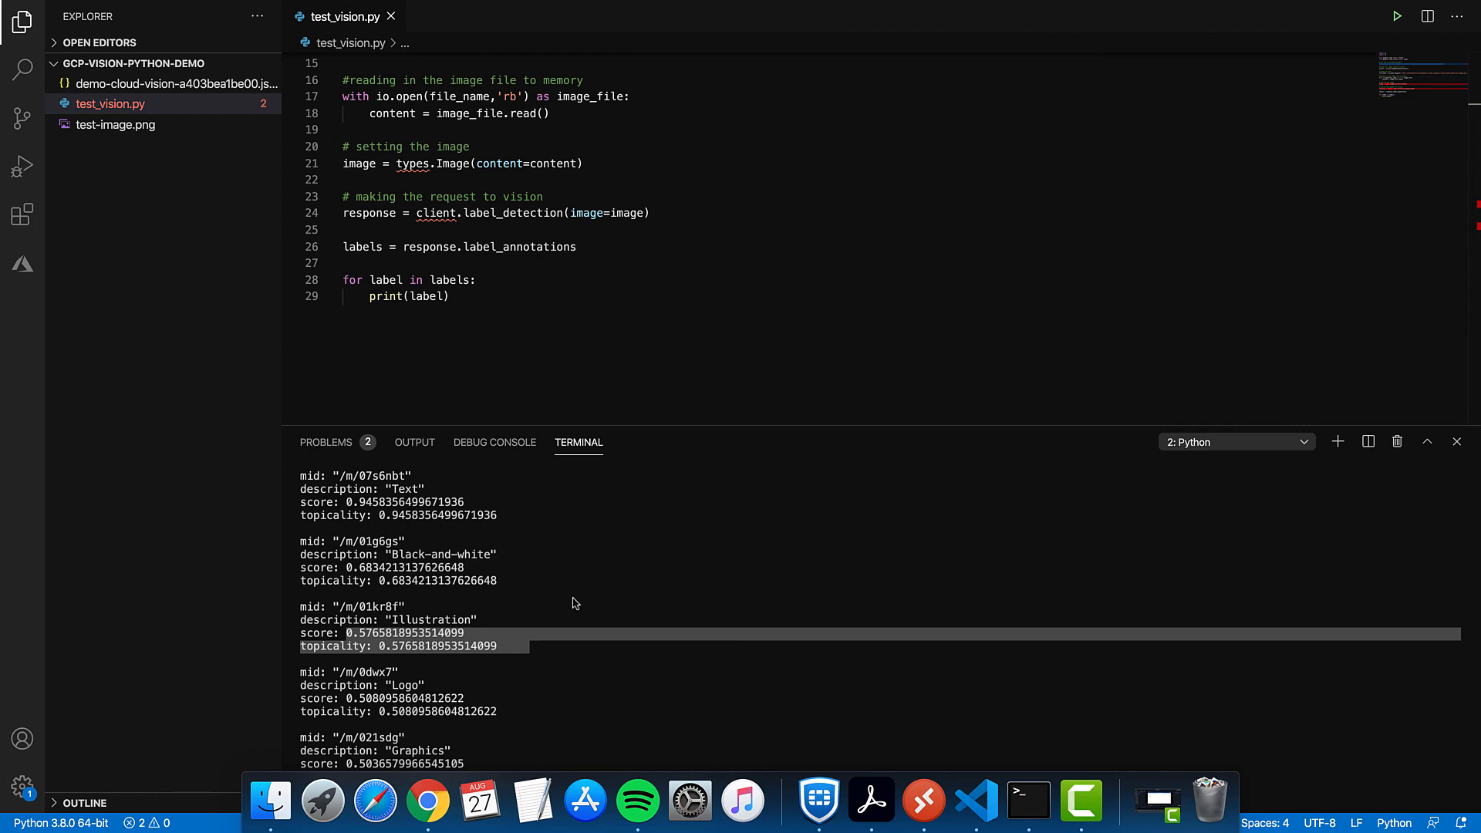